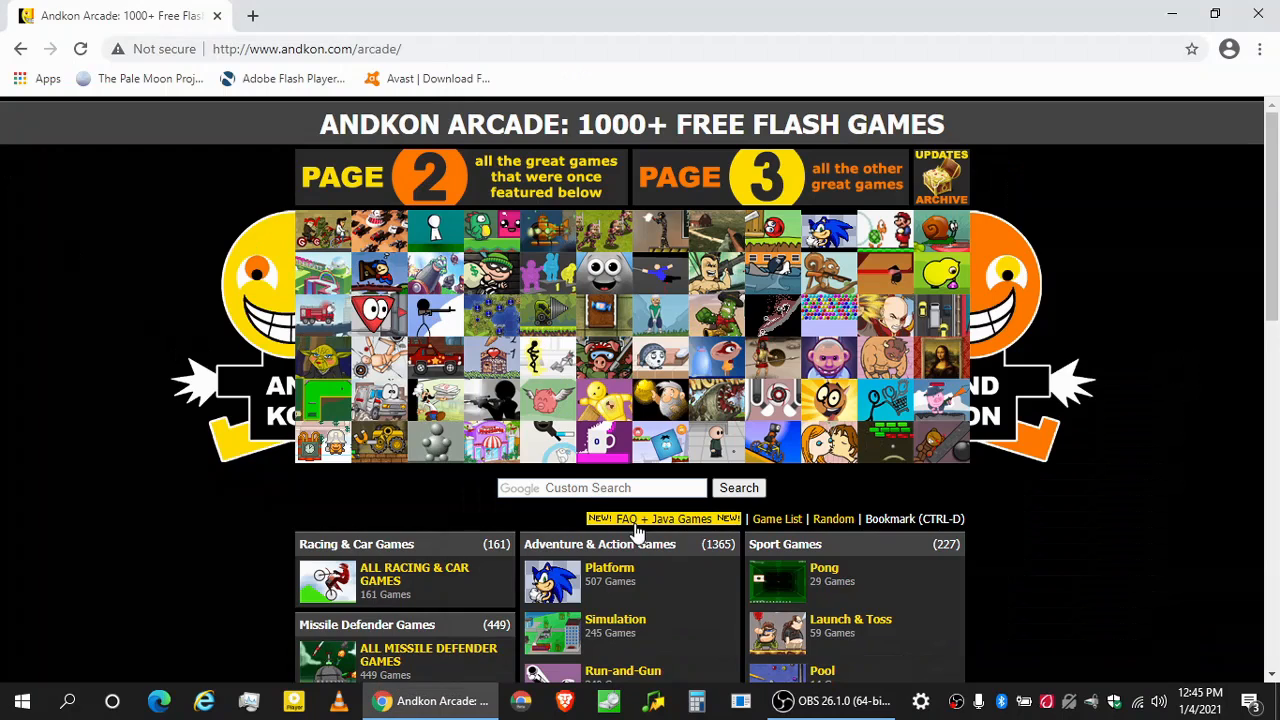
mouse_move(587, 510)
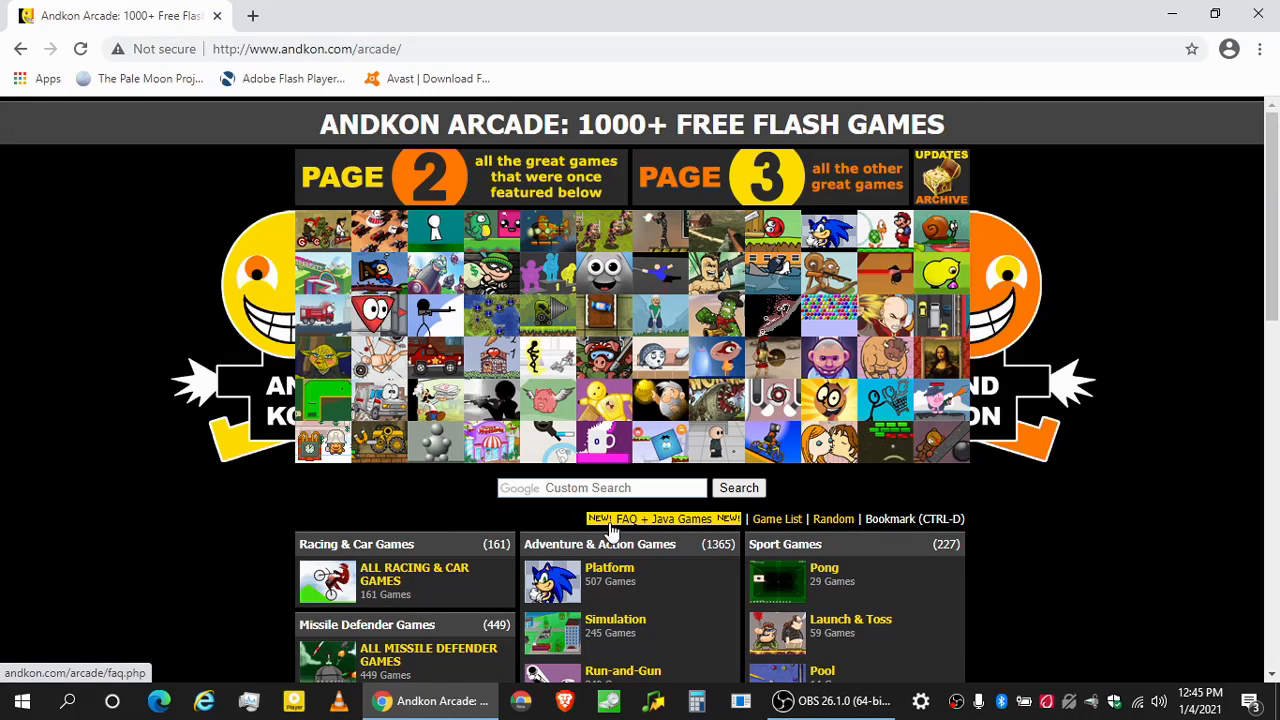
Open the 'FAQ + Java Games' page and scroll down to its 'Java Games?' section.
click(664, 518)
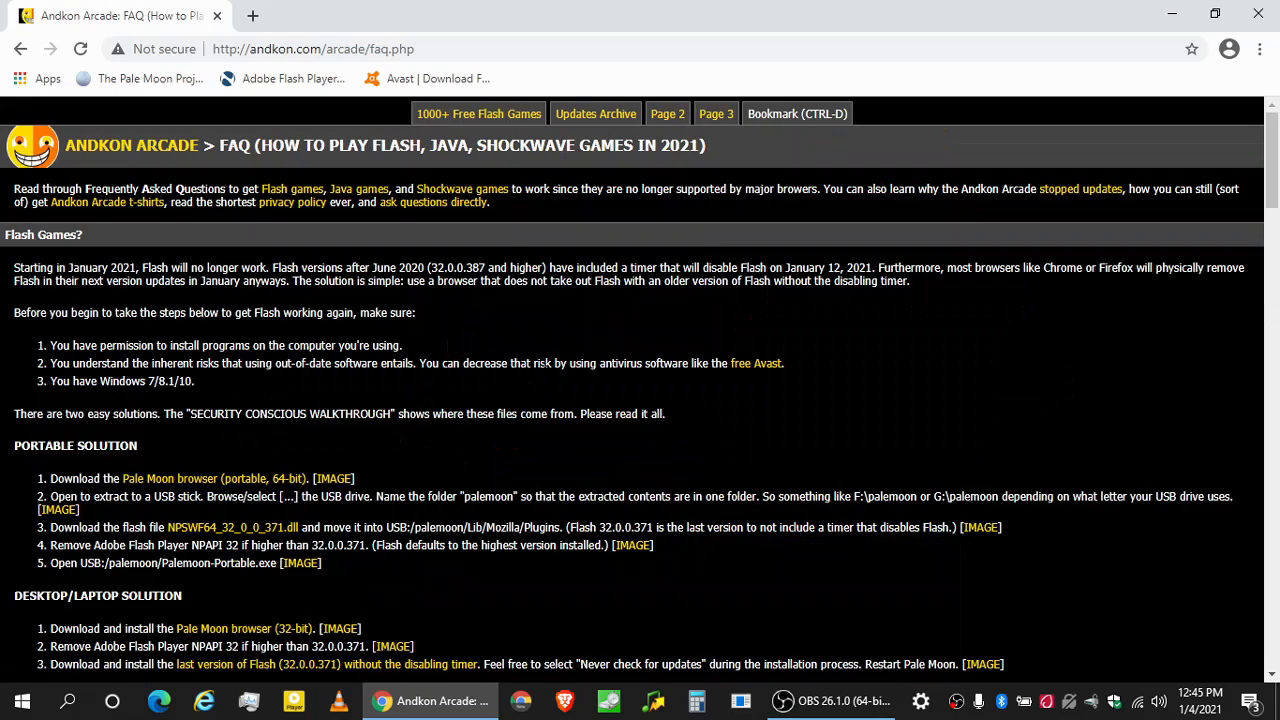
mouse_move(165, 168)
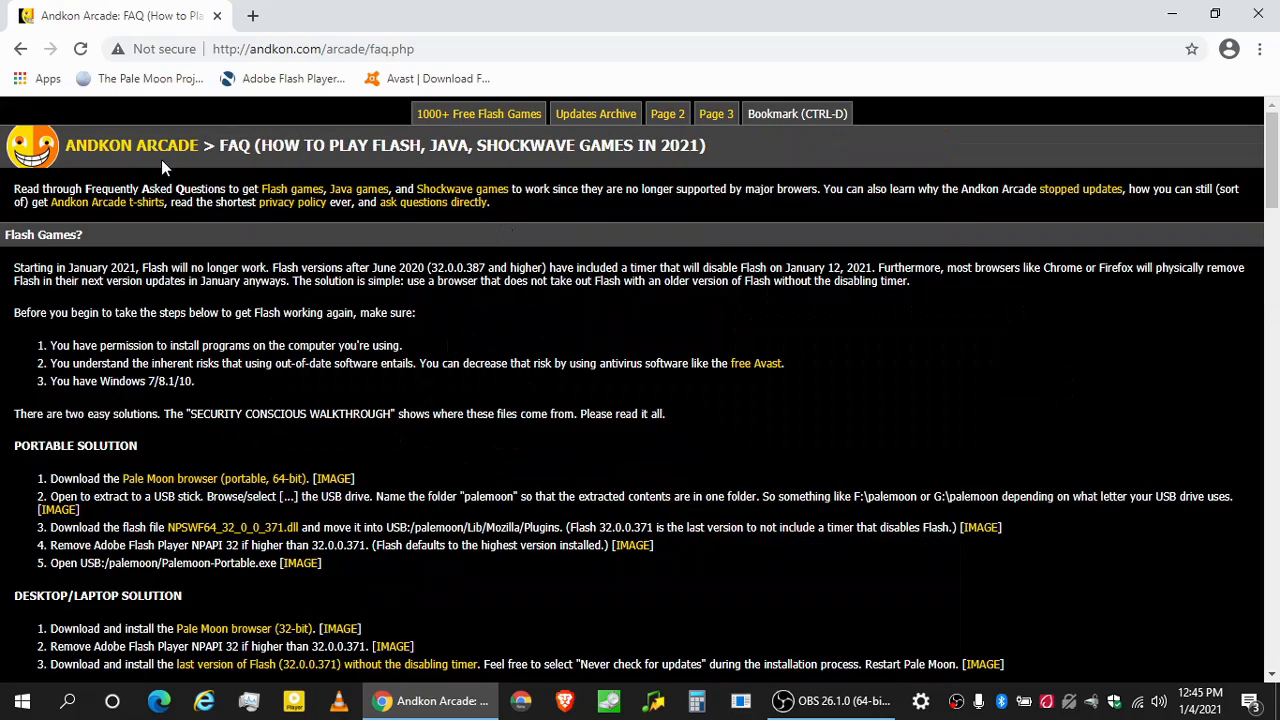
mouse_move(555, 391)
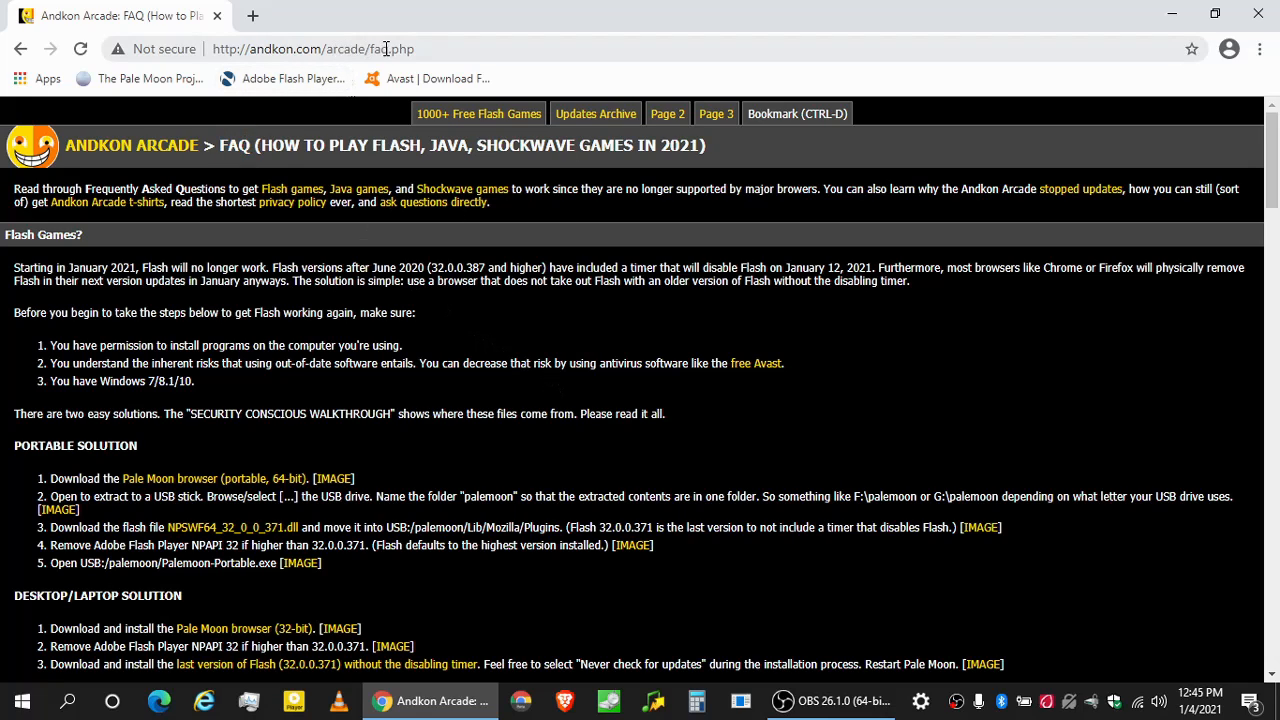
mouse_move(454, 49)
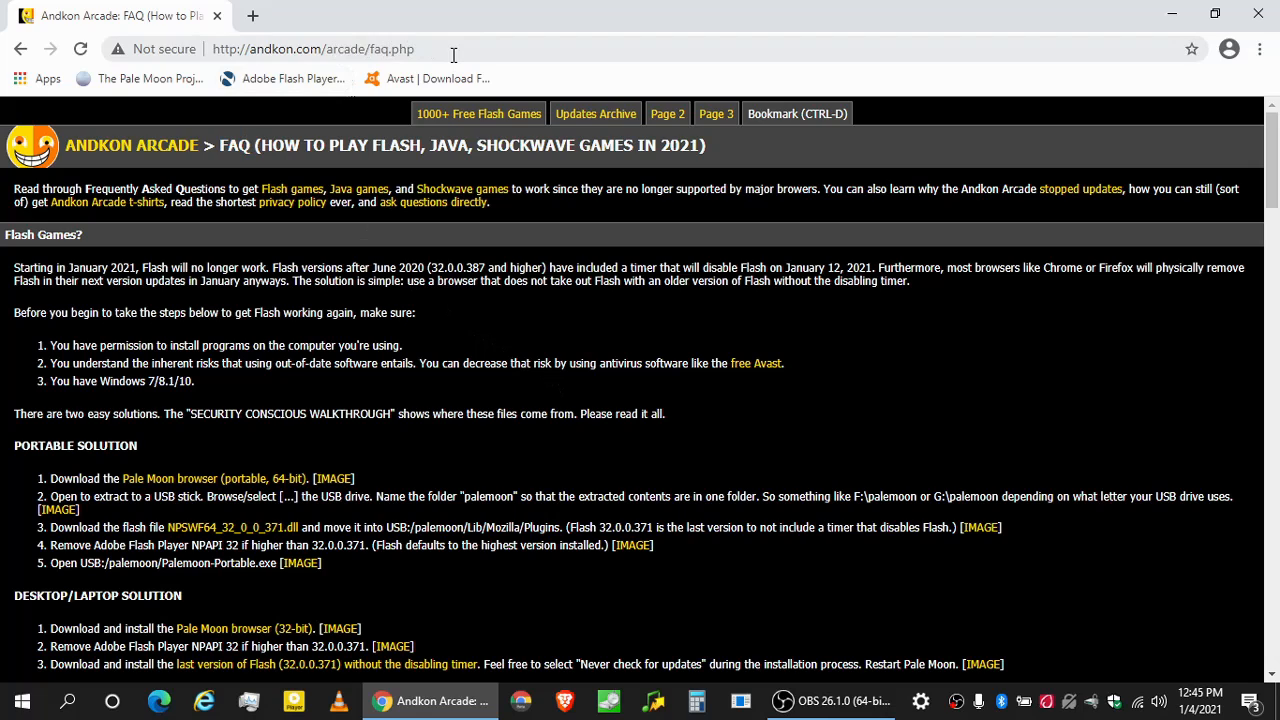
mouse_move(484, 356)
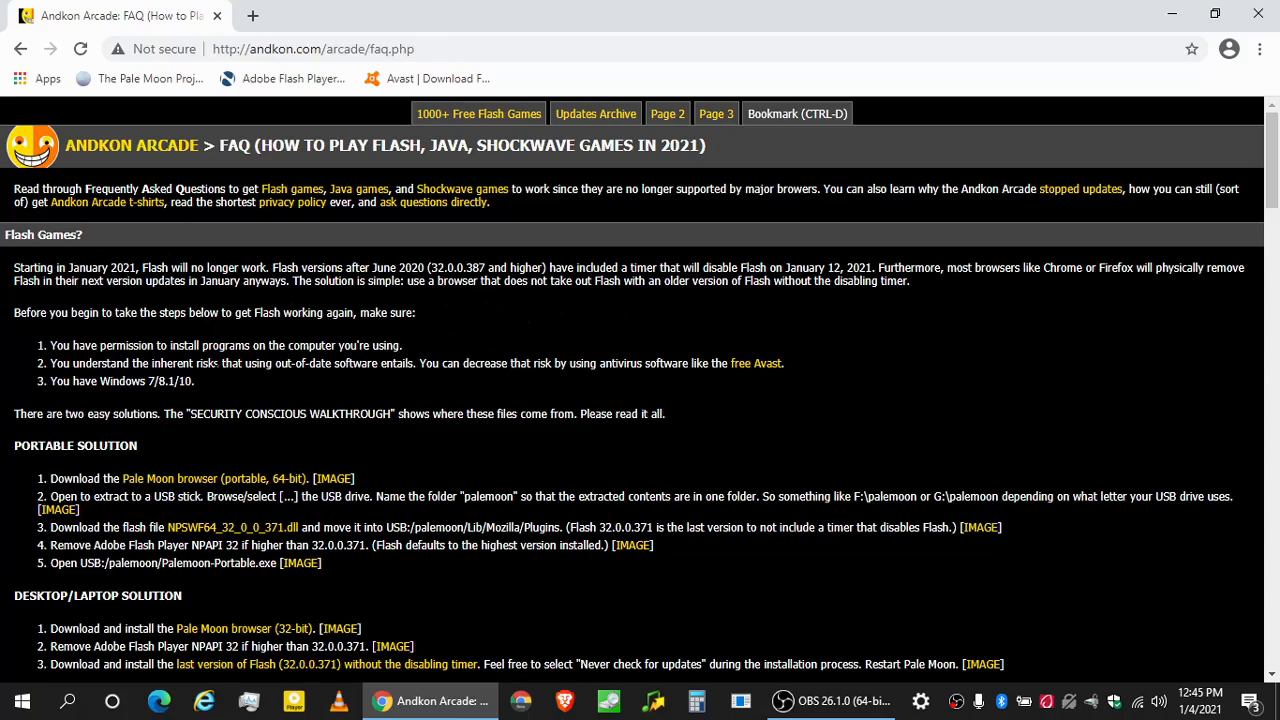
scroll(down, 3)
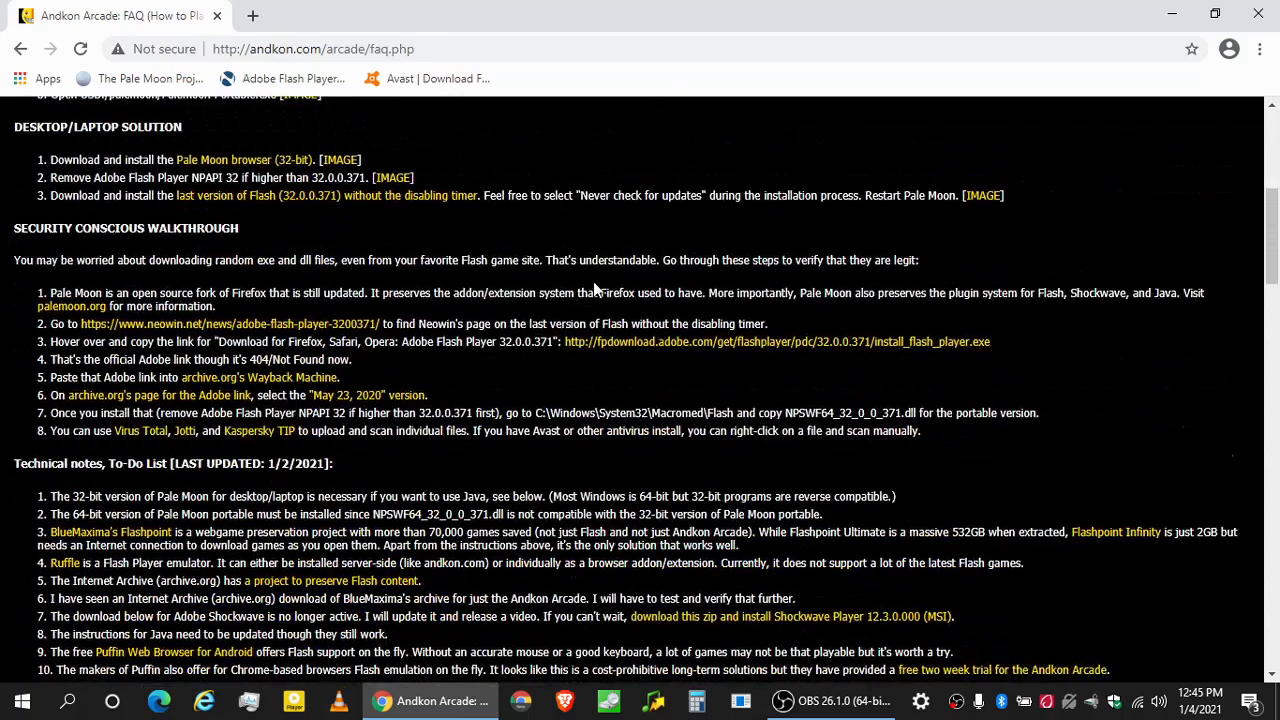
scroll(down, 3)
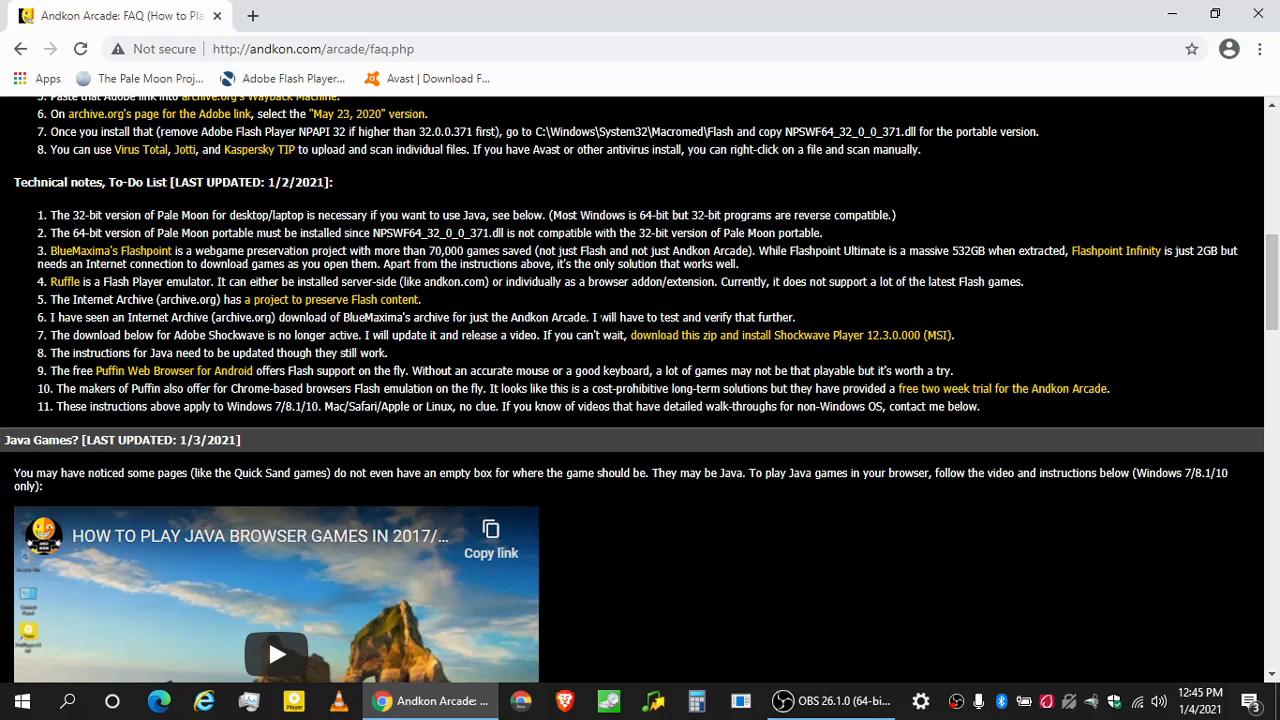
scroll(down, 3)
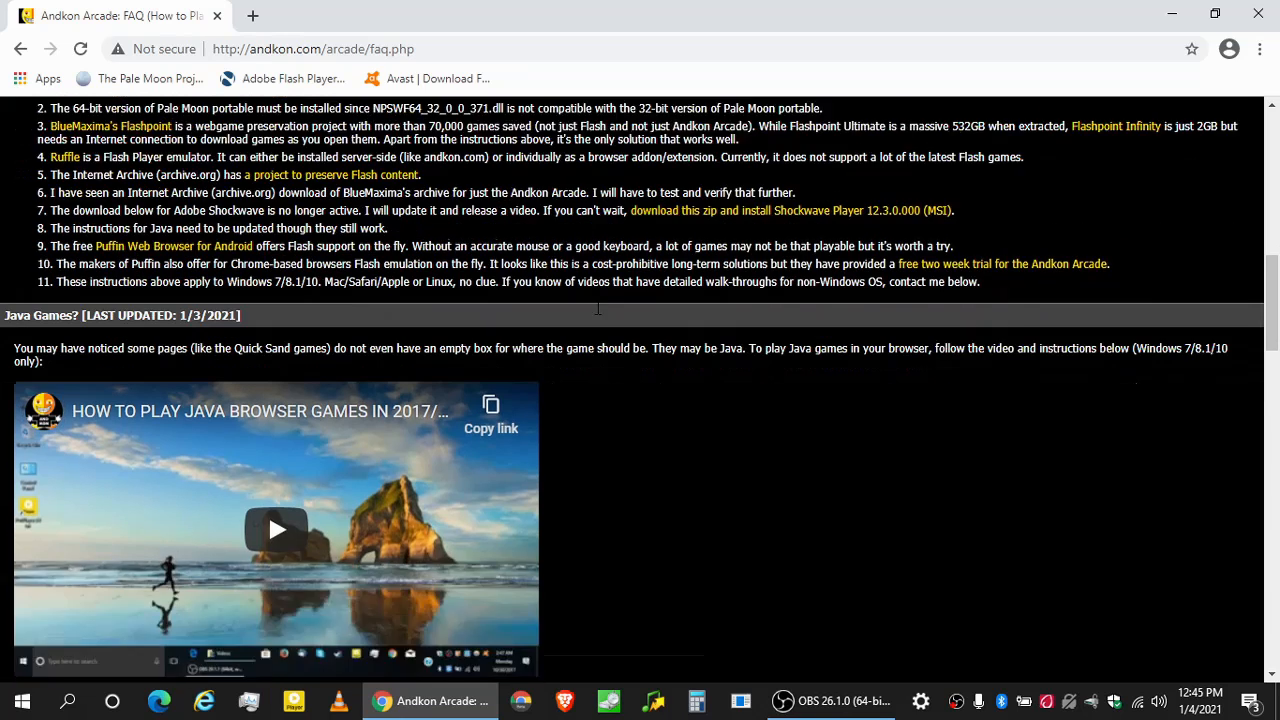
scroll(down, 3)
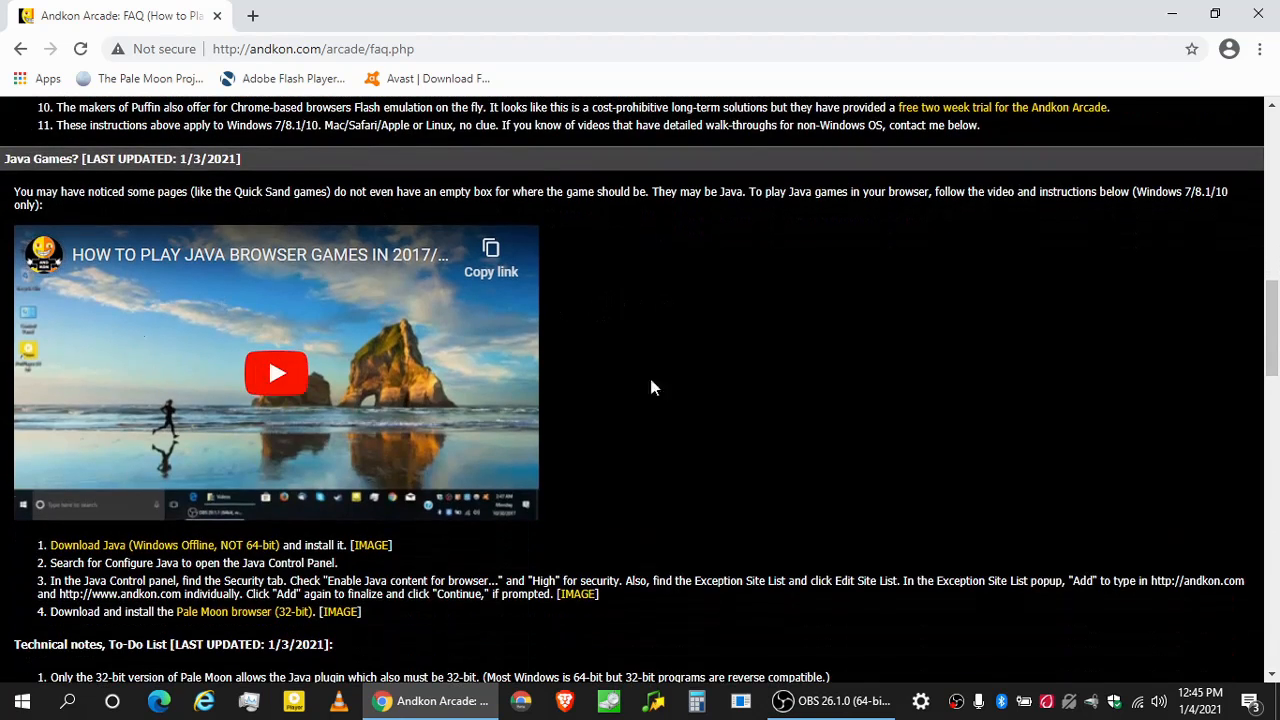
mouse_move(703, 348)
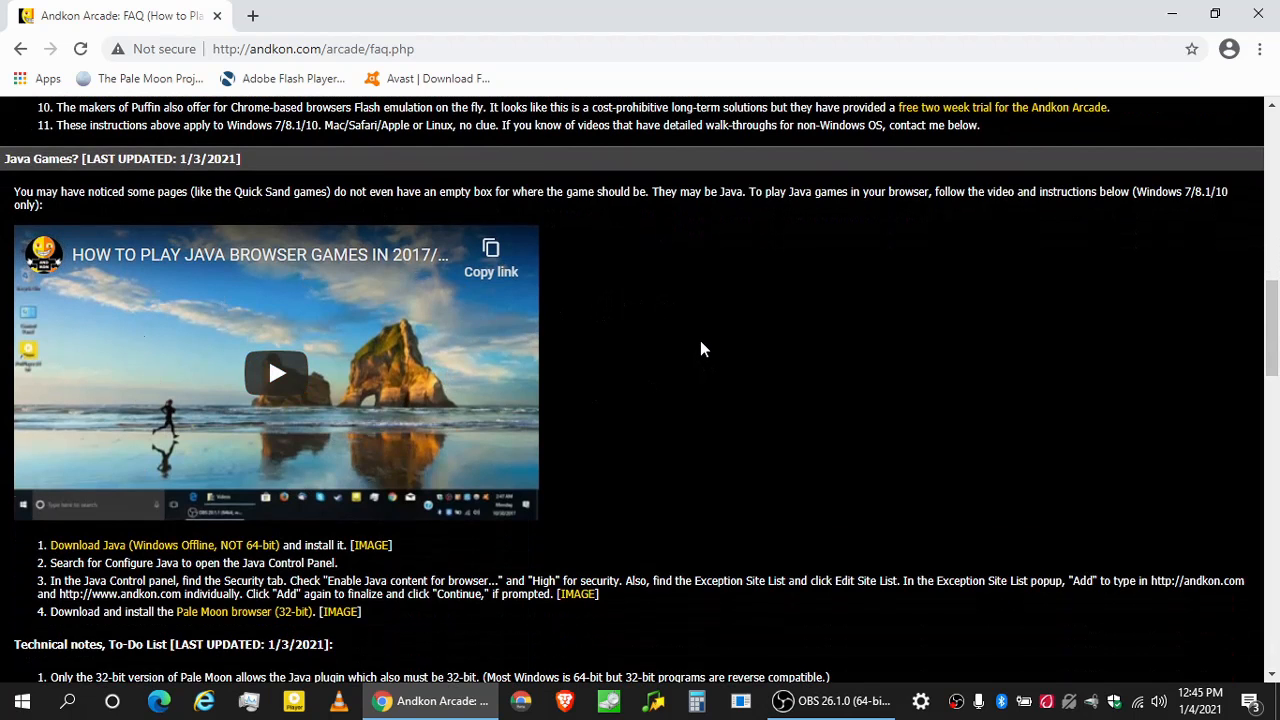
scroll(down, 3)
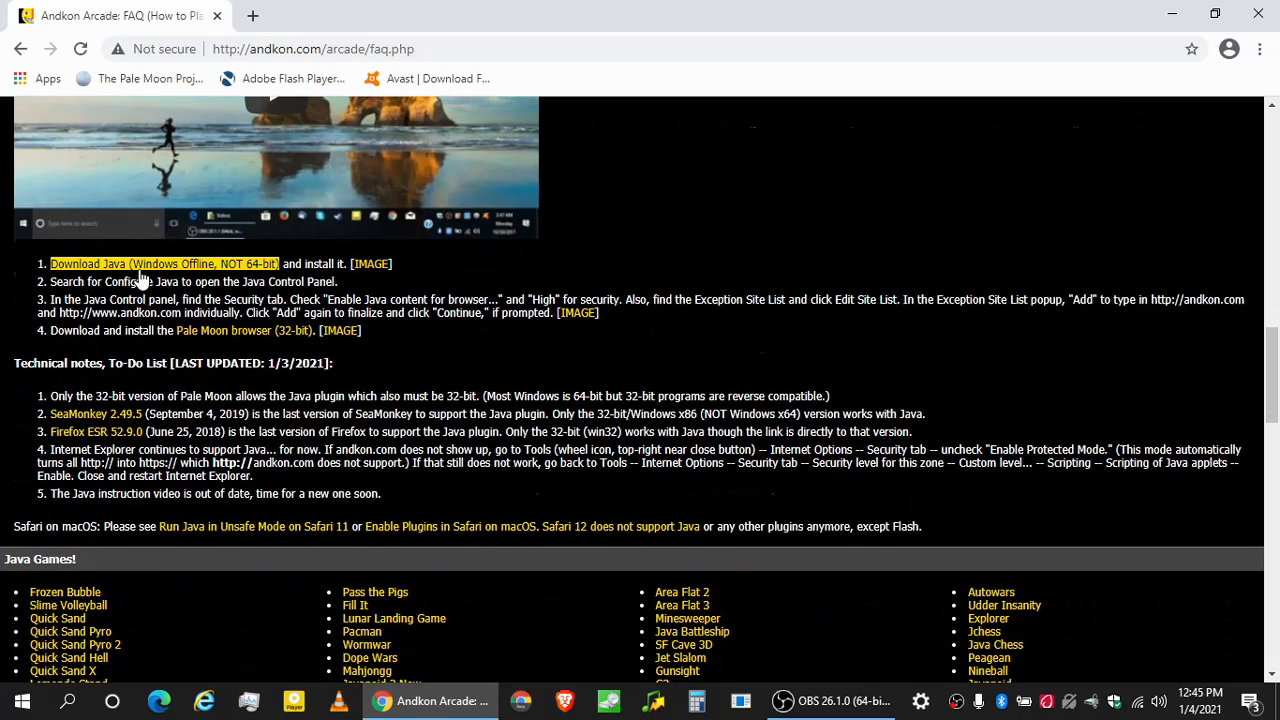
Download the Windows Offline jre-8u271 installer from java.com's manual download page.
click(175, 264)
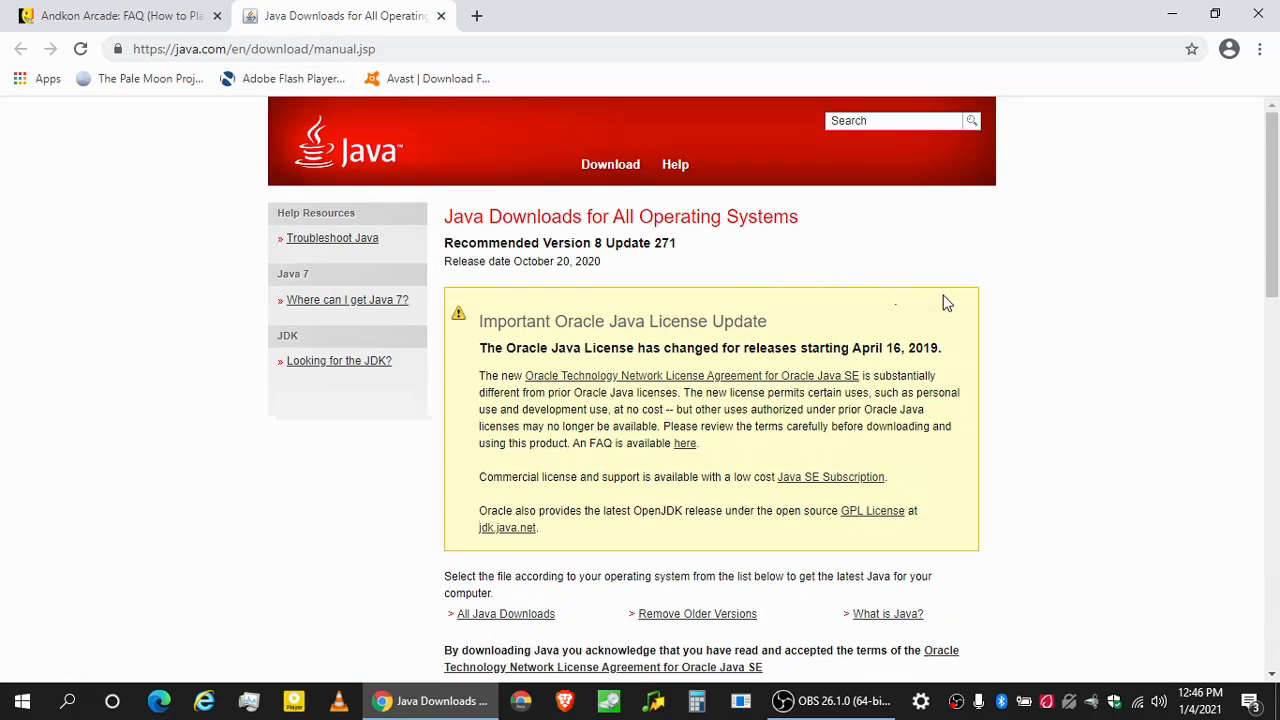
mouse_move(905, 280)
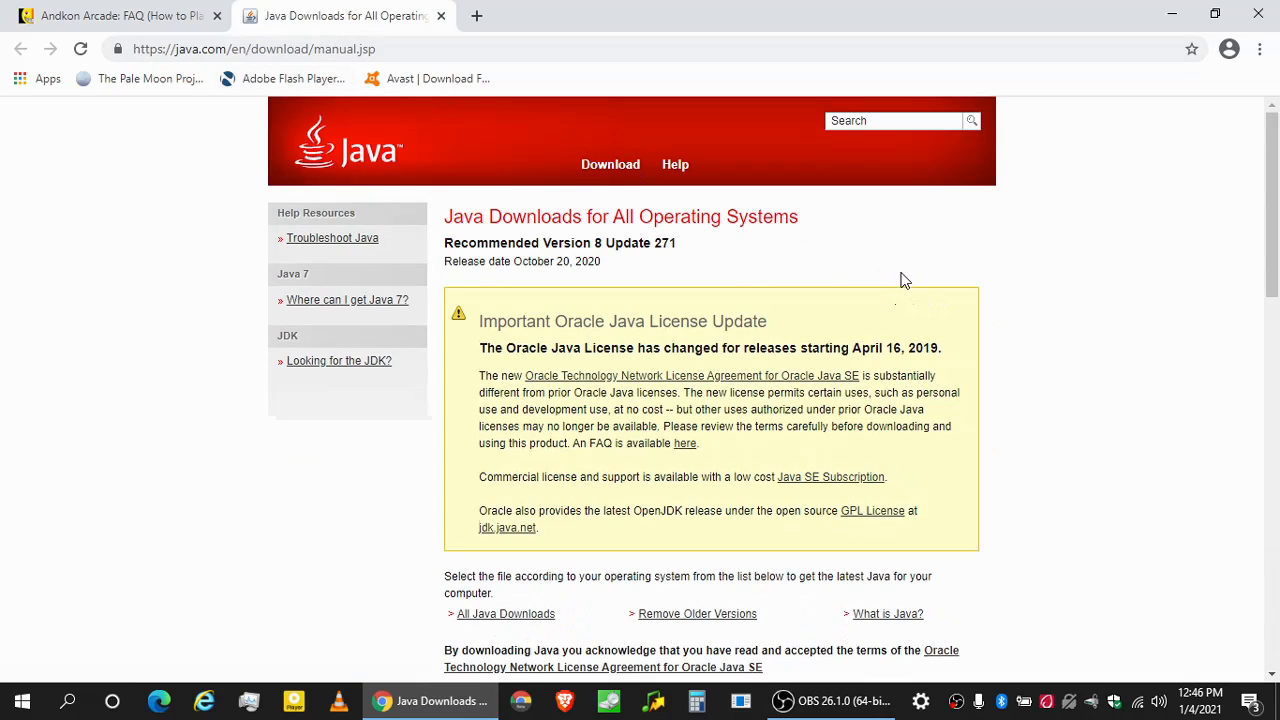
scroll(down, 3)
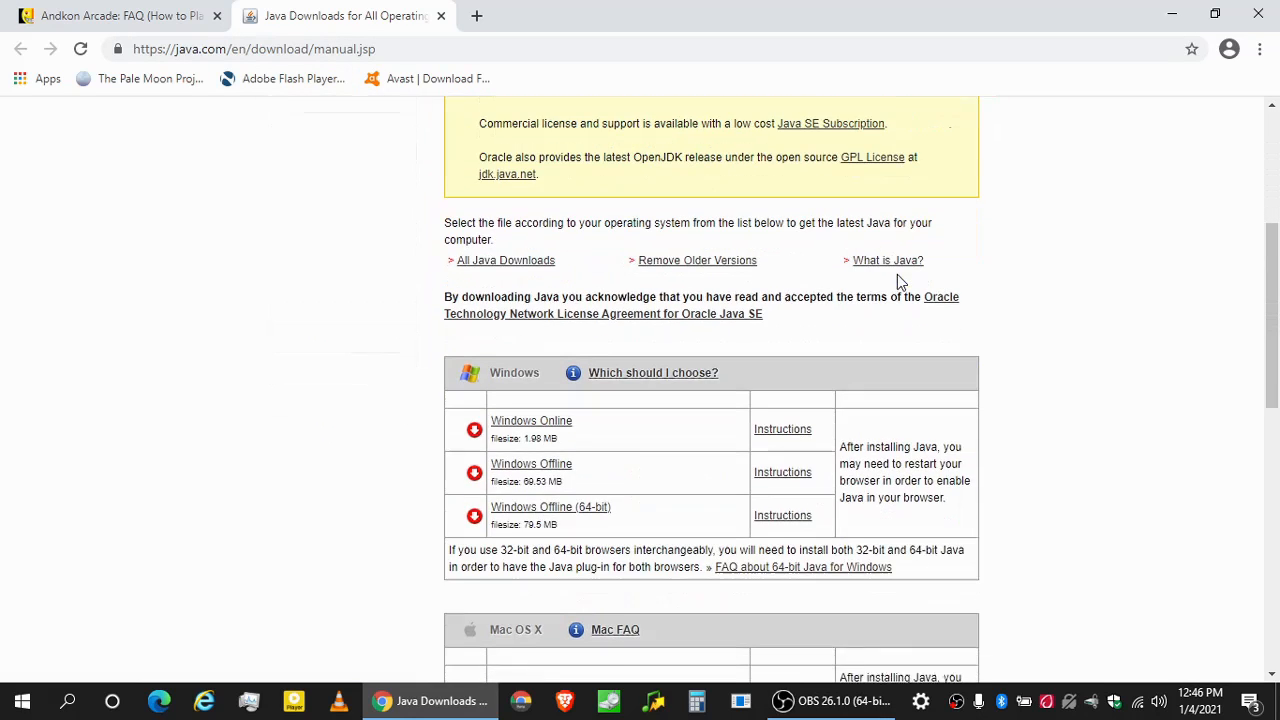
scroll(down, 3)
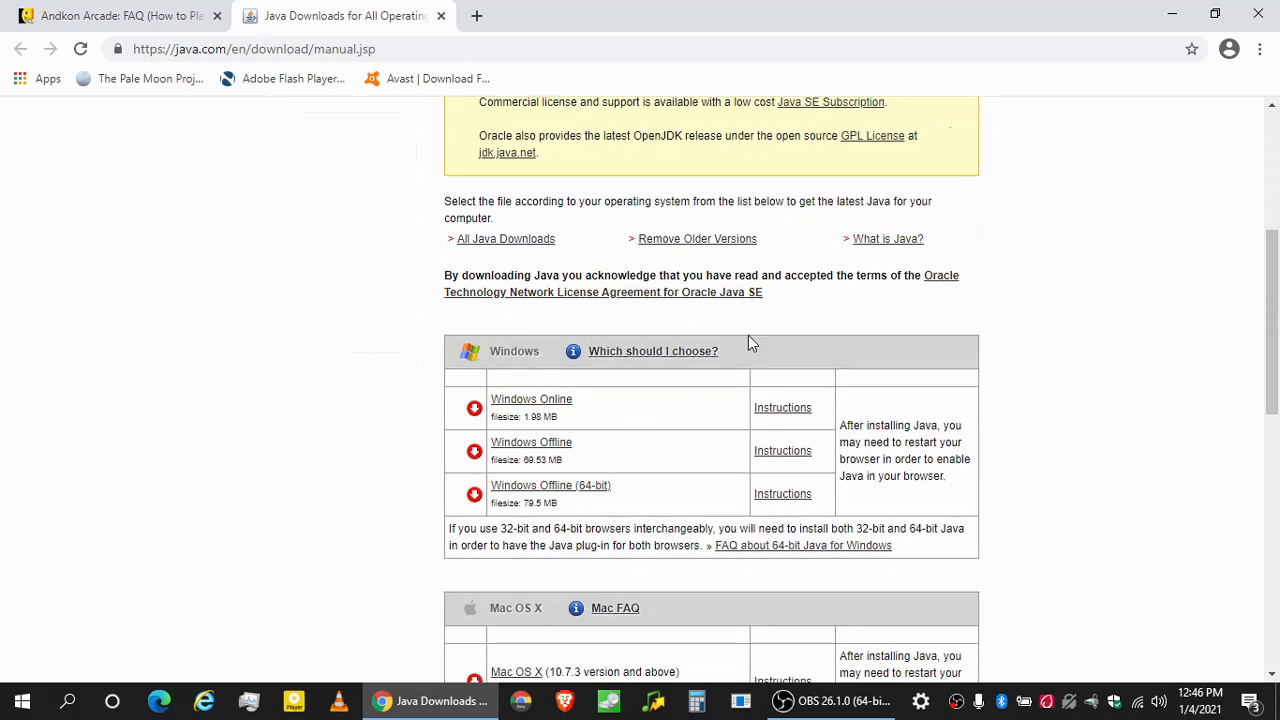
mouse_move(835, 267)
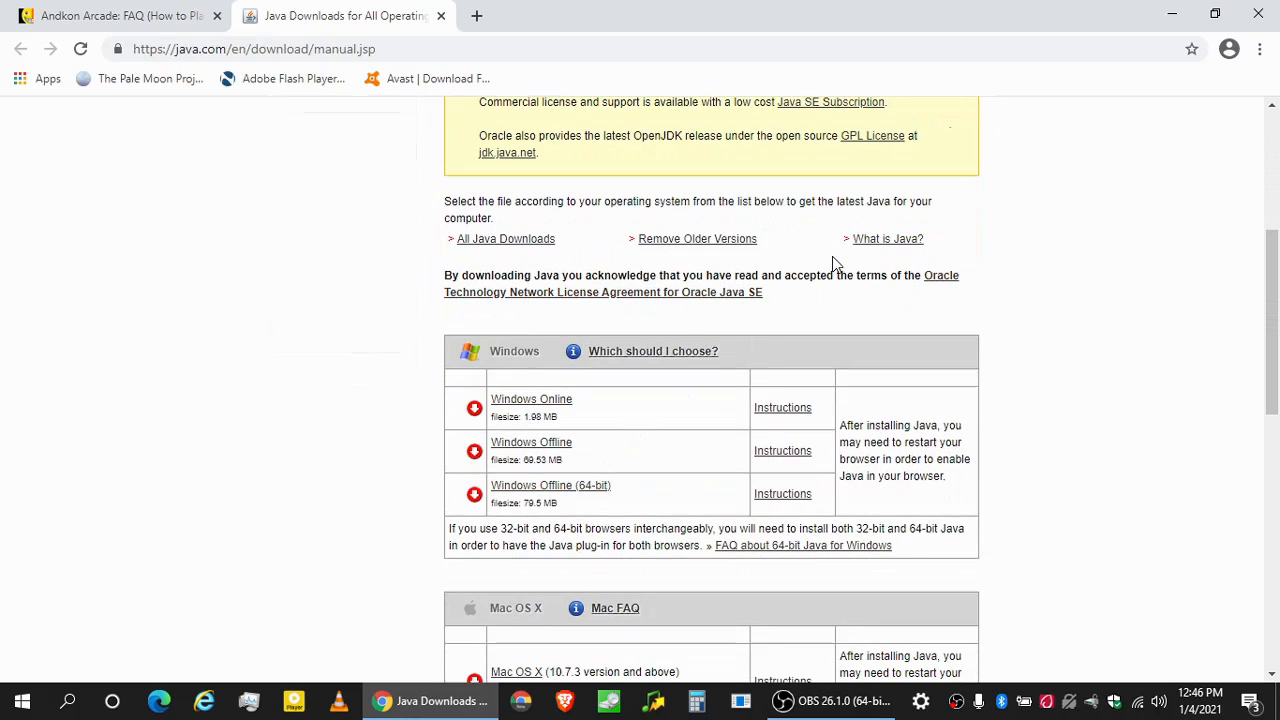
mouse_move(695, 448)
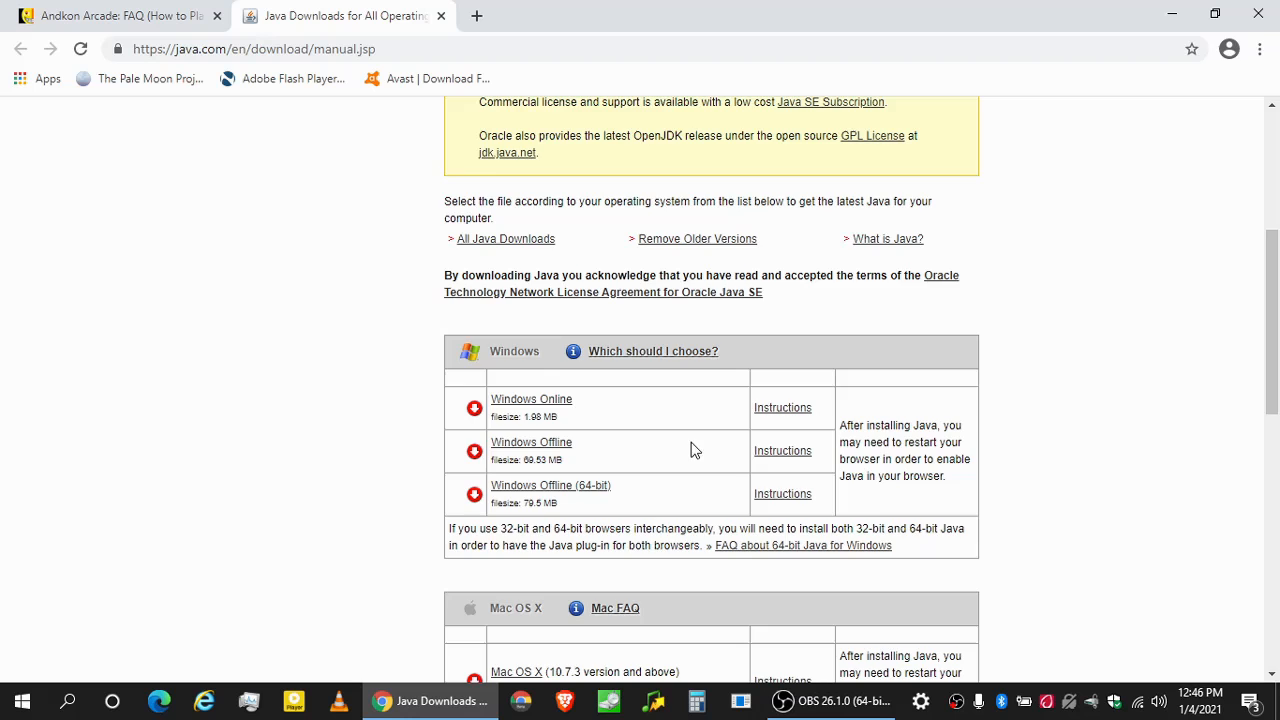
scroll(down, 3)
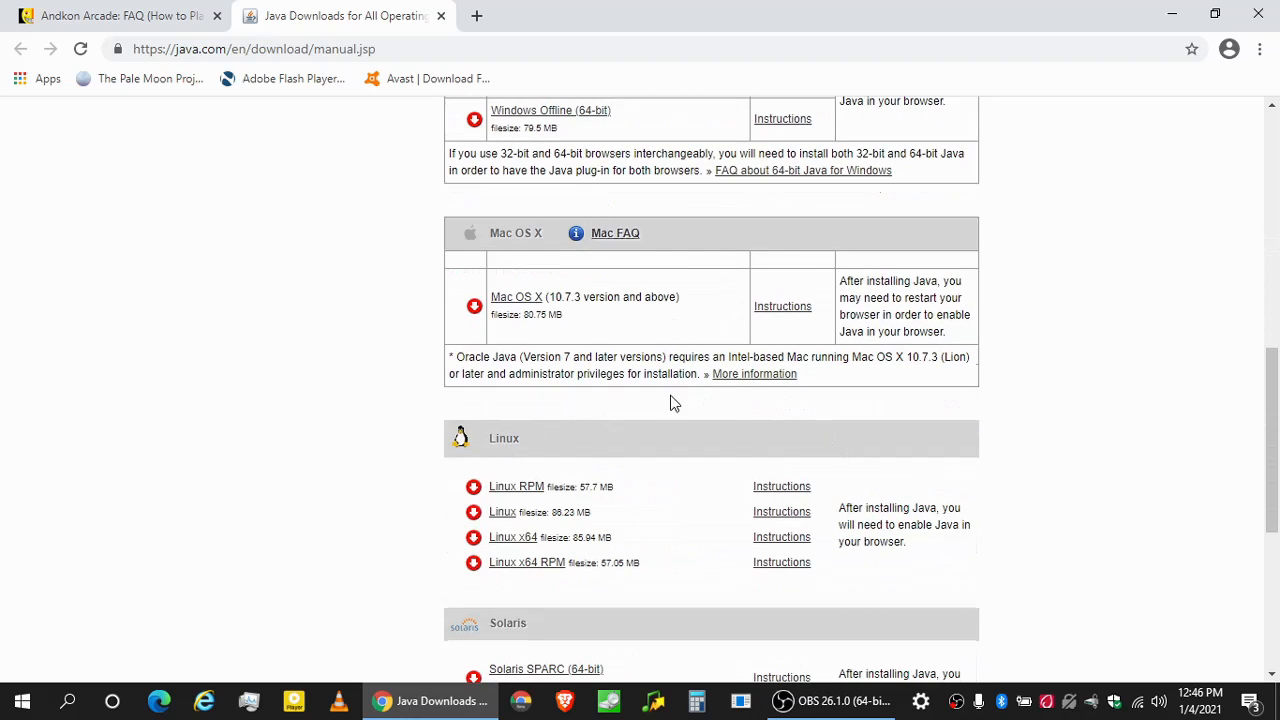
scroll(up, 3)
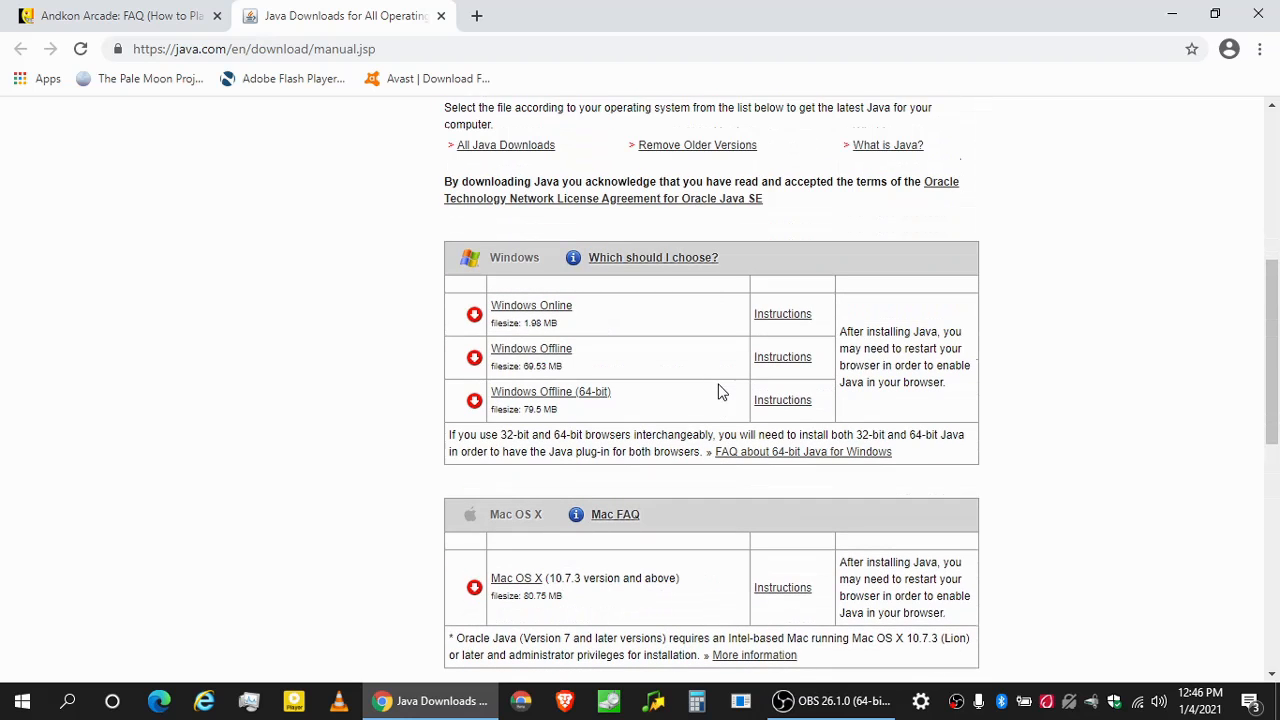
mouse_move(620, 354)
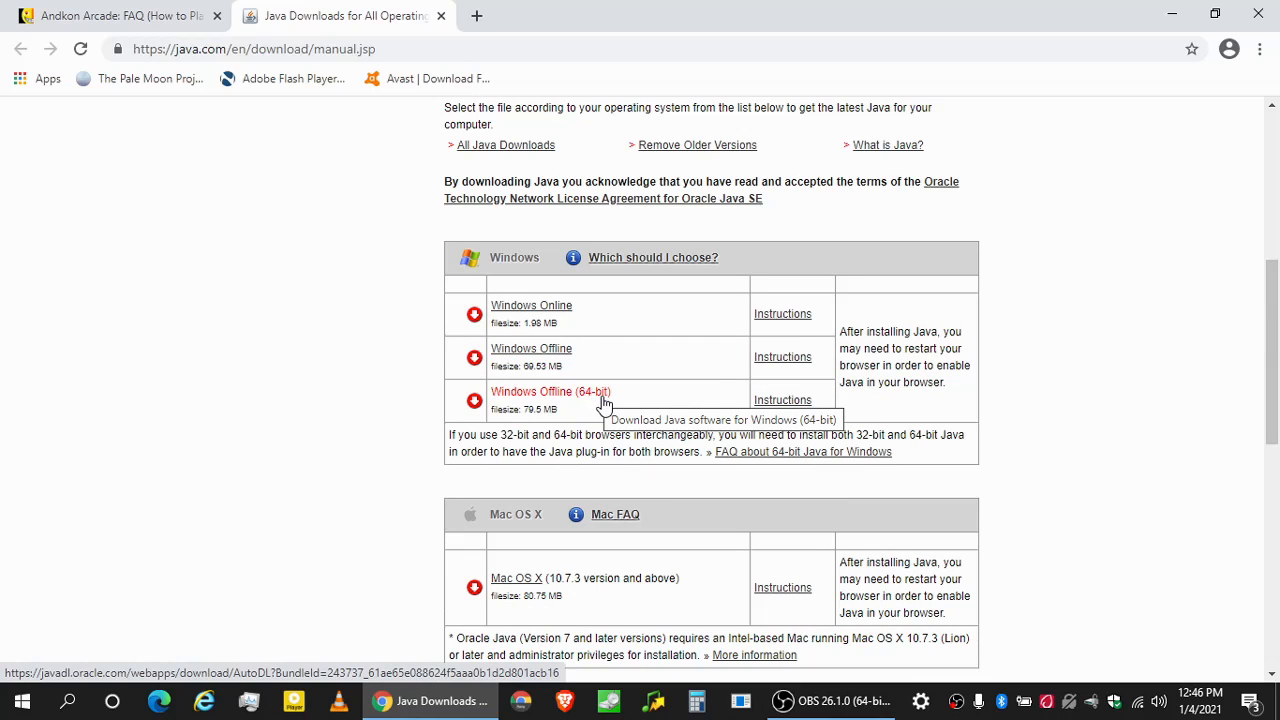
mouse_move(600, 370)
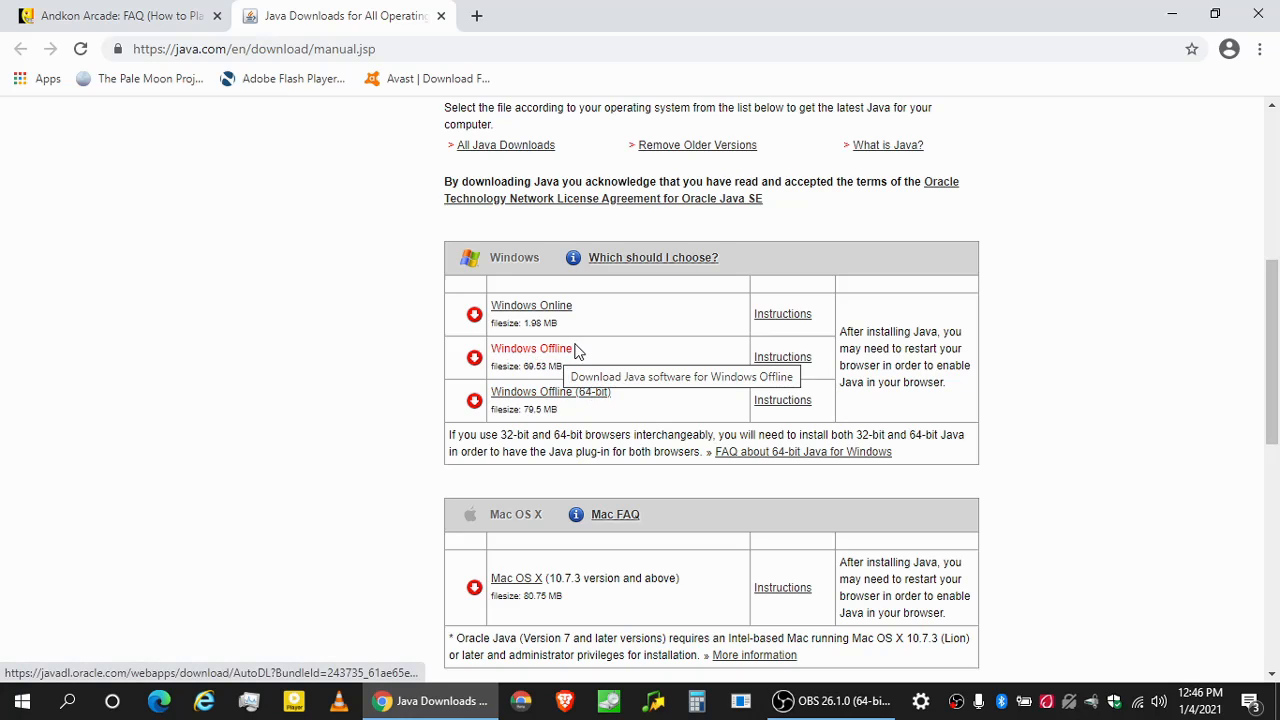
mouse_move(594, 369)
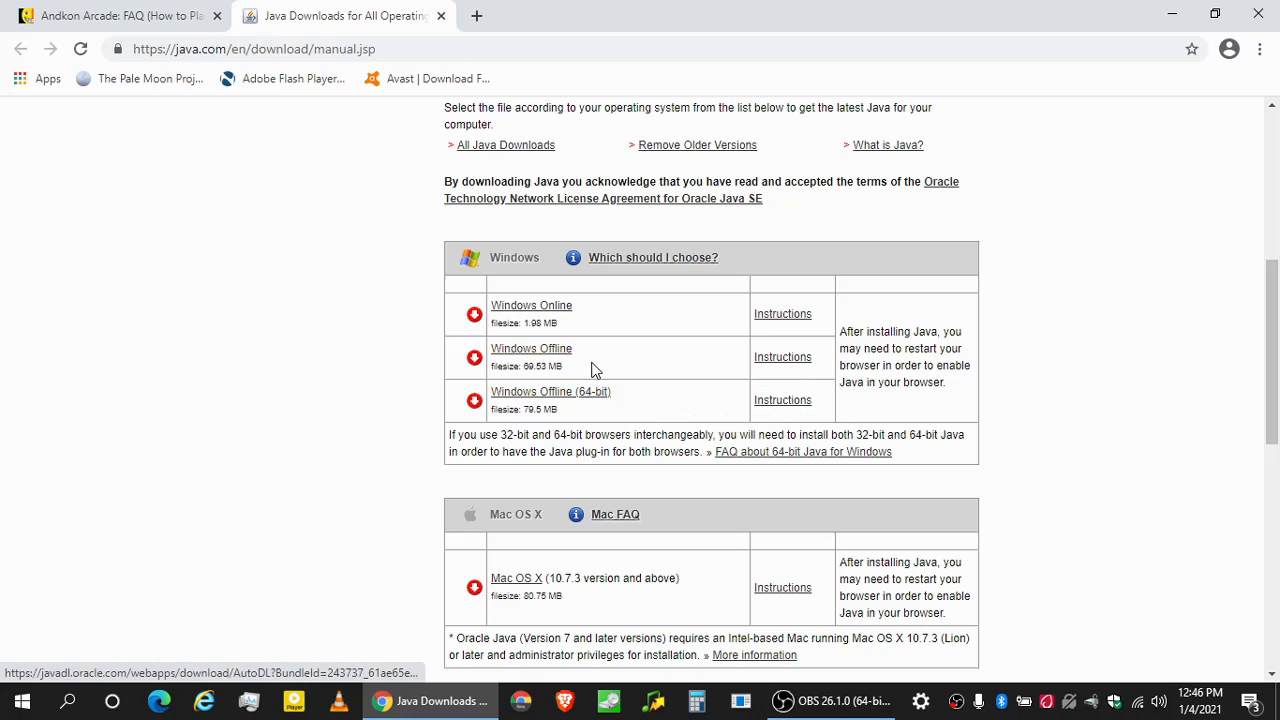
mouse_move(551, 350)
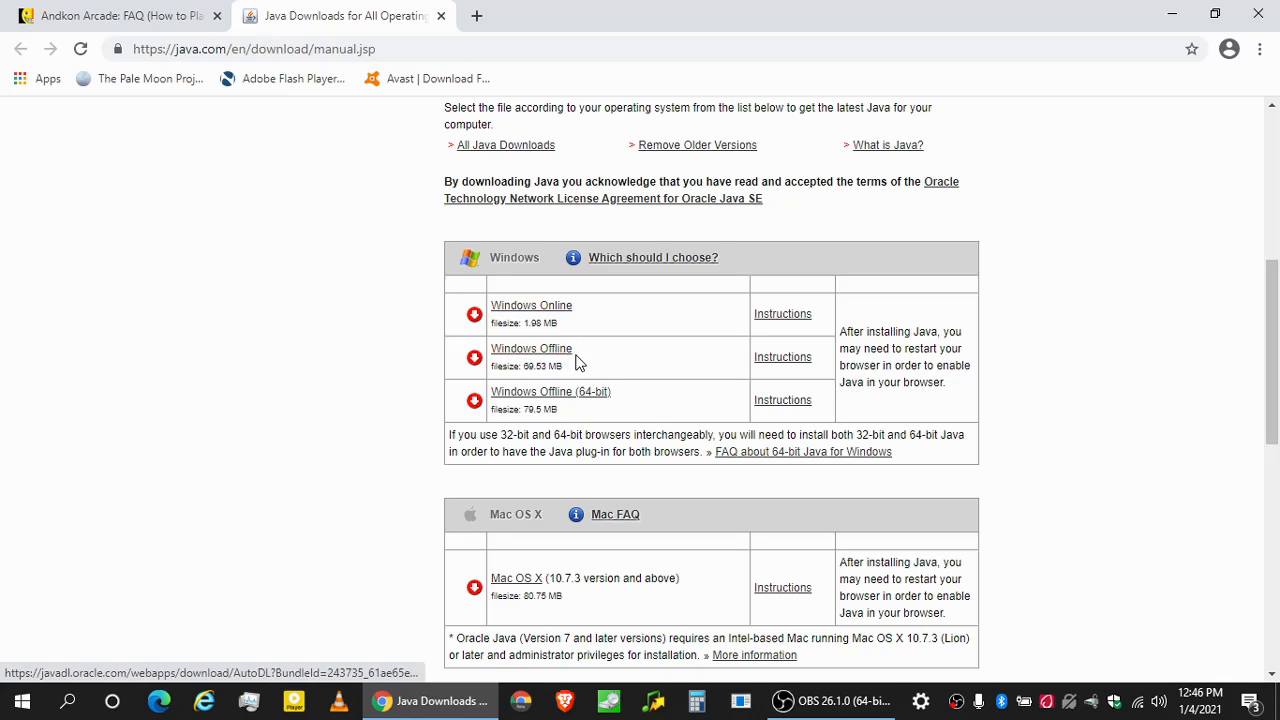
mouse_move(567, 315)
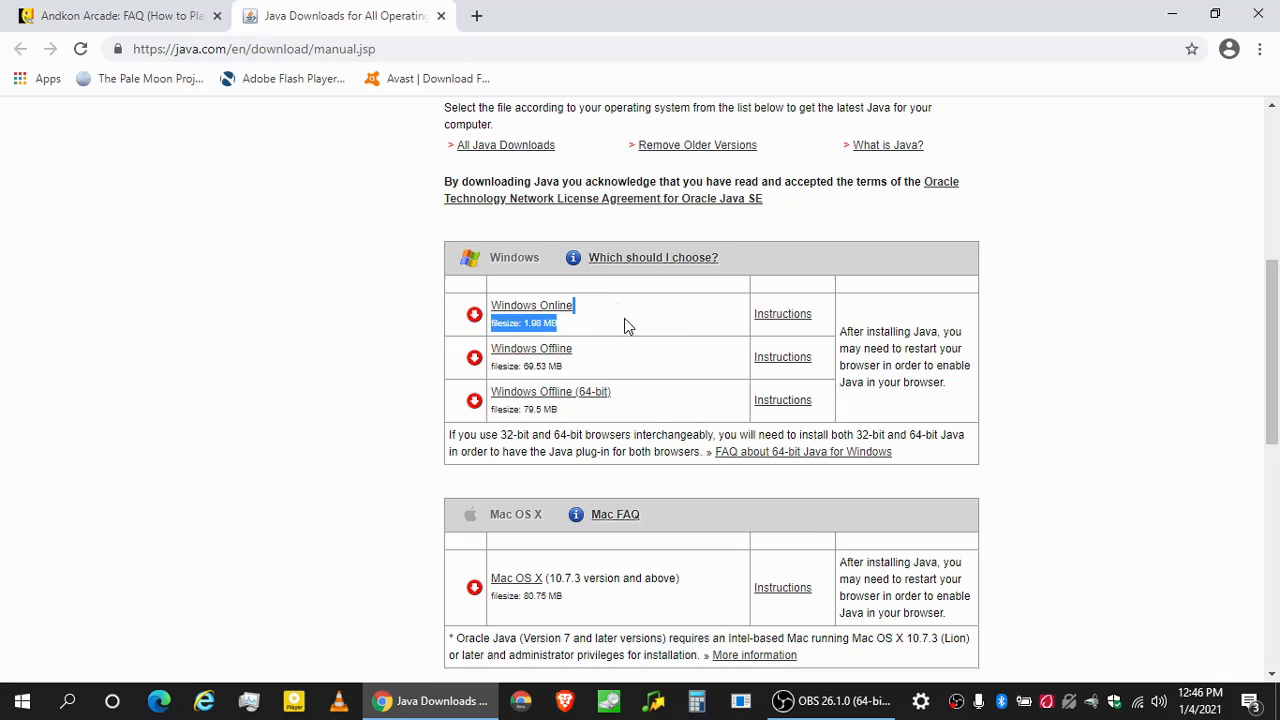
mouse_move(513, 364)
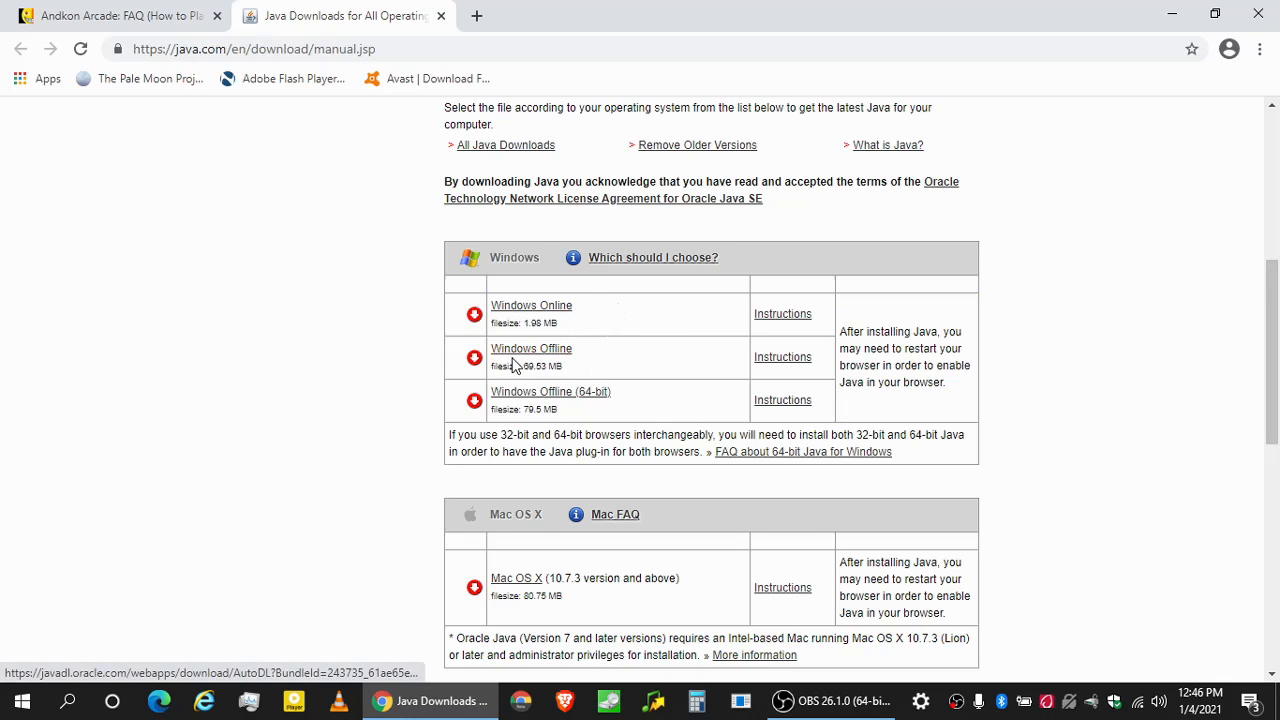
mouse_move(587, 394)
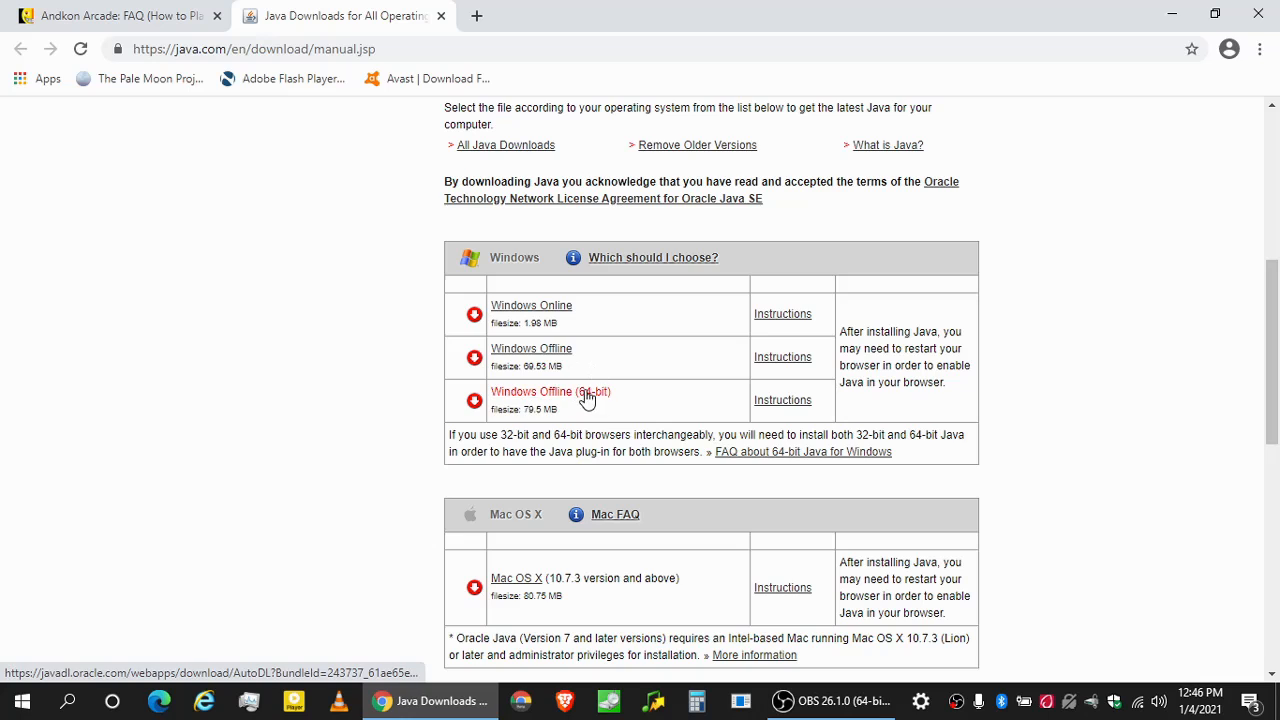
mouse_move(556, 358)
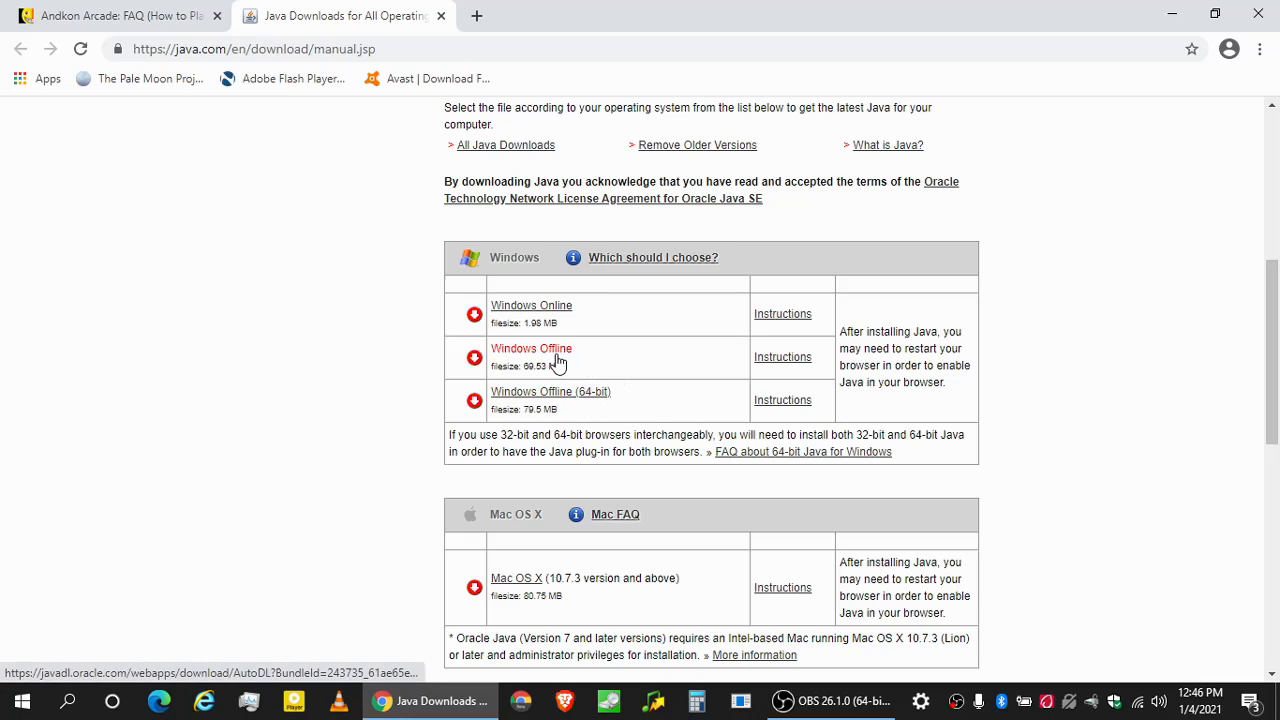
click(531, 348)
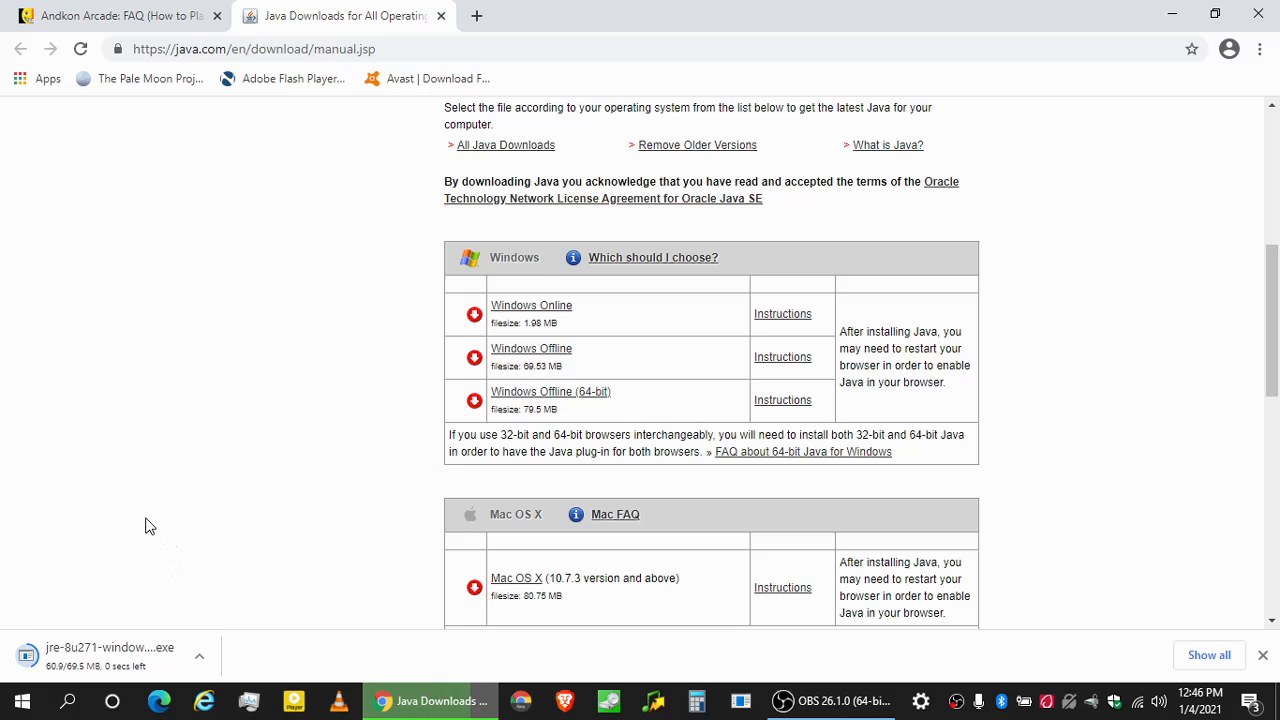
mouse_move(160, 512)
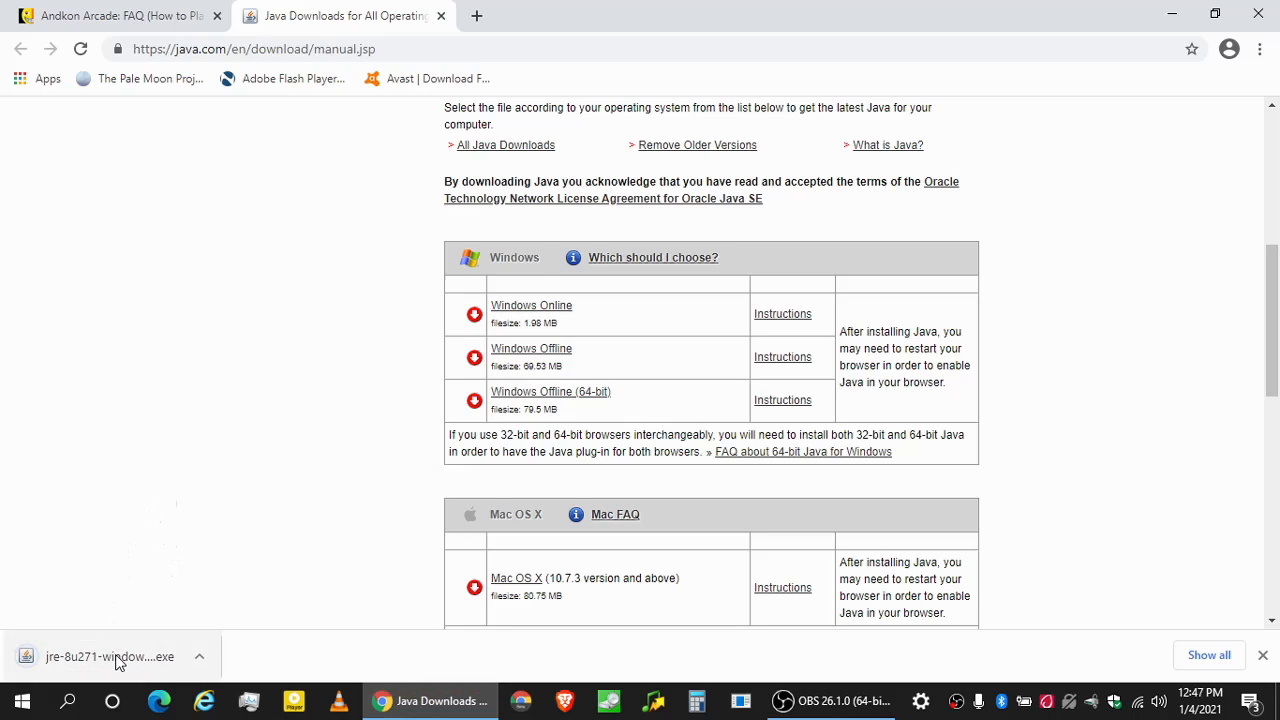
Run the jre-8u271 installer, accept the license and install, then close the completion window.
click(110, 656)
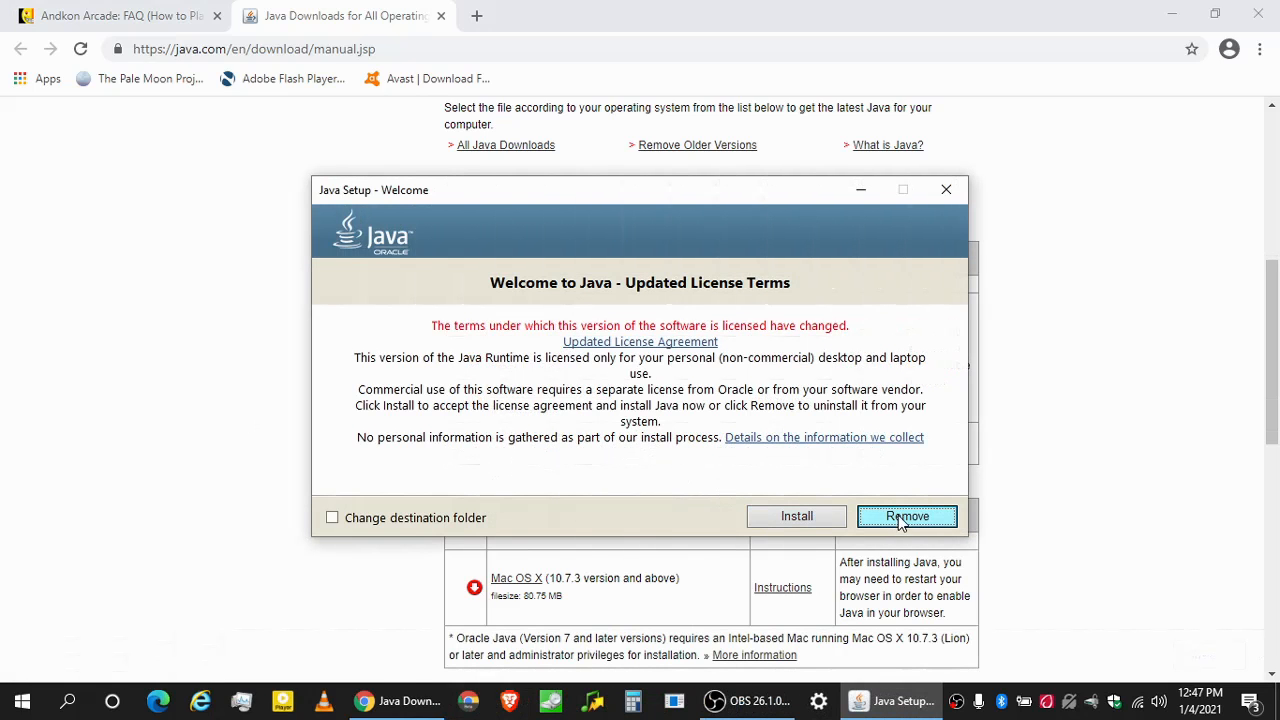
mouse_move(794, 524)
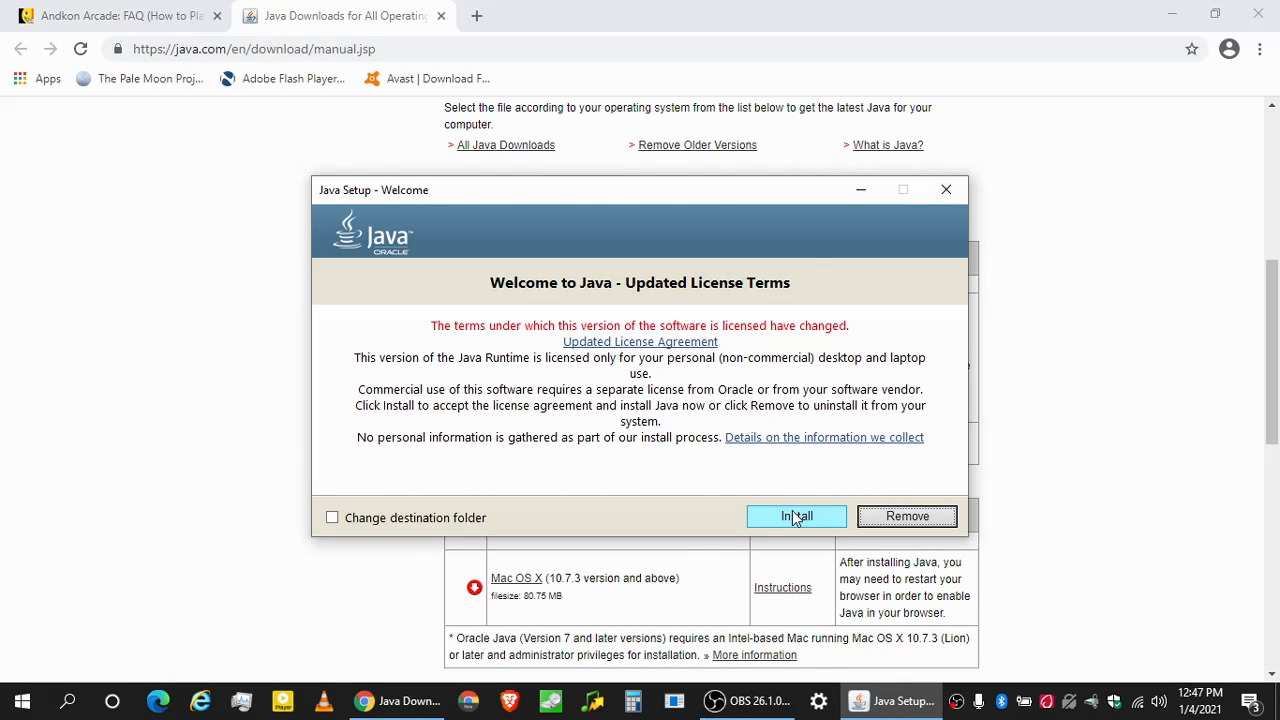
mouse_move(983, 467)
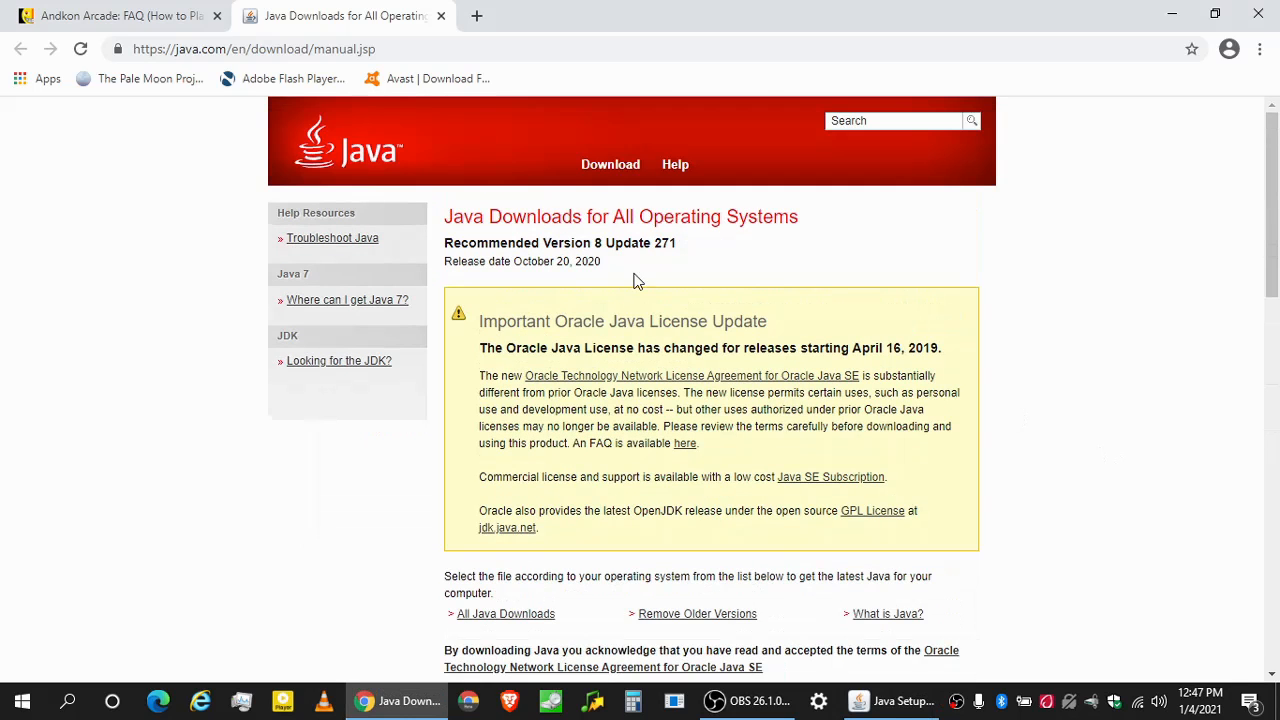
mouse_move(675, 243)
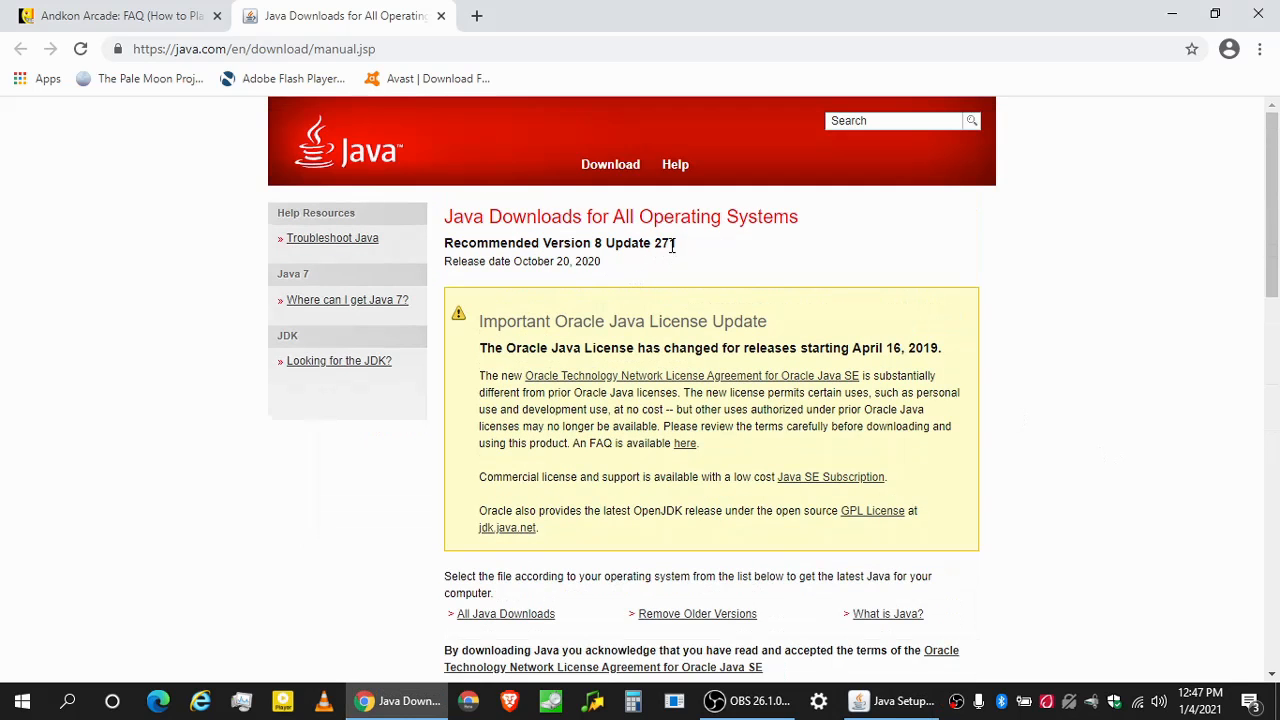
click(890, 703)
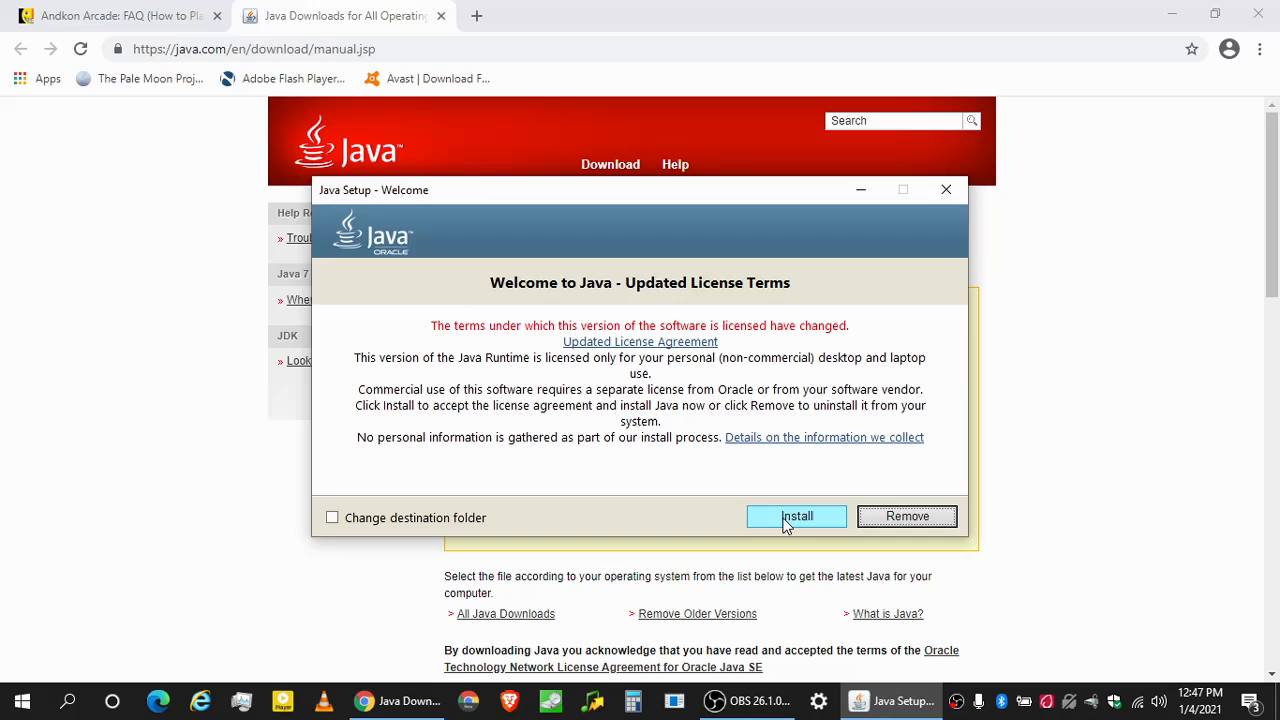
click(796, 516)
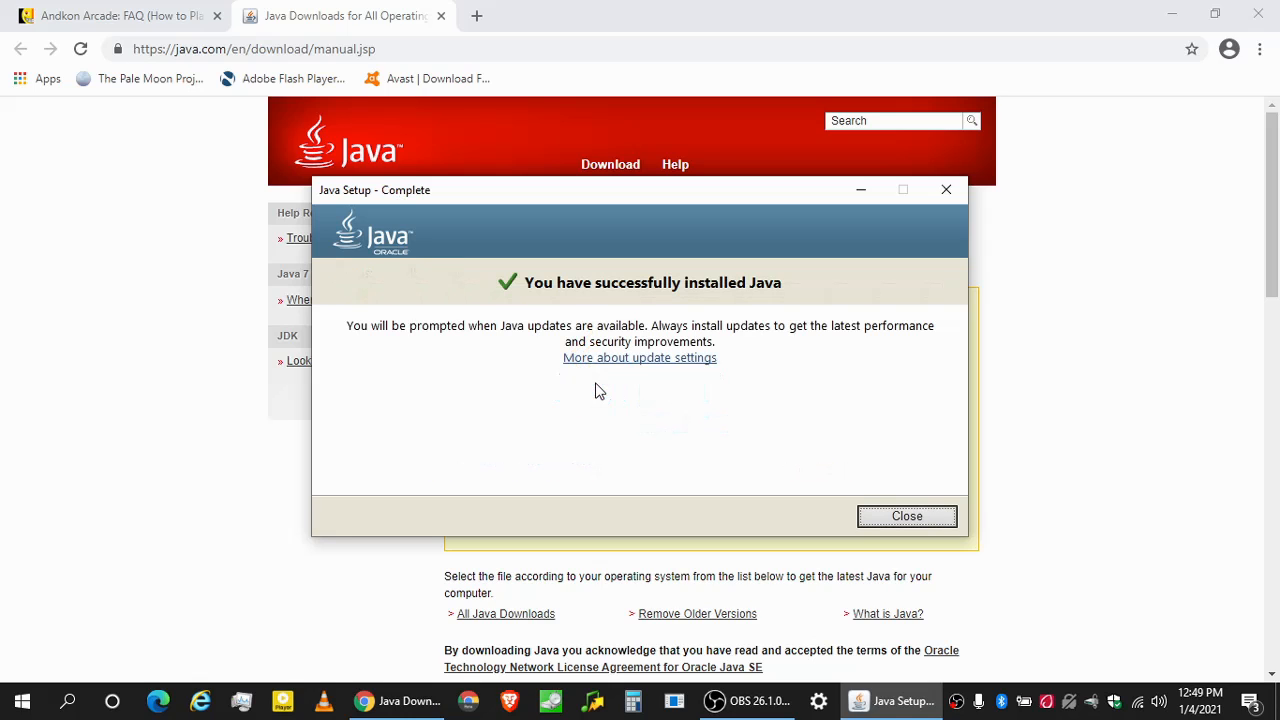
mouse_move(621, 400)
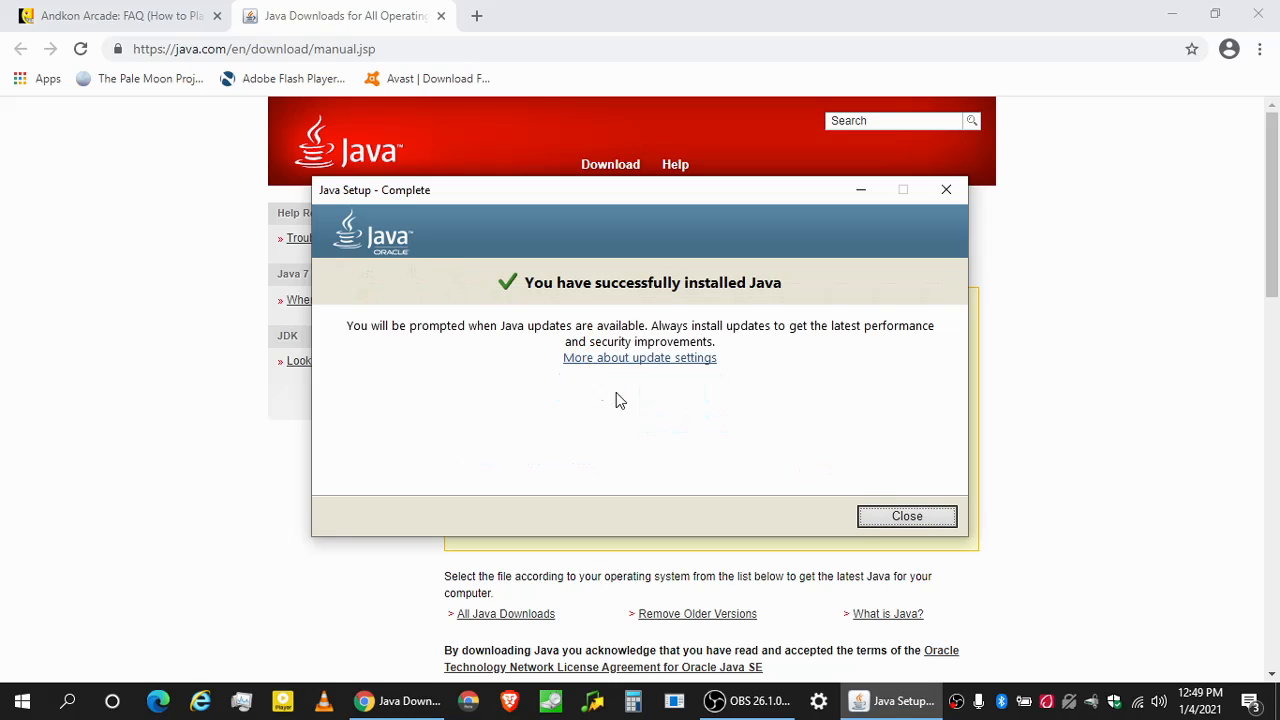
click(906, 516)
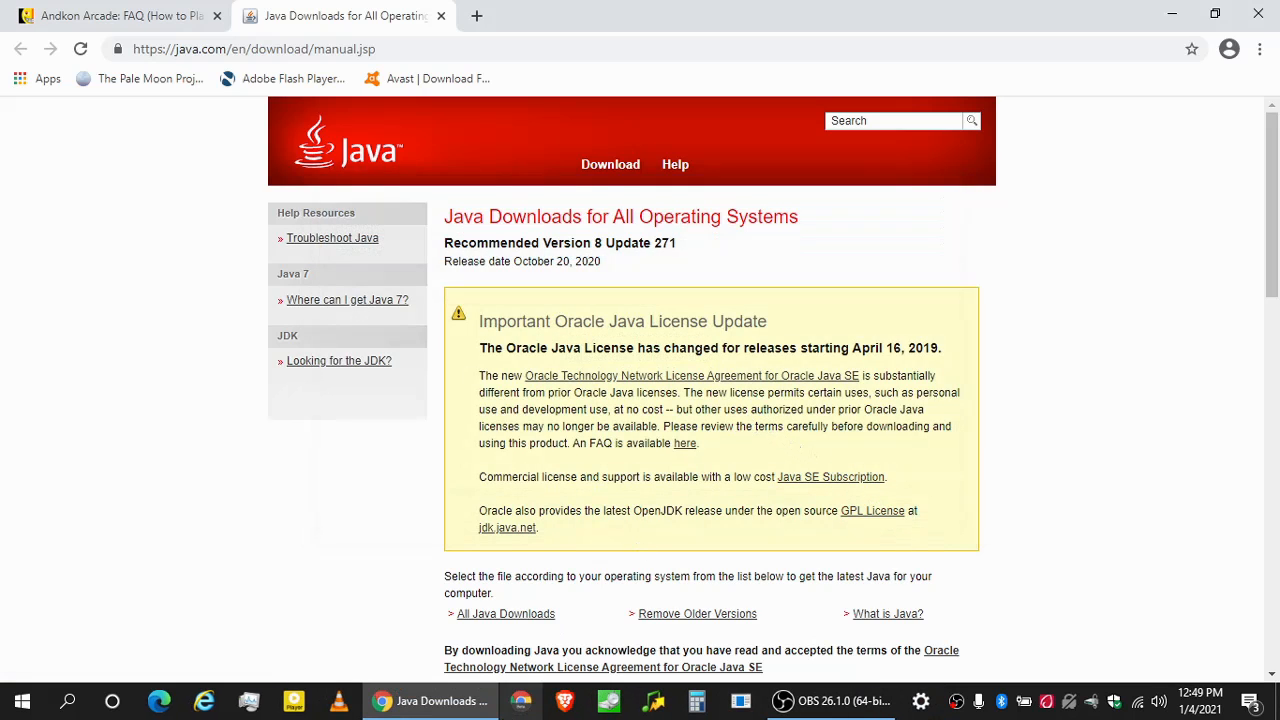
Launch Configure Java from Start search, placing its window right of the FAQ.
click(120, 15)
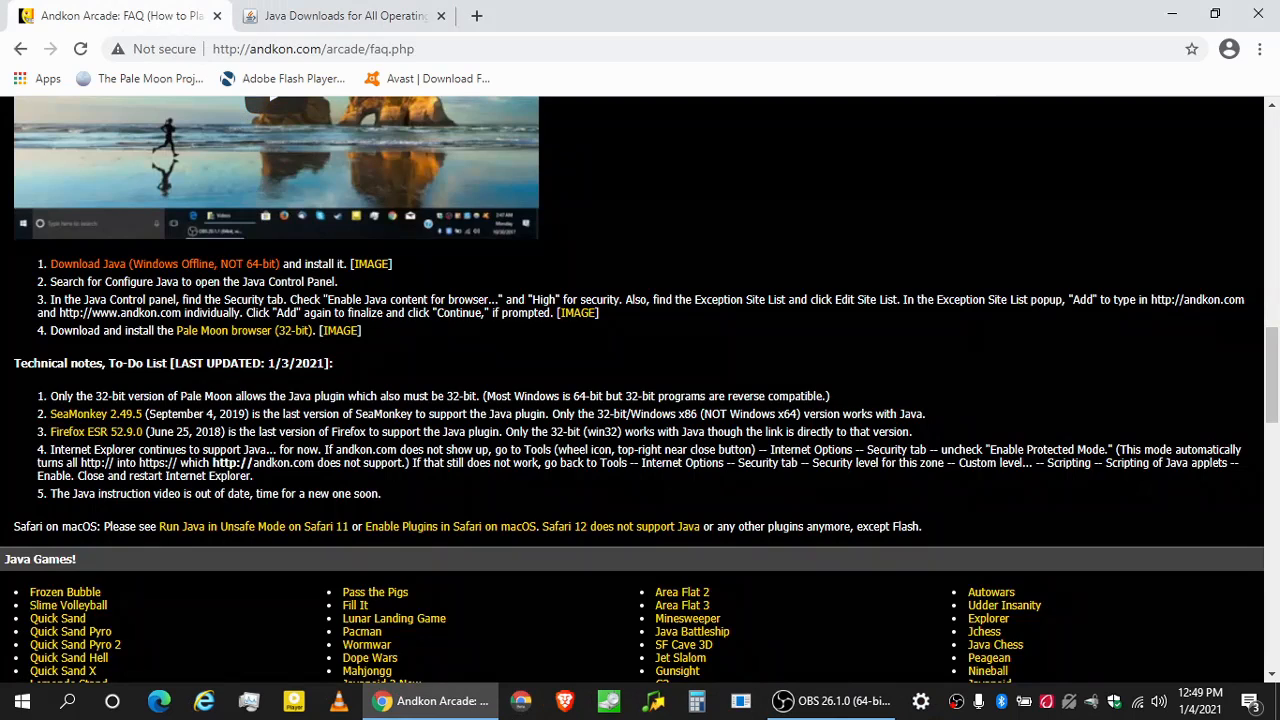
click(96, 701)
text(configure)
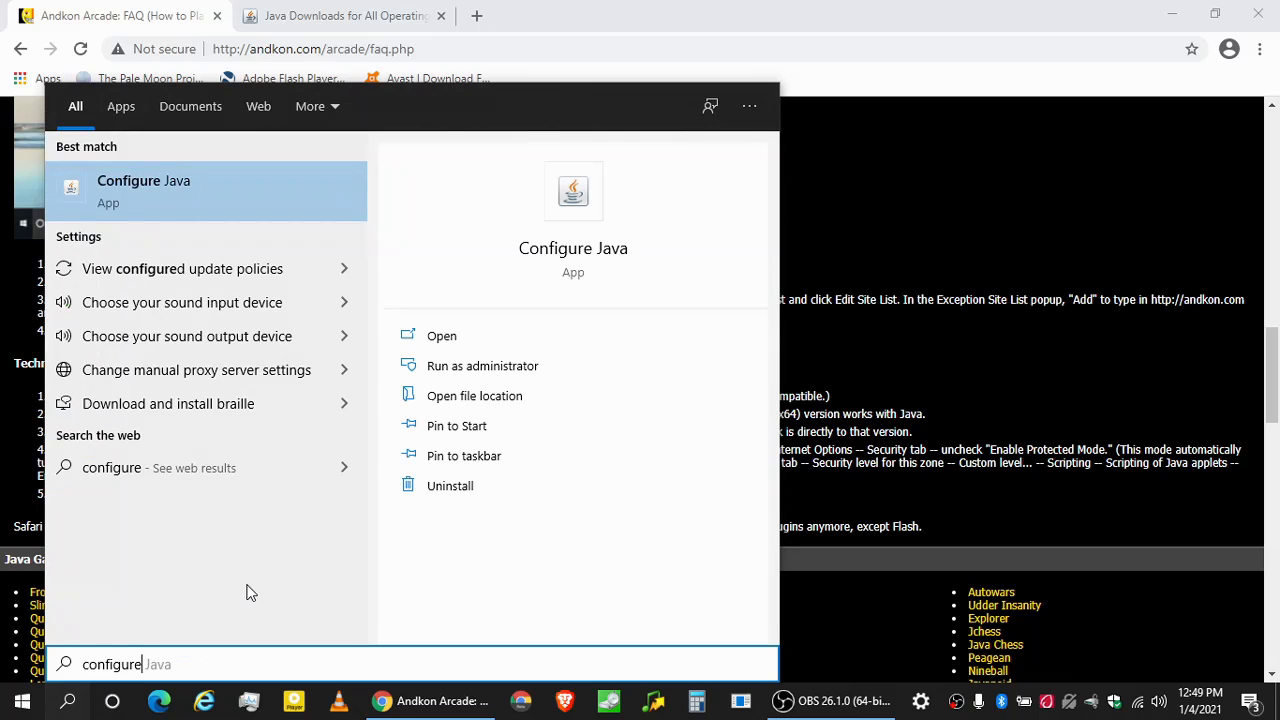
mouse_move(138, 204)
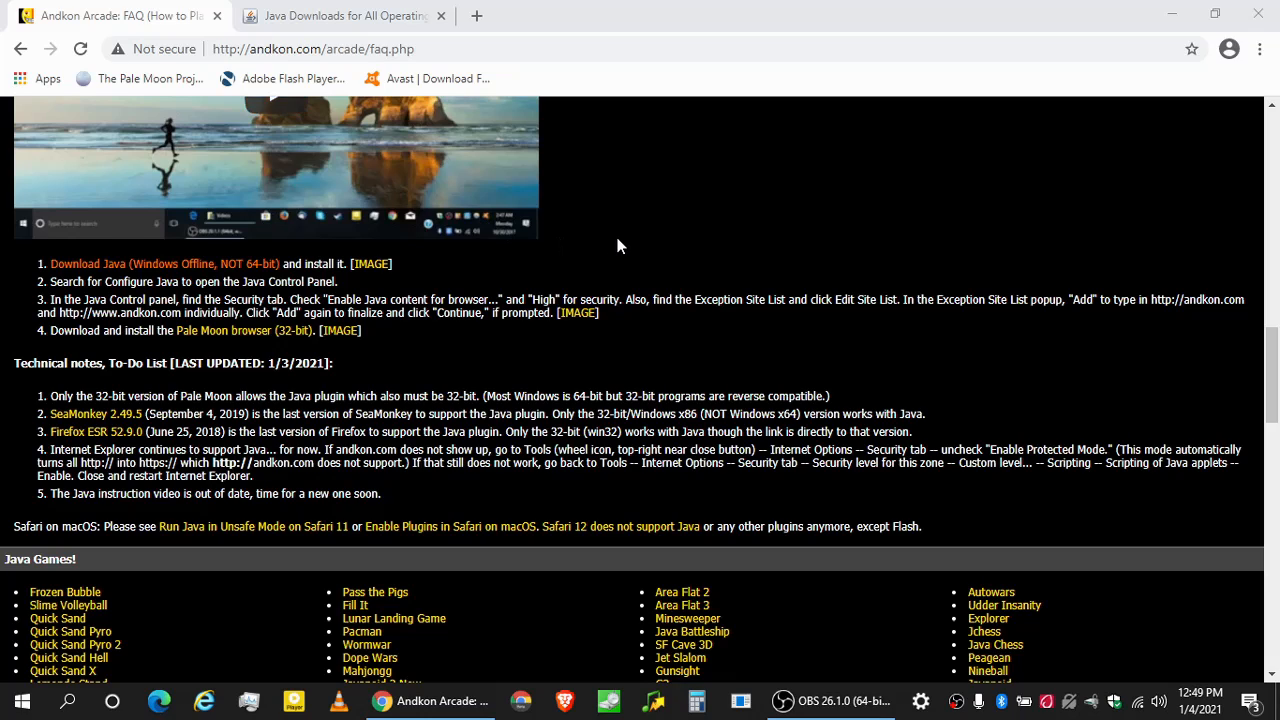
click(858, 702)
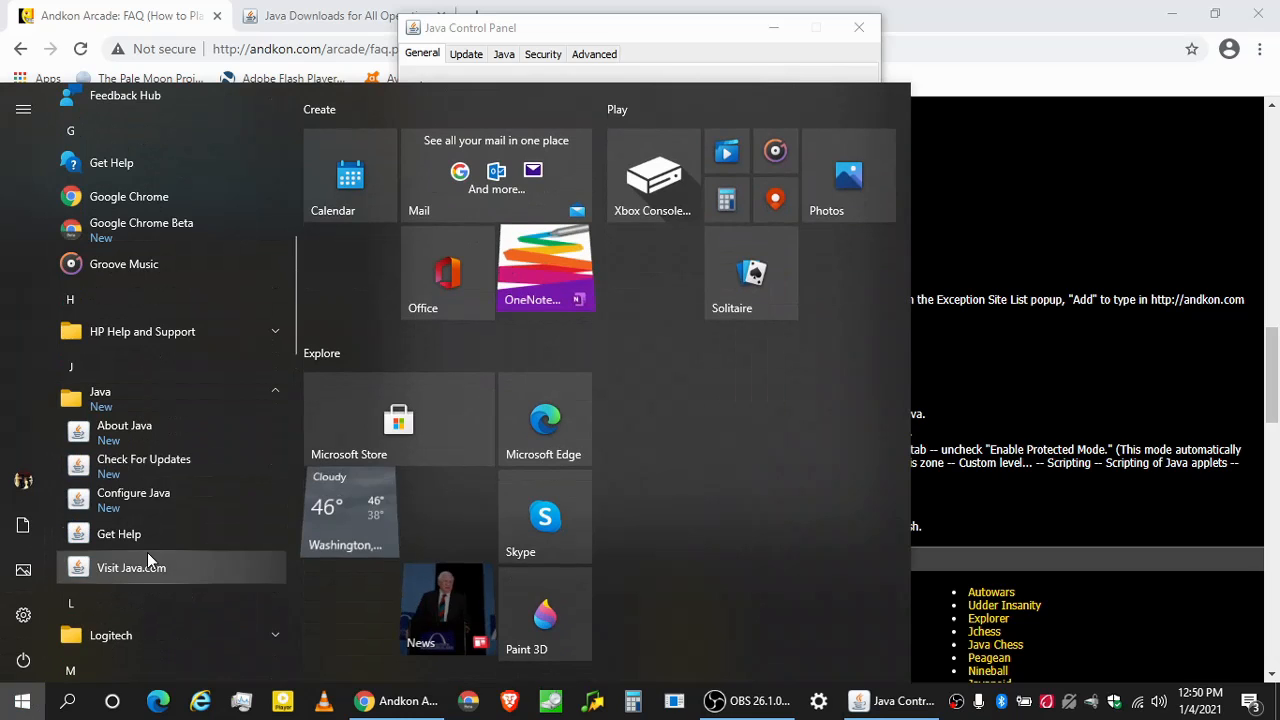
mouse_move(172, 483)
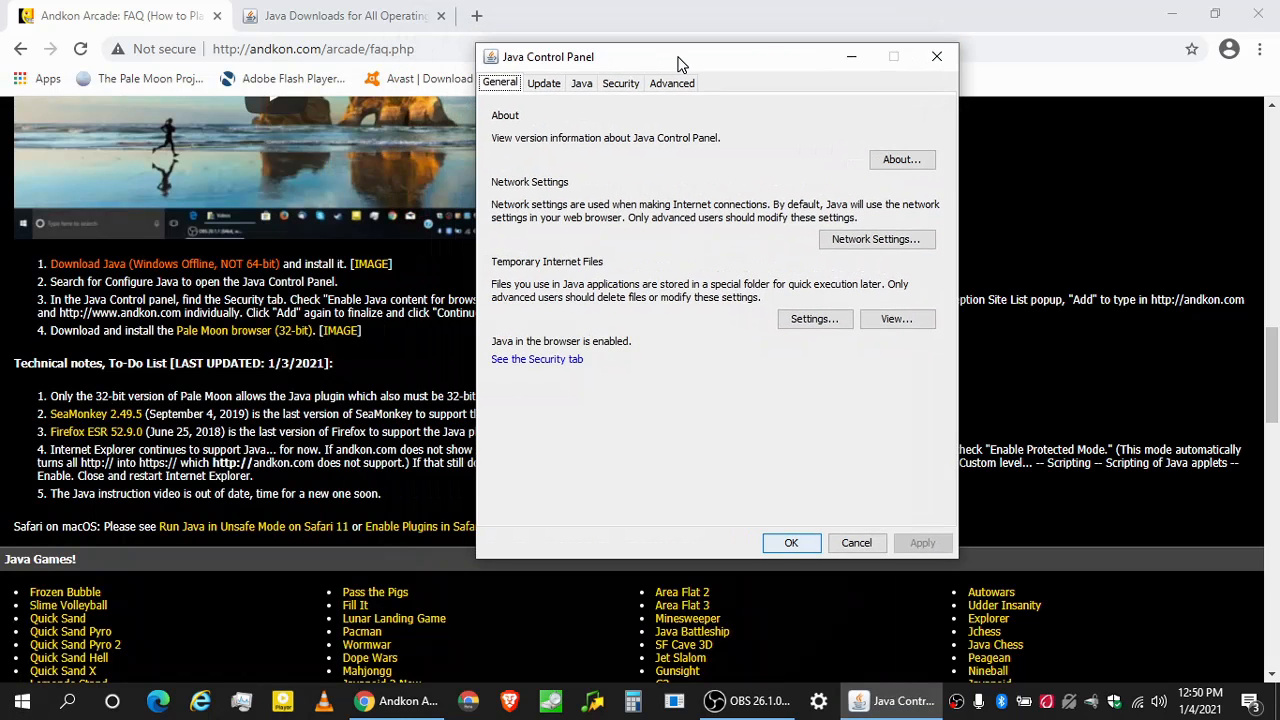
drag(680, 57, 790, 87)
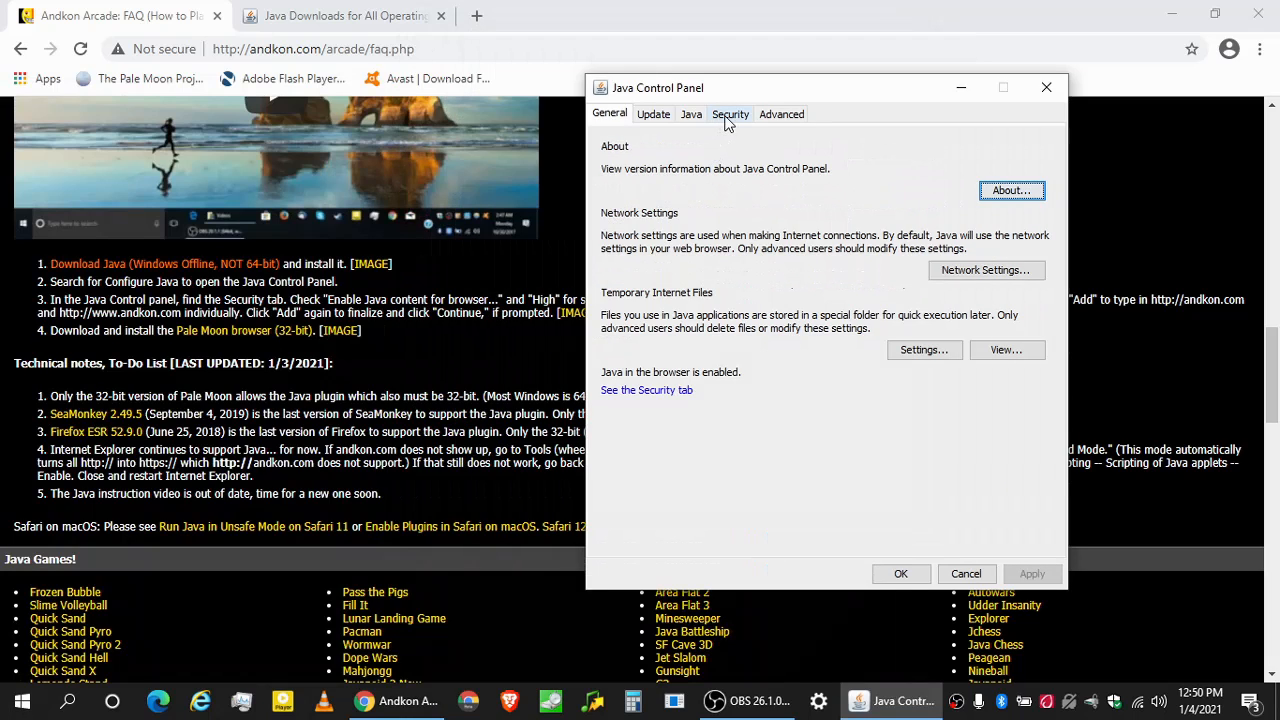
Show the Security tab, with browser Java content enabled at High security.
click(730, 113)
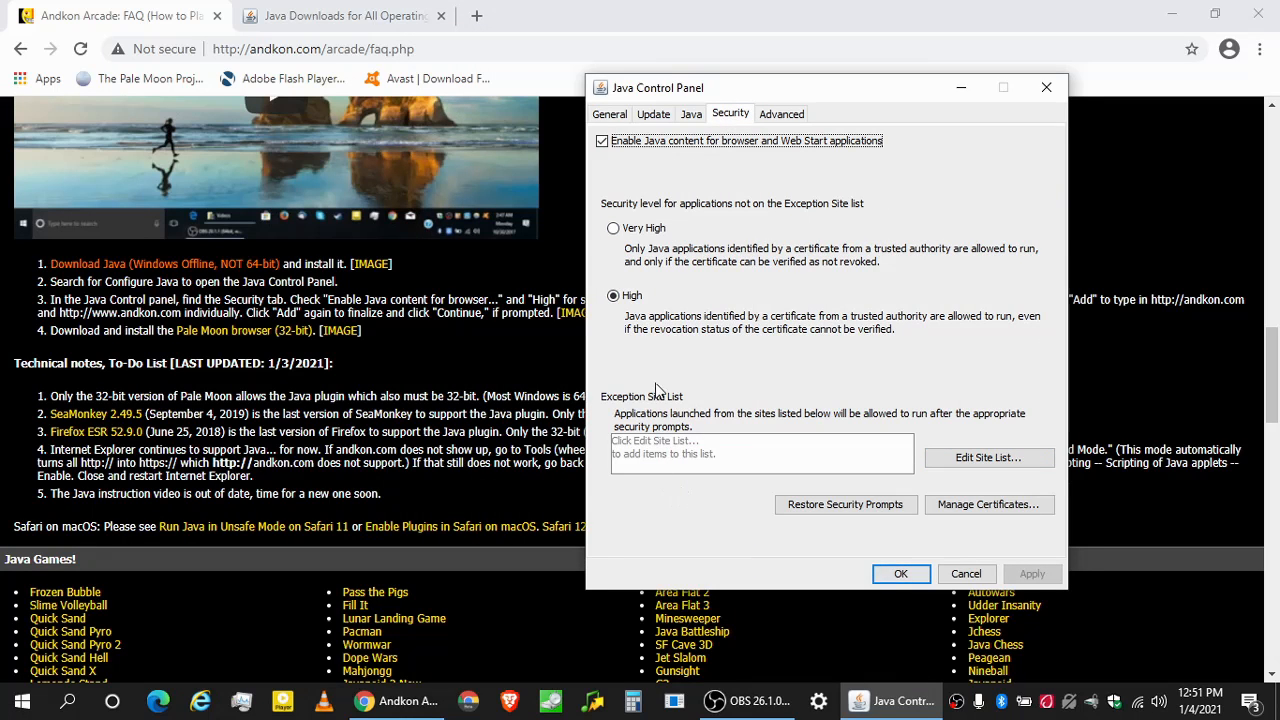
mouse_move(692, 402)
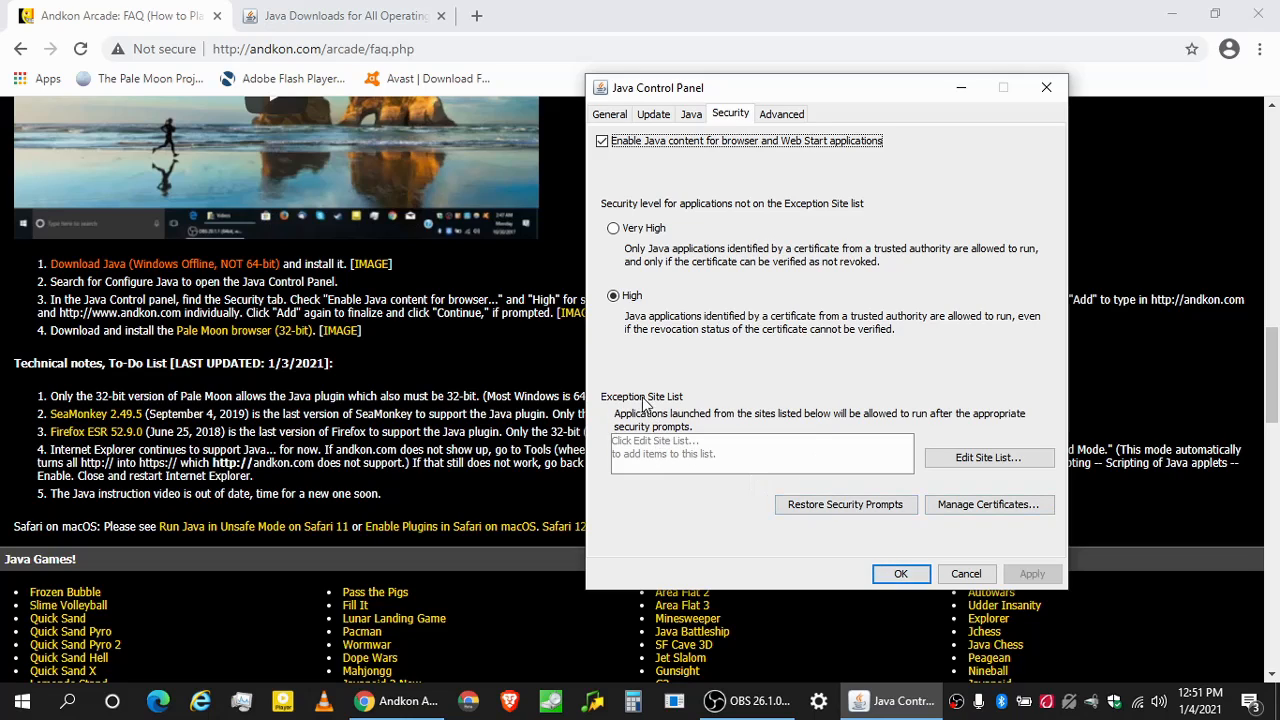
mouse_move(685, 466)
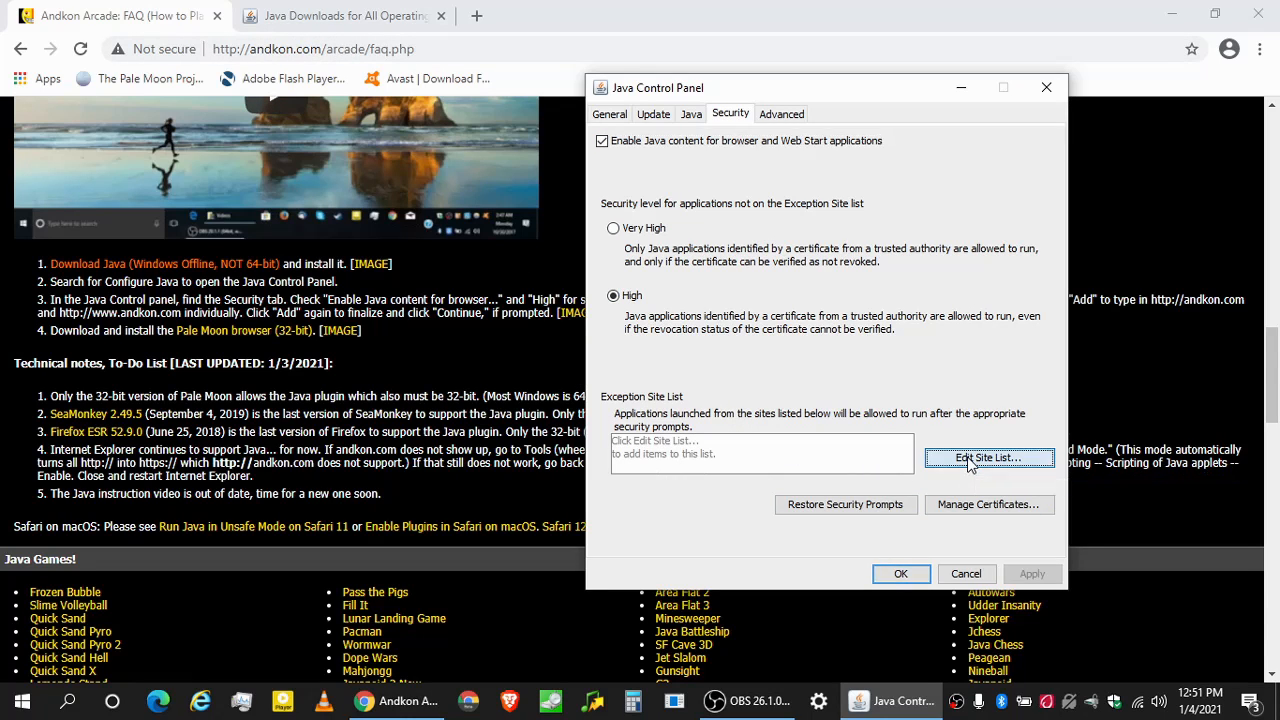
click(989, 457)
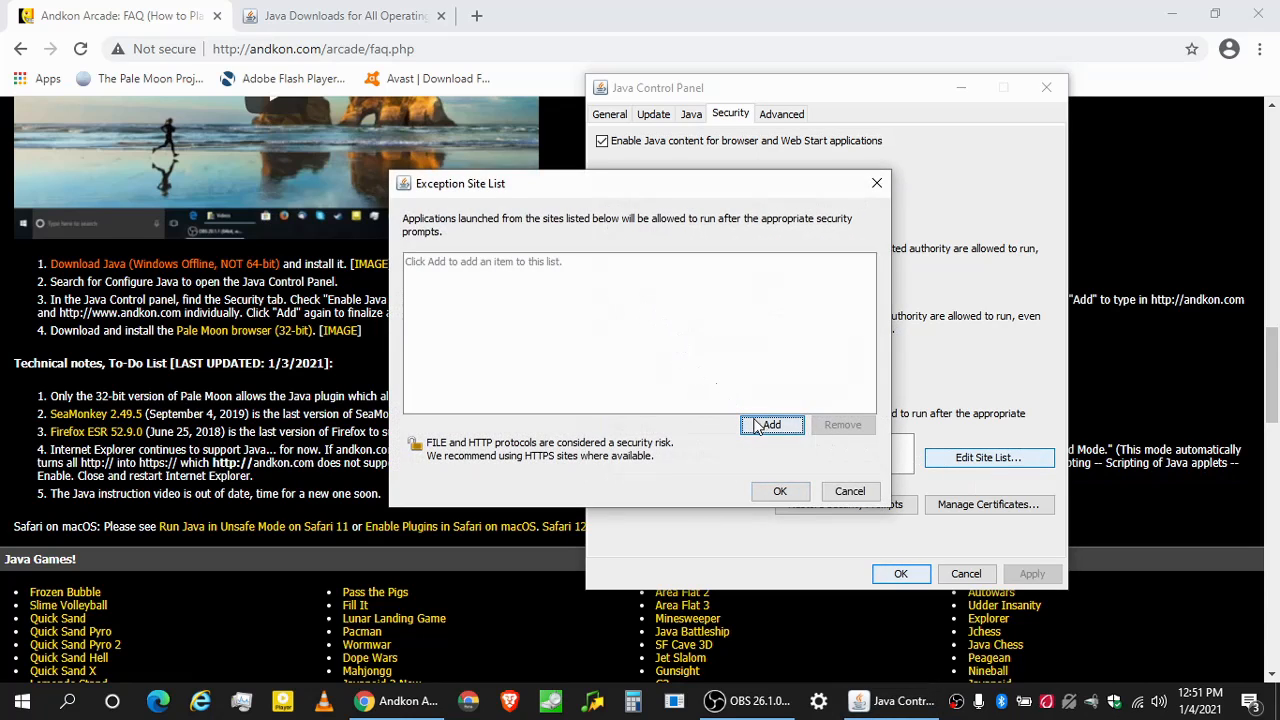
click(772, 425)
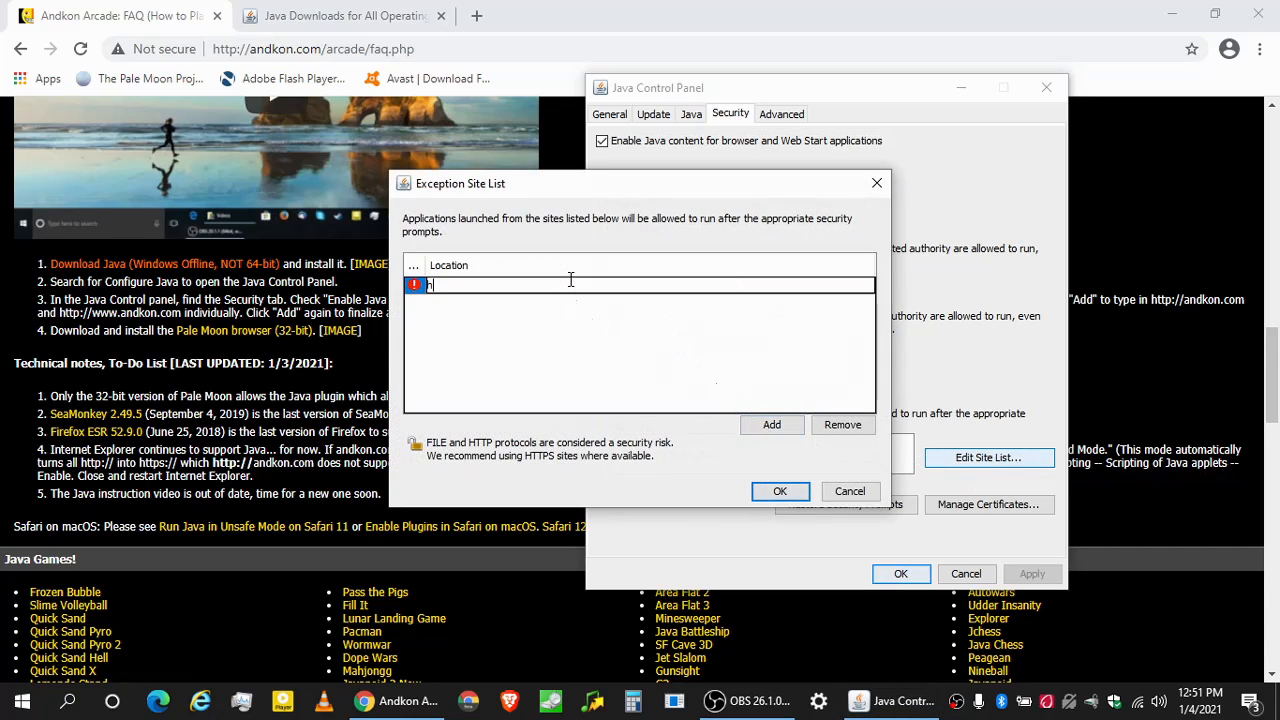
text(http:)
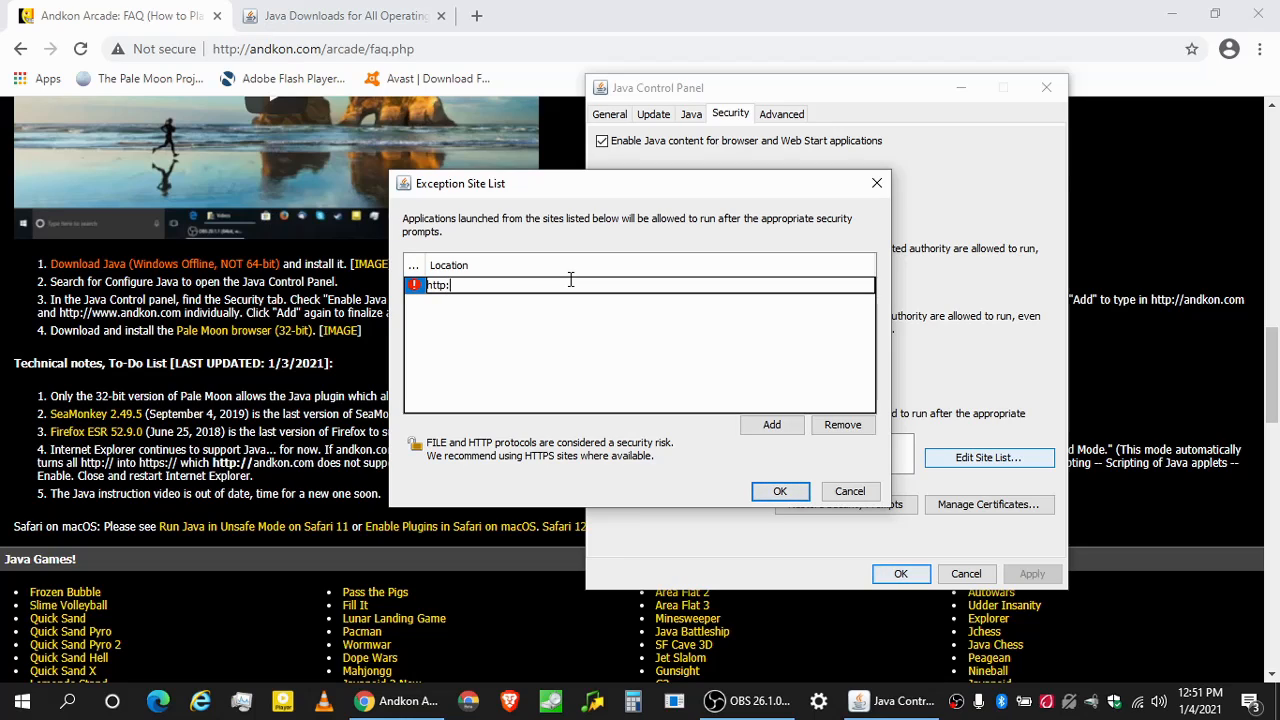
text(//andkon.com)
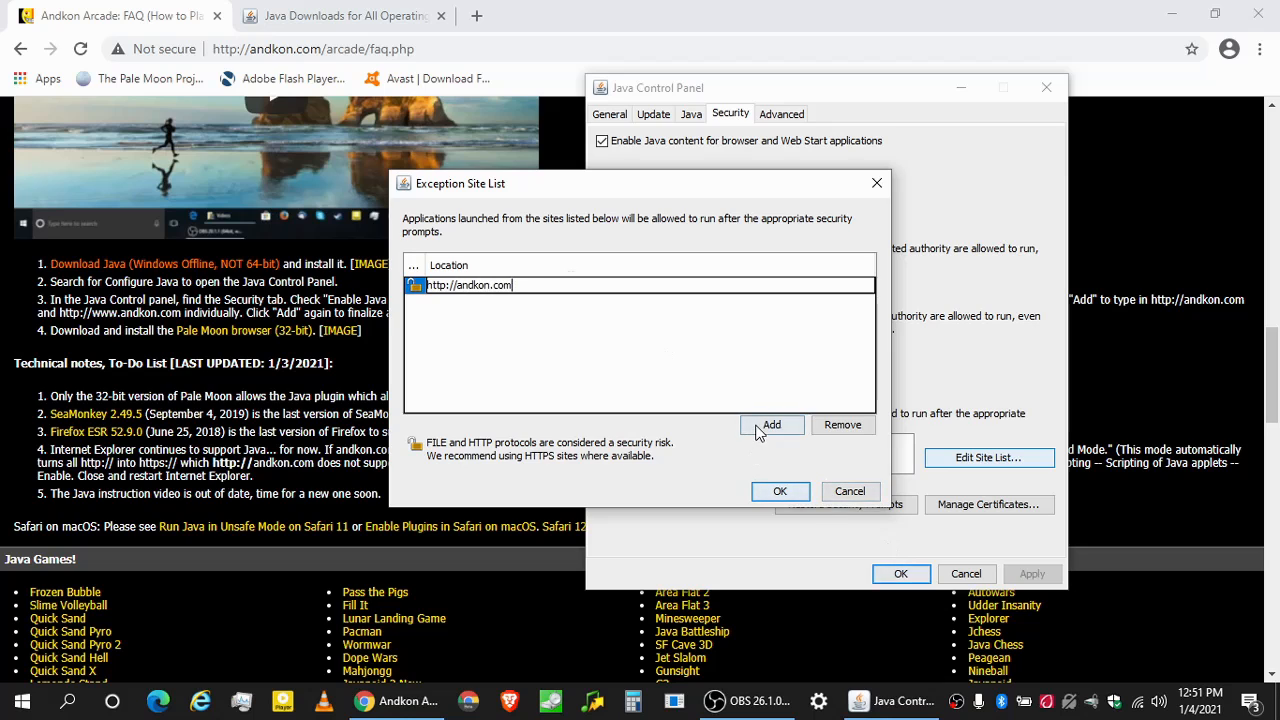
click(771, 424)
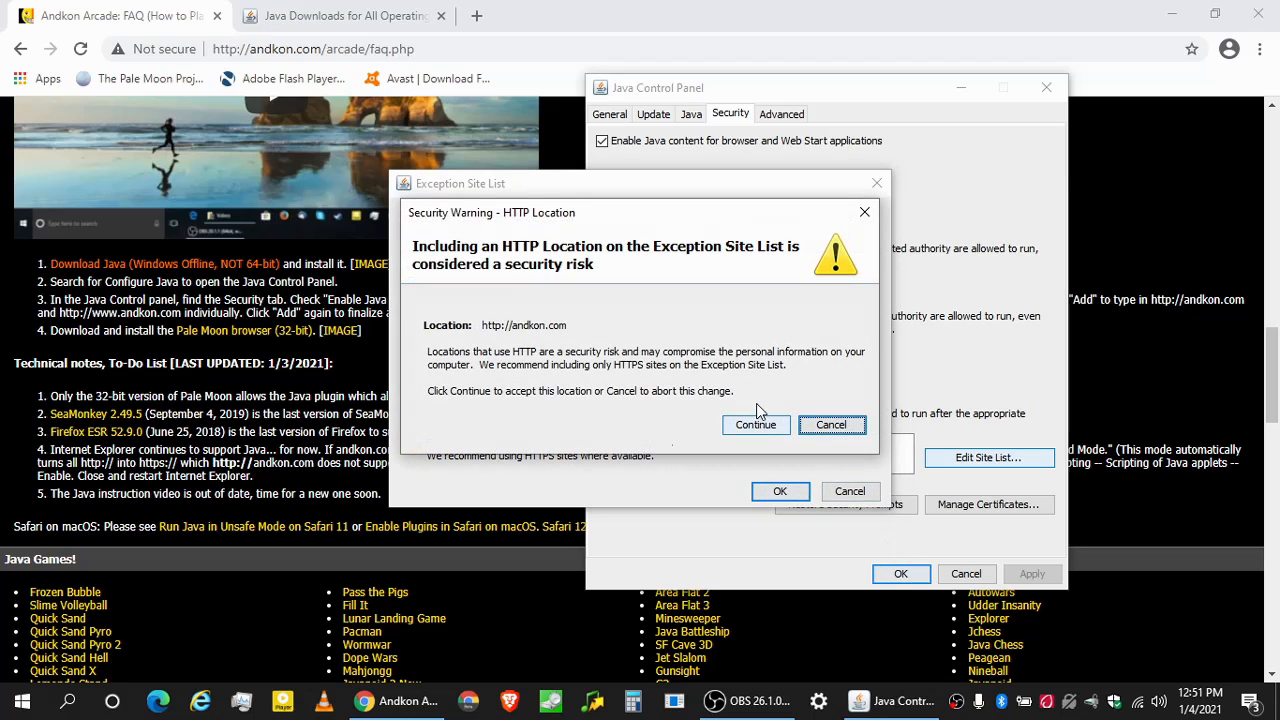
click(755, 424)
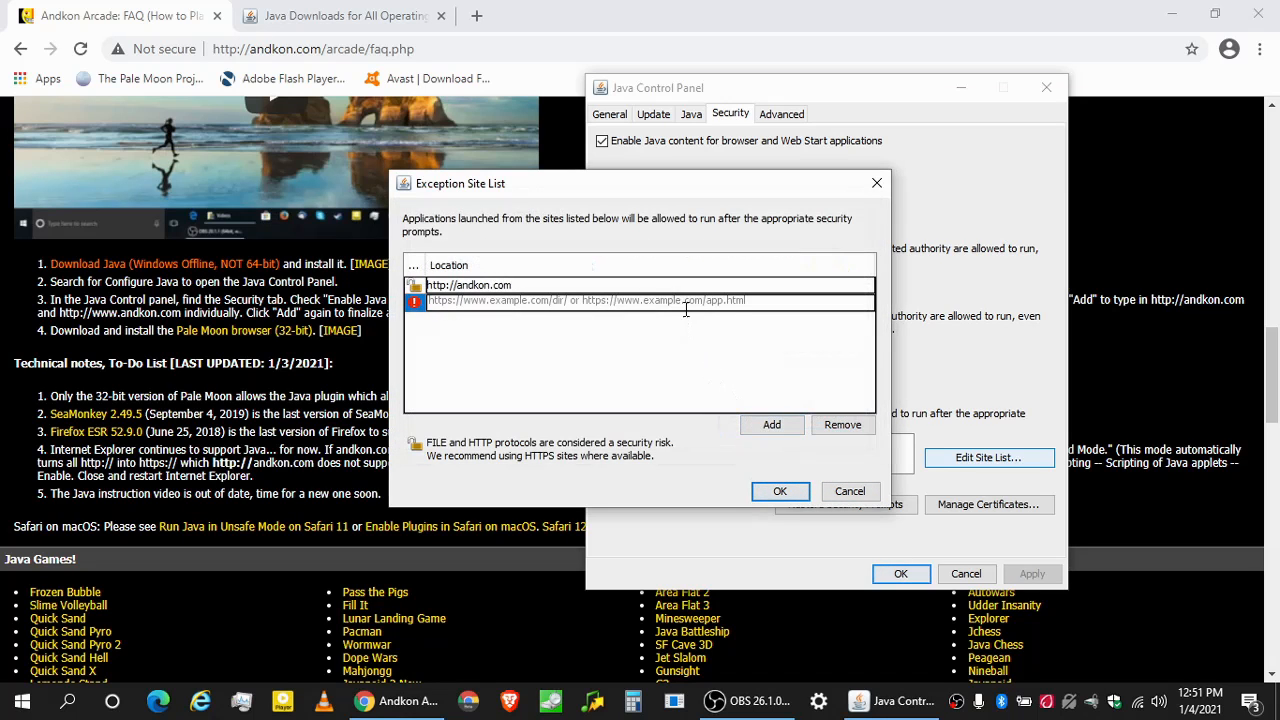
text(http://www.)
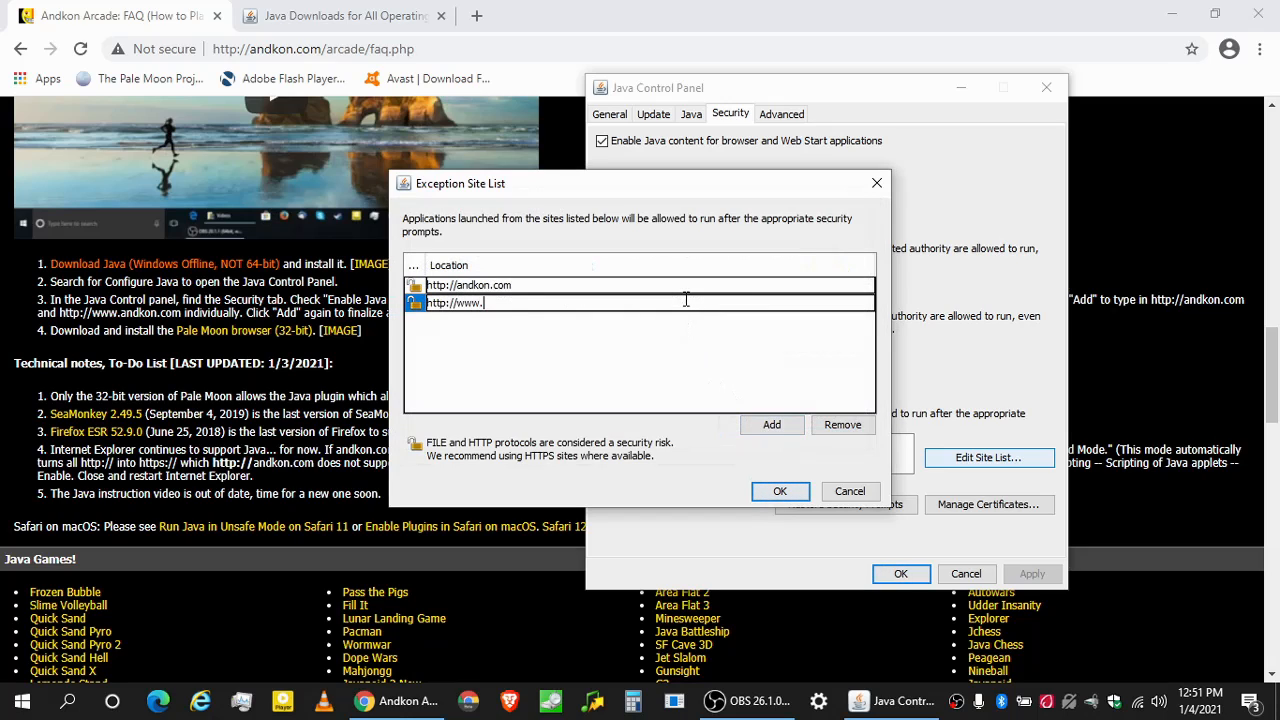
text(andkon.com)
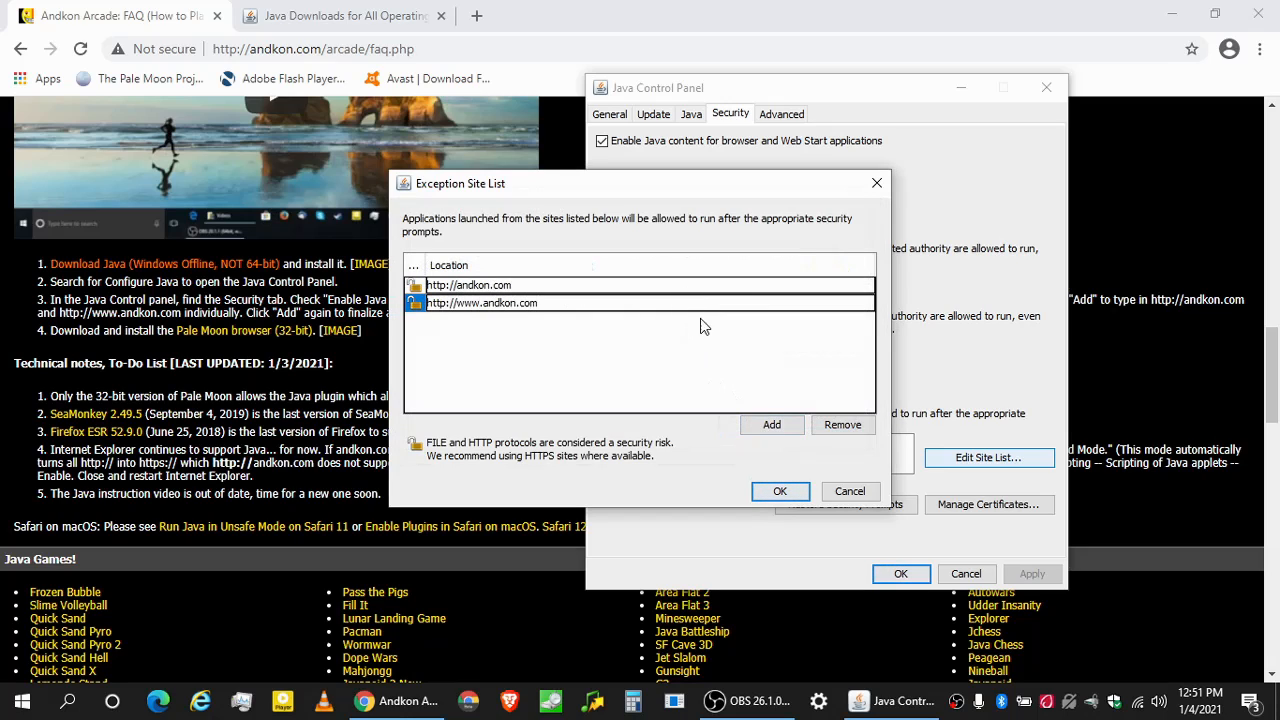
click(772, 425)
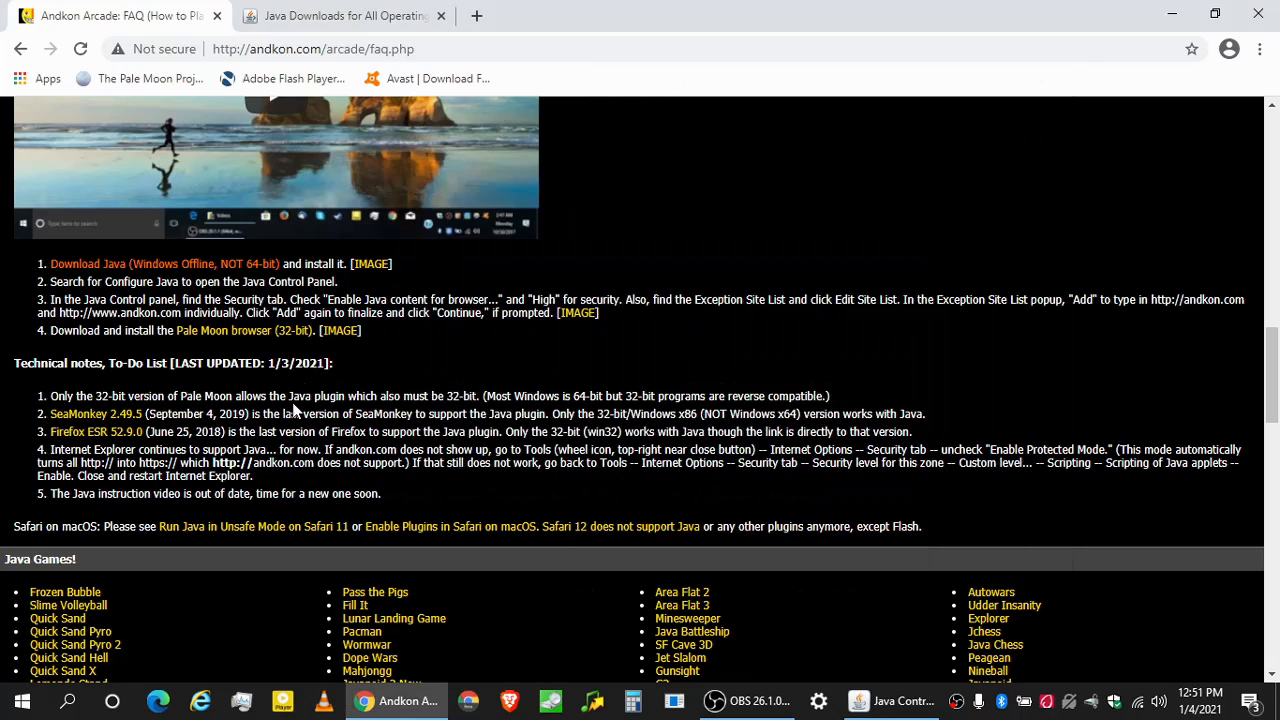
Scroll the Andkon FAQ down to its Java and Shockwave games lists.
scroll(down, 3)
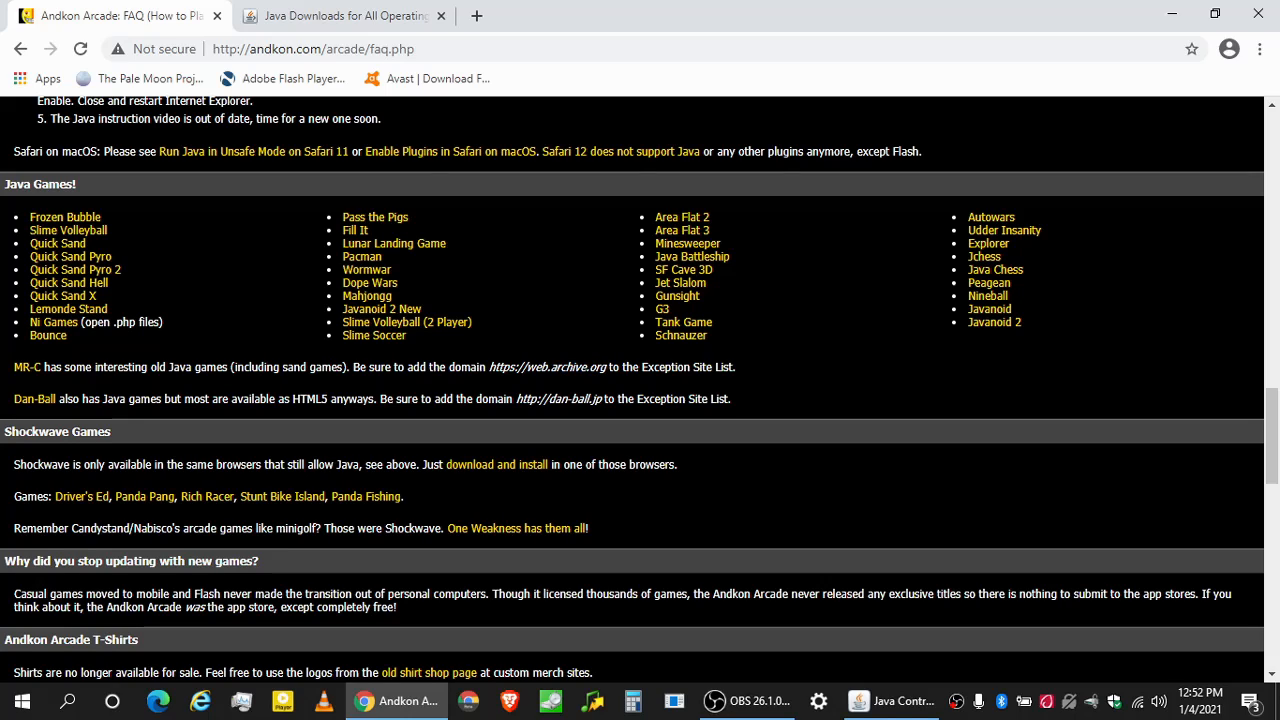
mouse_move(28, 365)
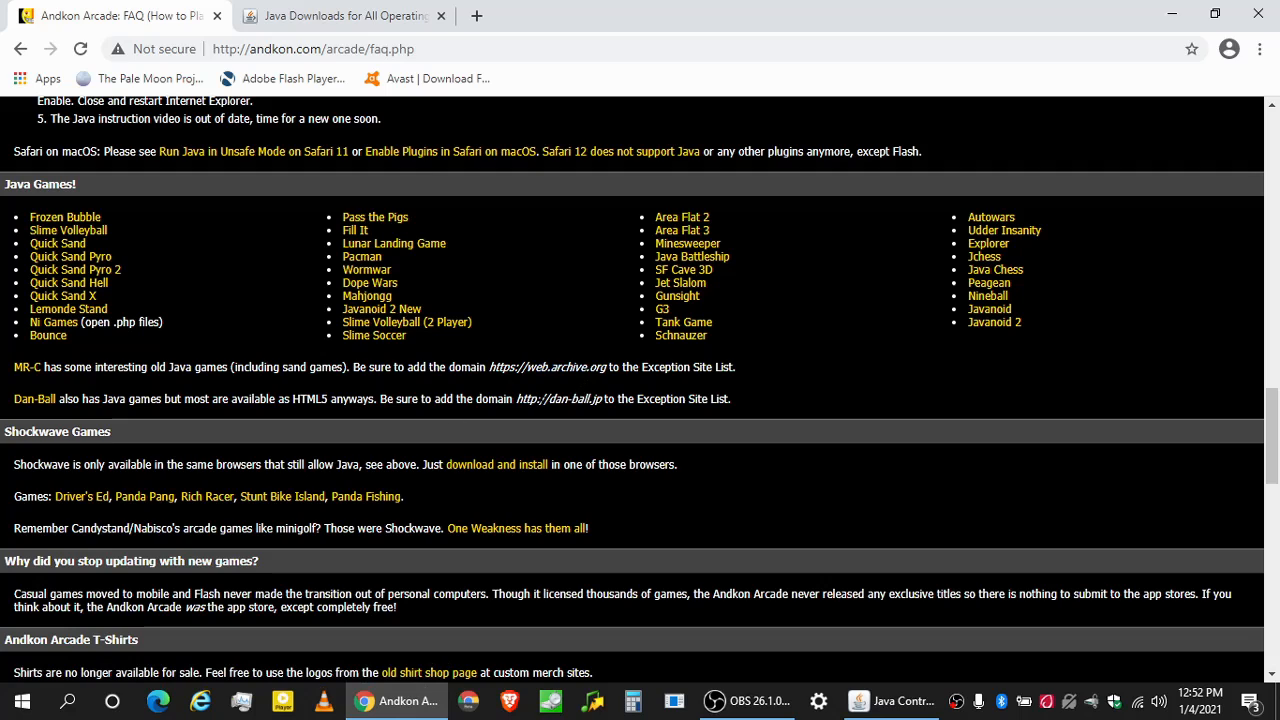
mouse_move(31, 394)
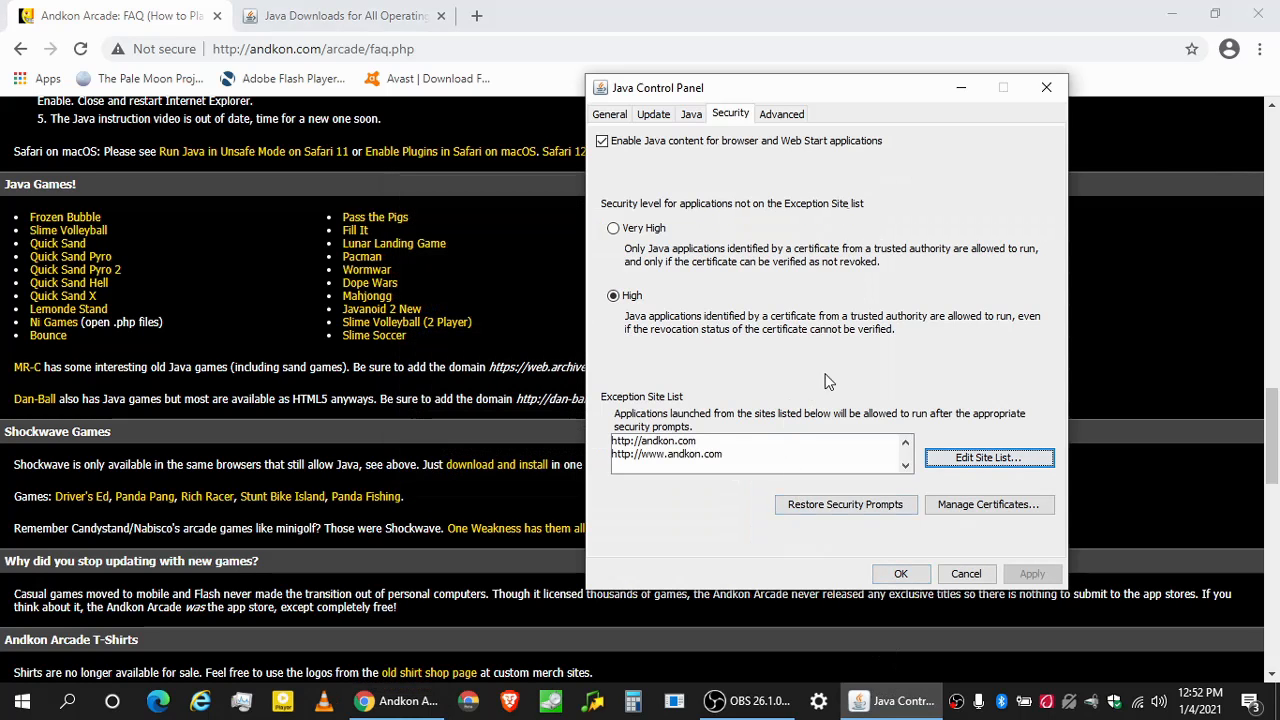
mouse_move(863, 285)
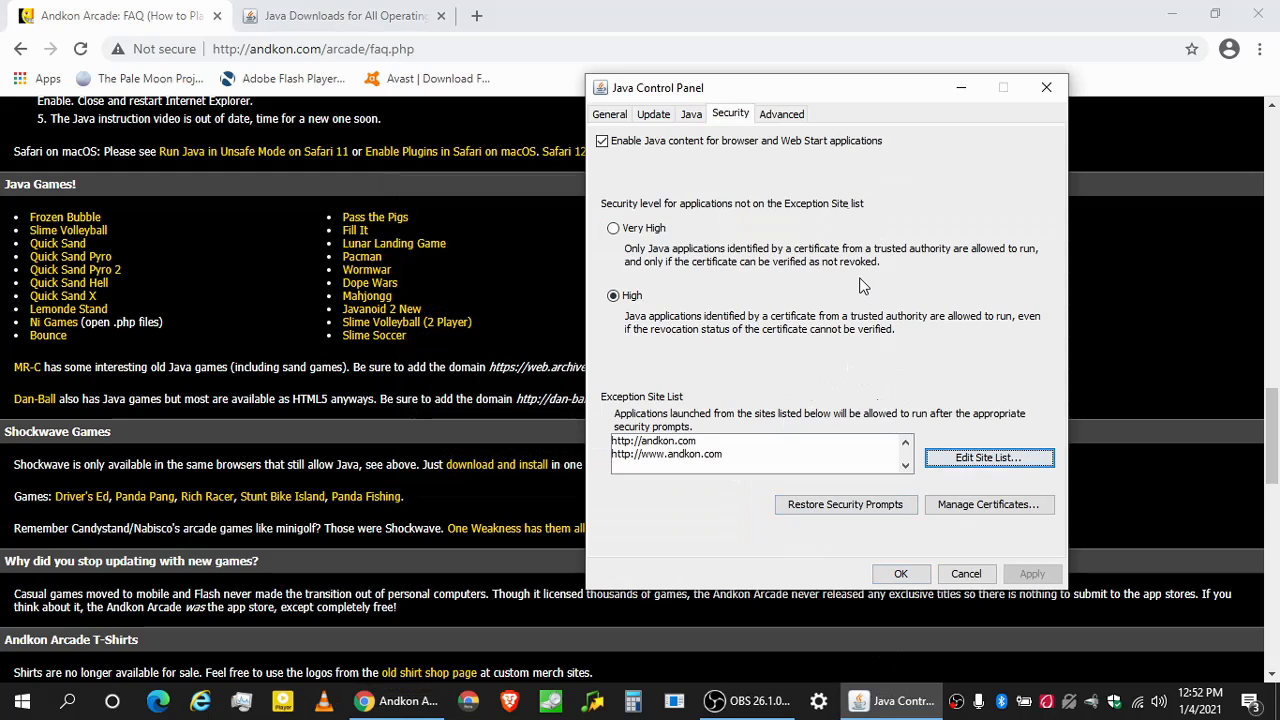
mouse_move(832, 427)
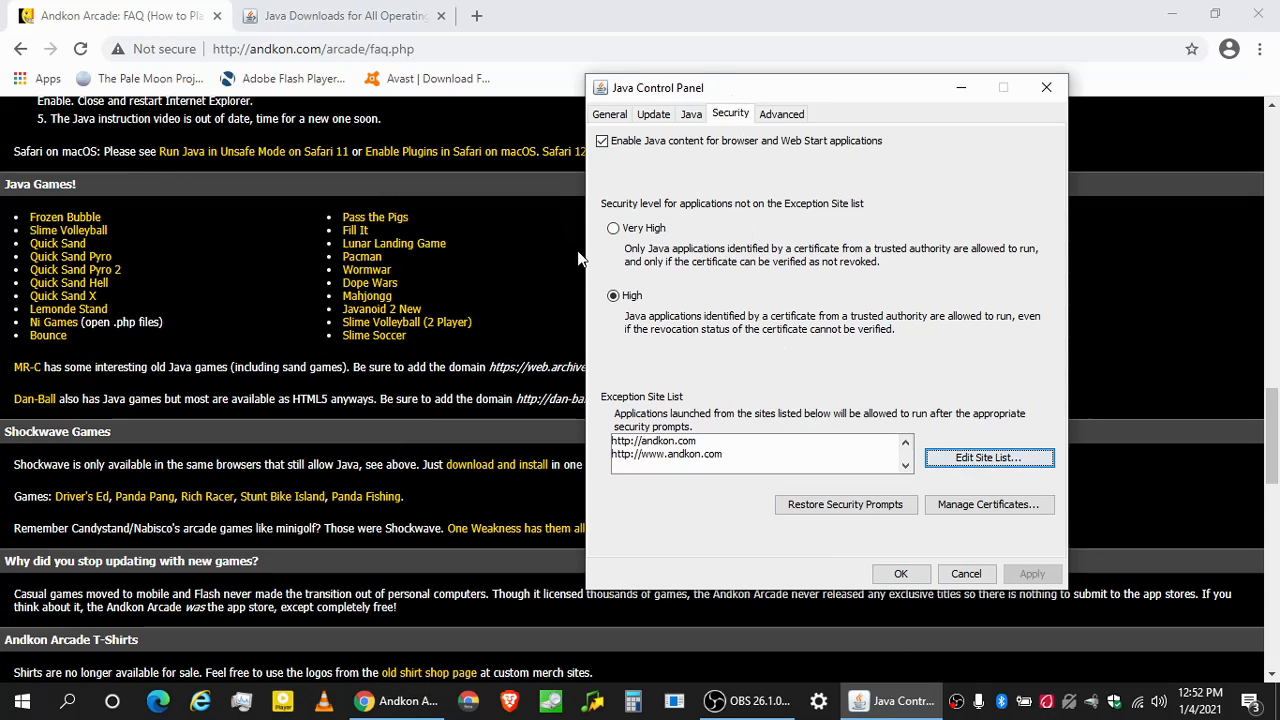
Apply the Java security settings with OK and close the Java Control Panel.
click(1046, 87)
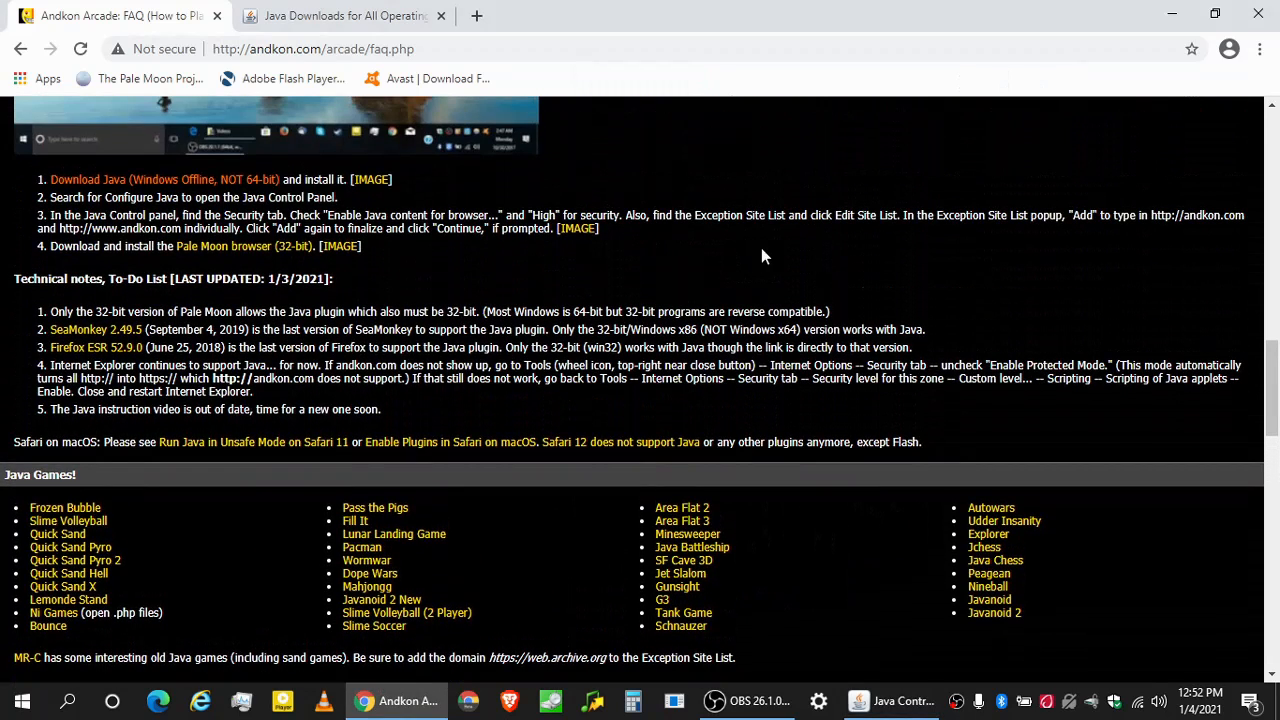
mouse_move(577, 228)
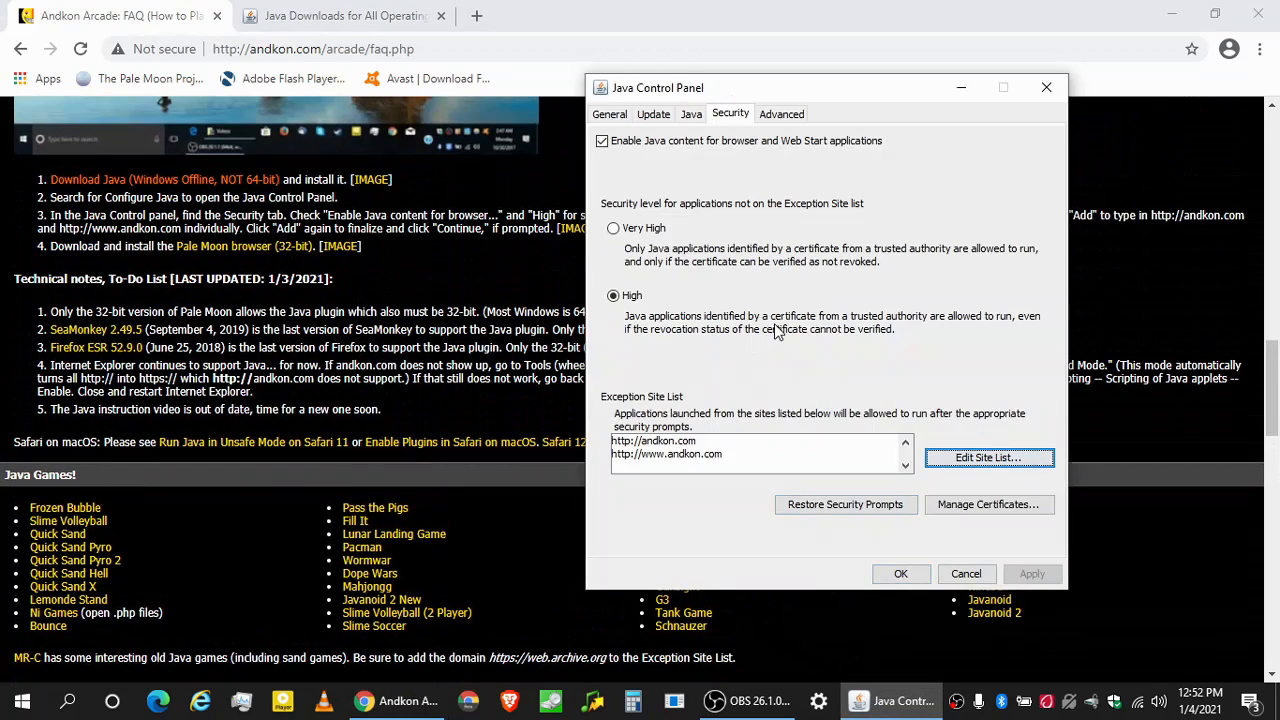
mouse_move(901, 574)
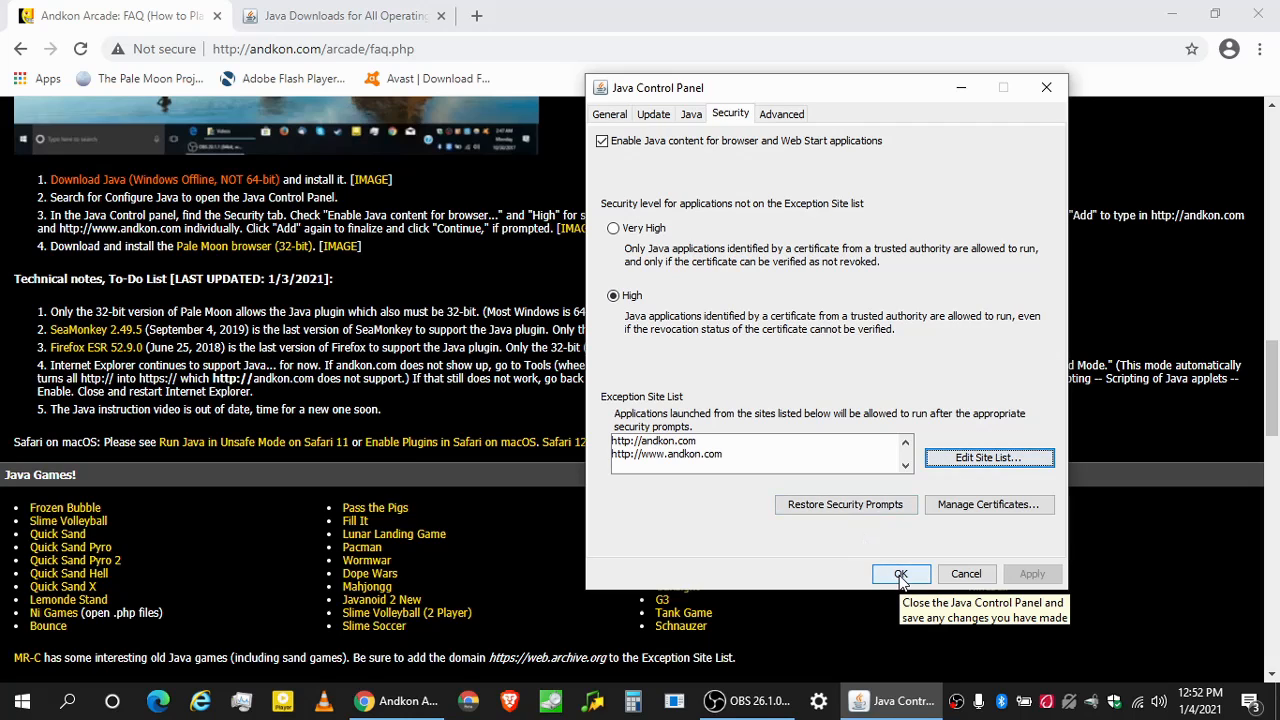
click(901, 574)
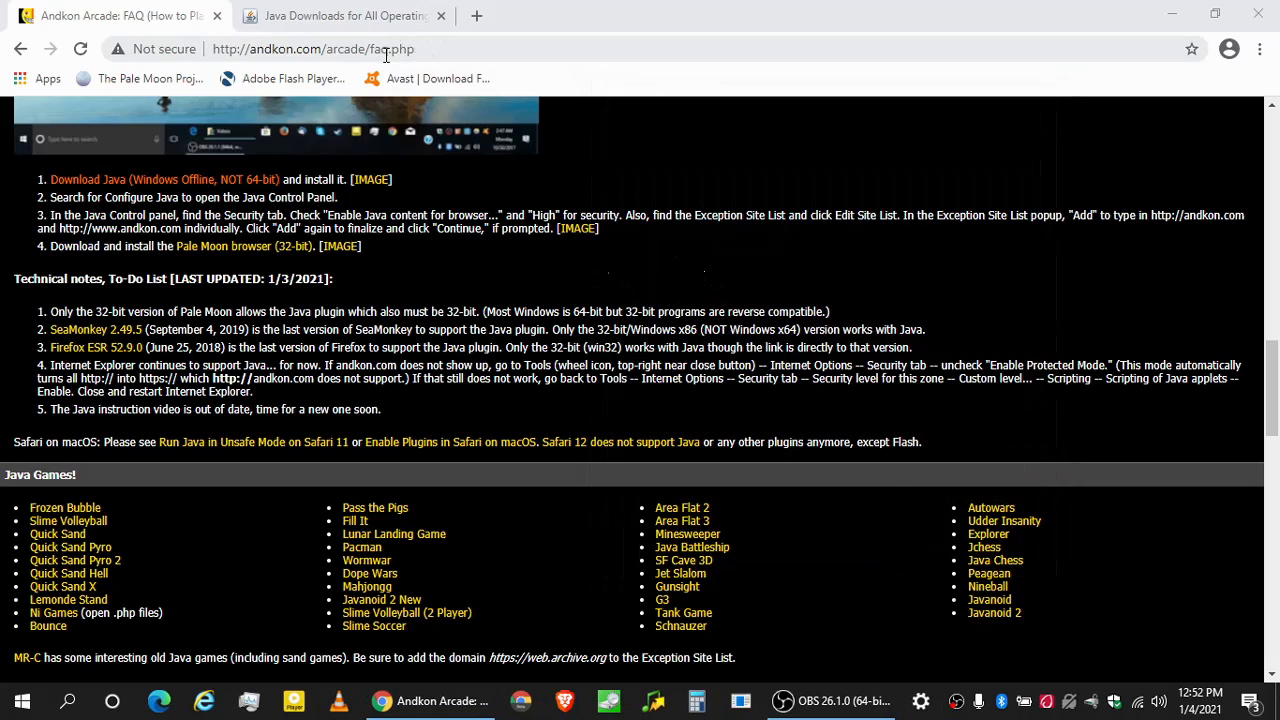
mouse_move(64, 507)
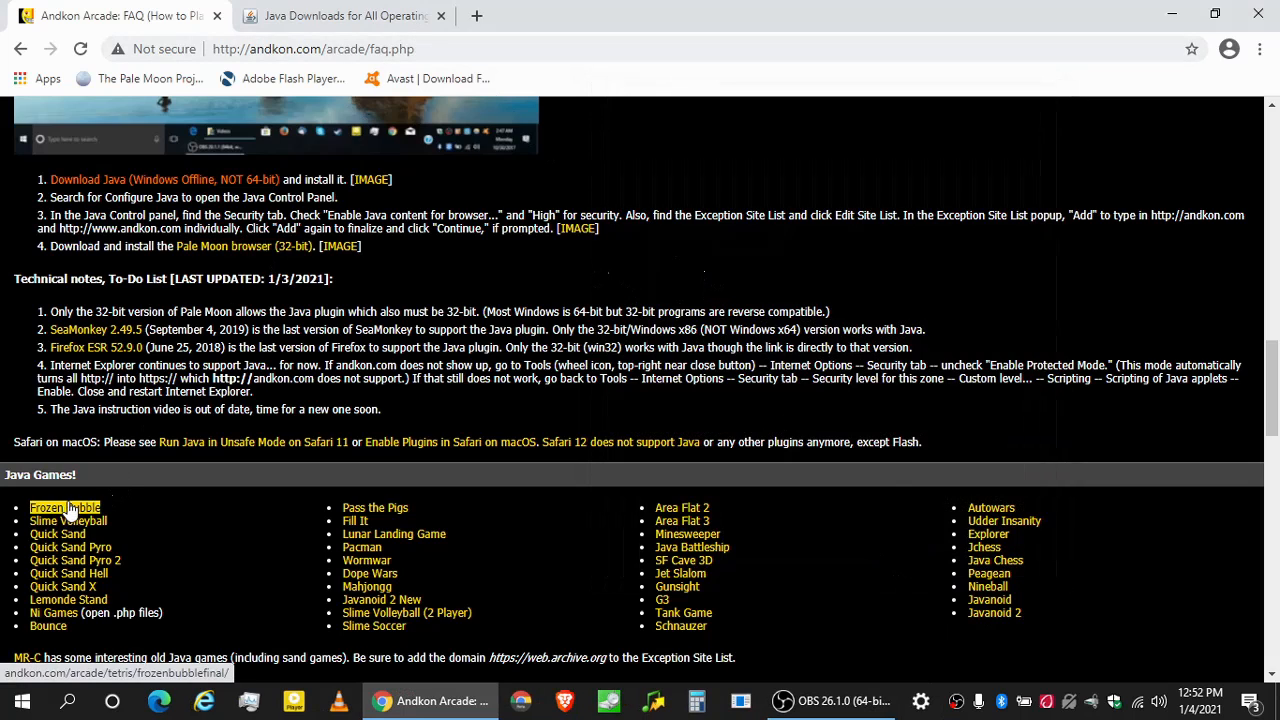
click(64, 507)
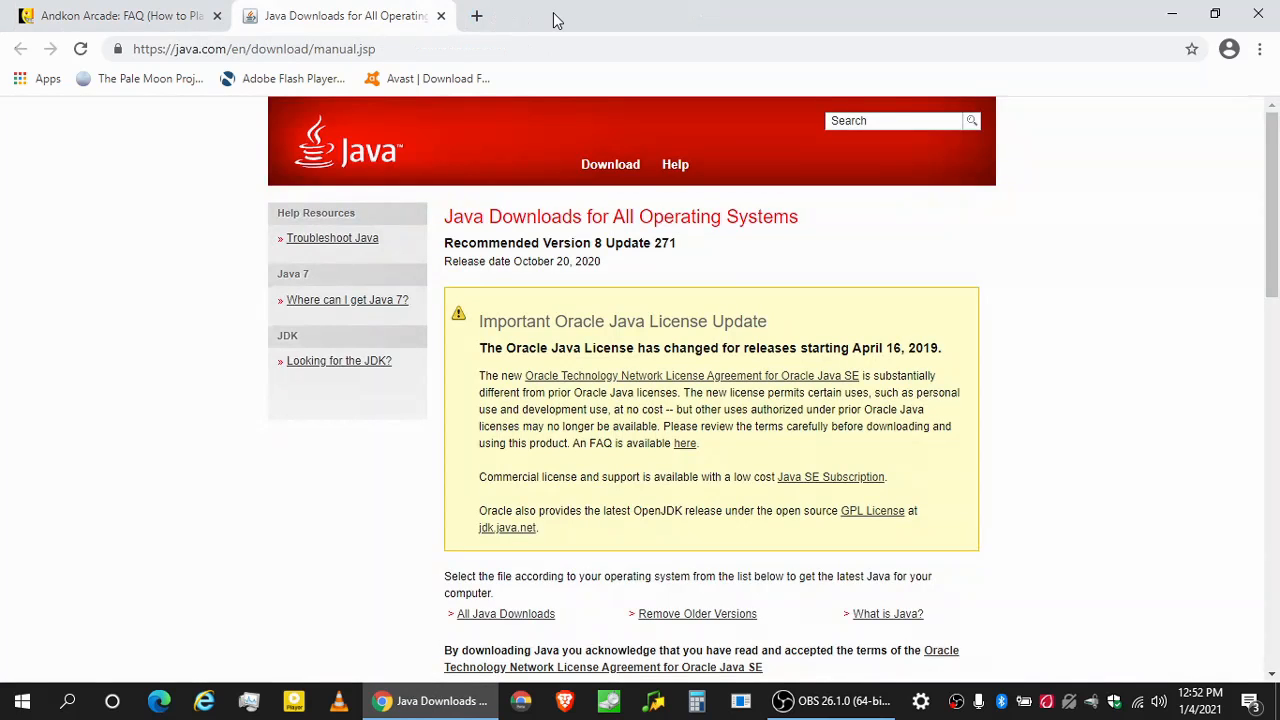
click(120, 17)
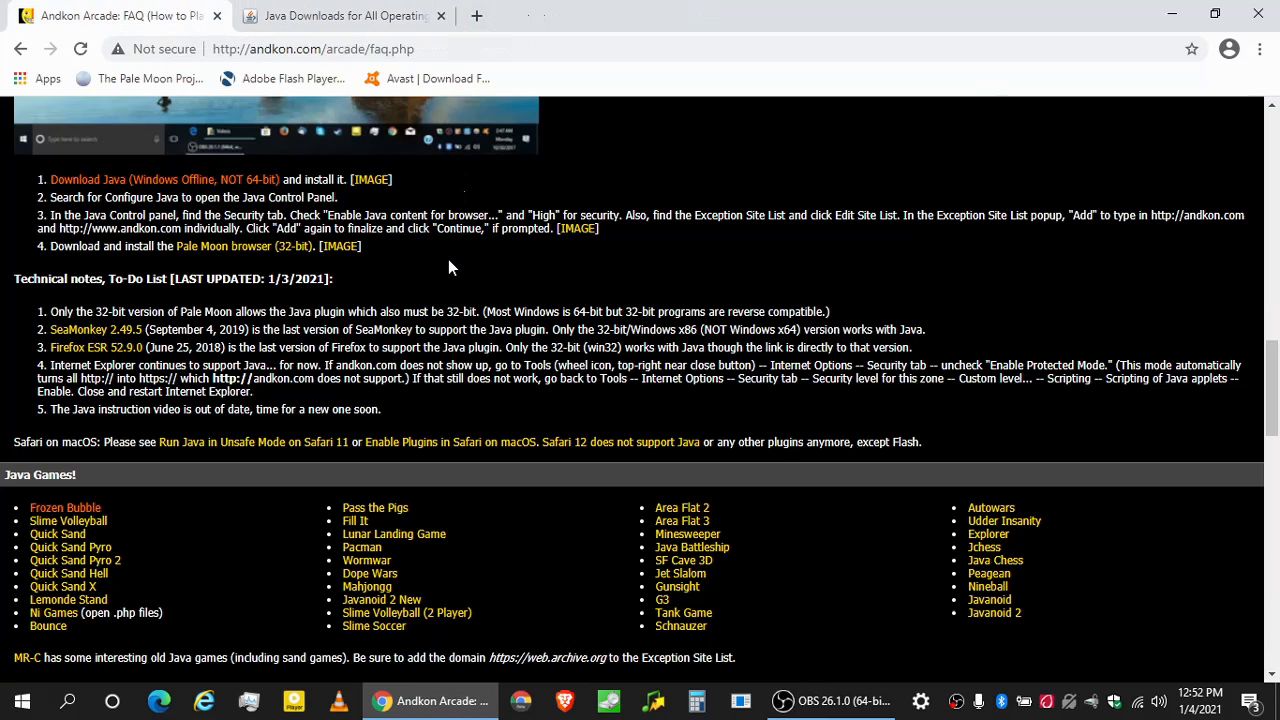
mouse_move(448, 261)
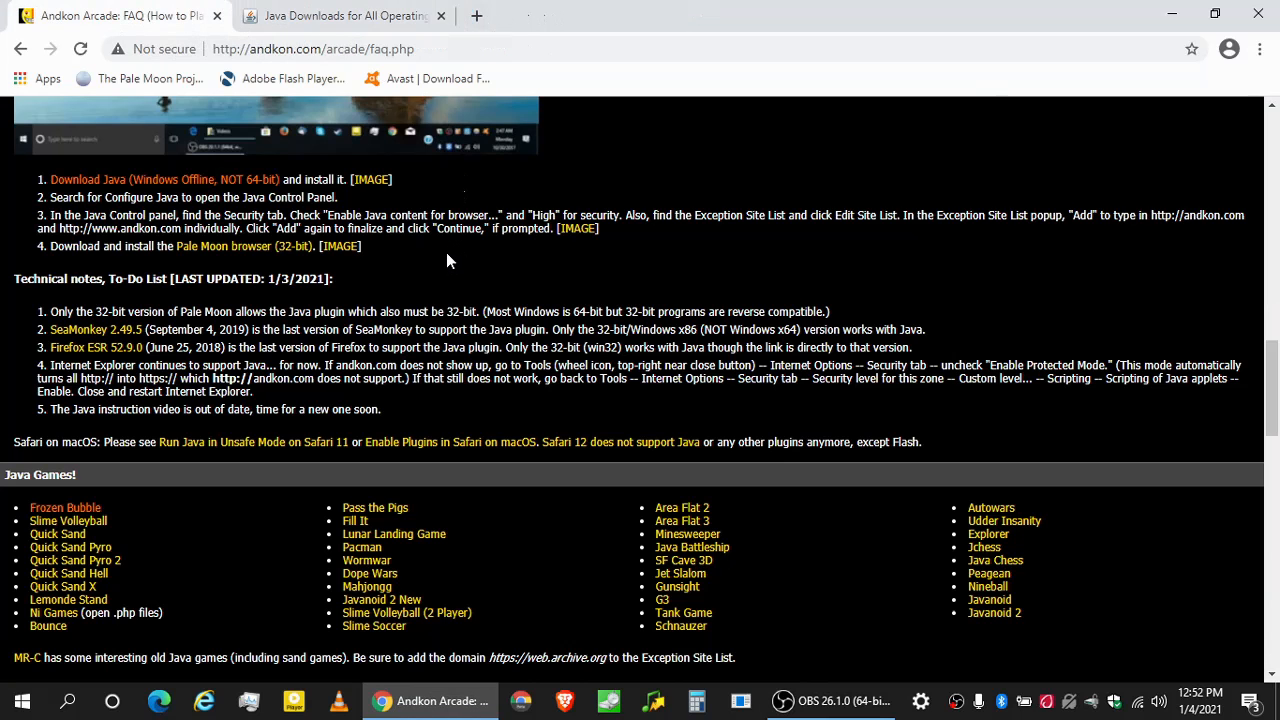
mouse_move(446, 256)
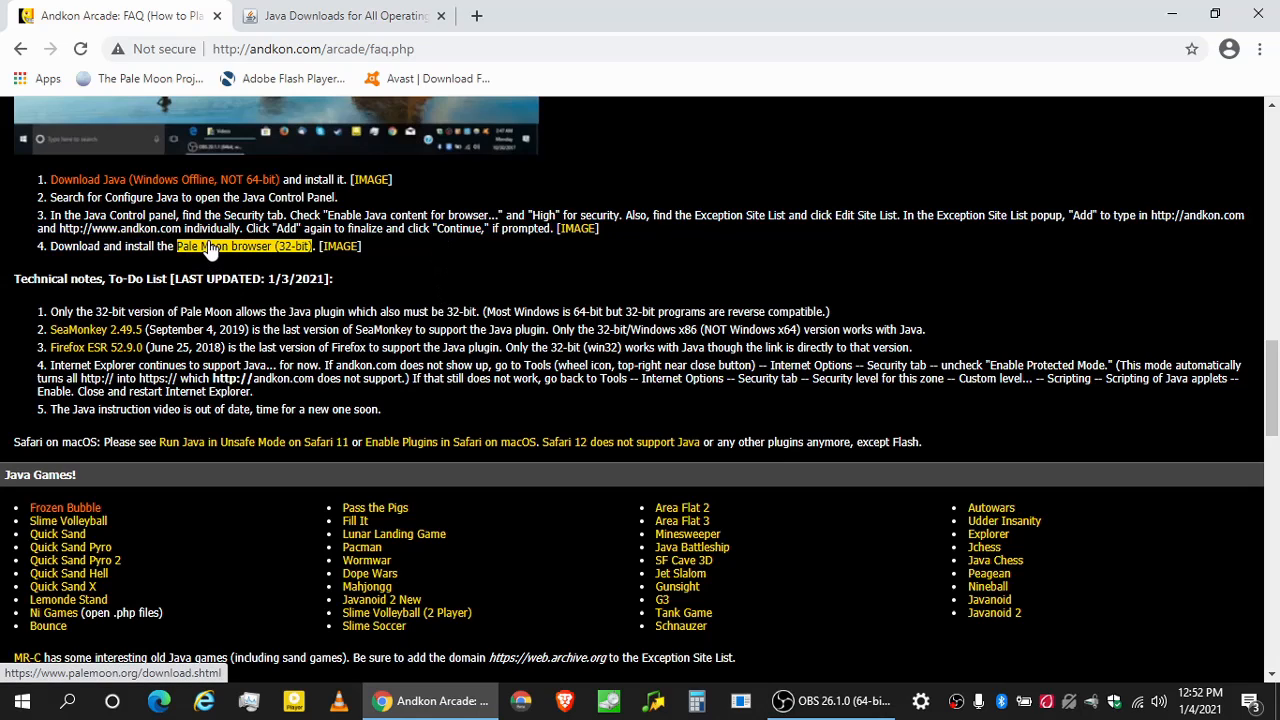
Download the 32-bit Windows Pale Moon installer from the Pale Moon page's Direct Download link.
click(243, 246)
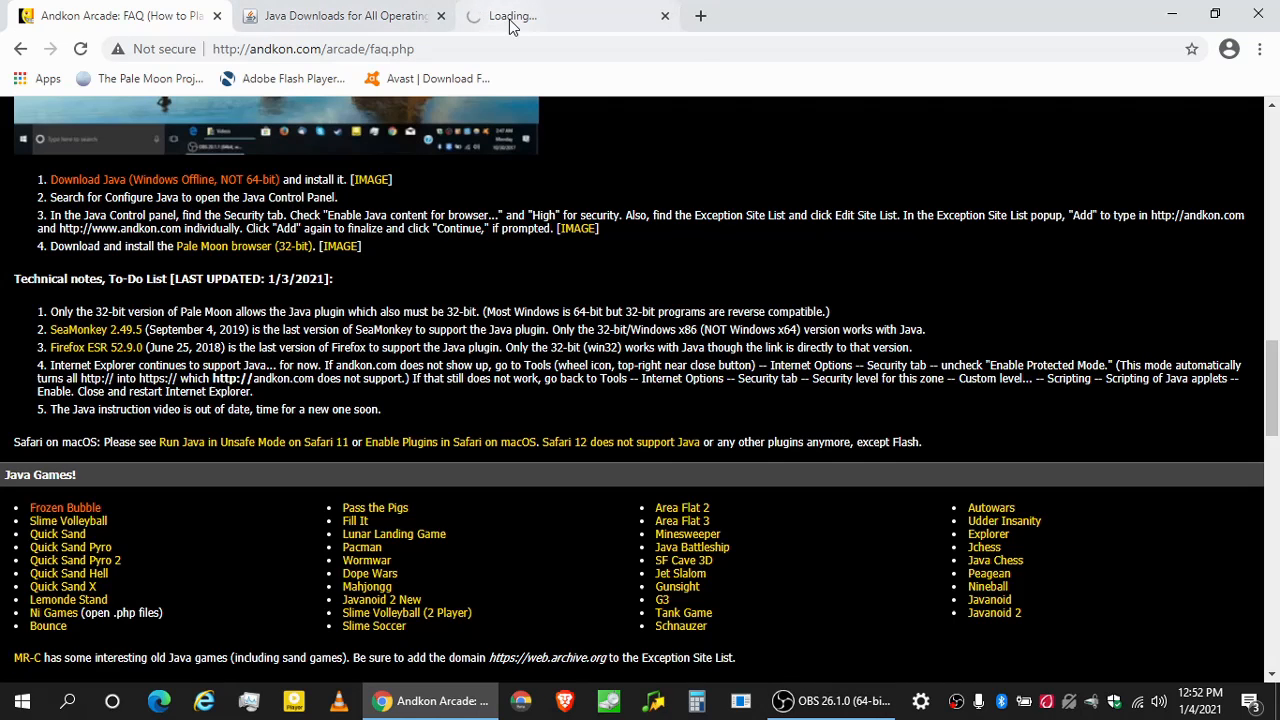
click(242, 246)
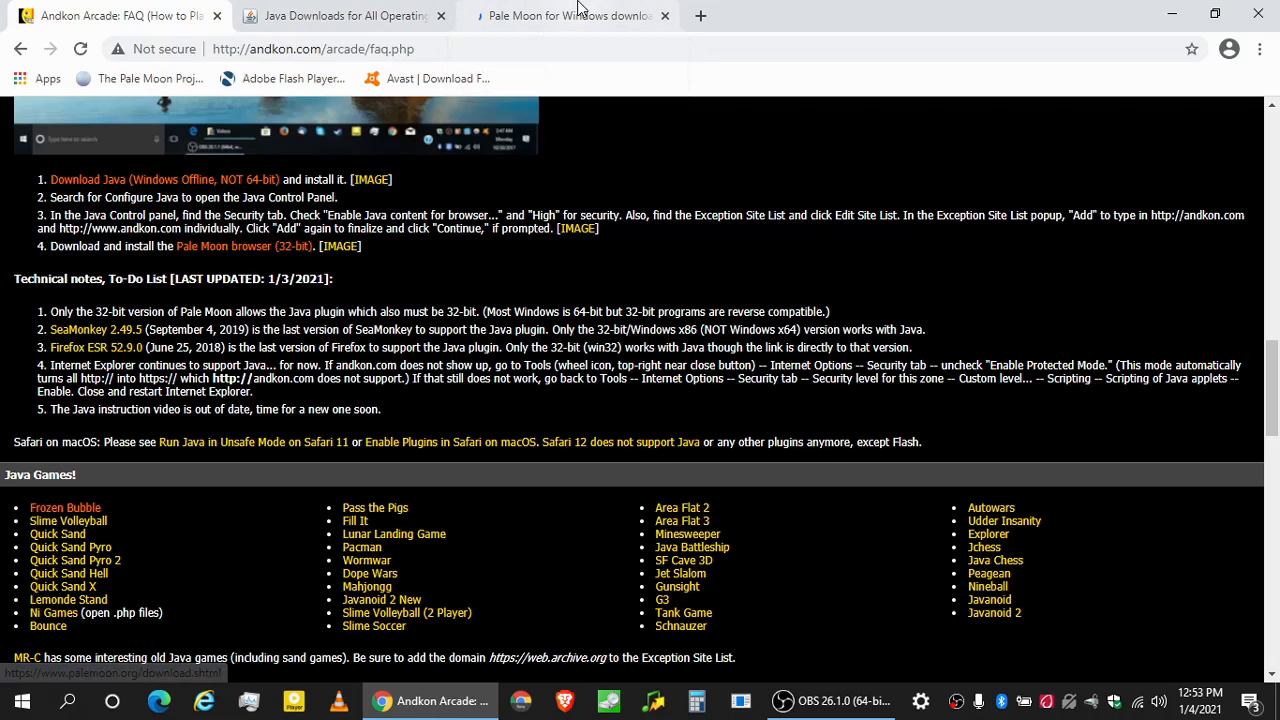
click(577, 16)
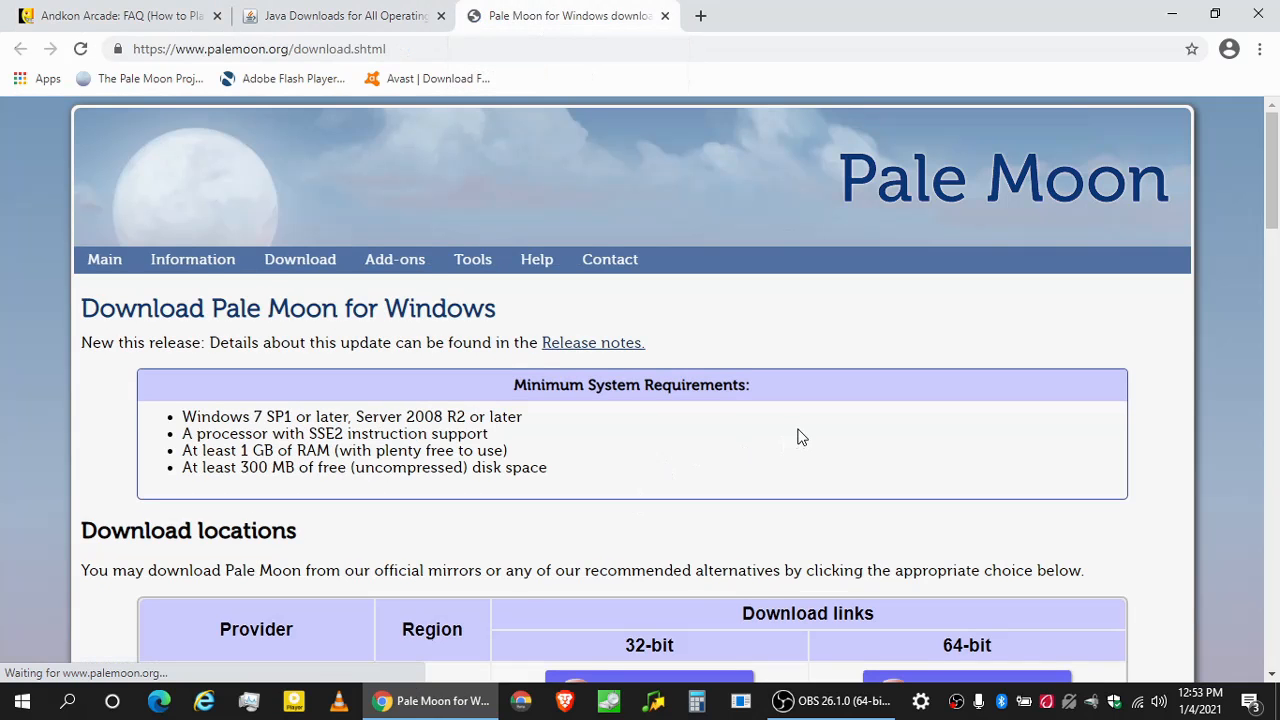
click(300, 259)
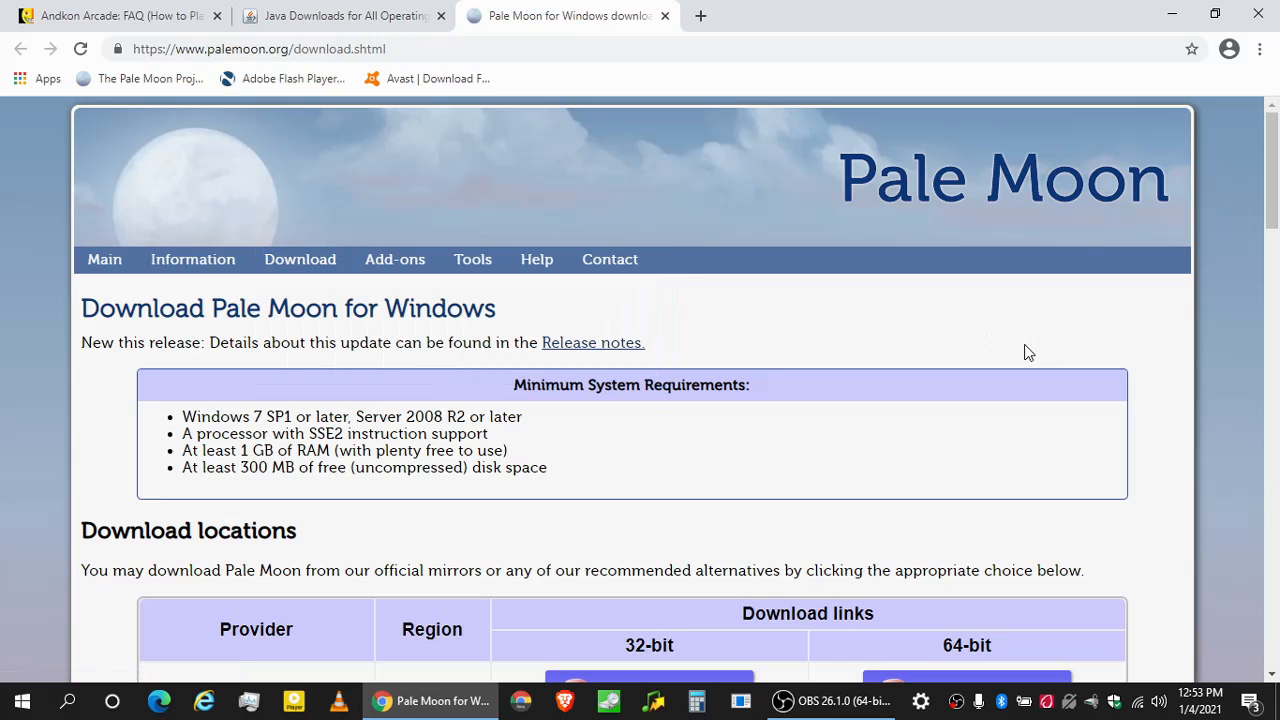
scroll(down, 3)
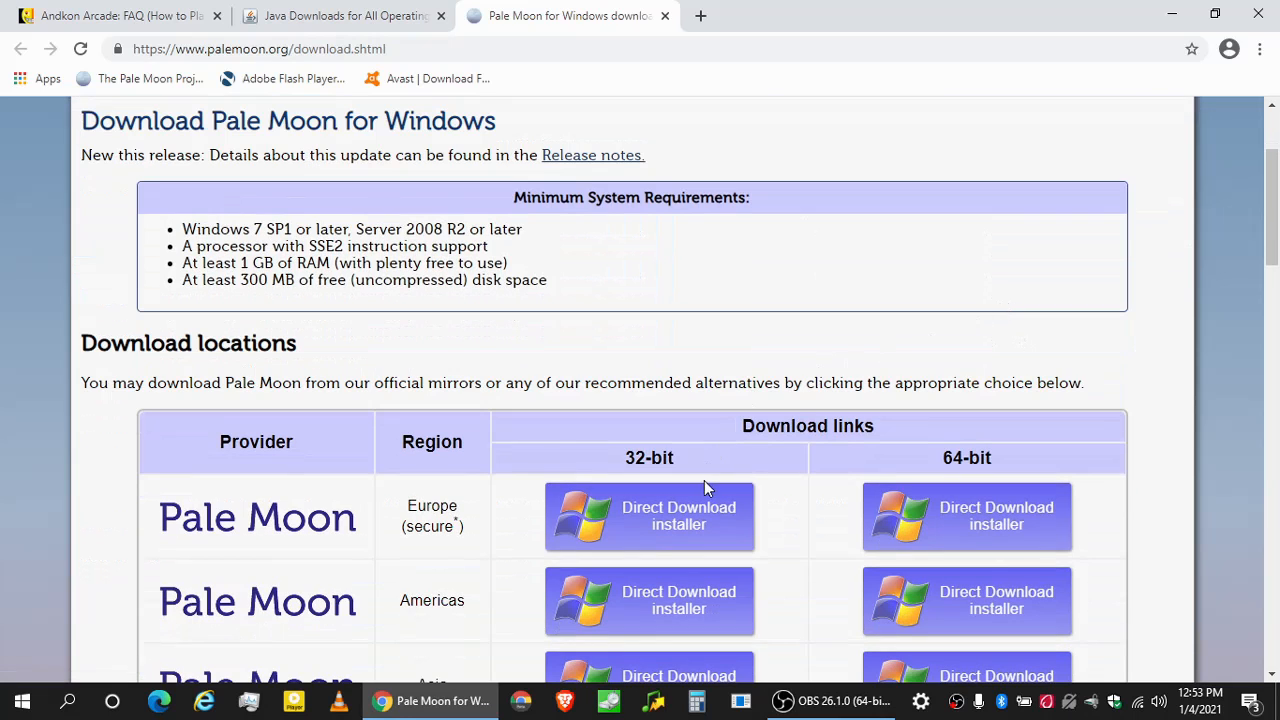
scroll(down, 3)
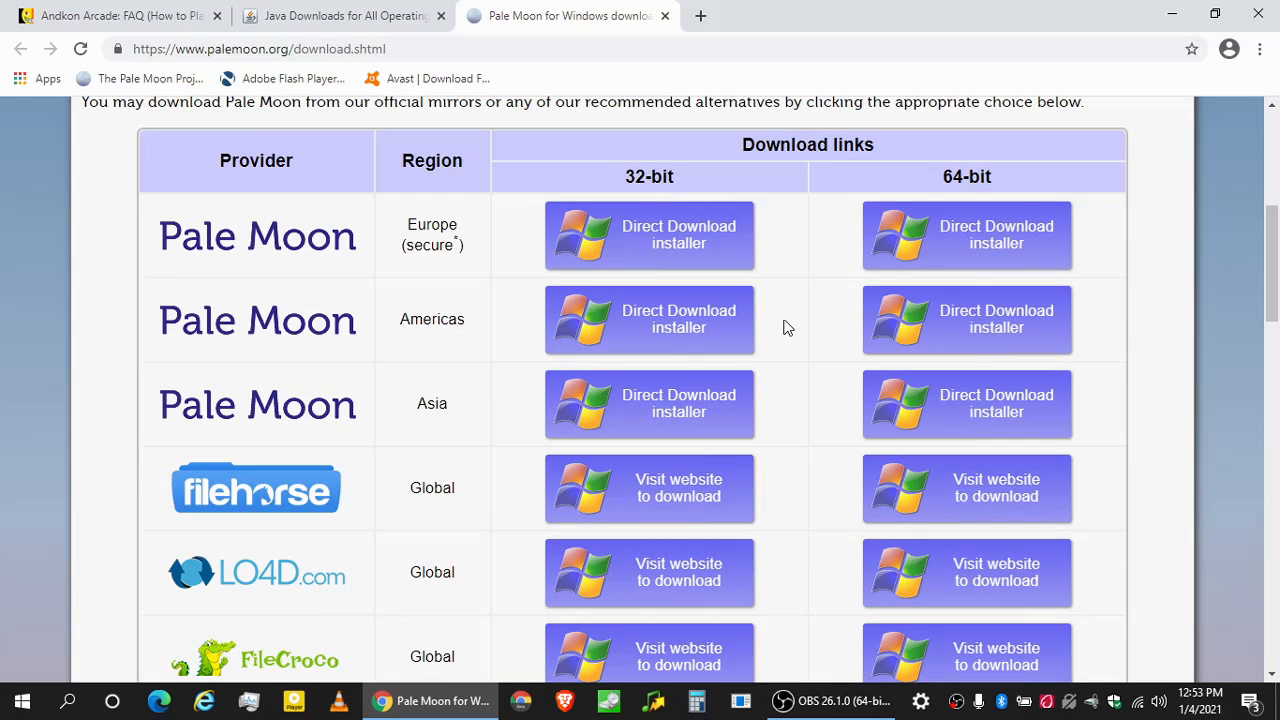
mouse_move(789, 357)
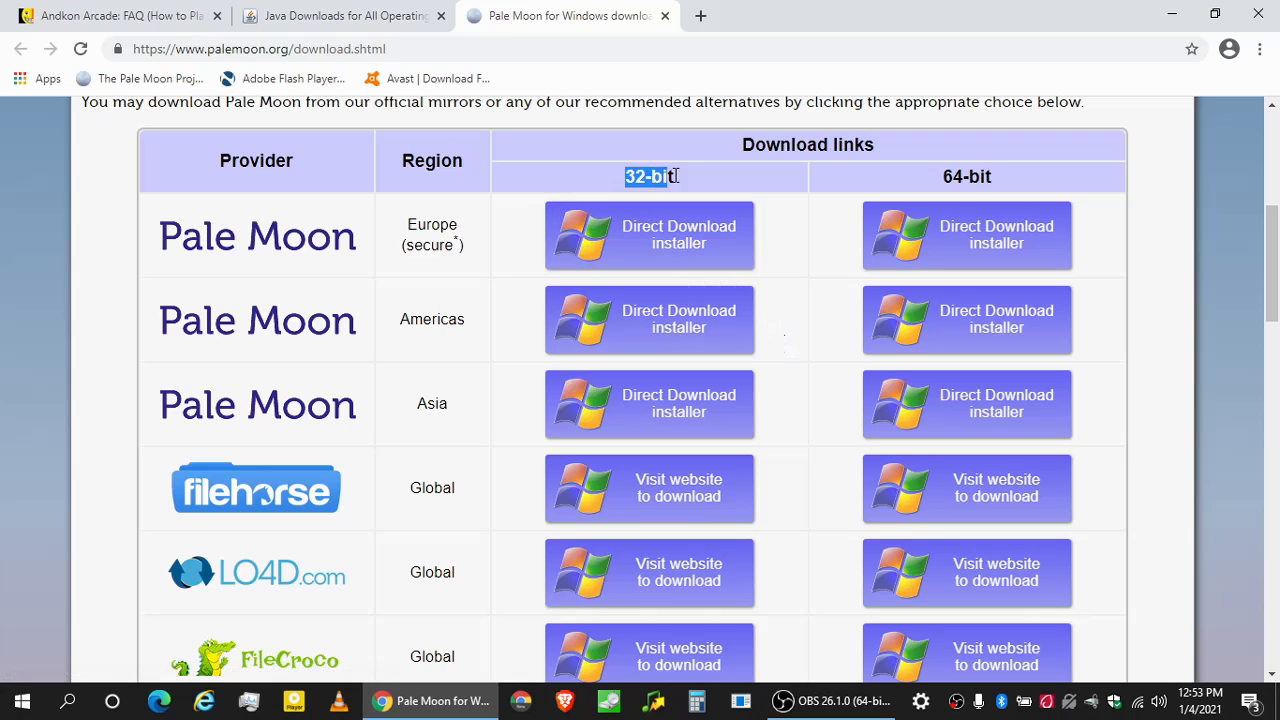
mouse_move(774, 202)
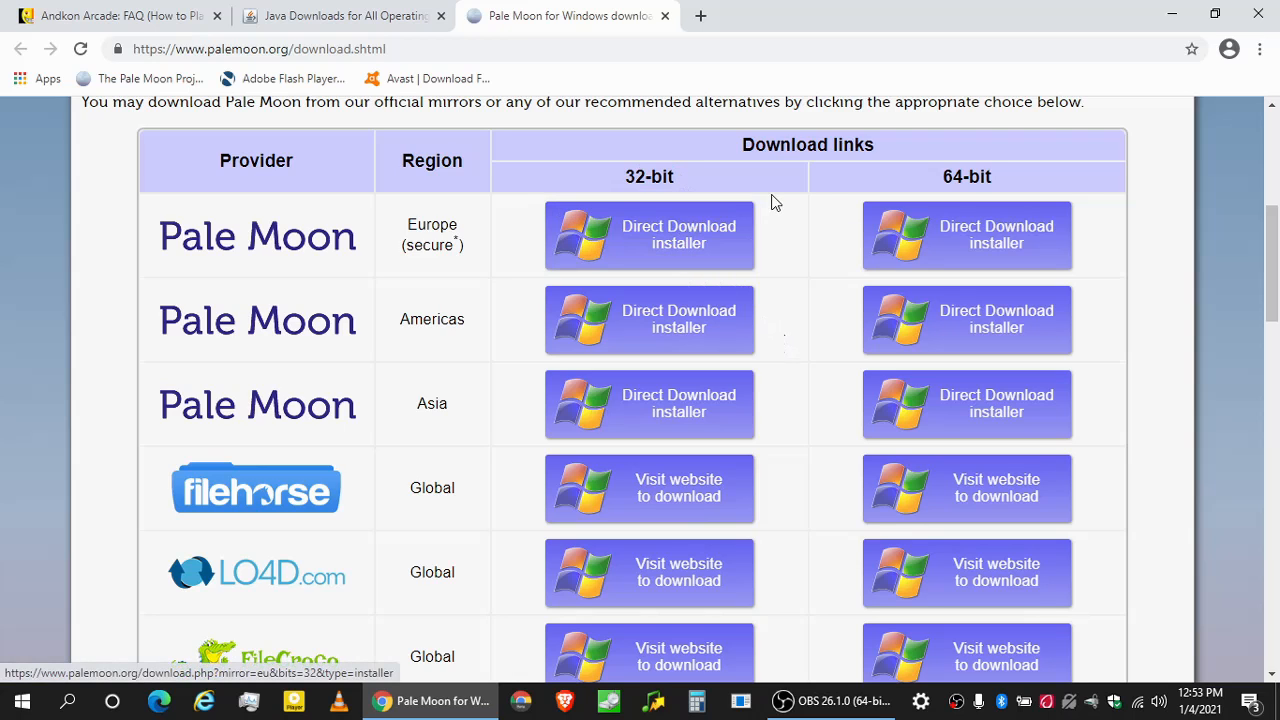
mouse_move(987, 176)
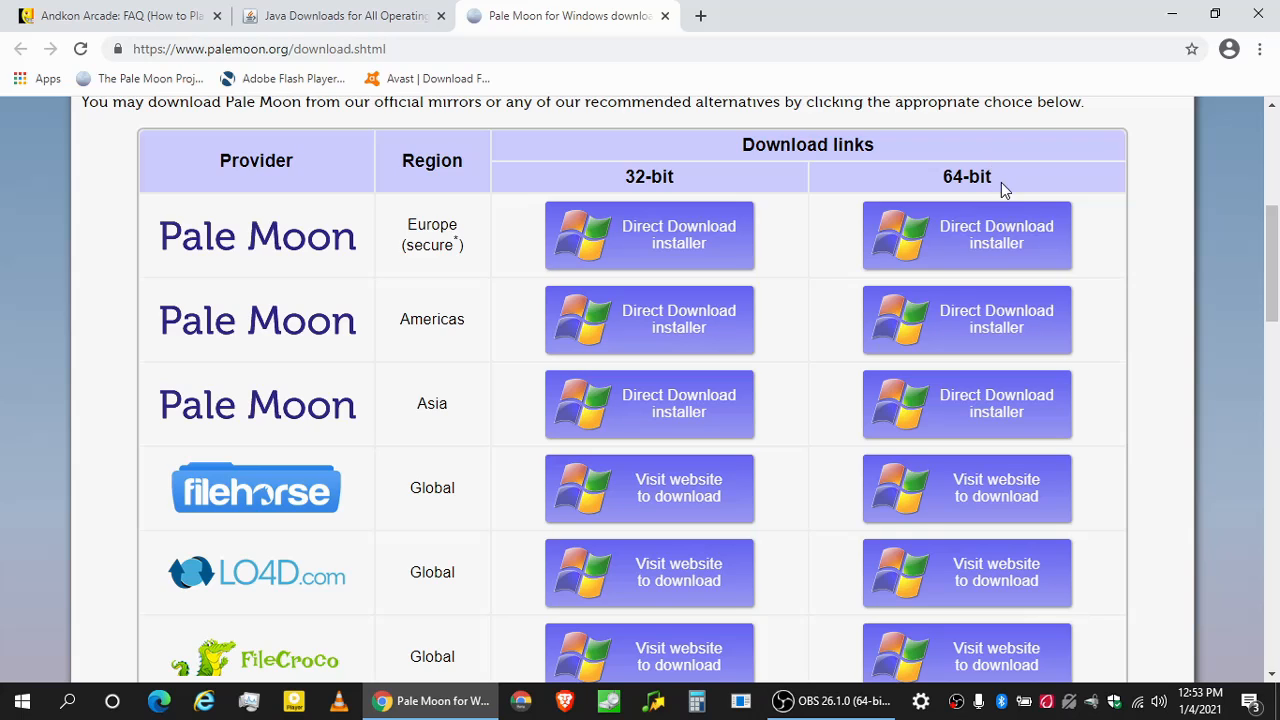
mouse_move(968, 235)
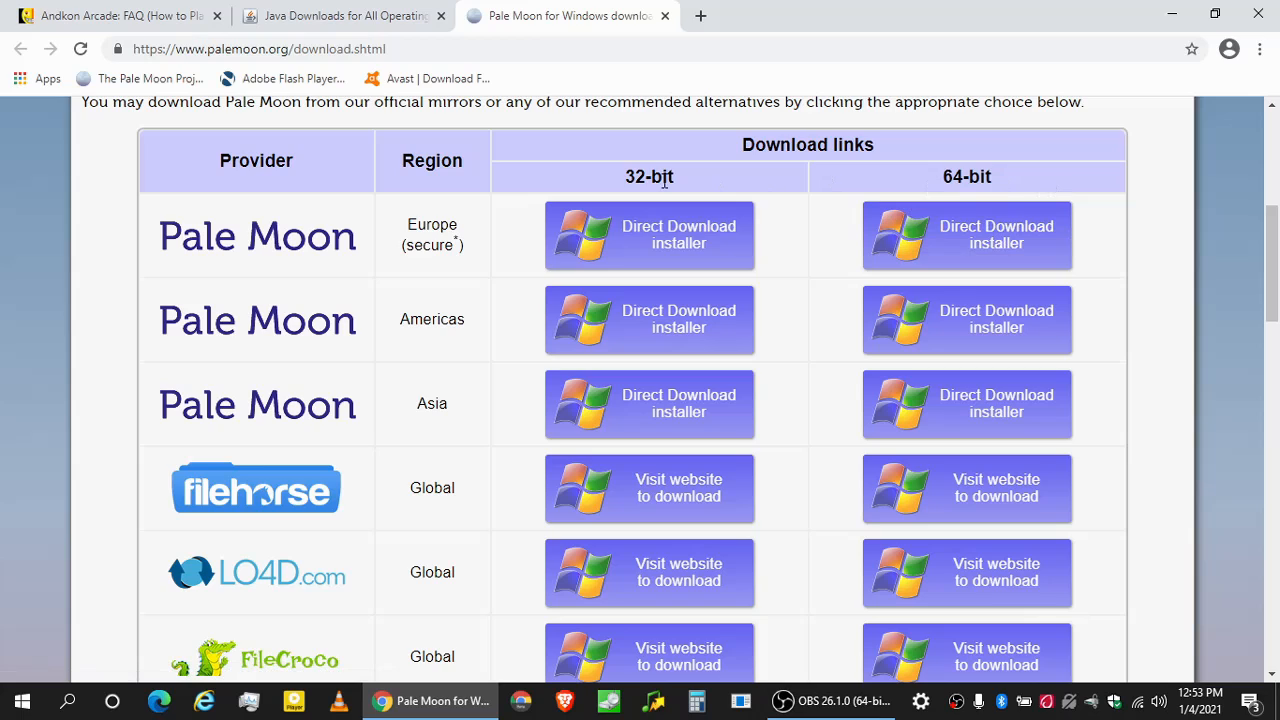
mouse_move(662, 175)
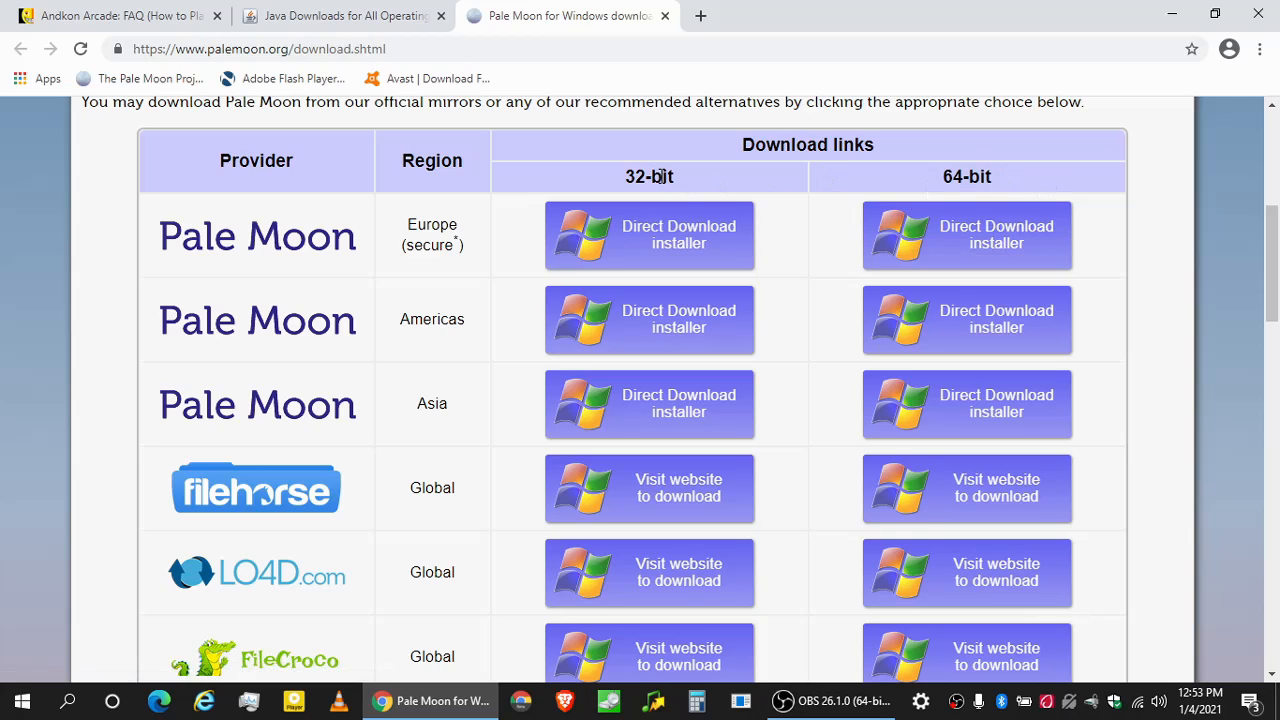
mouse_move(617, 172)
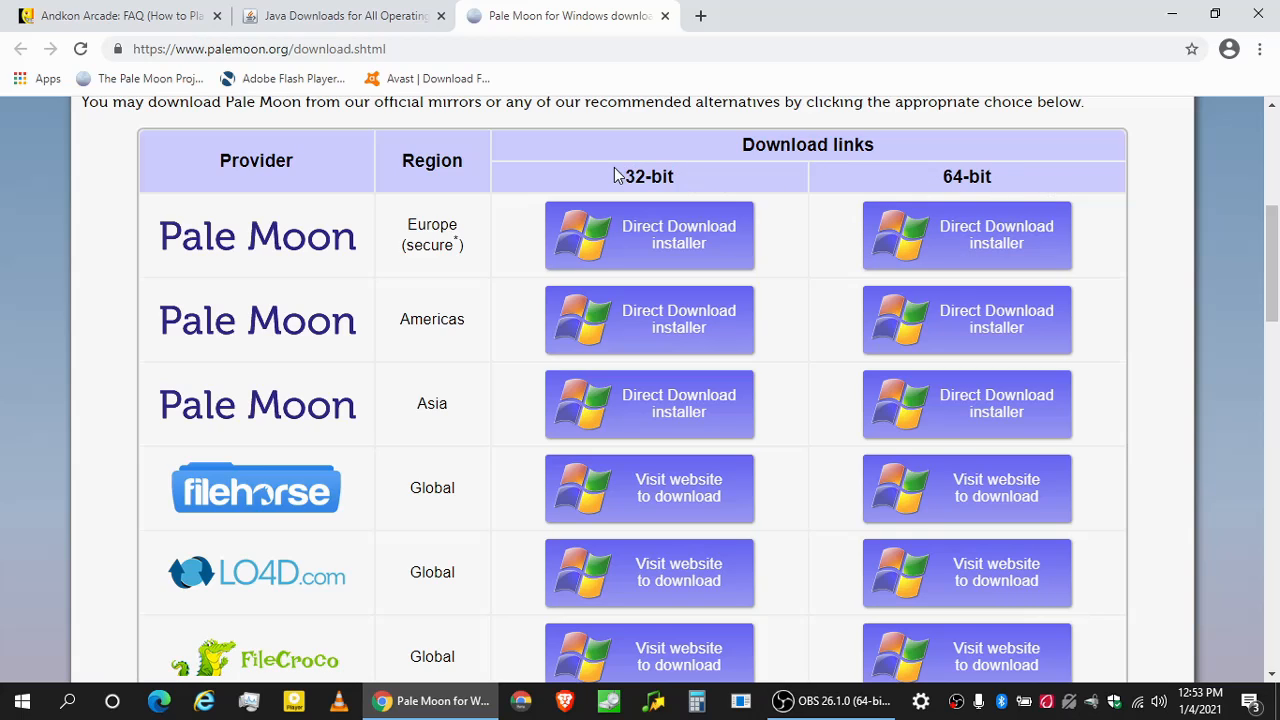
mouse_move(730, 189)
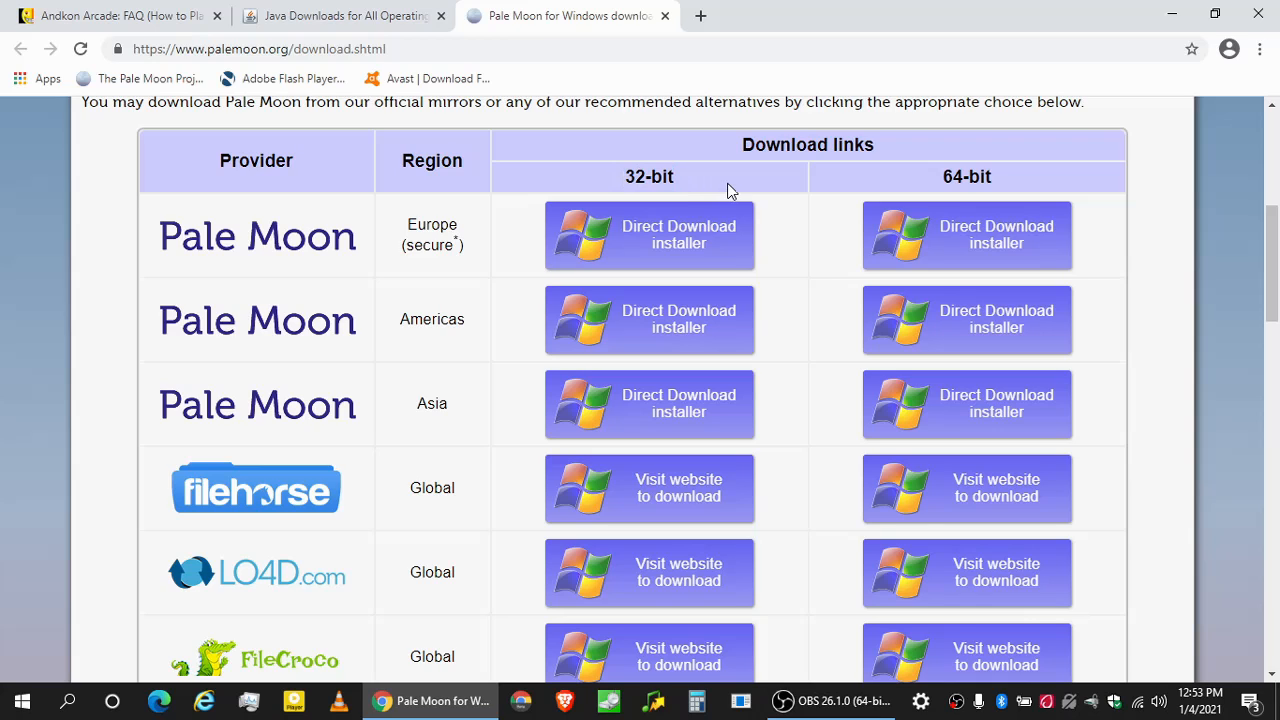
mouse_move(739, 185)
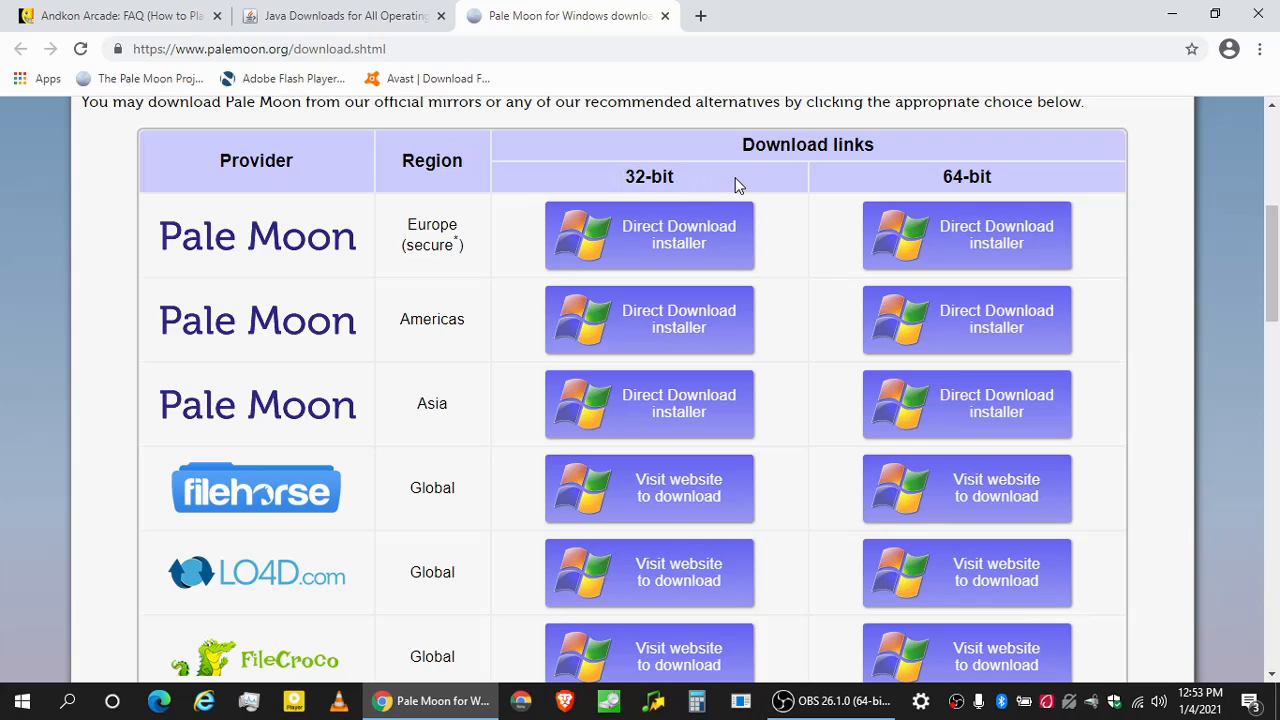
mouse_move(613, 202)
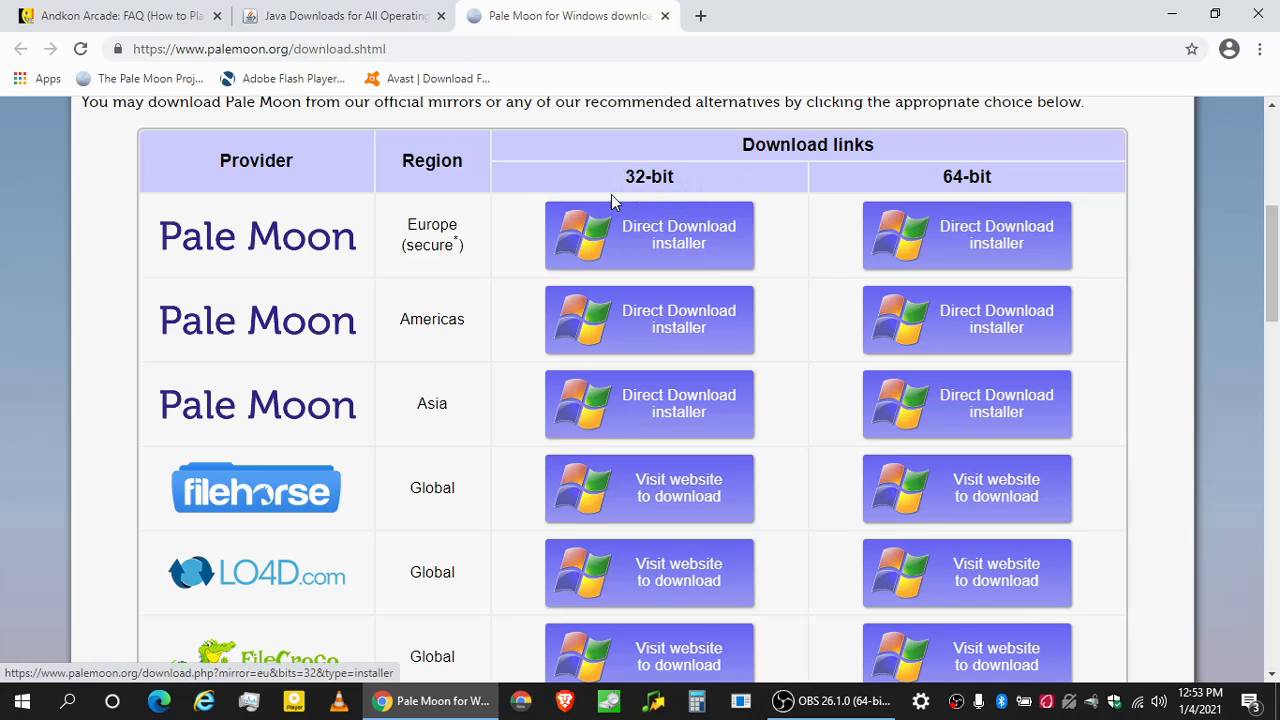
mouse_move(717, 188)
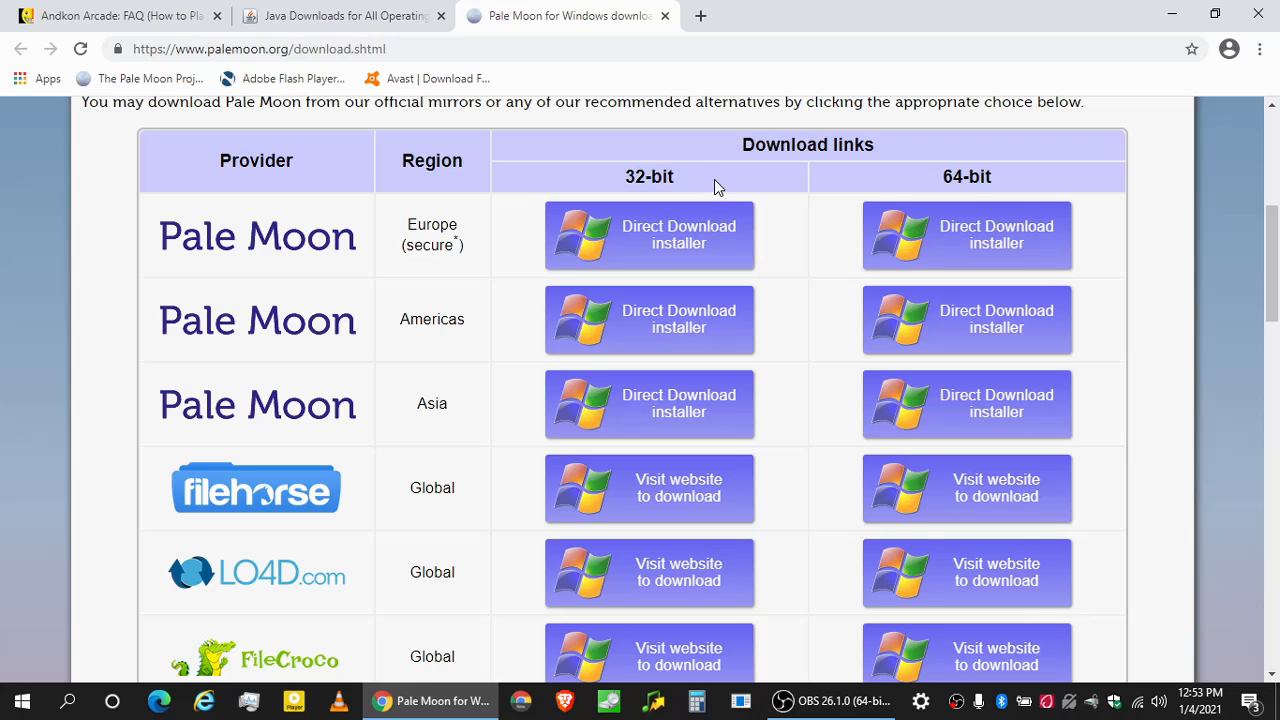
mouse_move(684, 250)
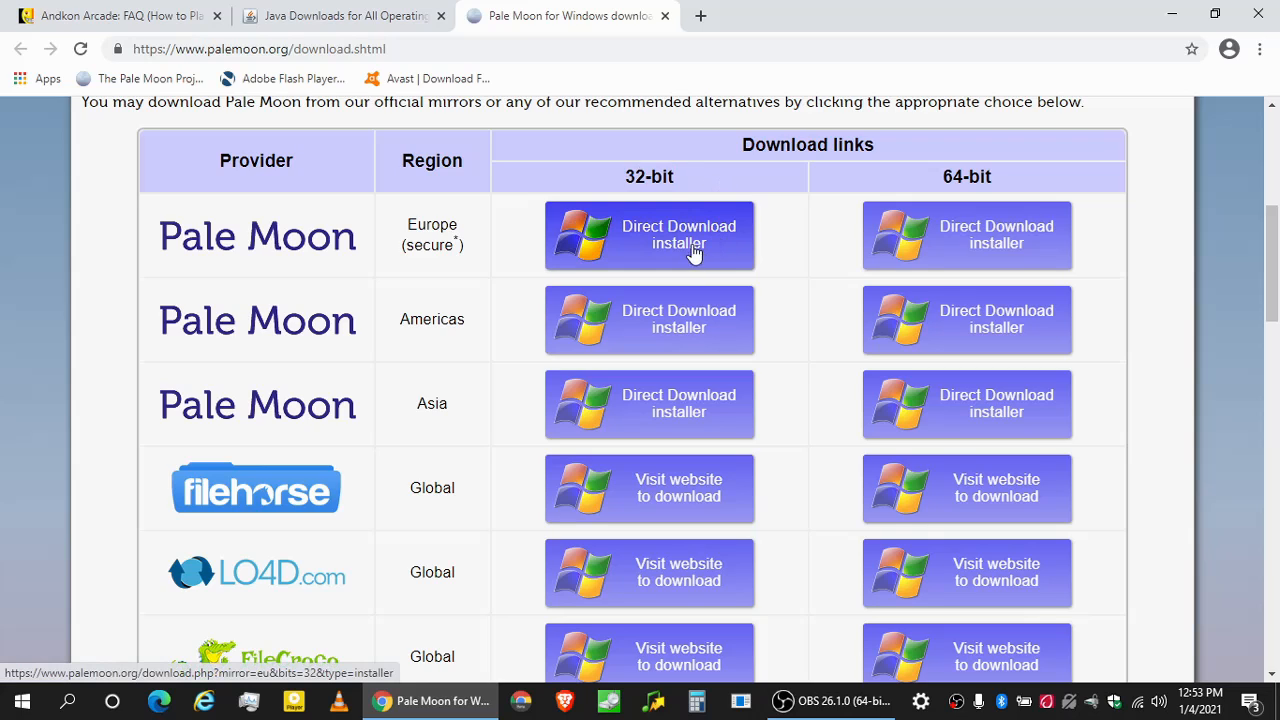
click(679, 235)
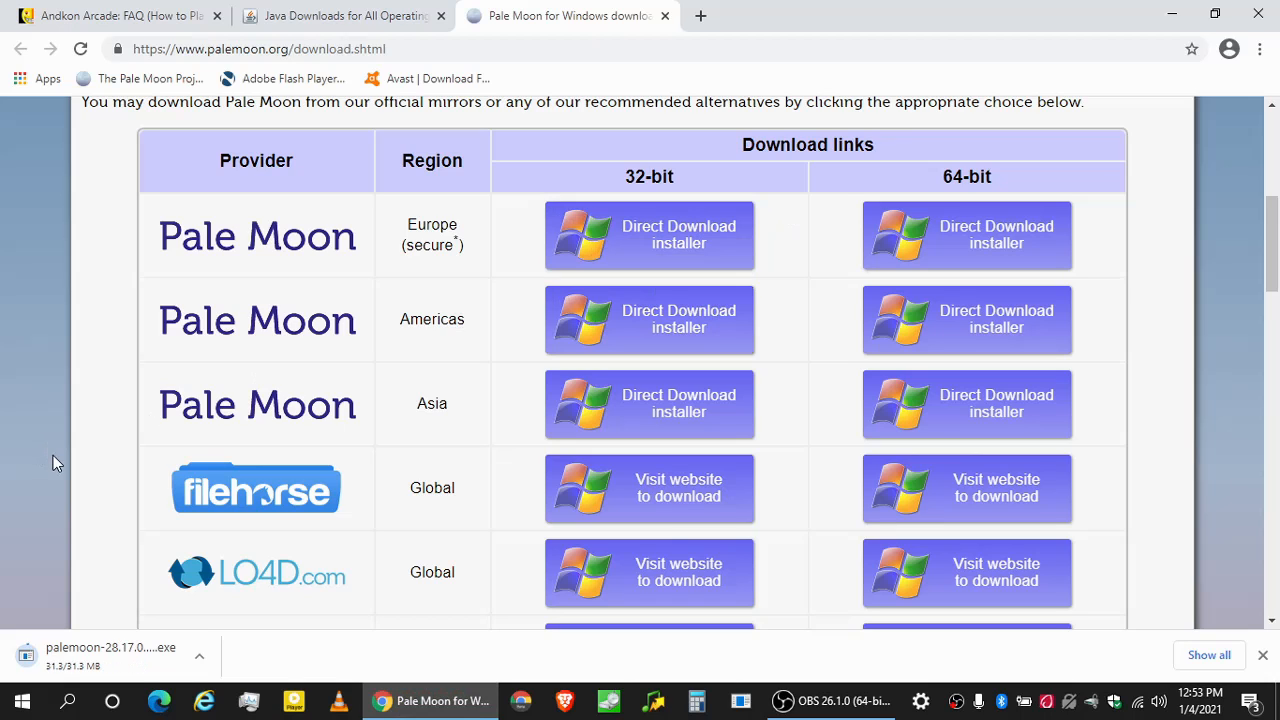
mouse_move(545, 383)
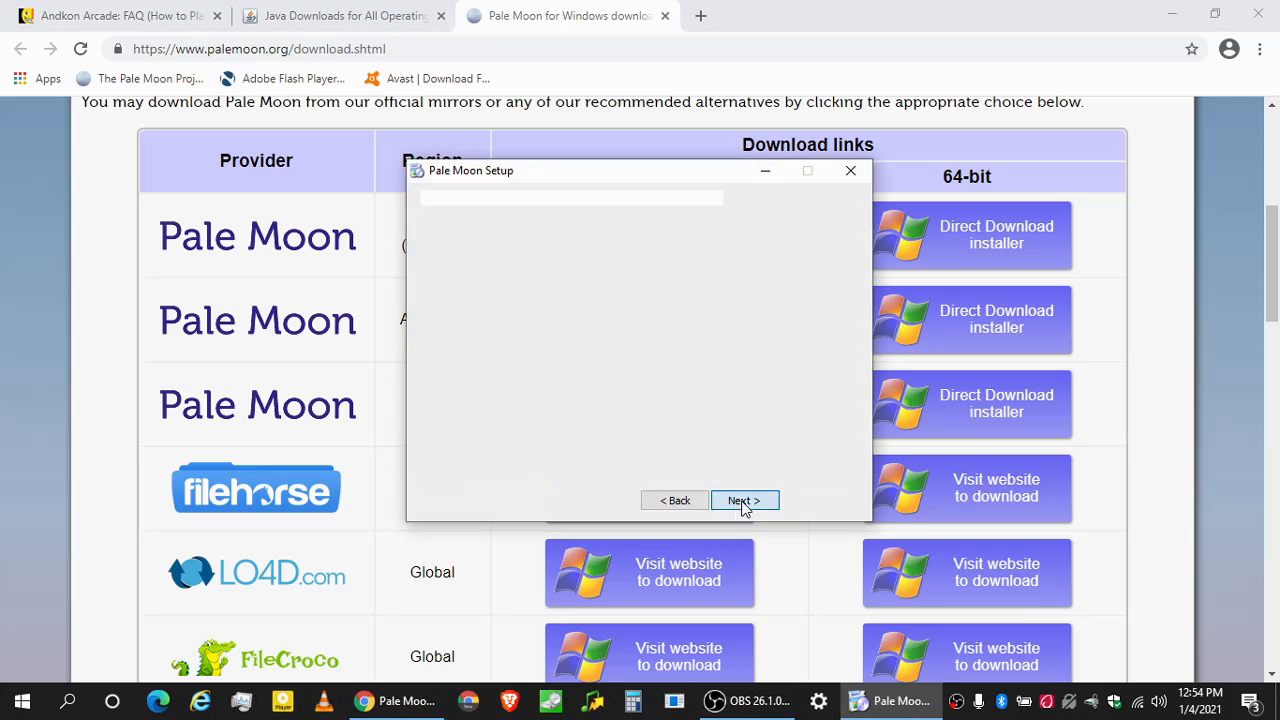
Install Pale Moon and finish the wizard with 'Launch Pale Moon now' checked.
click(744, 500)
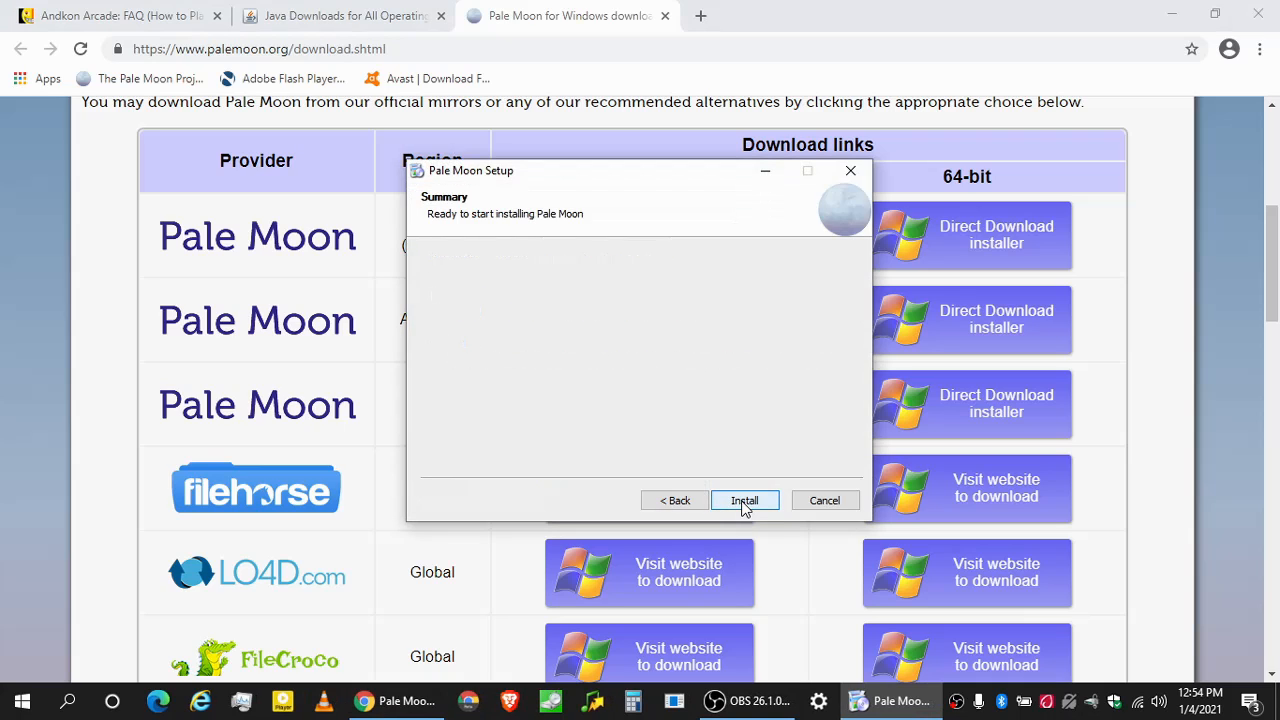
click(745, 500)
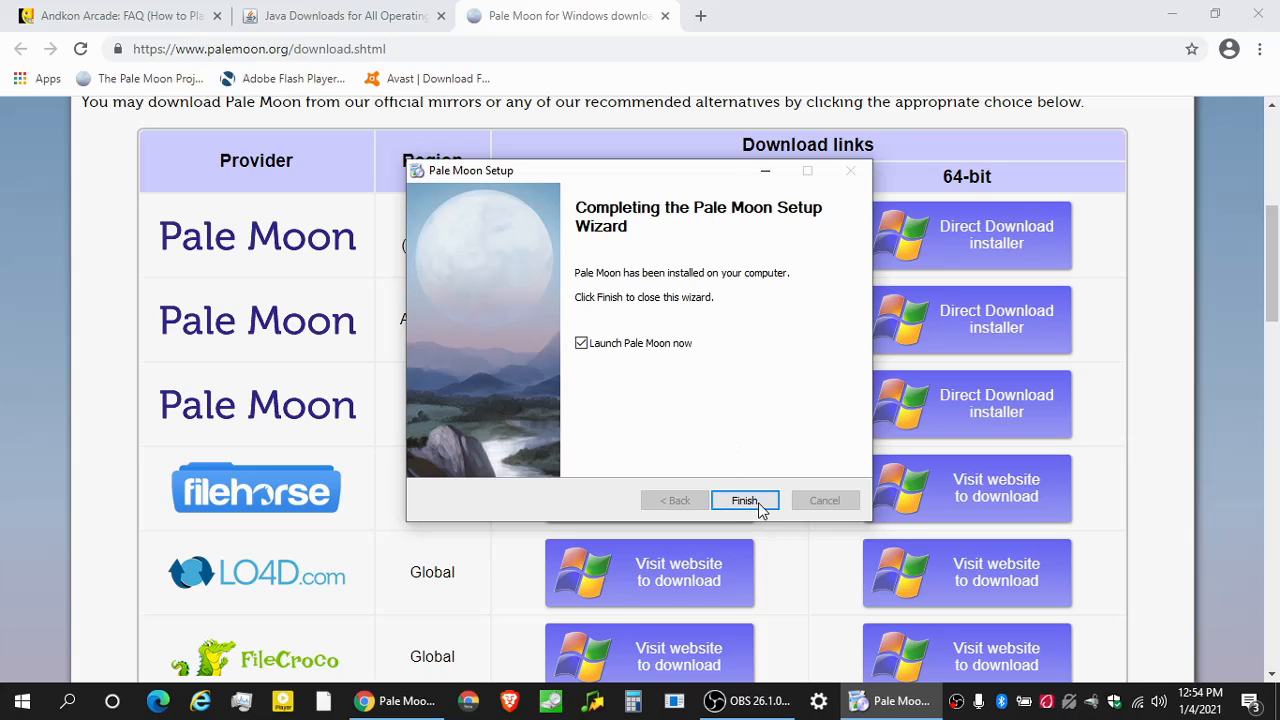
click(745, 500)
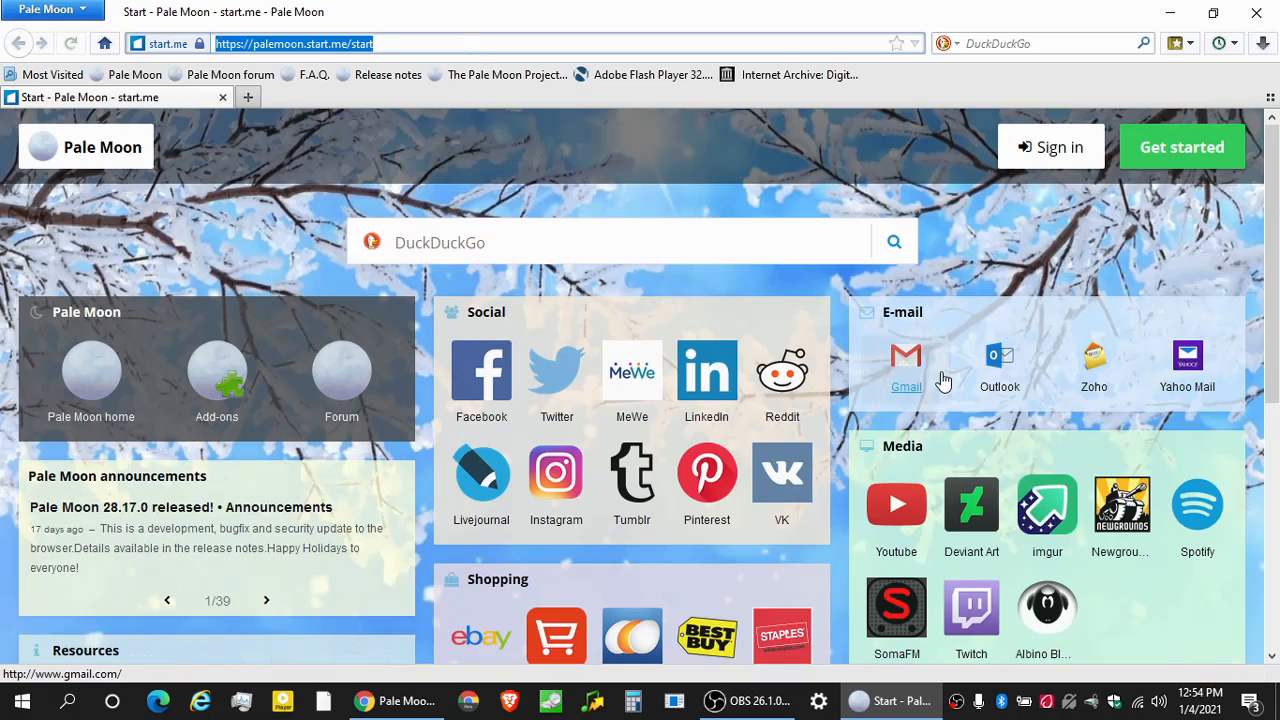
Enter andkon.com in Pale Moon's address bar to load the Andkon Arcade FAQ.
scroll(down, 3)
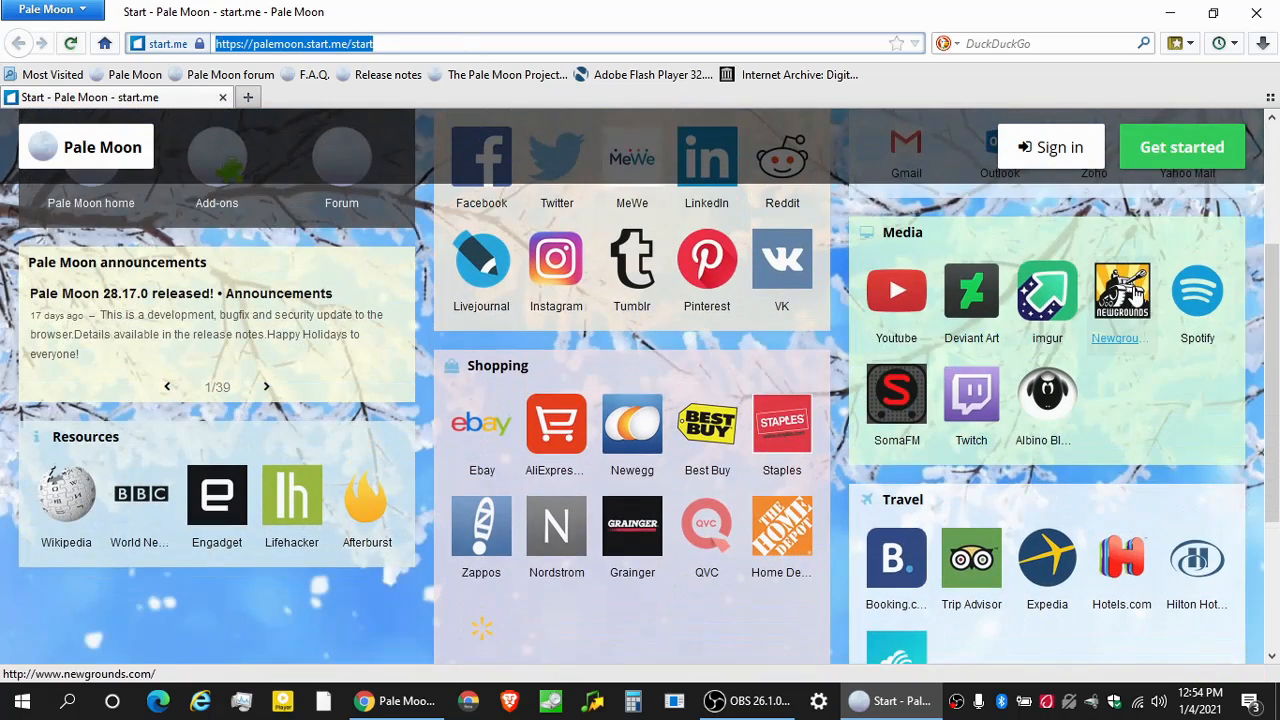
mouse_move(896, 291)
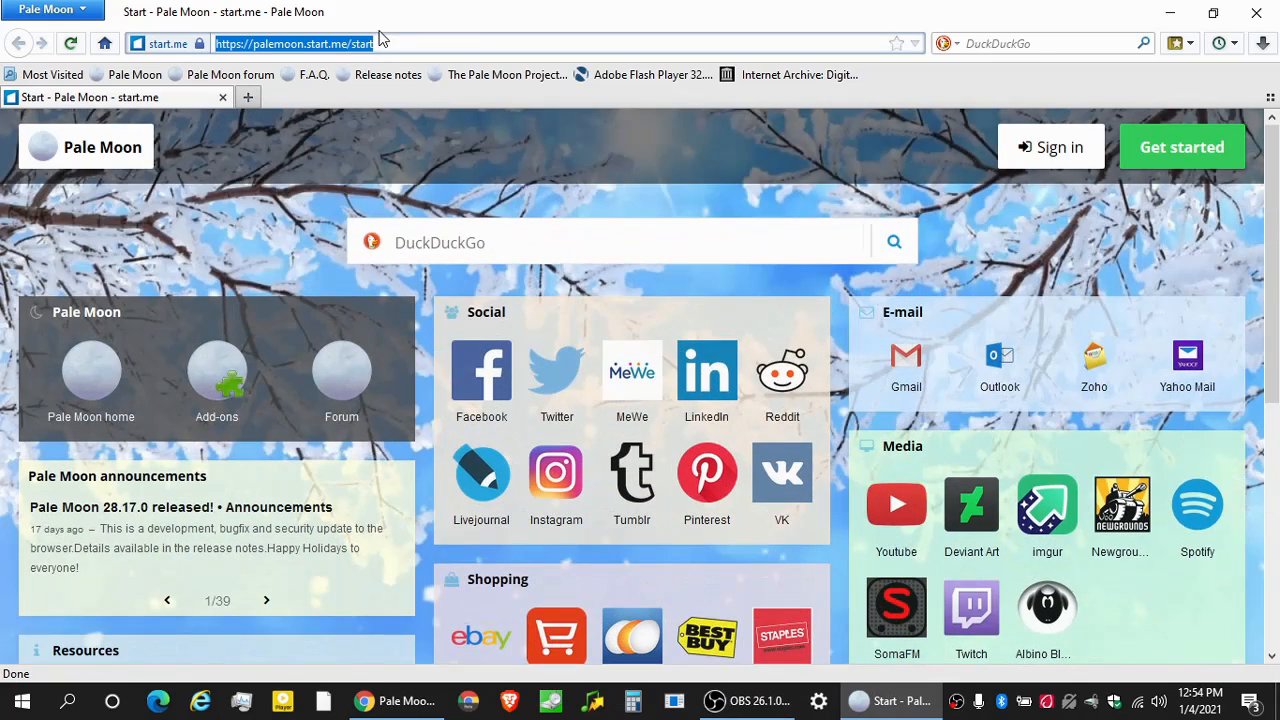
text(andkon.com/arcad)
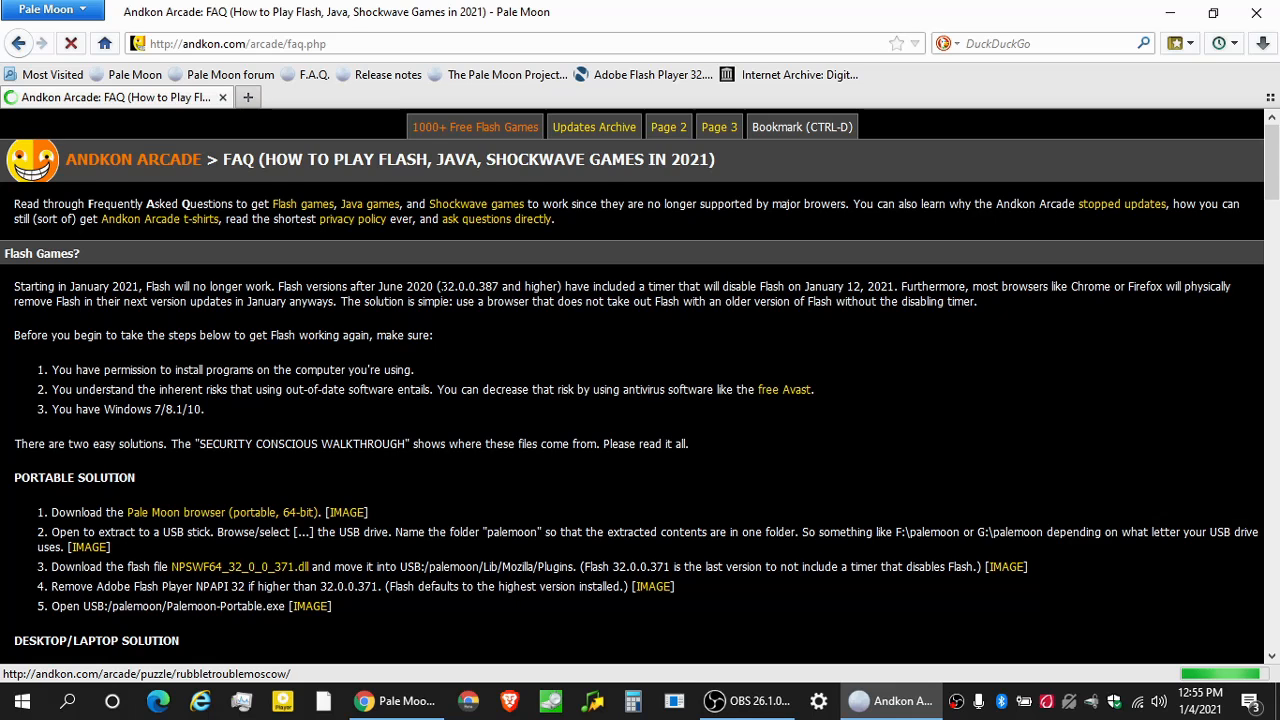
Jump to the FAQ's Java games list and bring up Bounce in its own tab.
scroll(down, 3)
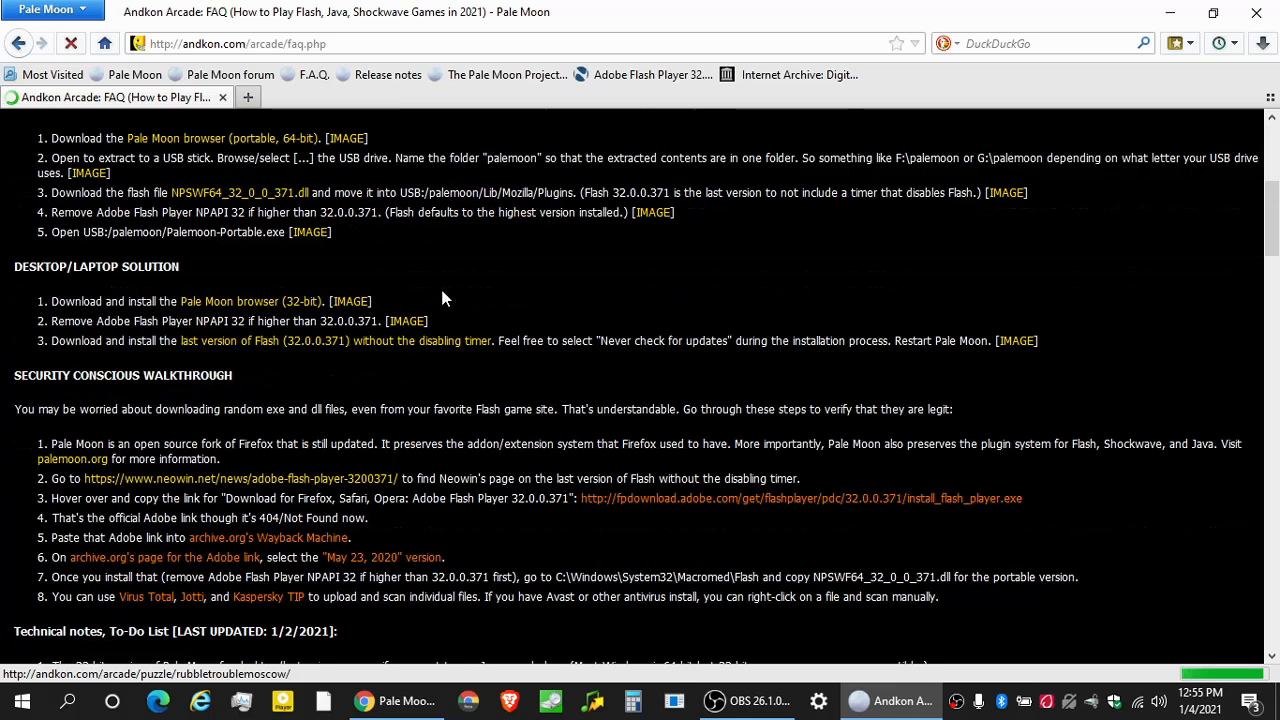
scroll(up, 3)
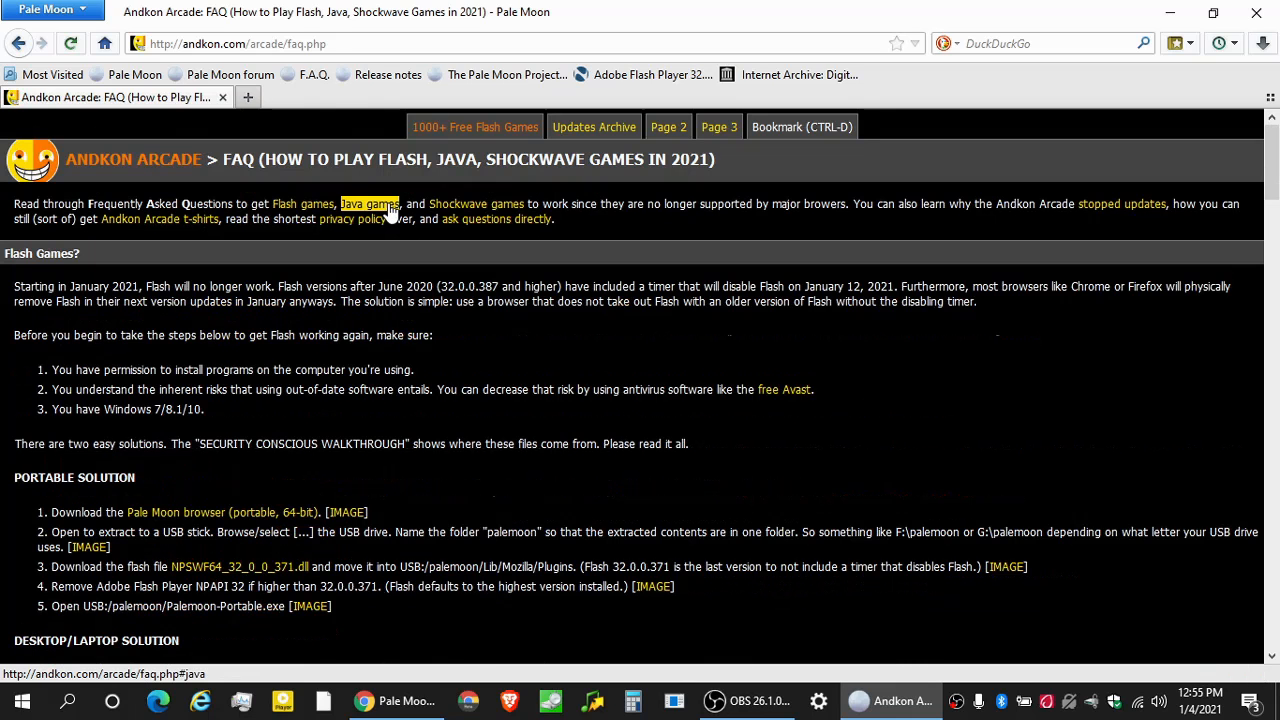
click(369, 204)
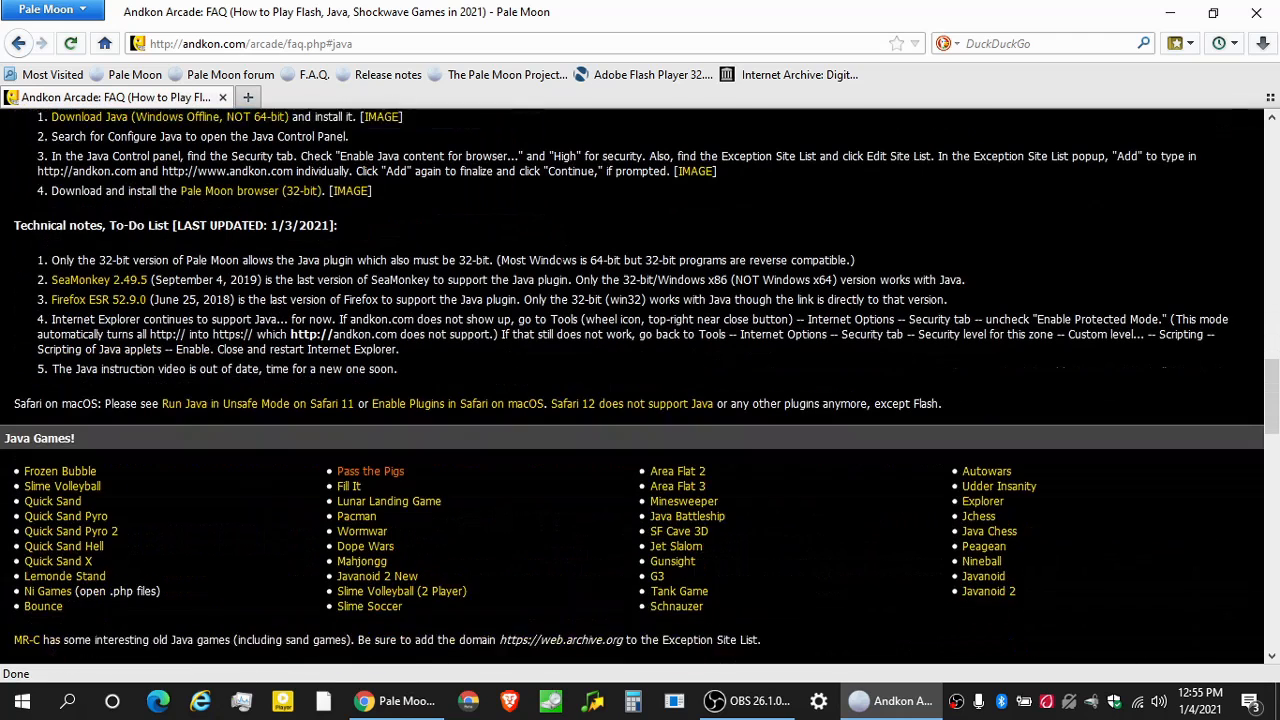
scroll(down, 3)
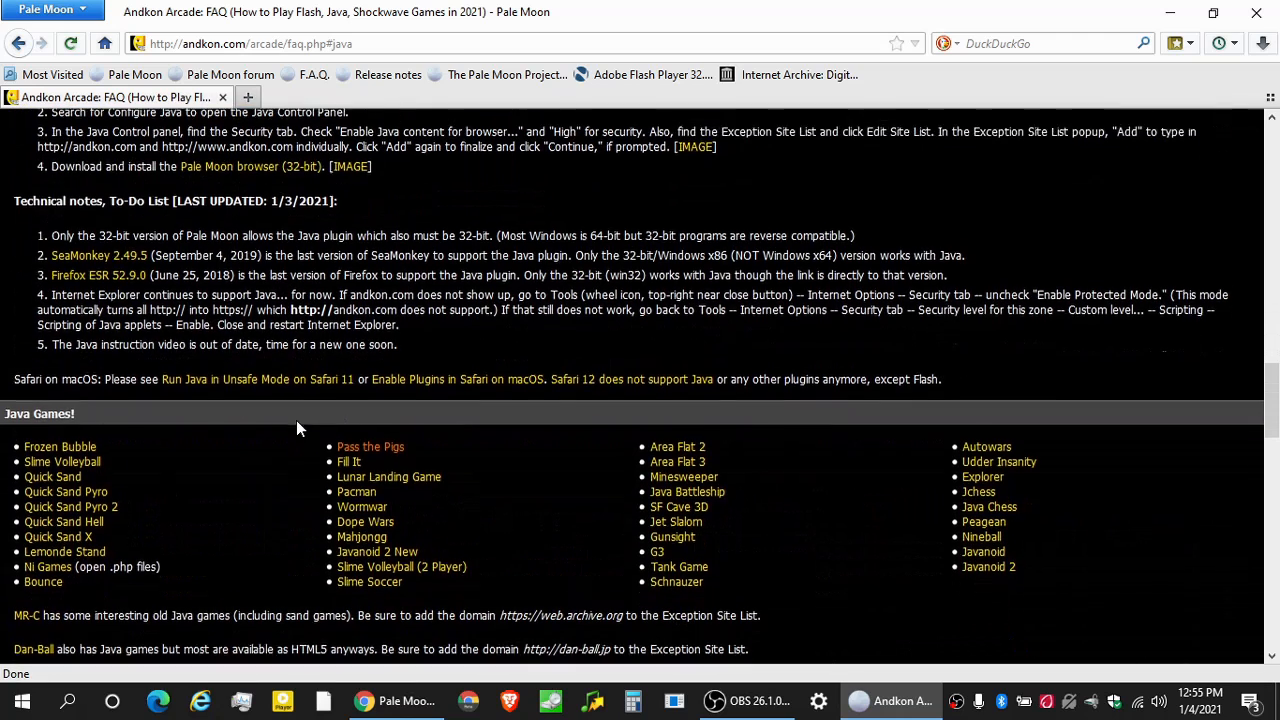
scroll(down, 3)
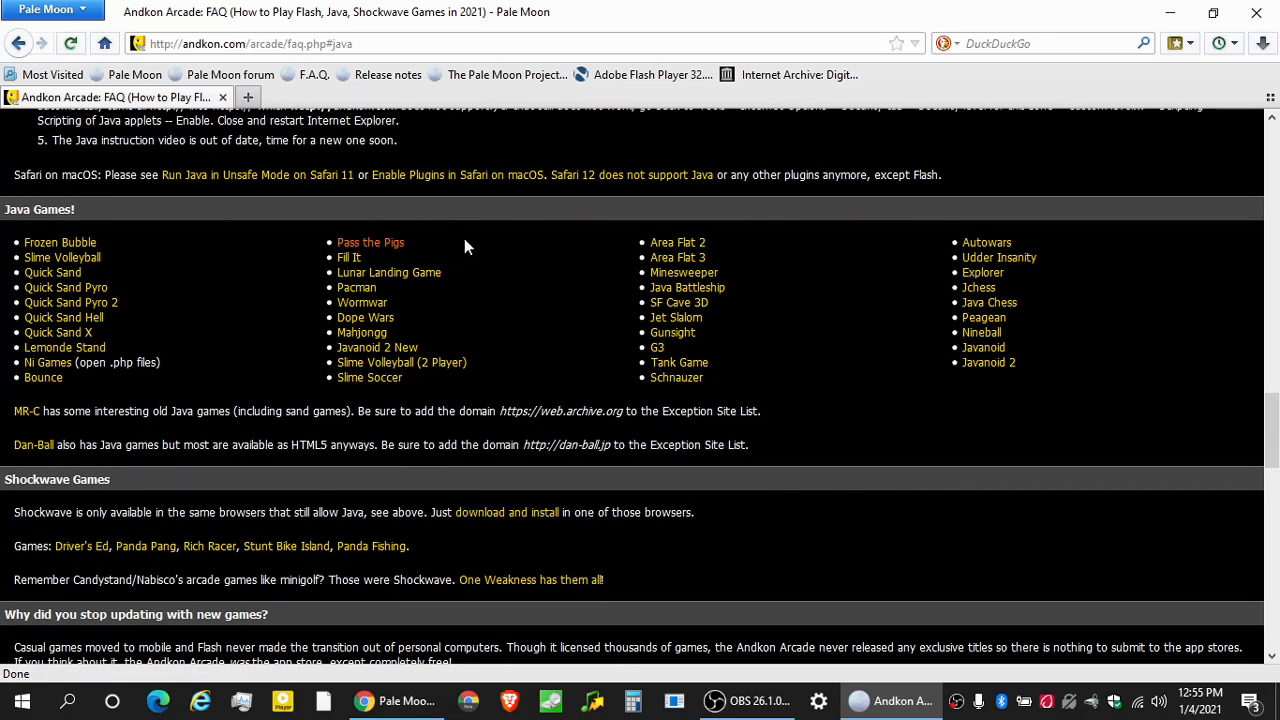
mouse_move(407, 248)
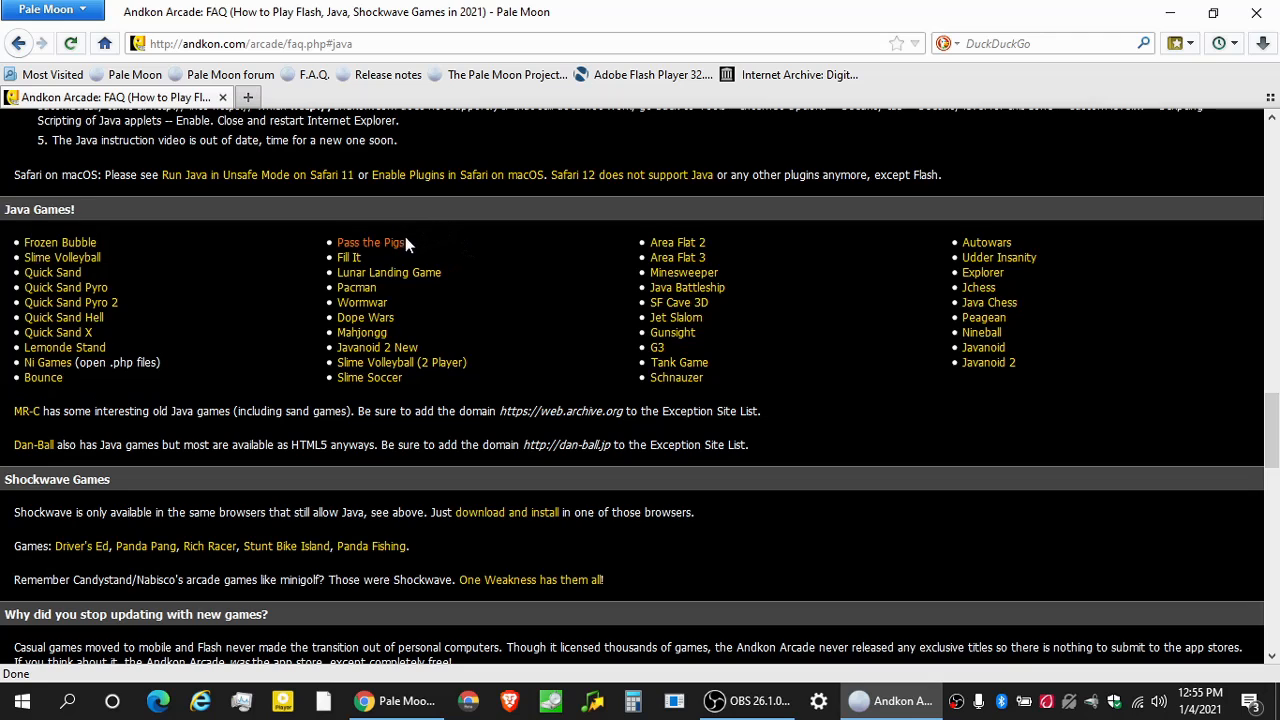
mouse_move(43, 377)
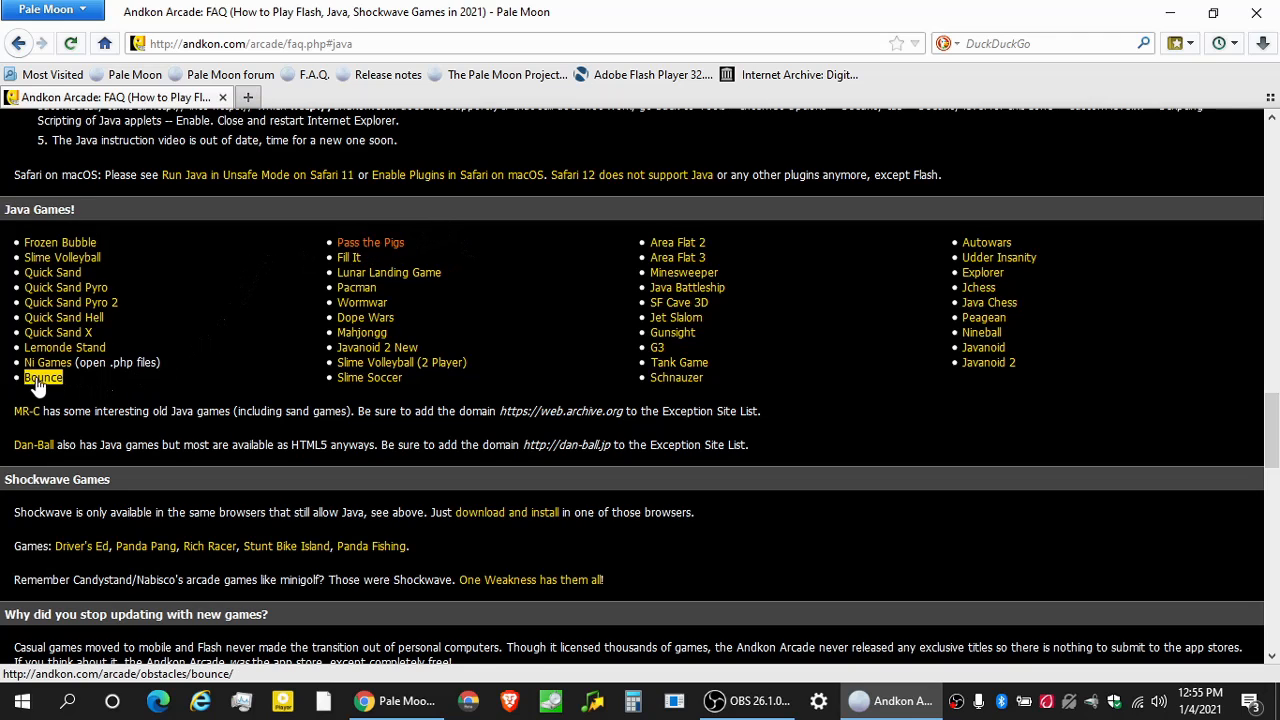
mouse_move(72, 390)
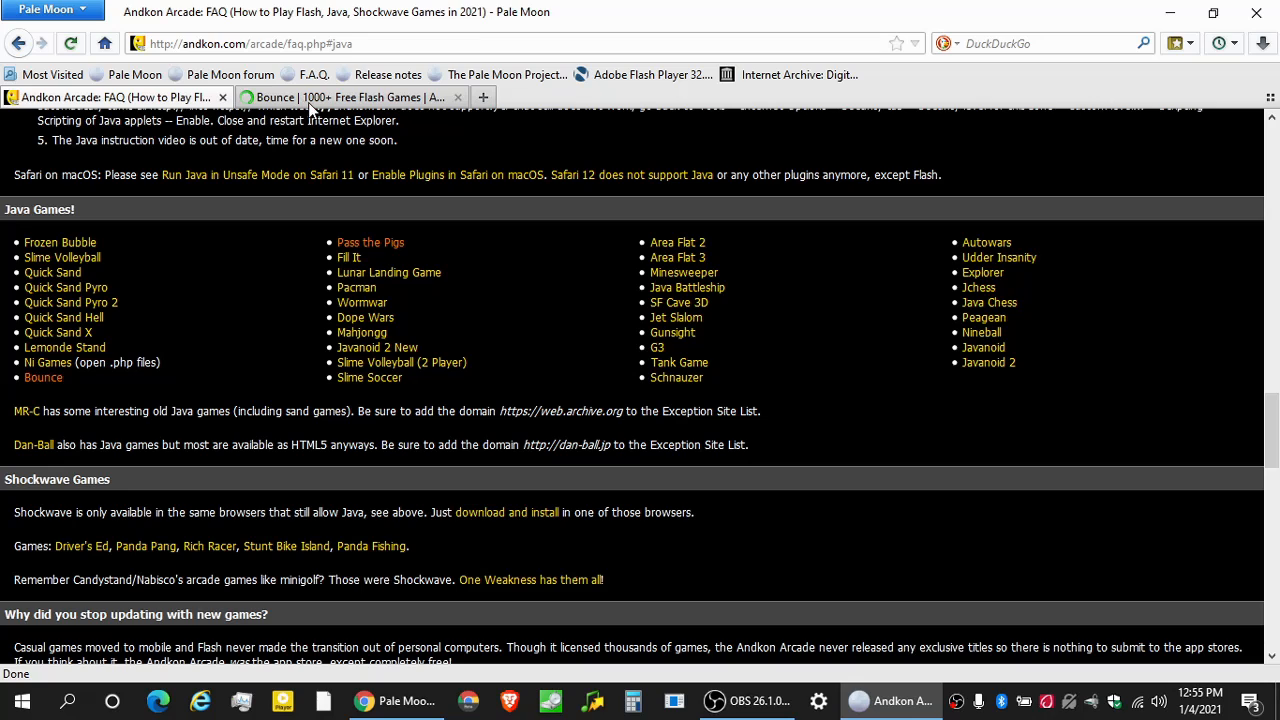
mouse_move(340, 97)
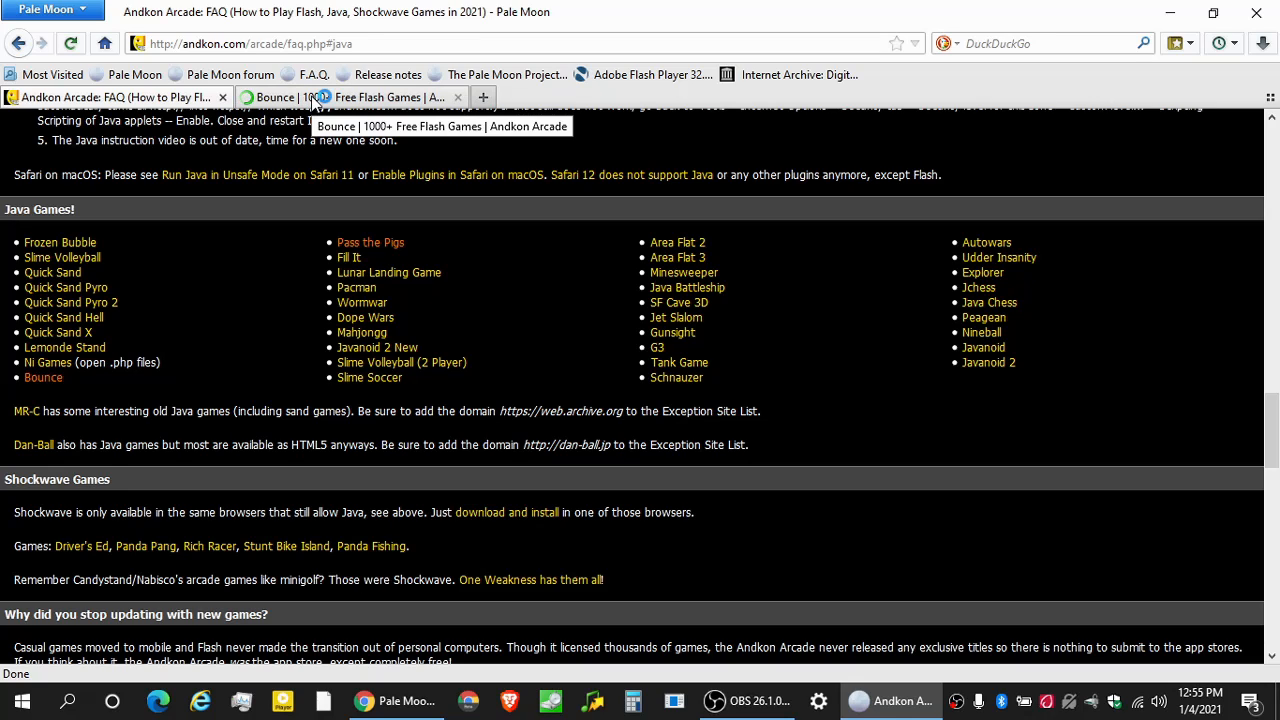
click(320, 97)
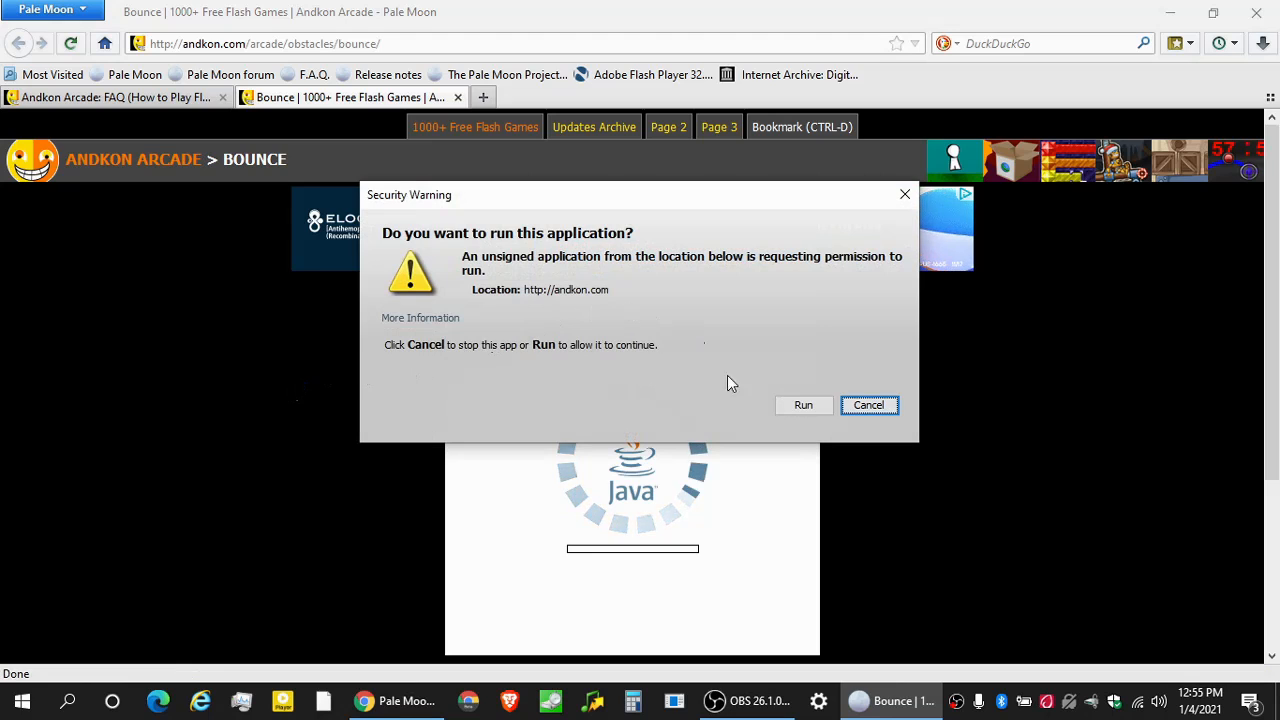
mouse_move(734, 285)
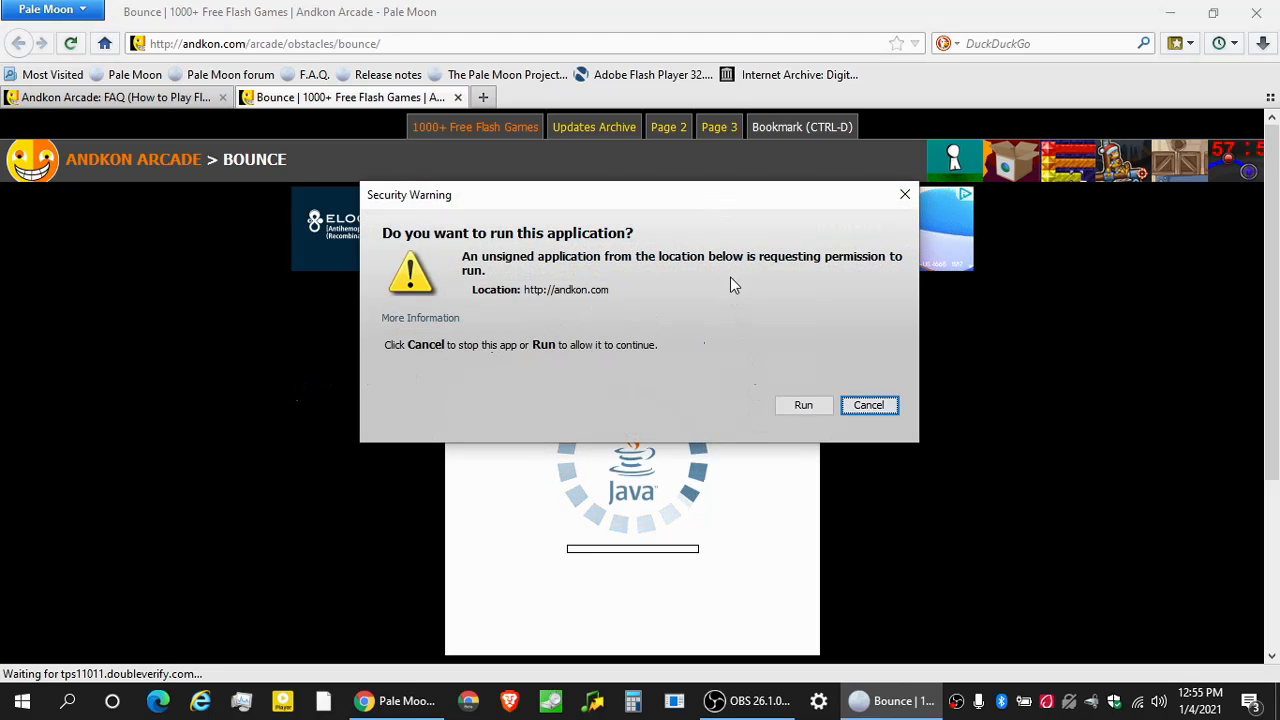
Allow the unsigned Bounce applet to run, build a wall, then close its tab.
click(803, 405)
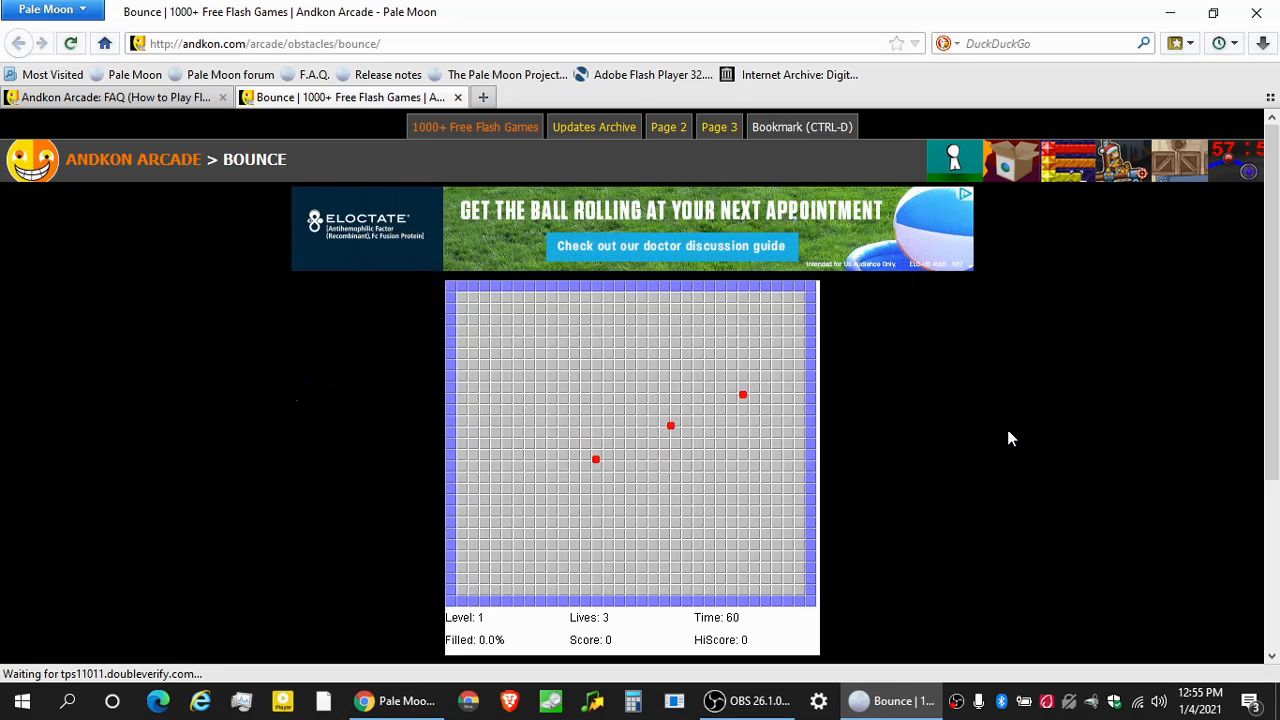
mouse_move(632, 425)
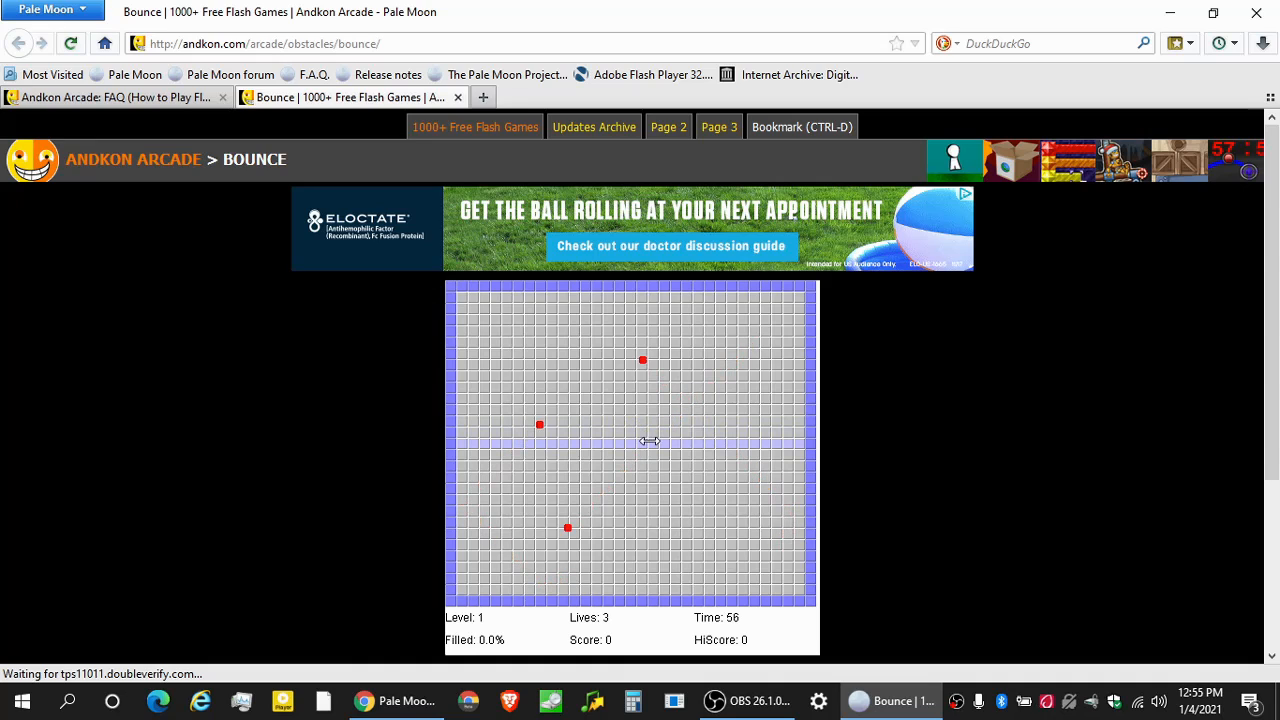
click(632, 440)
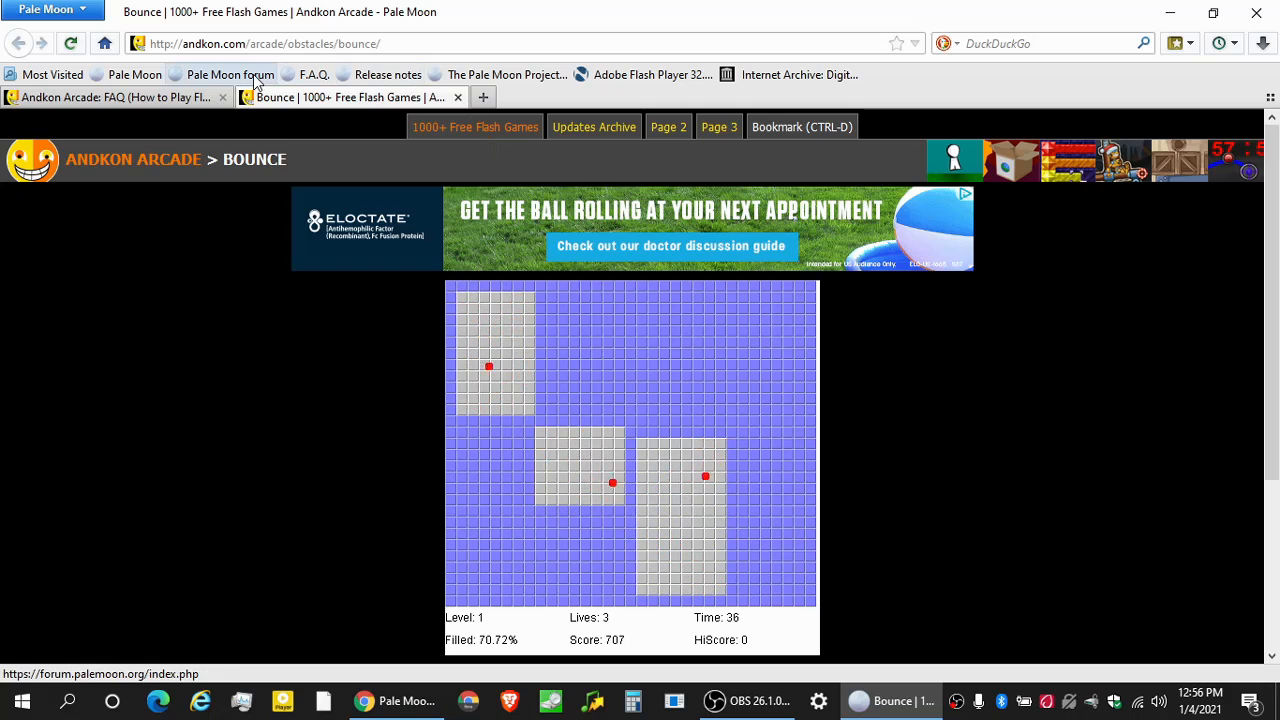
click(118, 98)
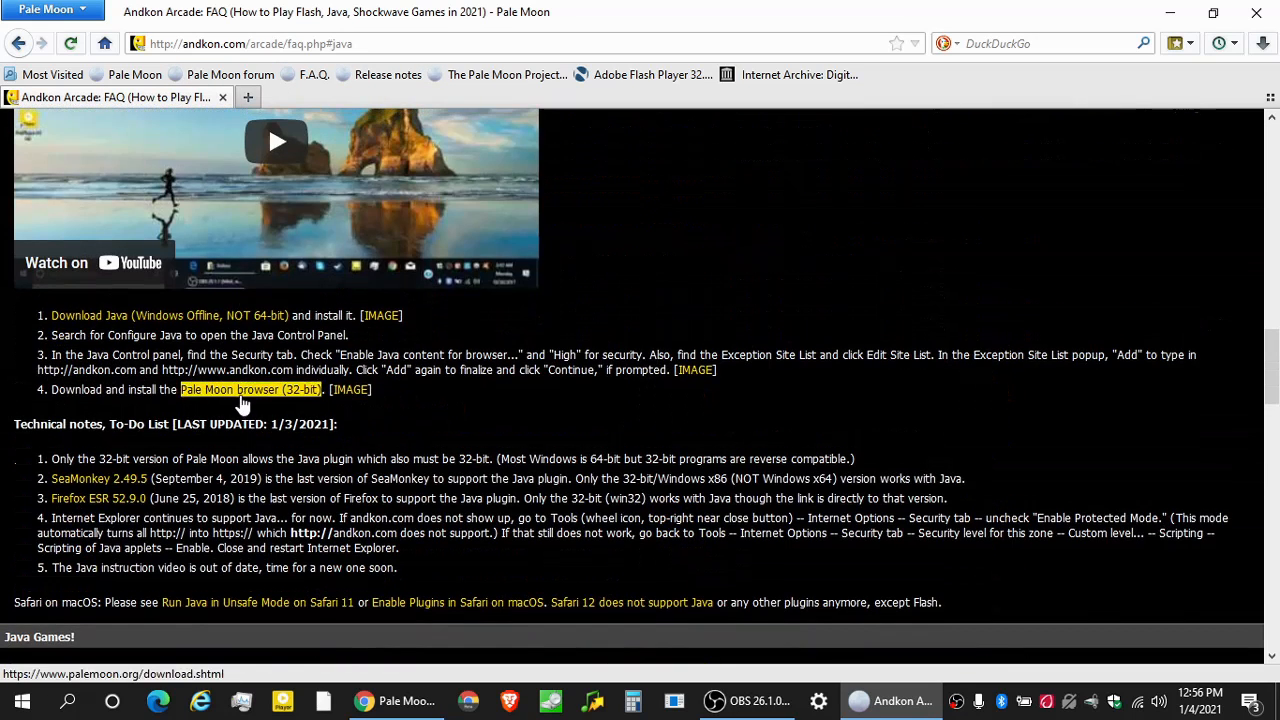
mouse_move(505, 421)
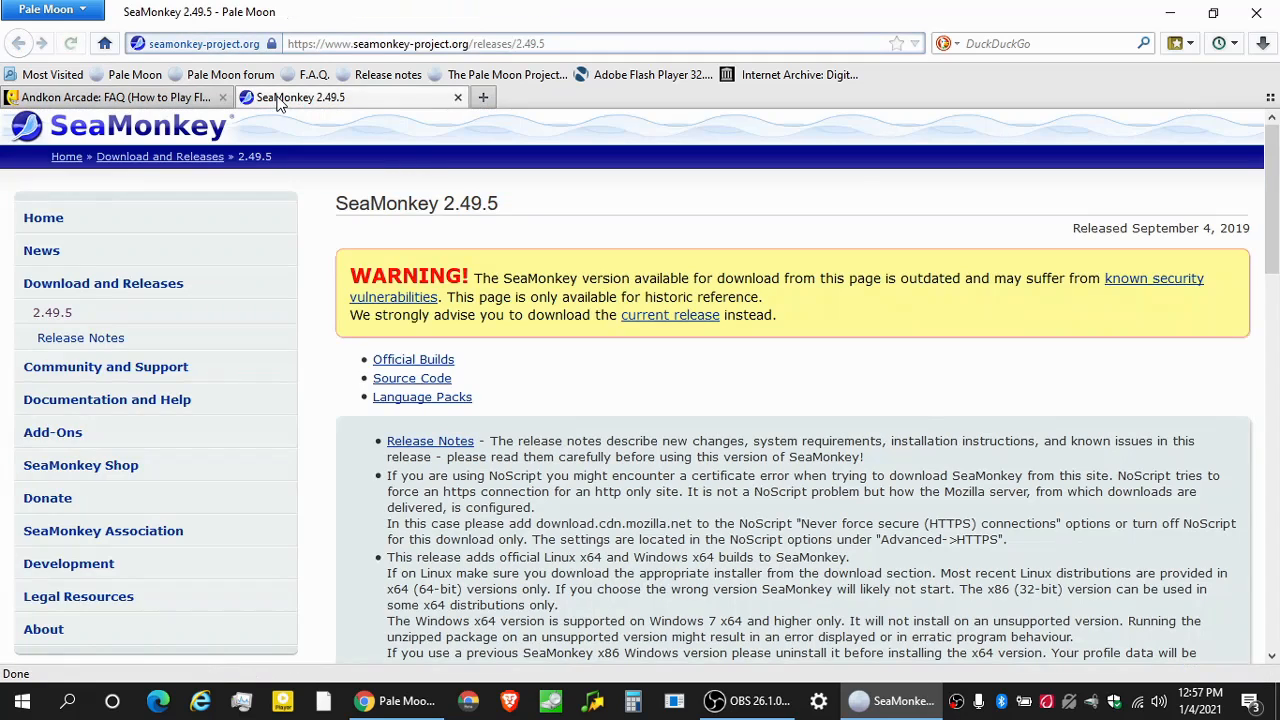
Highlight version 2.49.5, scroll through the official builds table, then close the SeaMonkey tab.
double_click(470, 203)
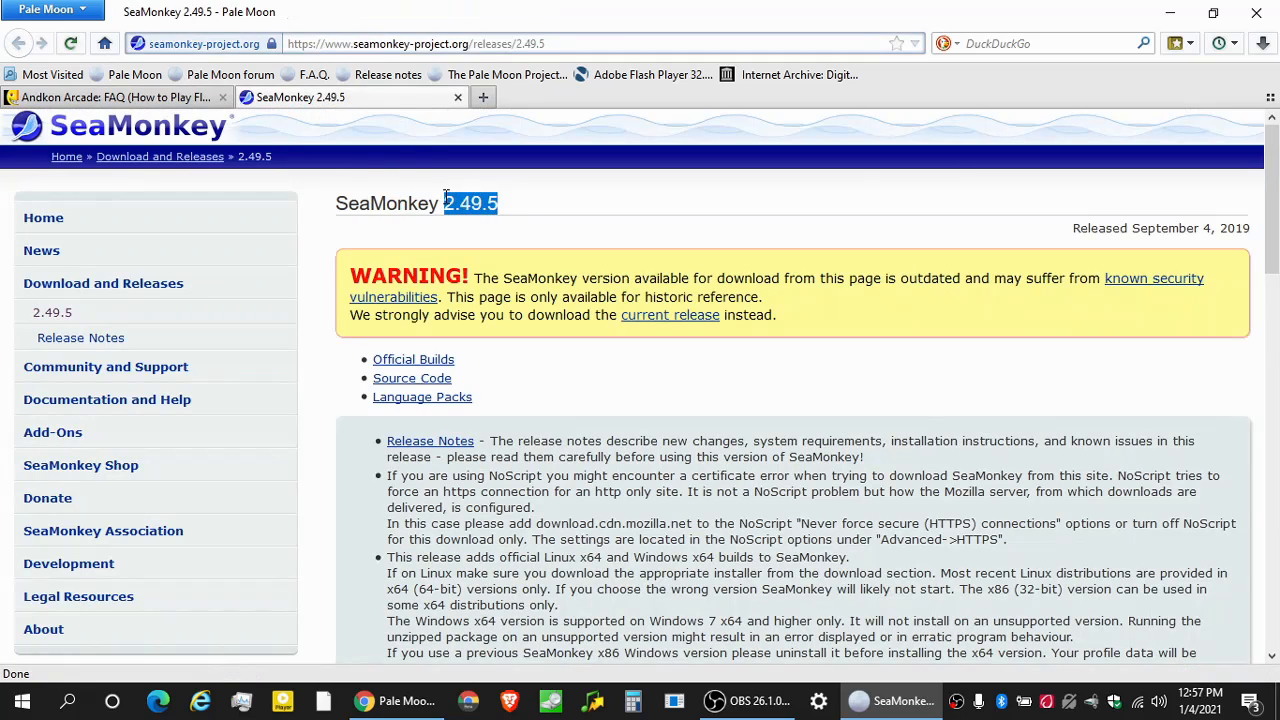
click(550, 237)
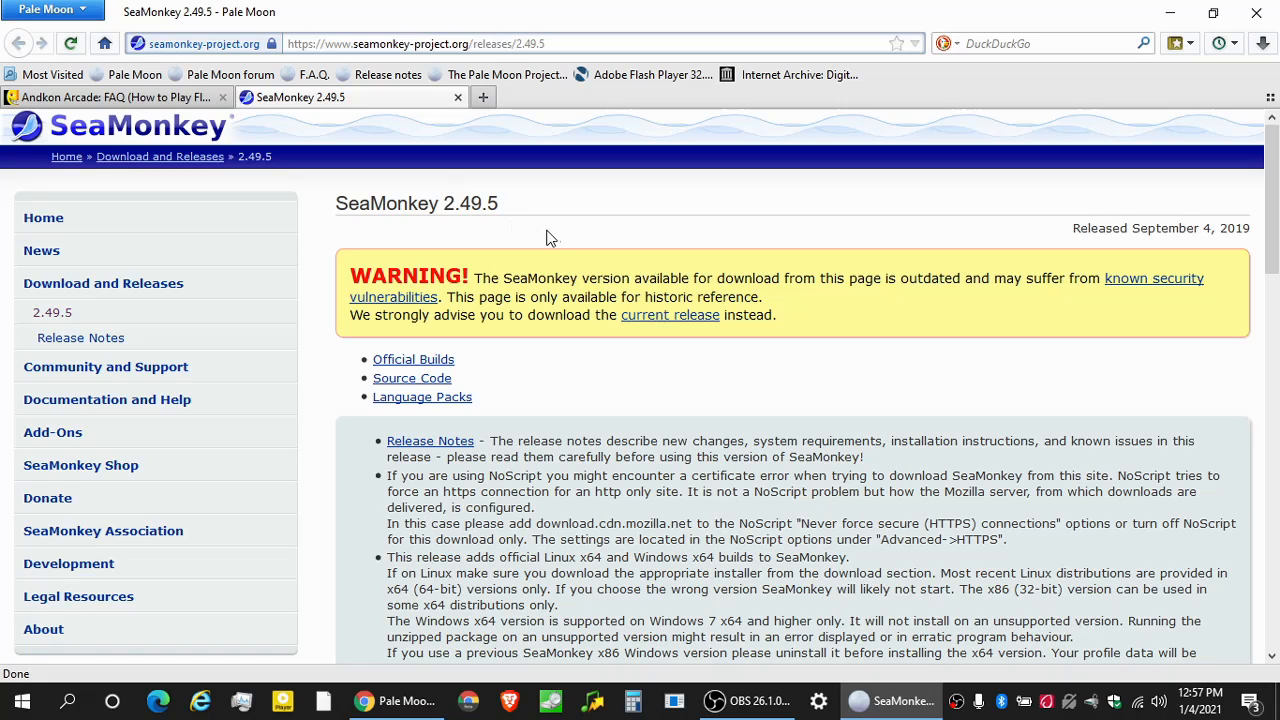
mouse_move(1200, 222)
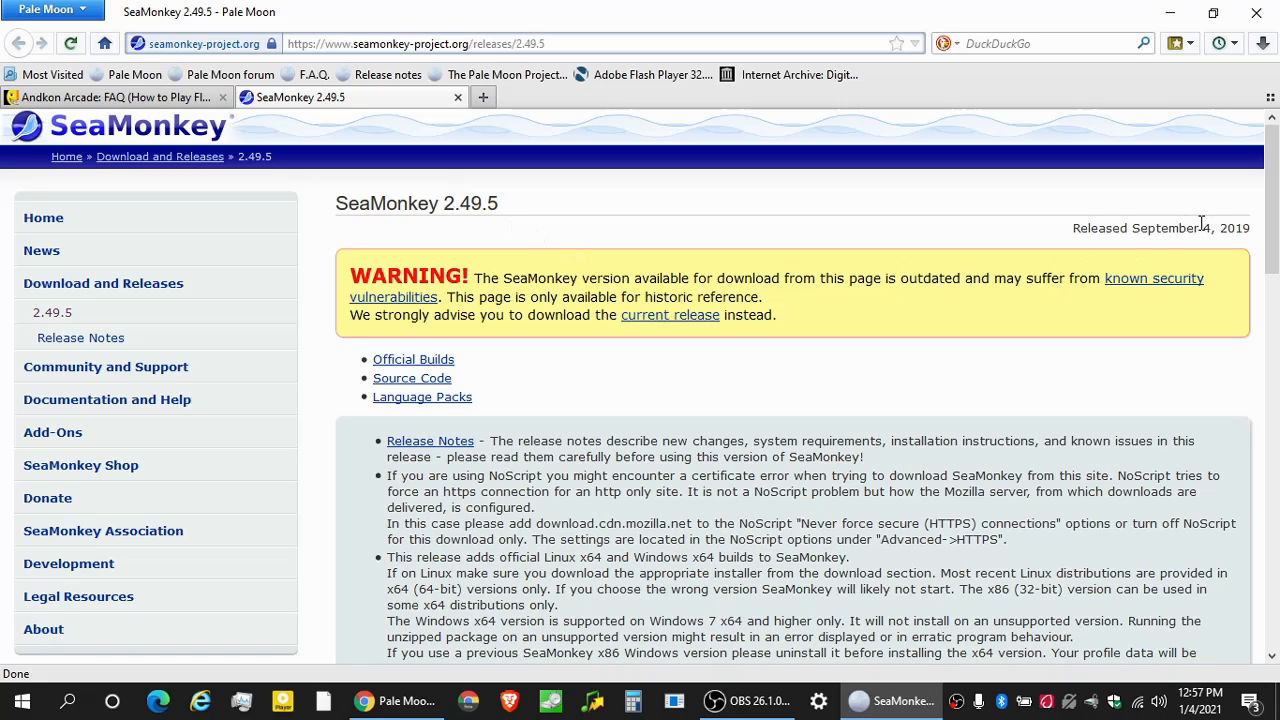
mouse_move(585, 171)
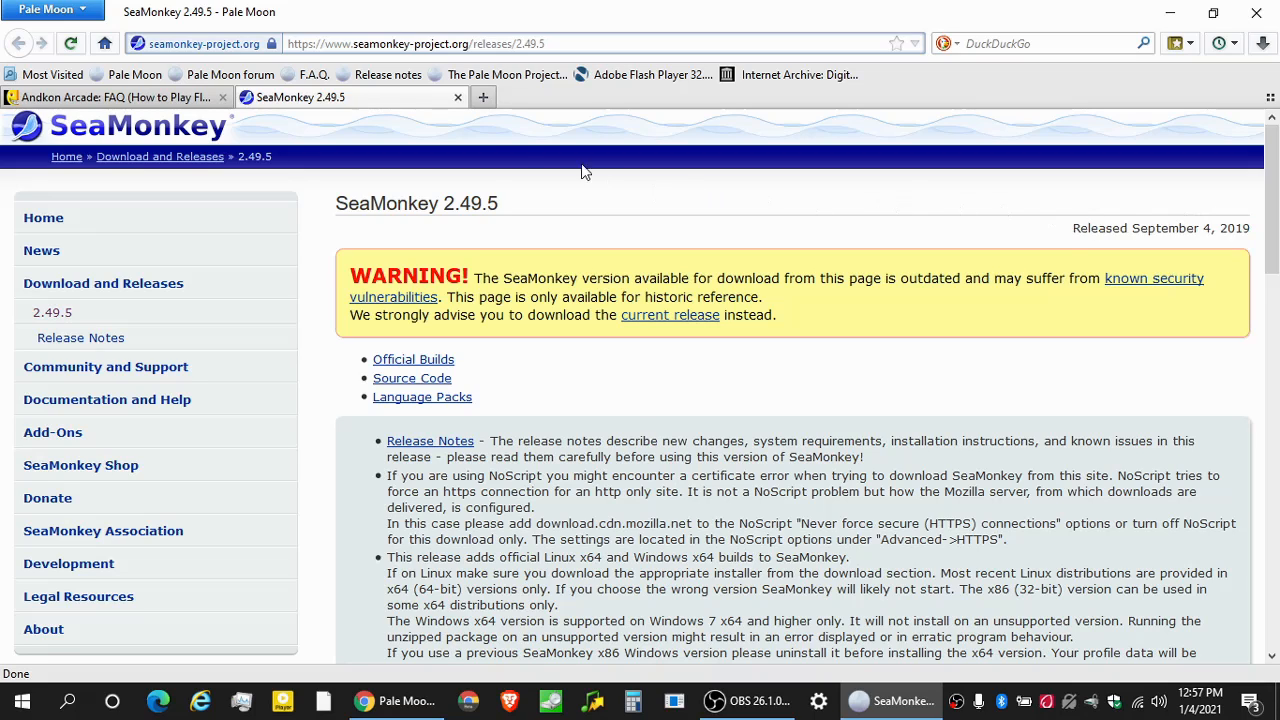
mouse_move(453, 223)
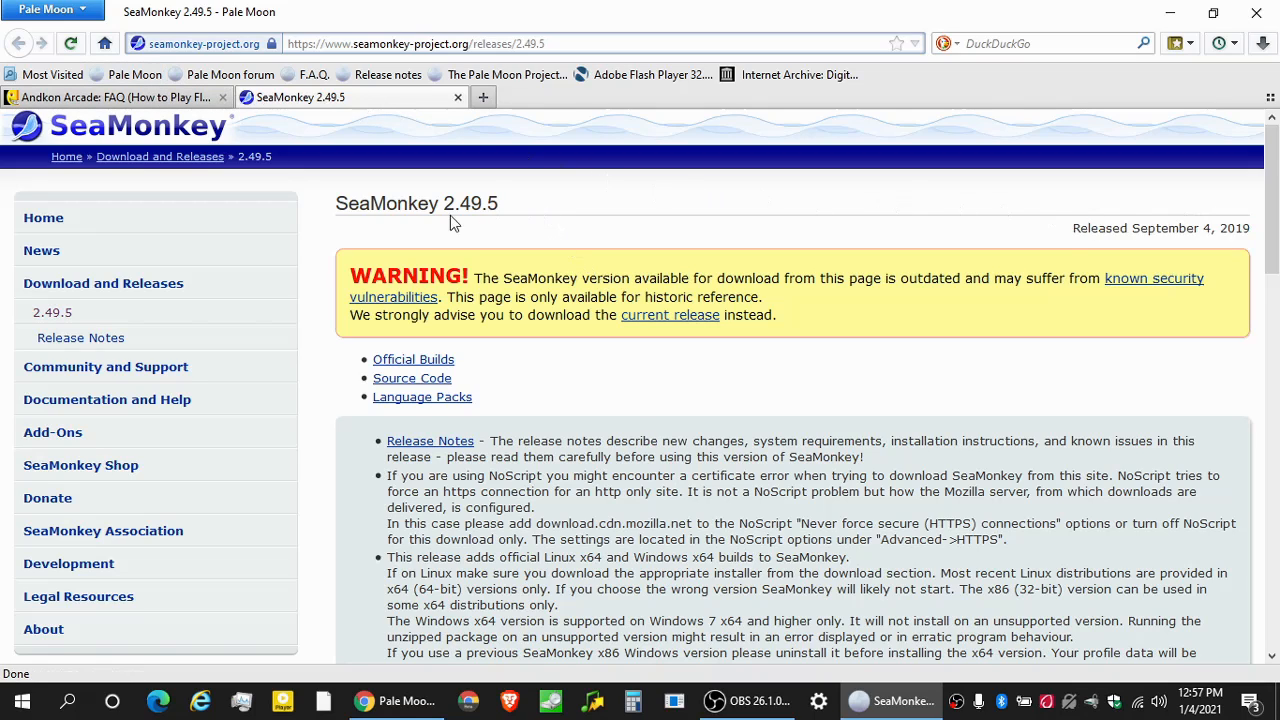
mouse_move(235, 130)
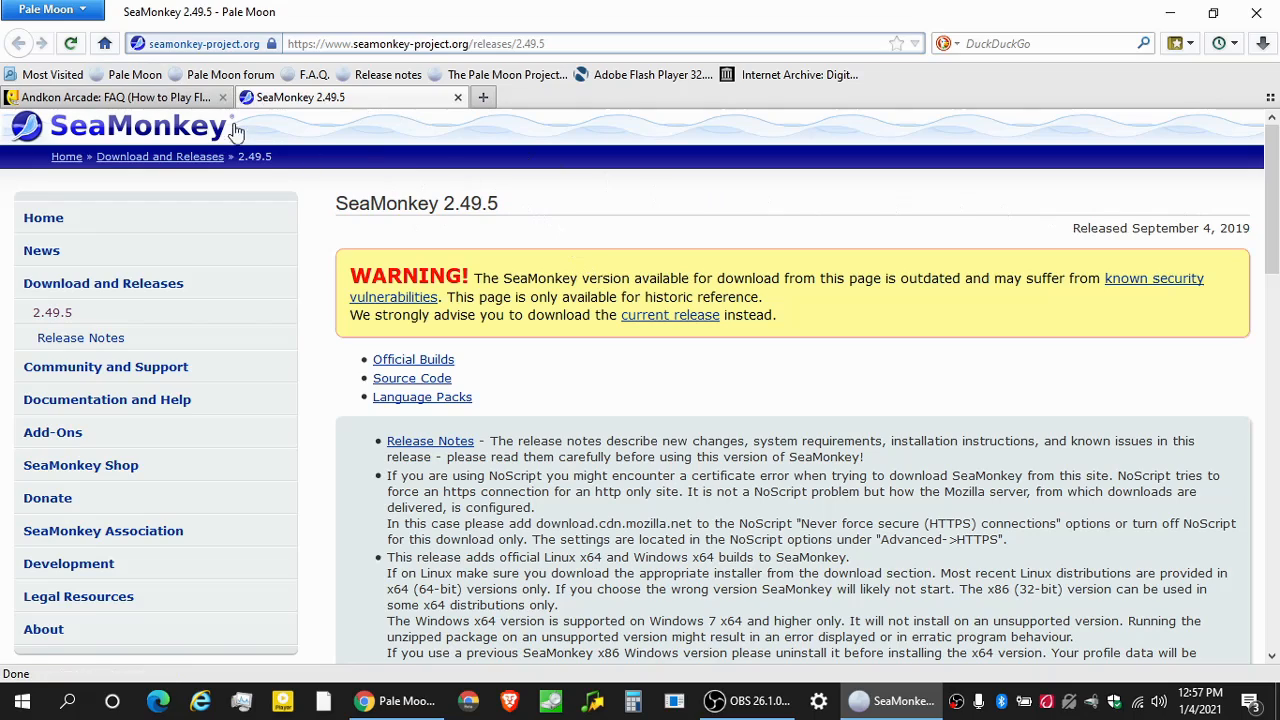
scroll(down, 3)
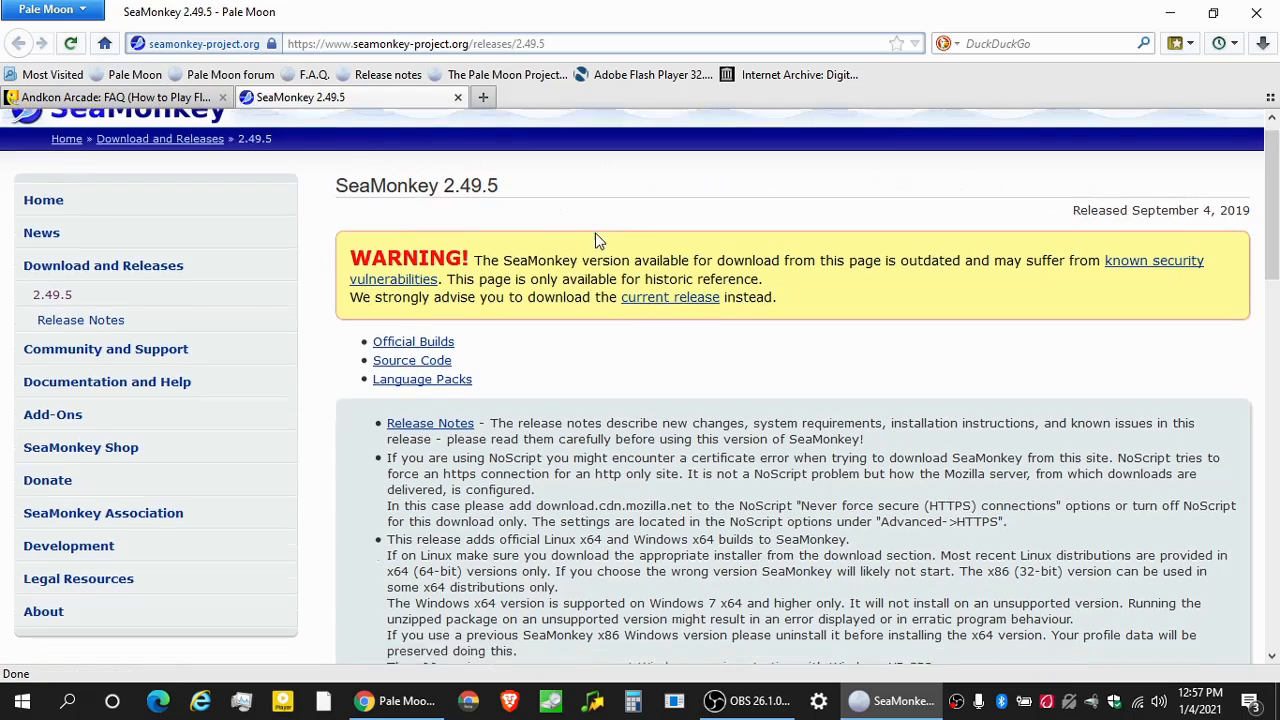
scroll(down, 3)
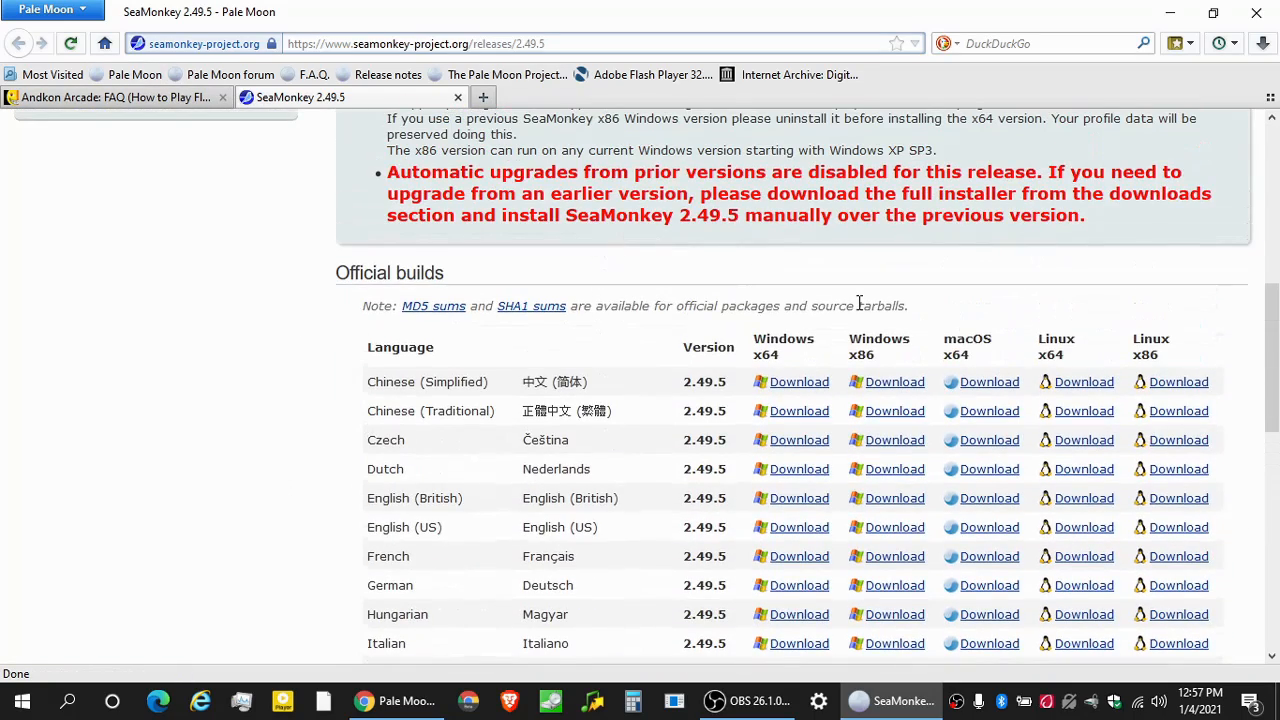
mouse_move(780, 362)
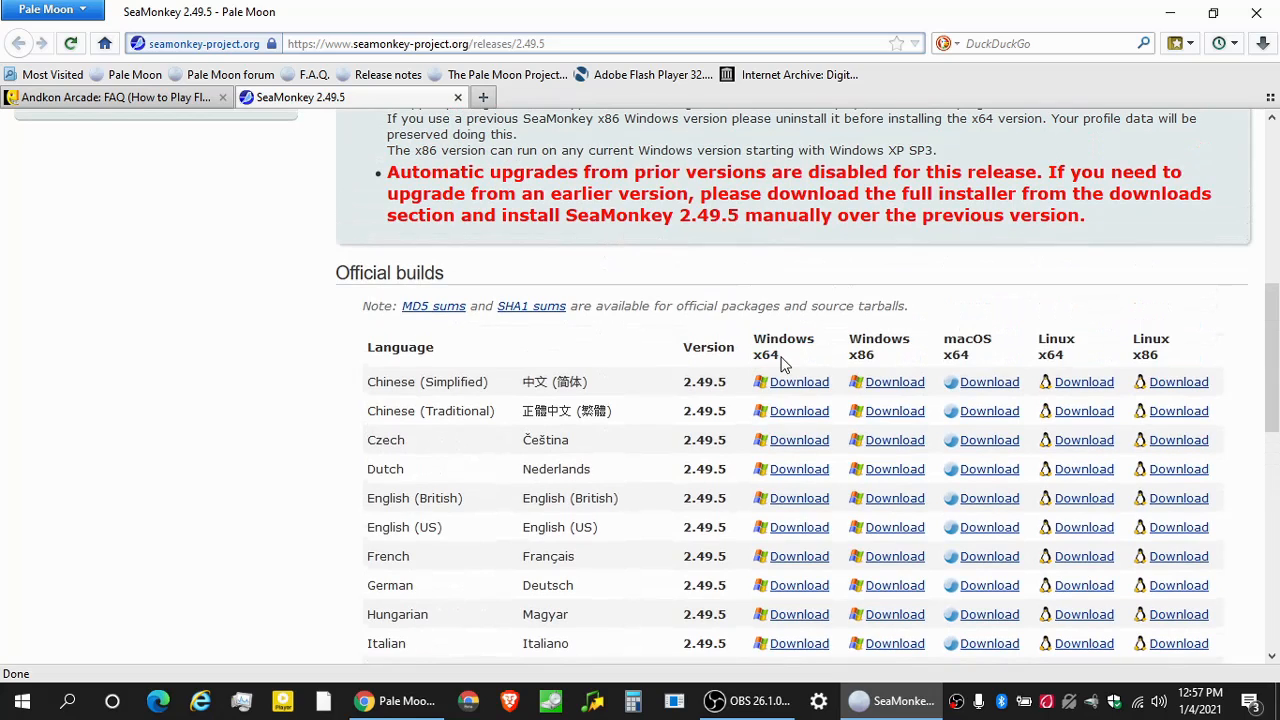
mouse_move(845, 357)
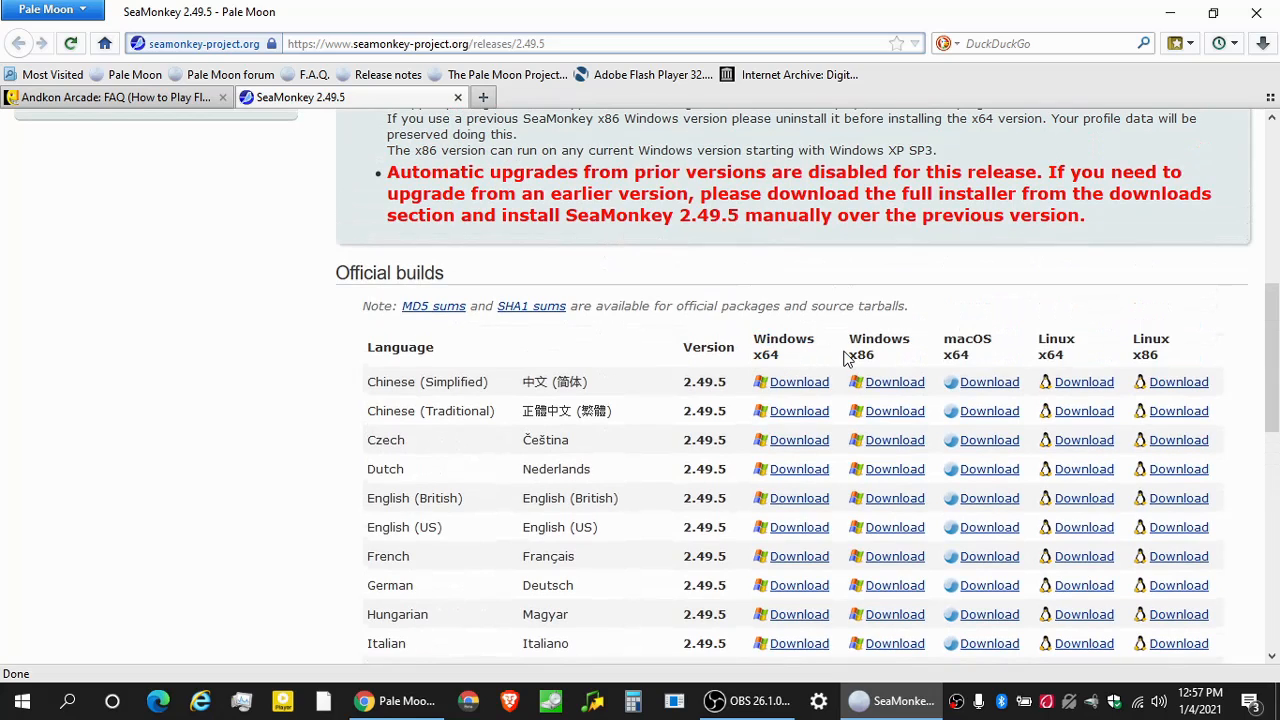
mouse_move(853, 339)
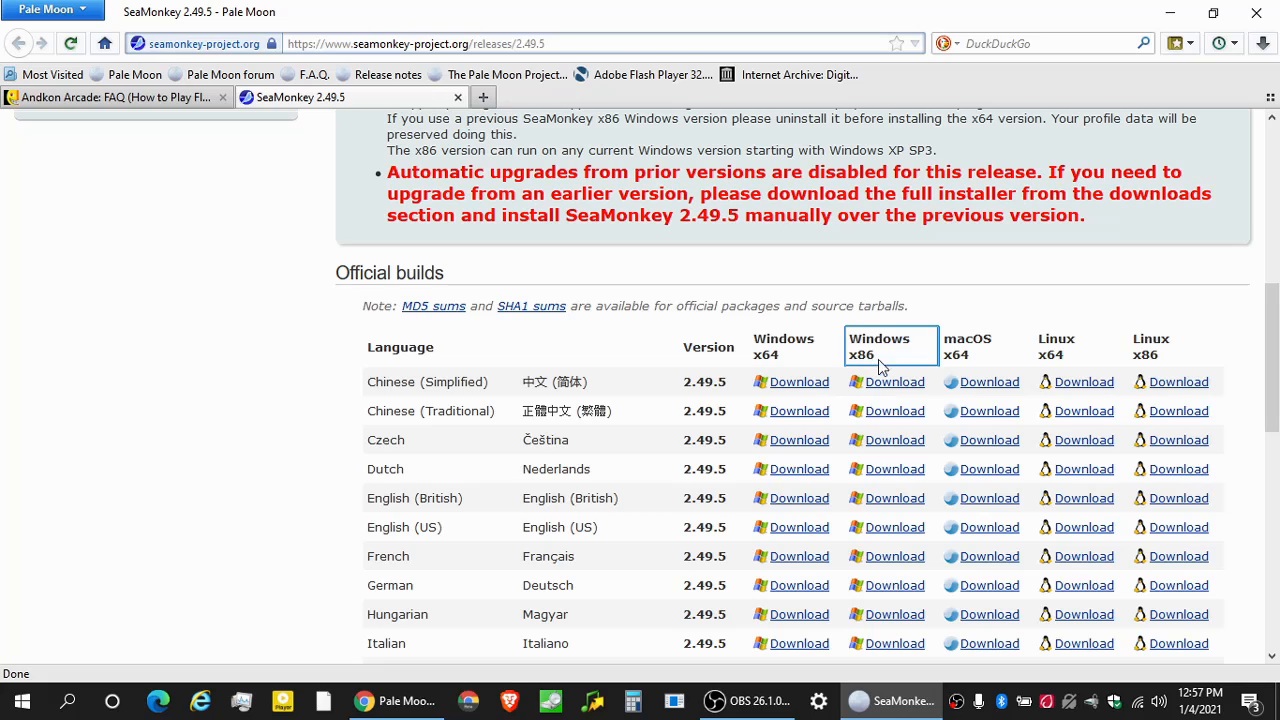
mouse_move(886, 485)
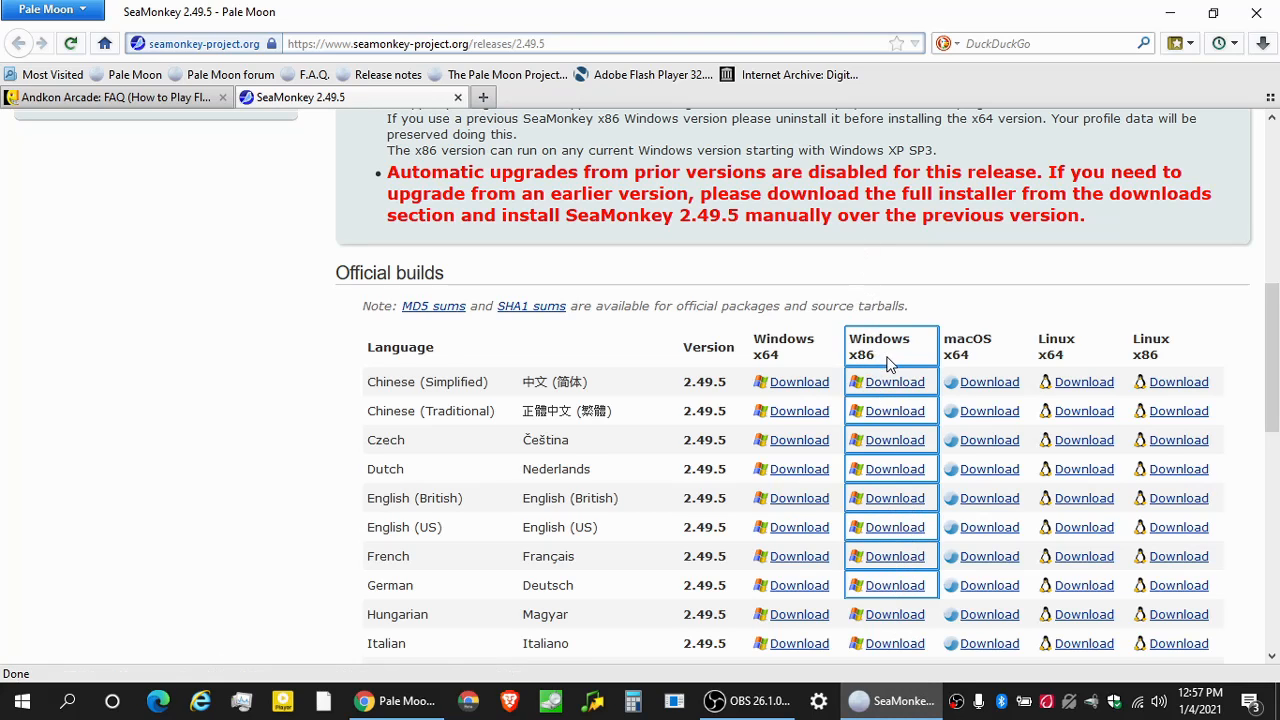
mouse_move(295, 90)
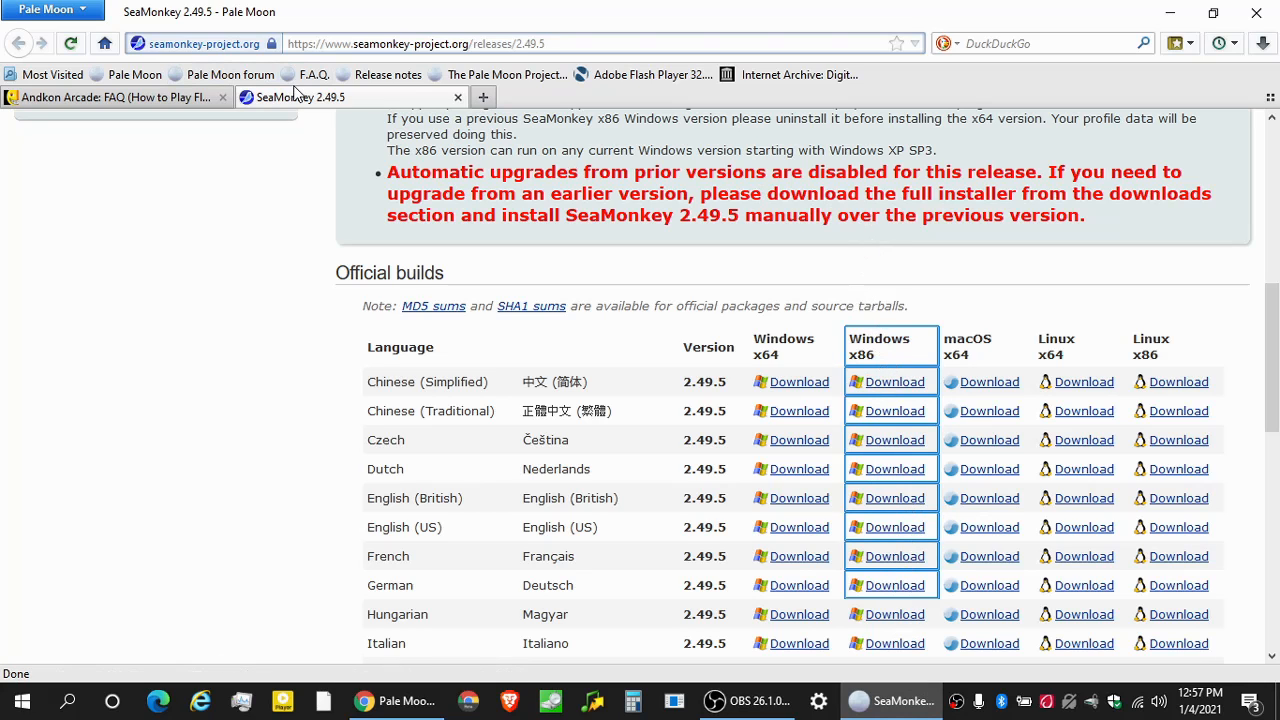
mouse_move(322, 103)
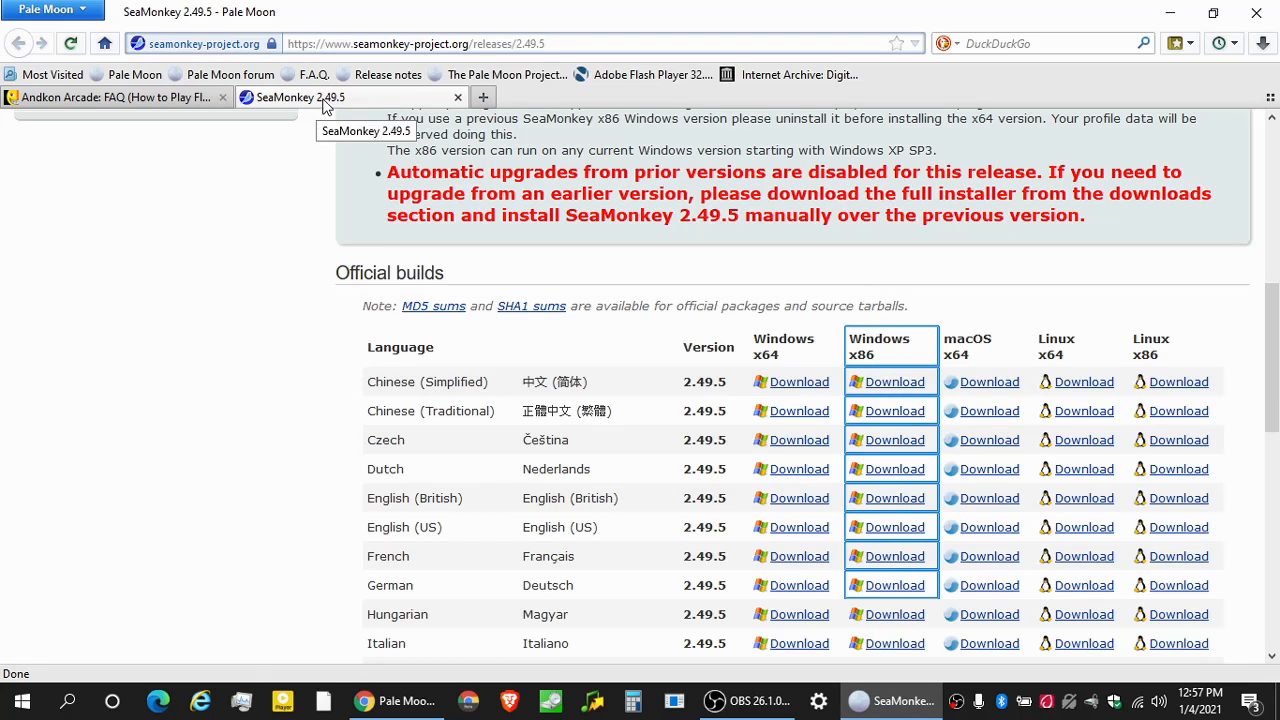
click(115, 96)
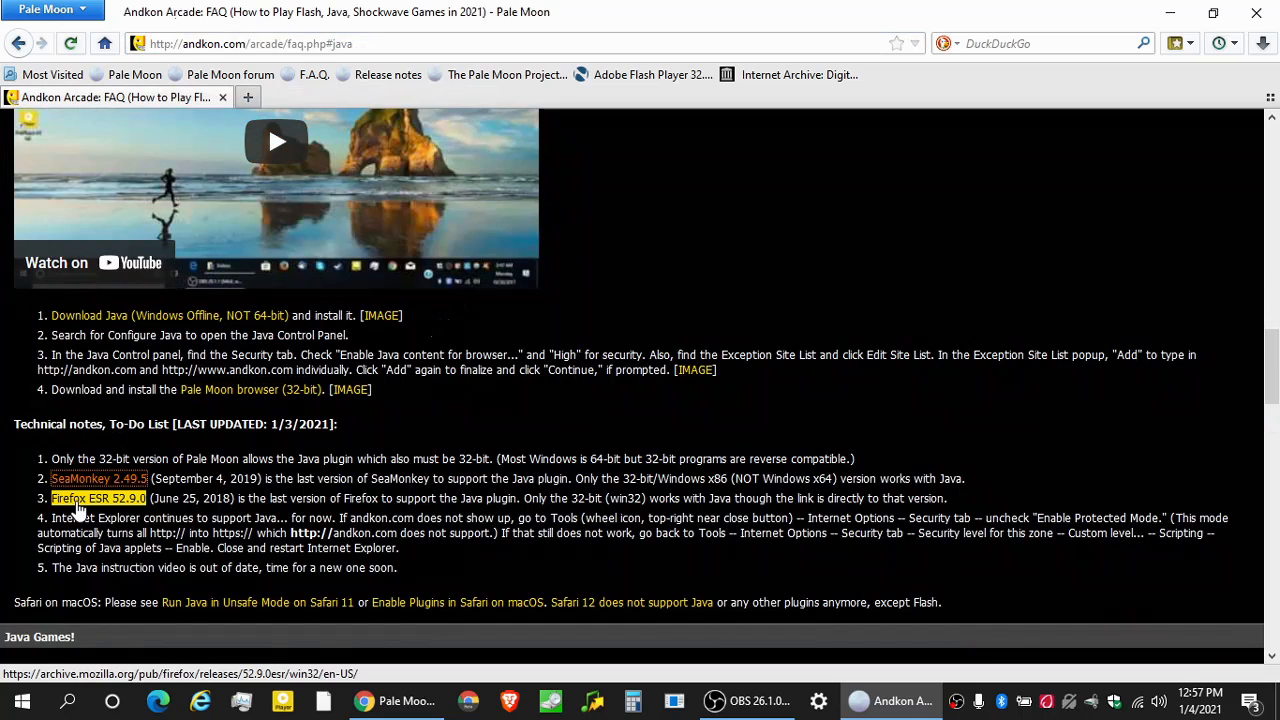
View the Firefox ESR 52.9.0 win32 archive listing in a new tab, then return to the FAQ.
click(98, 497)
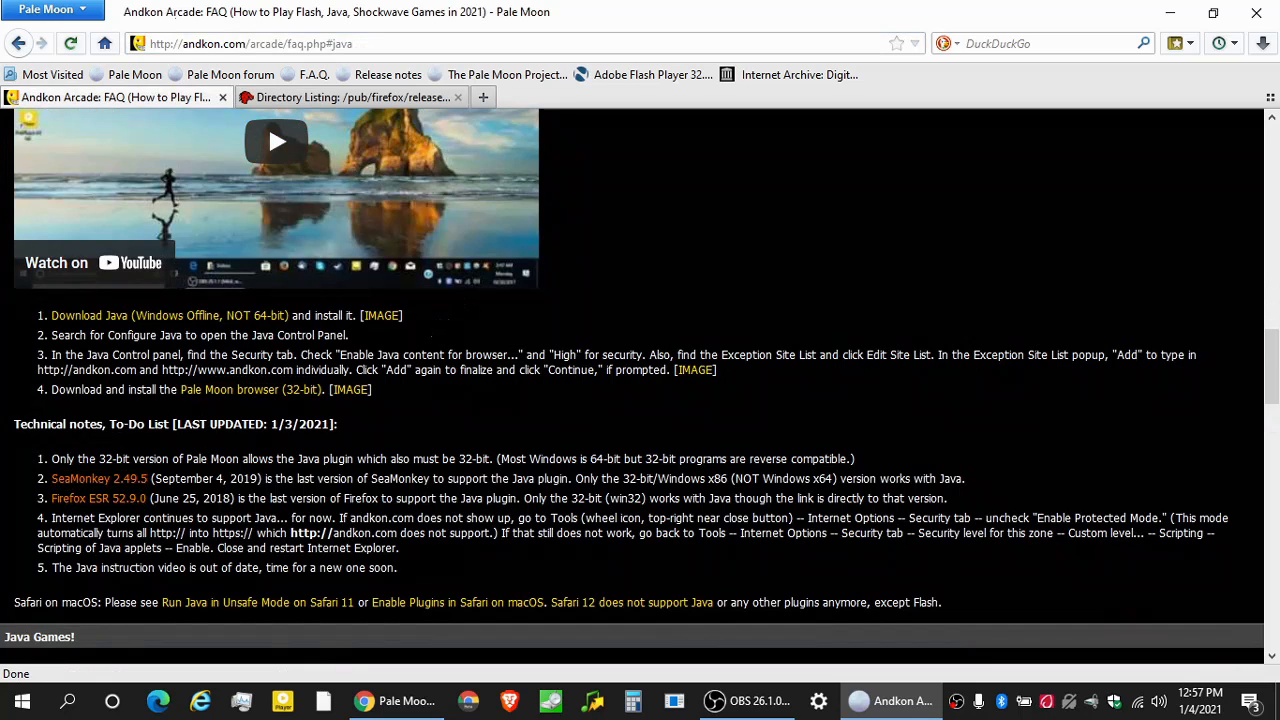
mouse_move(323, 110)
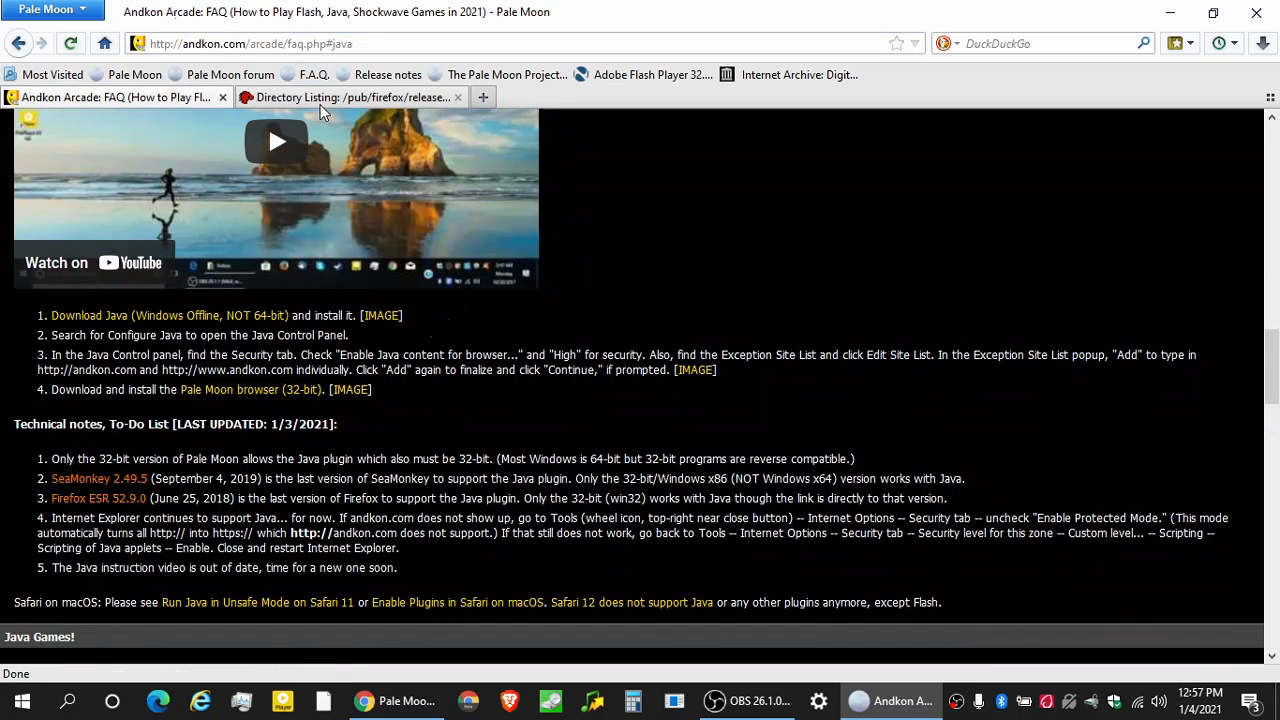
click(350, 97)
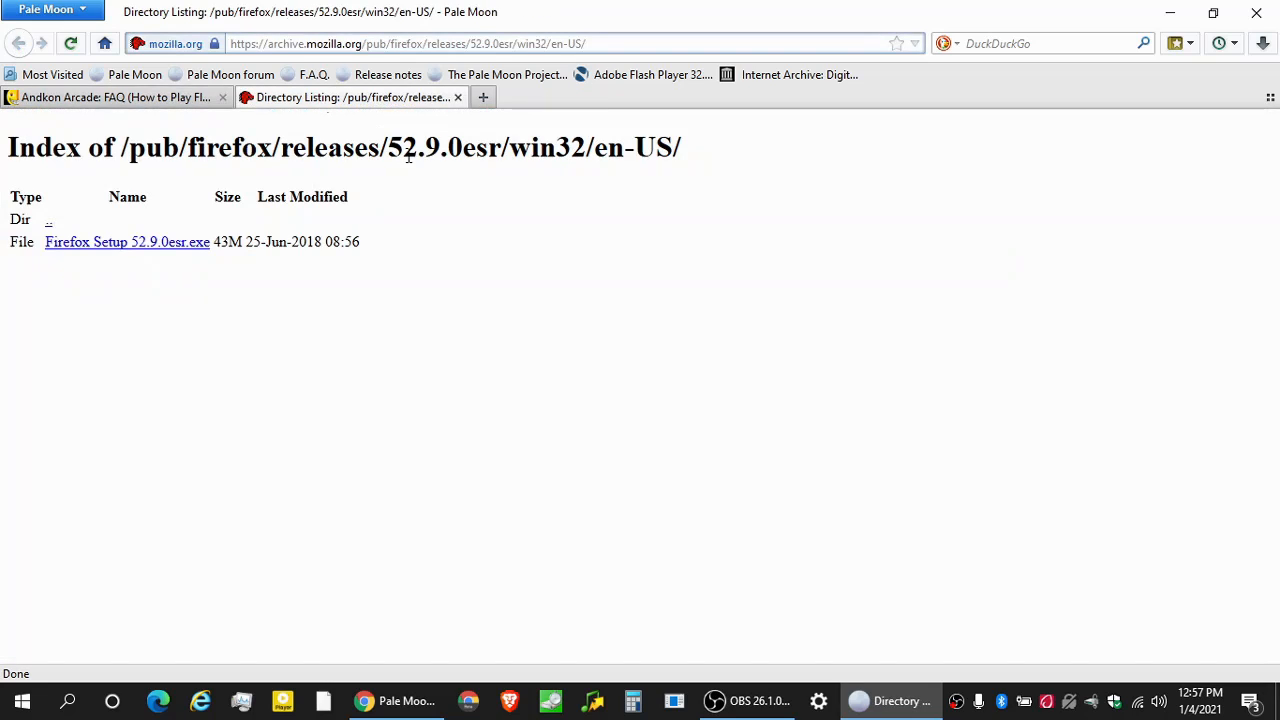
mouse_move(176, 250)
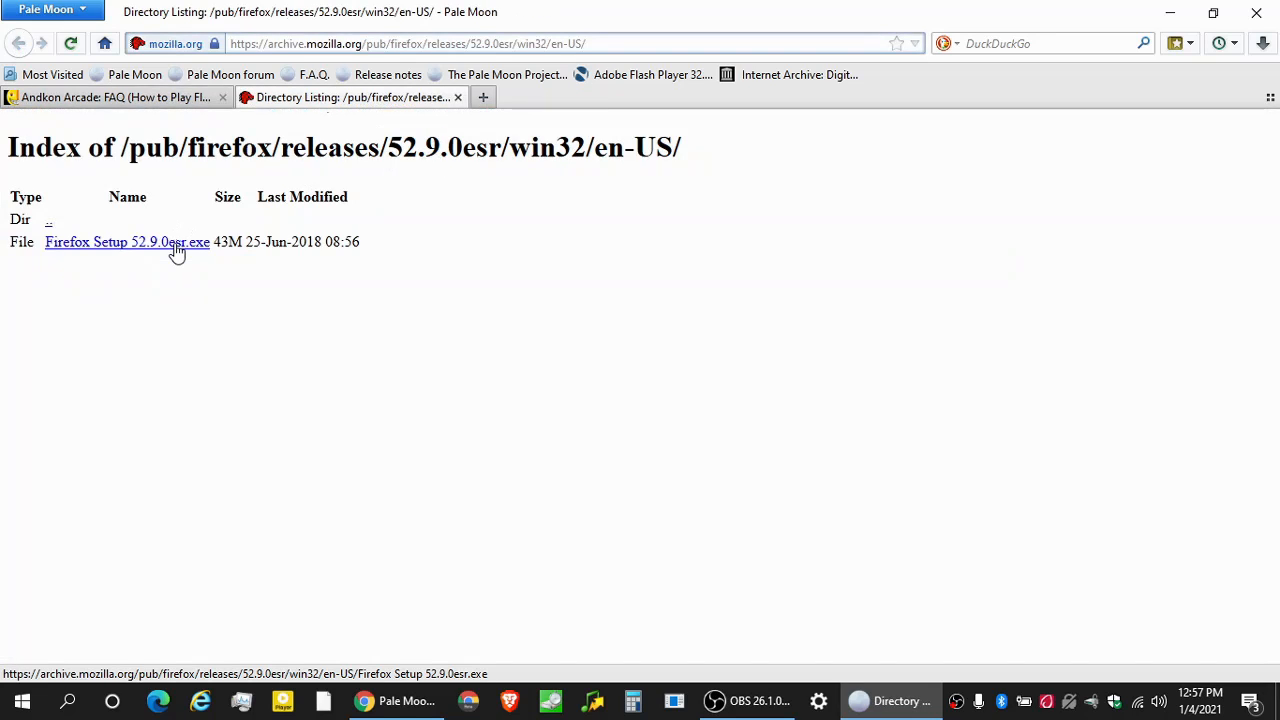
double_click(547, 147)
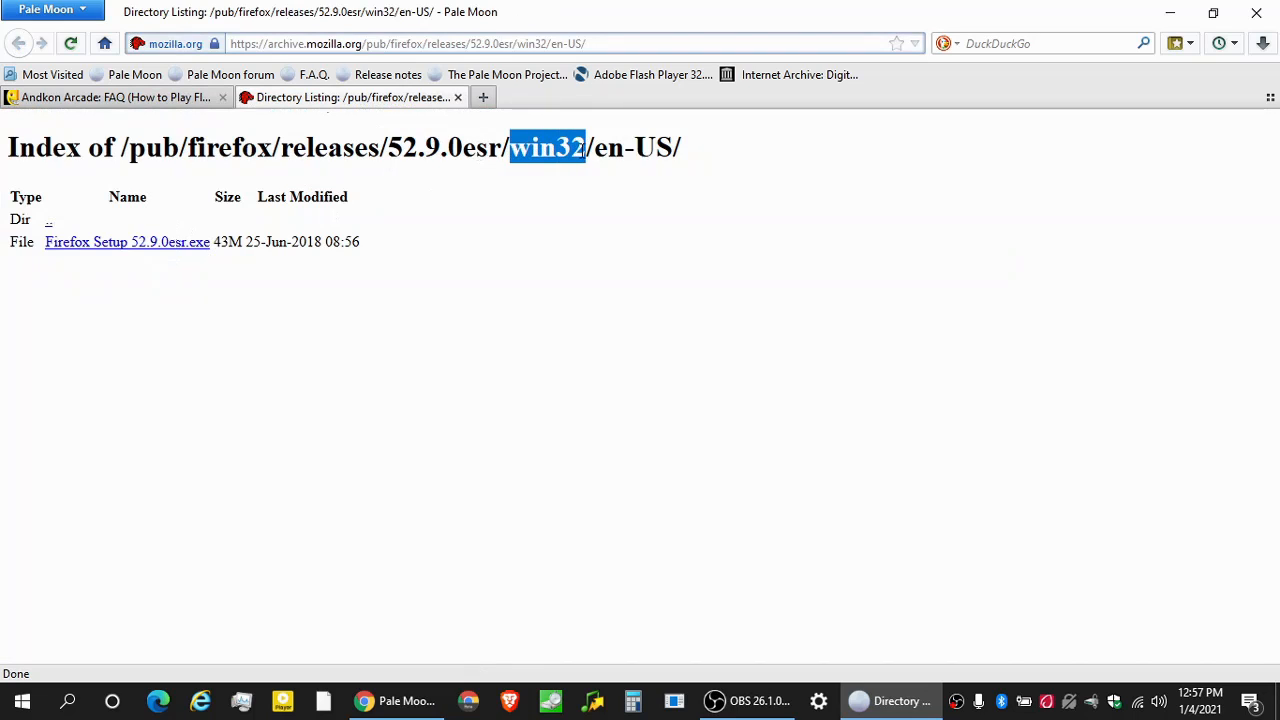
click(330, 147)
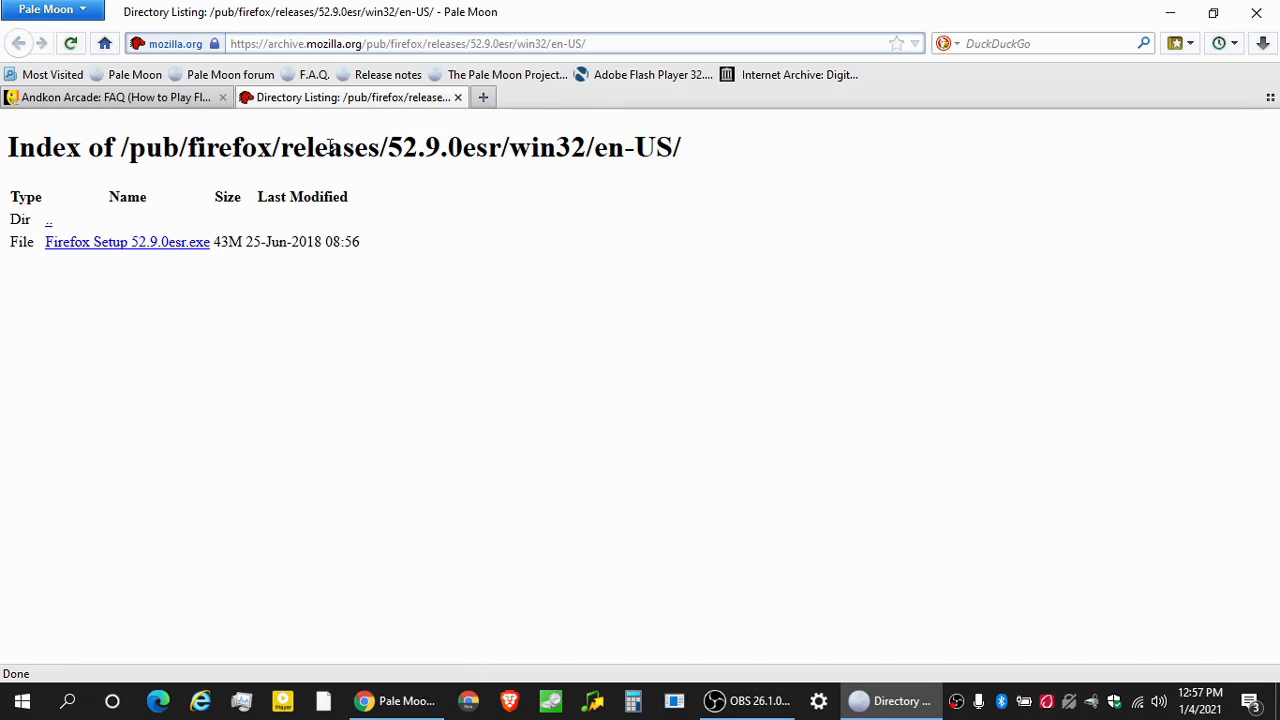
double_click(408, 147)
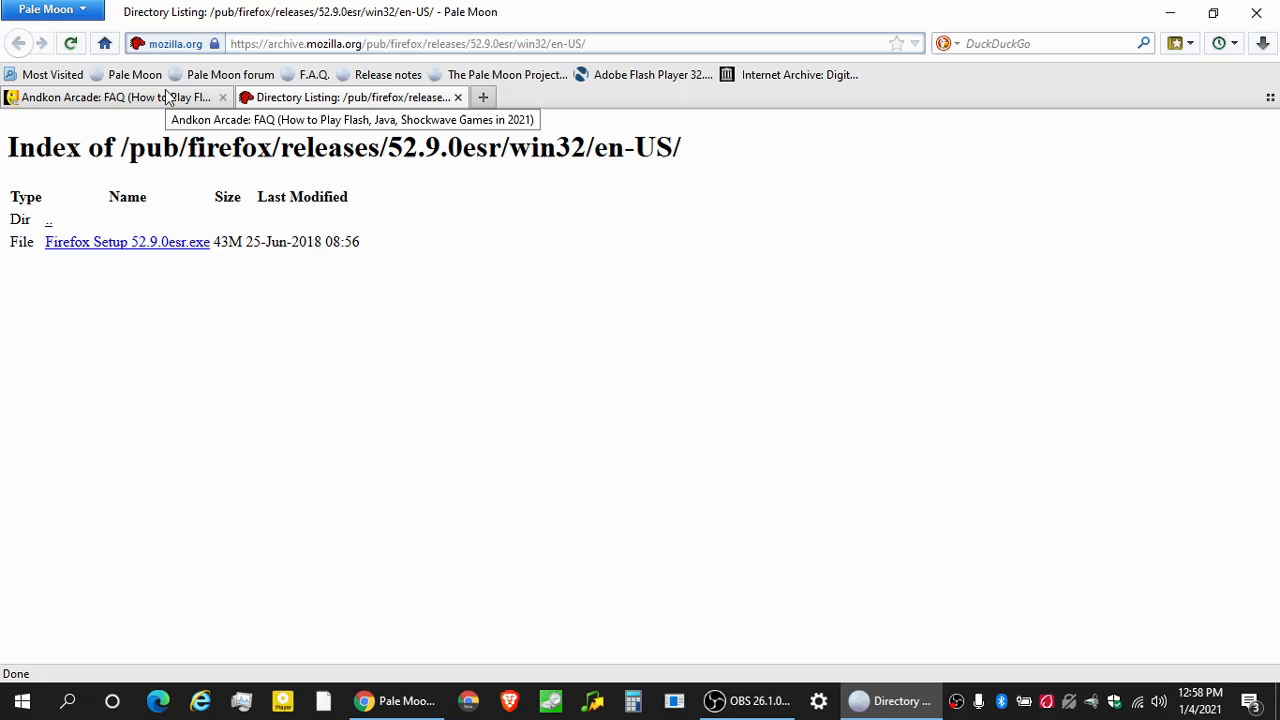
click(120, 99)
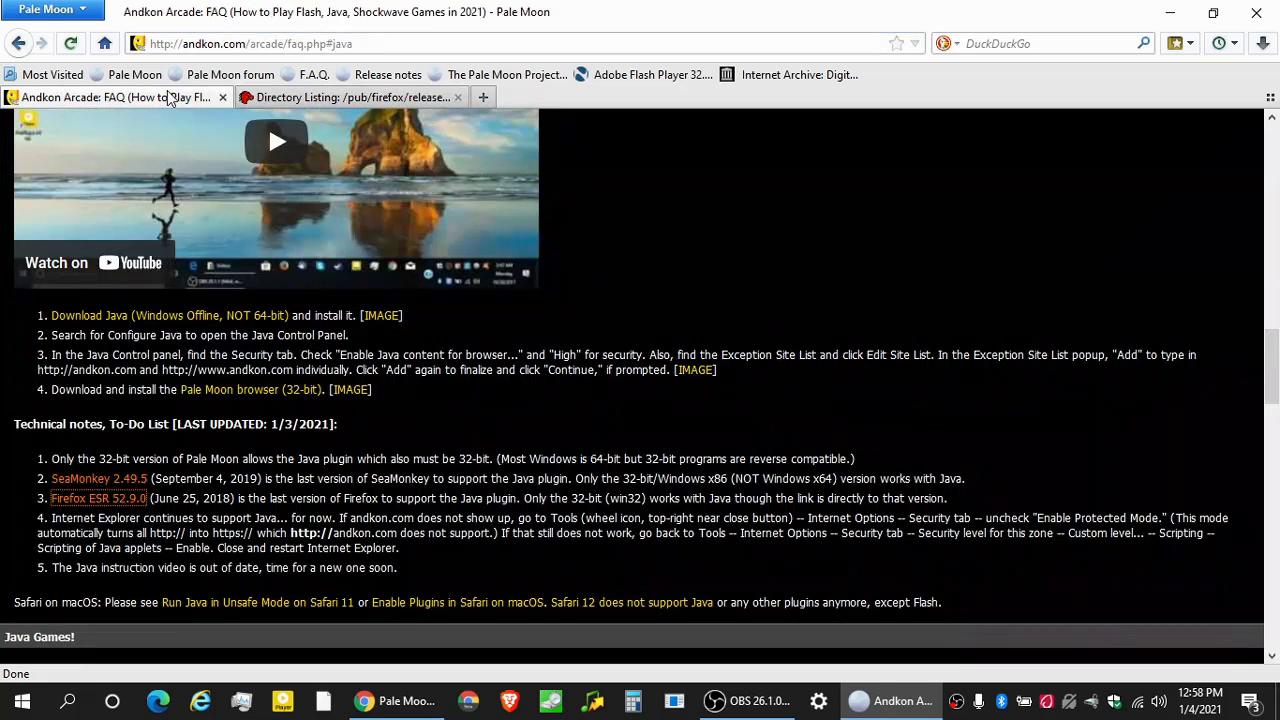
mouse_move(370, 498)
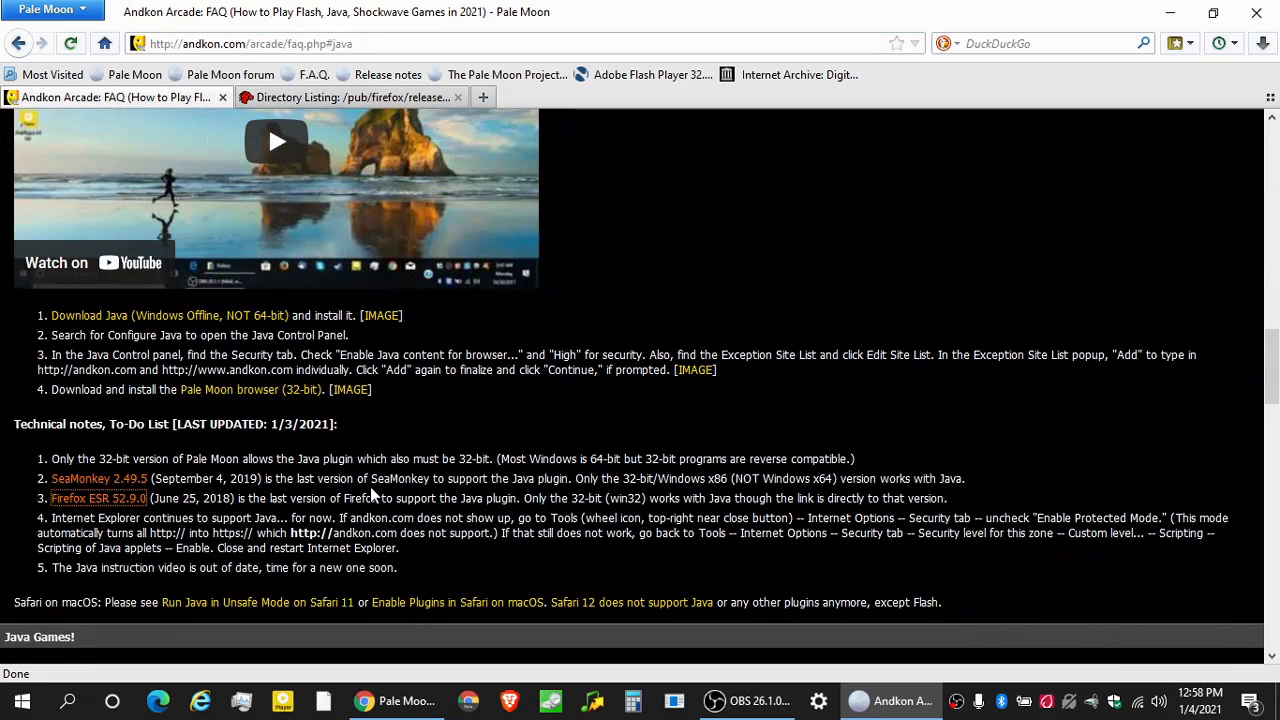
Scroll to Java Games, search 'inter' from Start, and launch Internet Explorer.
scroll(down, 3)
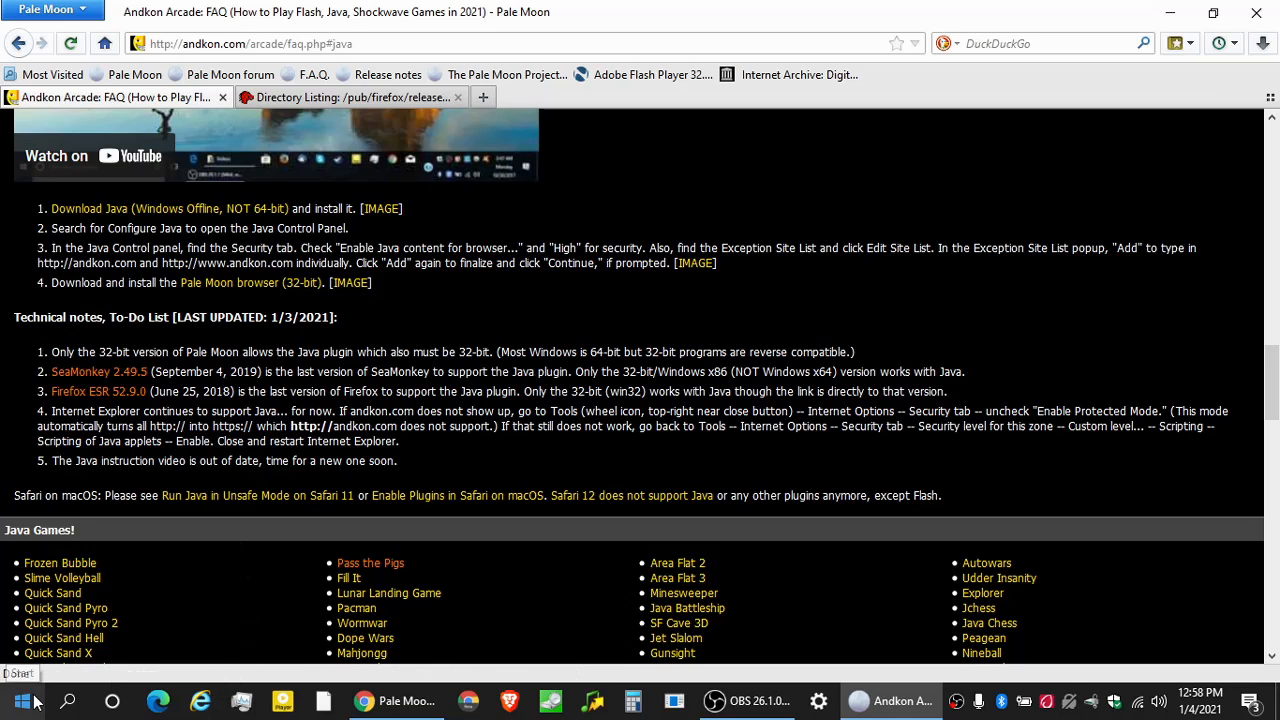
click(27, 710)
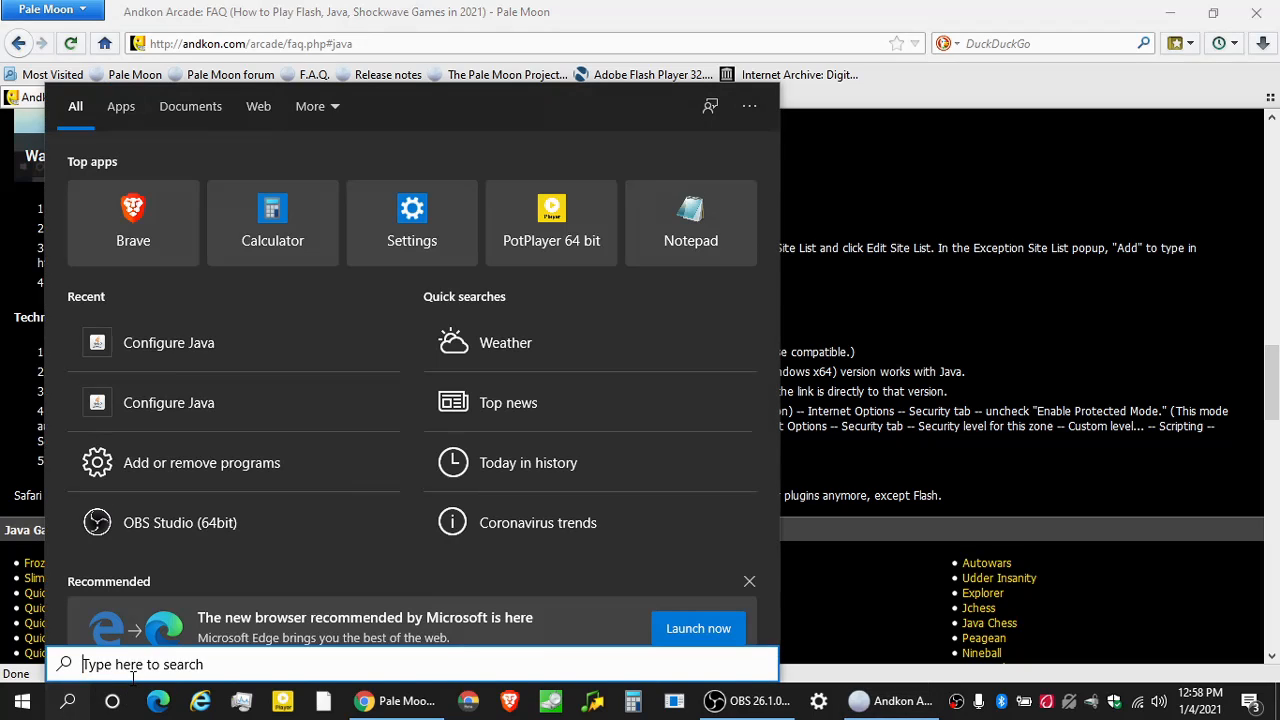
text(inter)
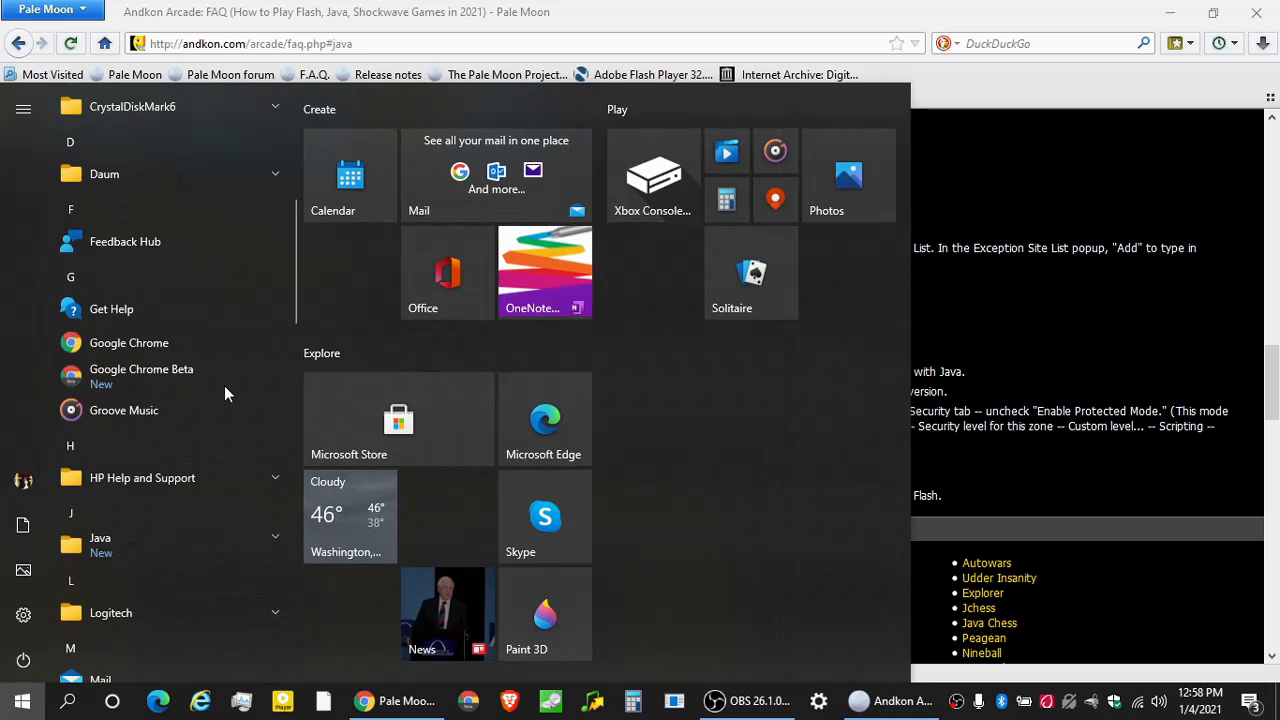
scroll(down, 3)
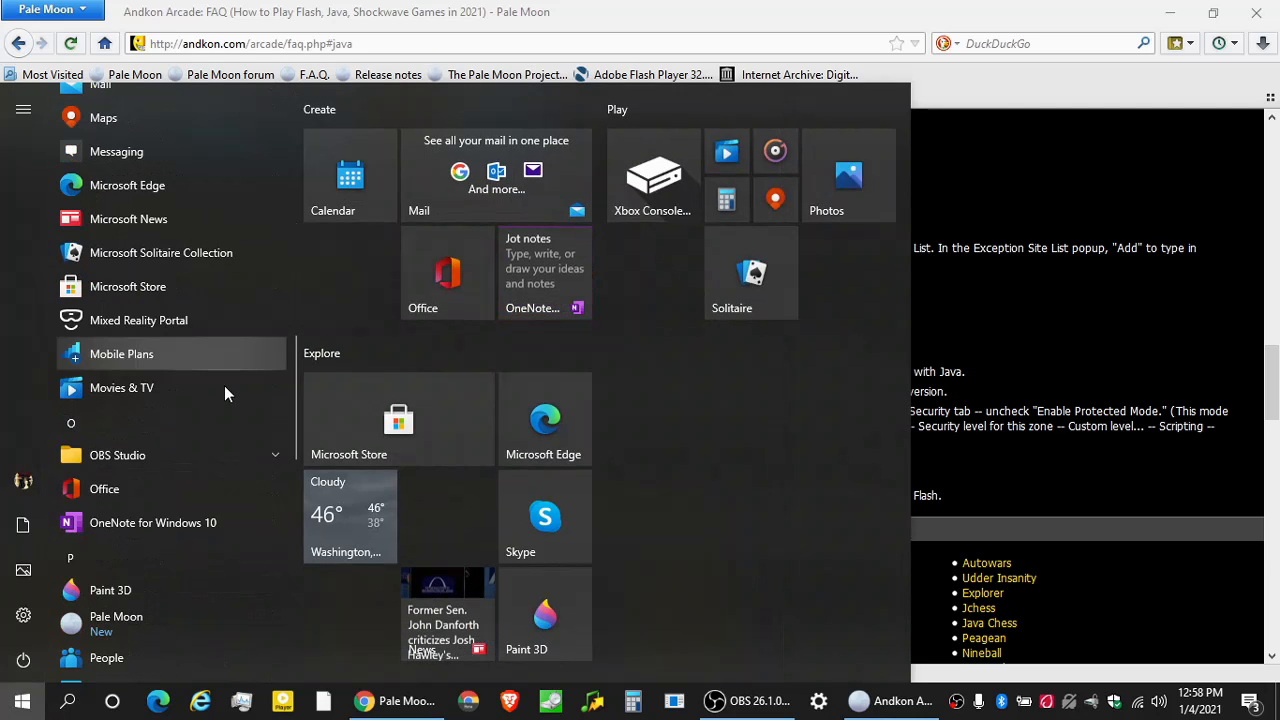
mouse_move(139, 186)
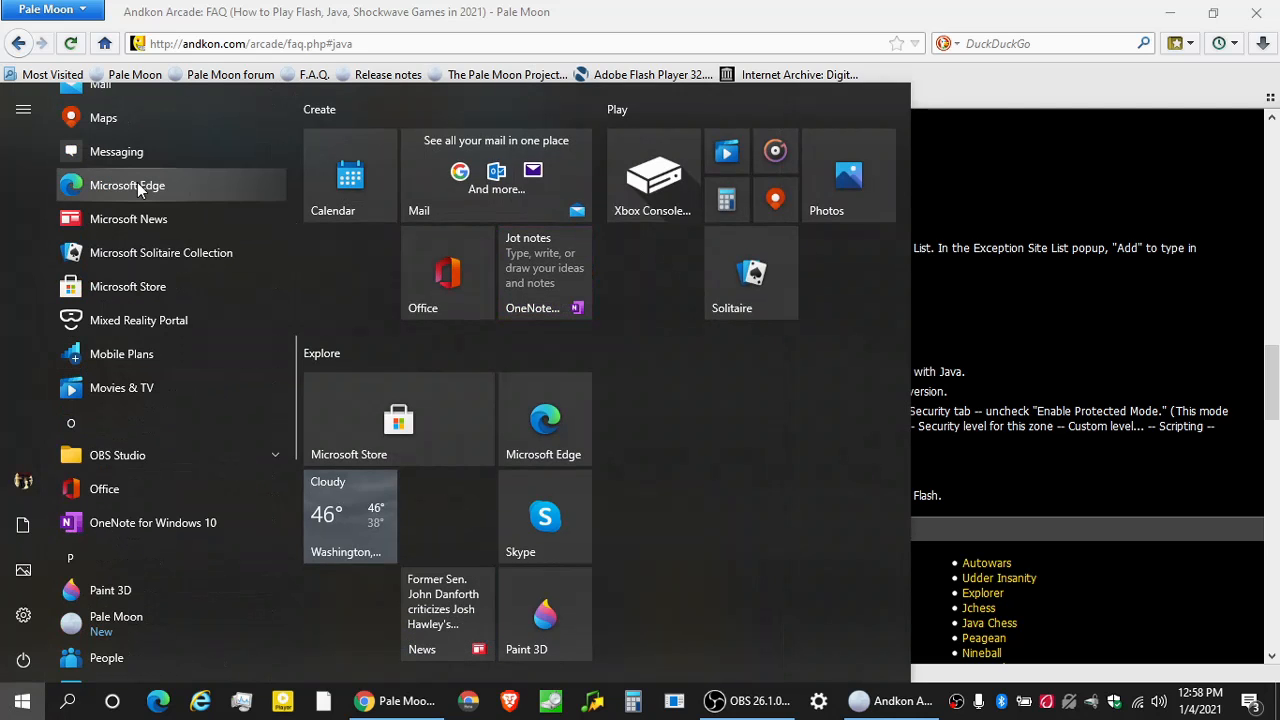
scroll(down, 3)
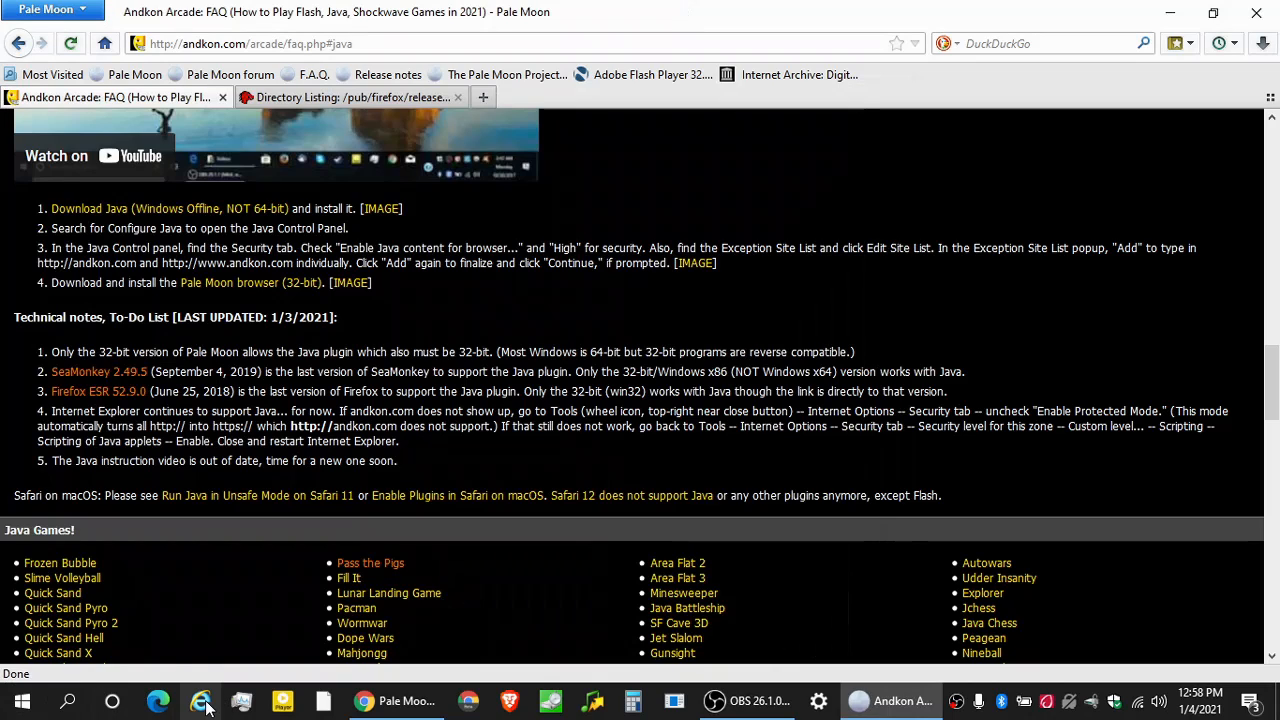
mouse_move(200, 706)
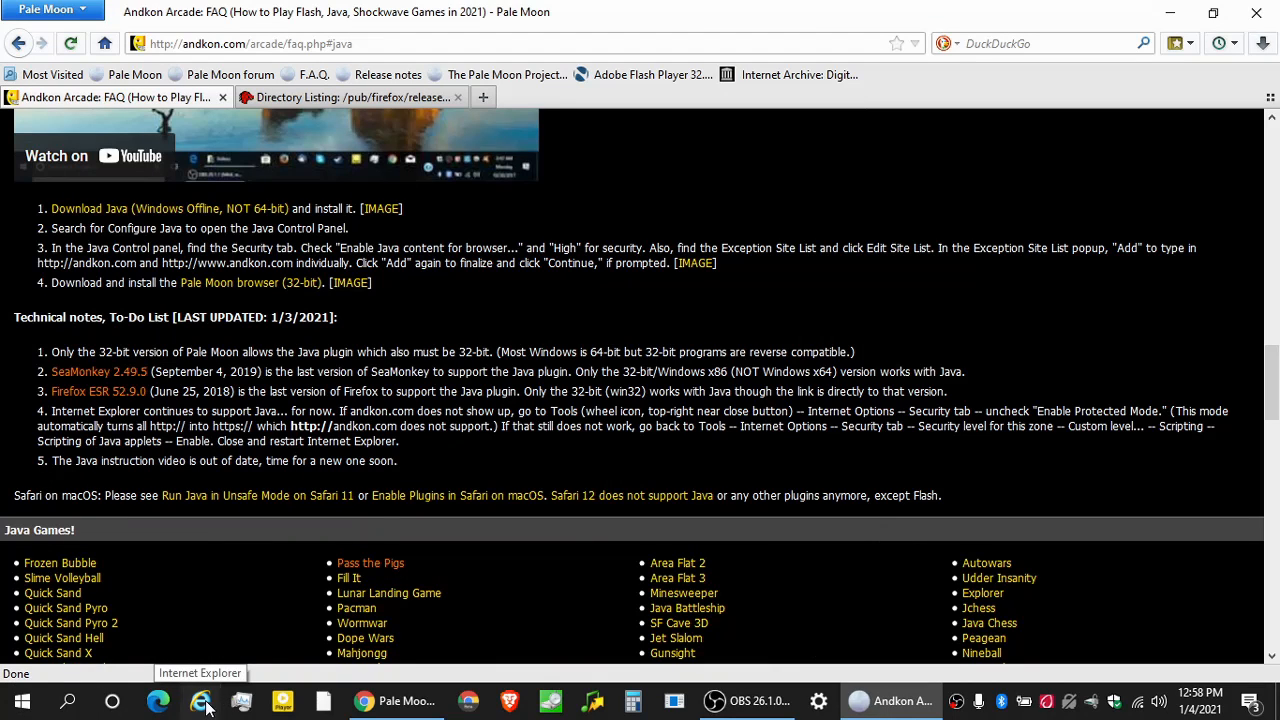
click(198, 702)
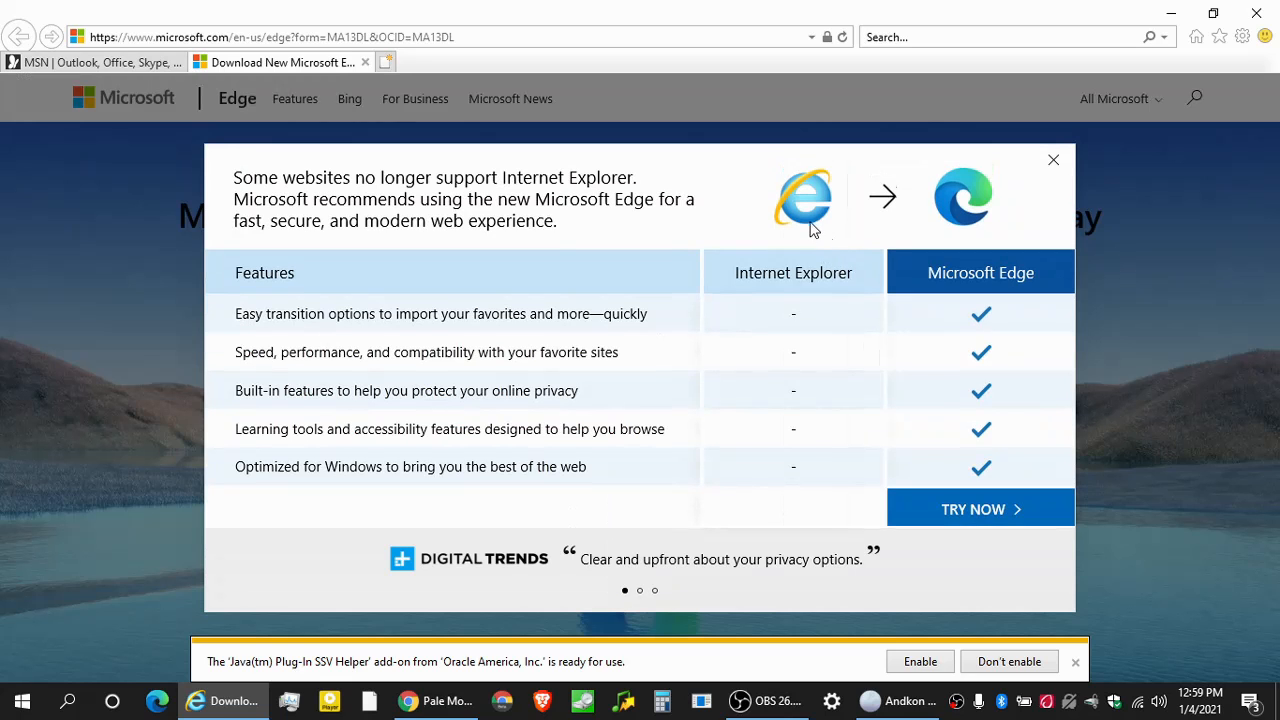
mouse_move(960, 458)
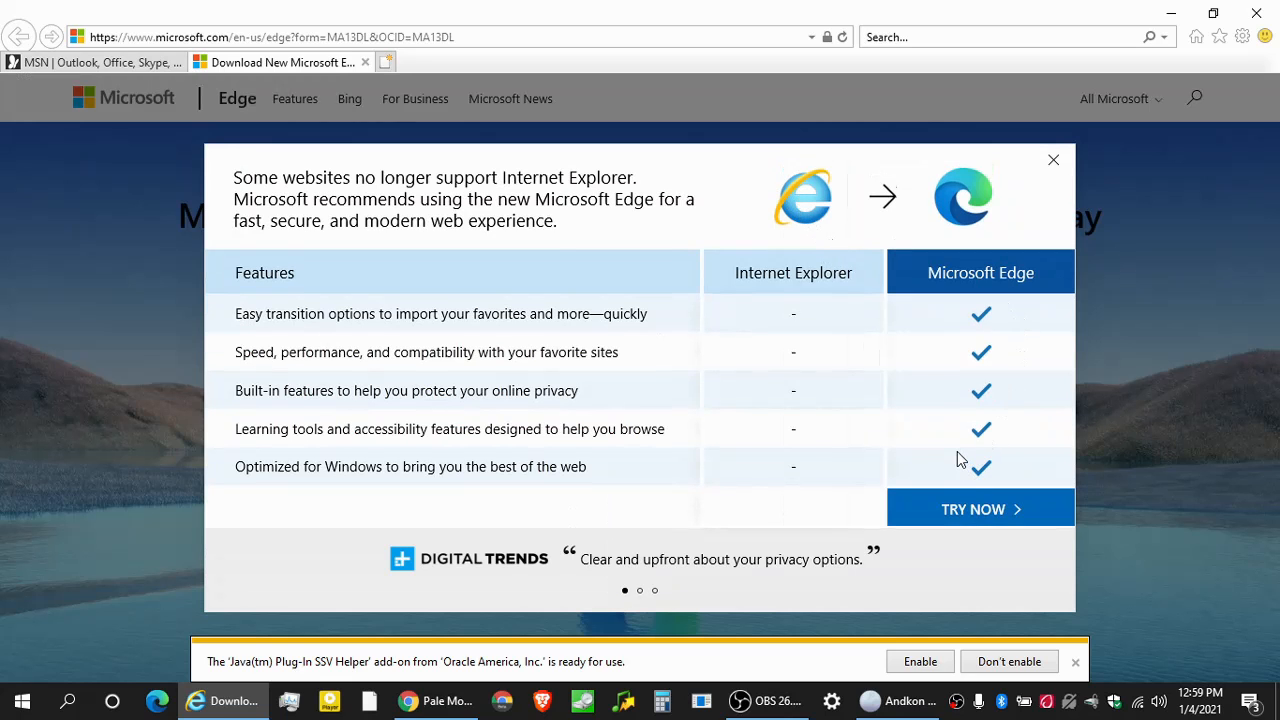
mouse_move(917, 479)
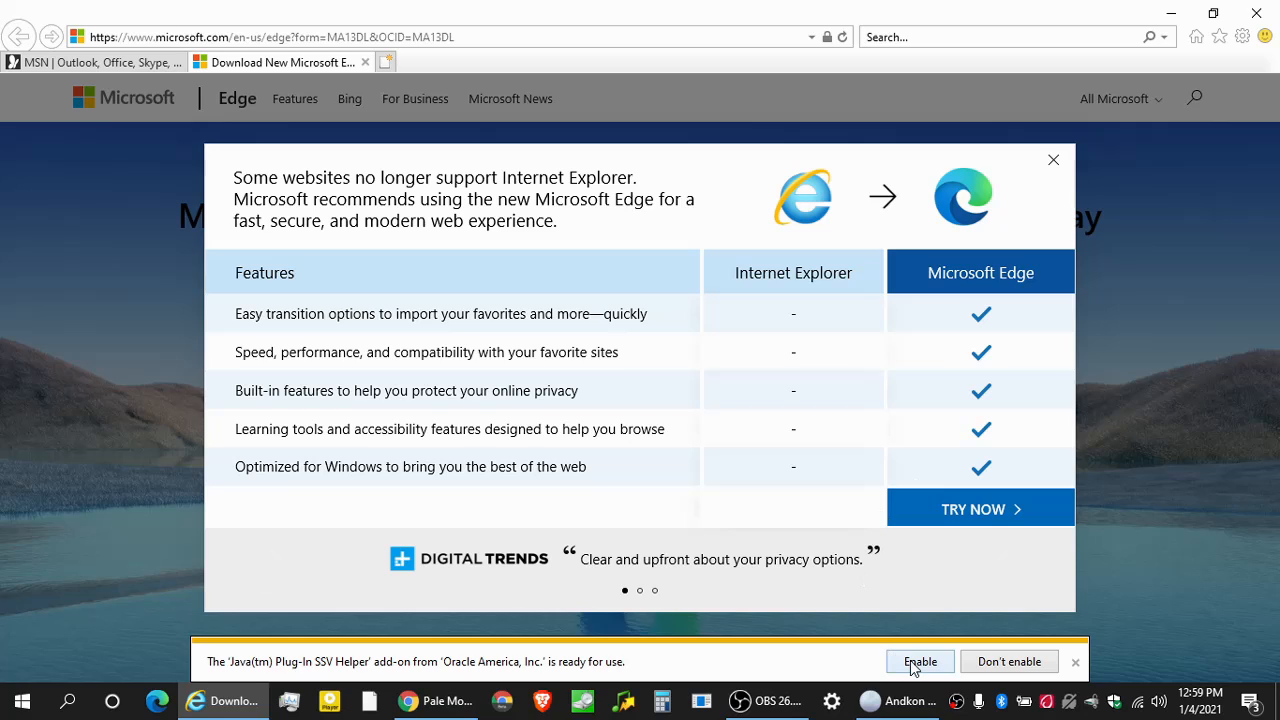
Enable the Java Plug-In SSV Helper add-on and enter andkon.com/ in the address bar.
click(919, 661)
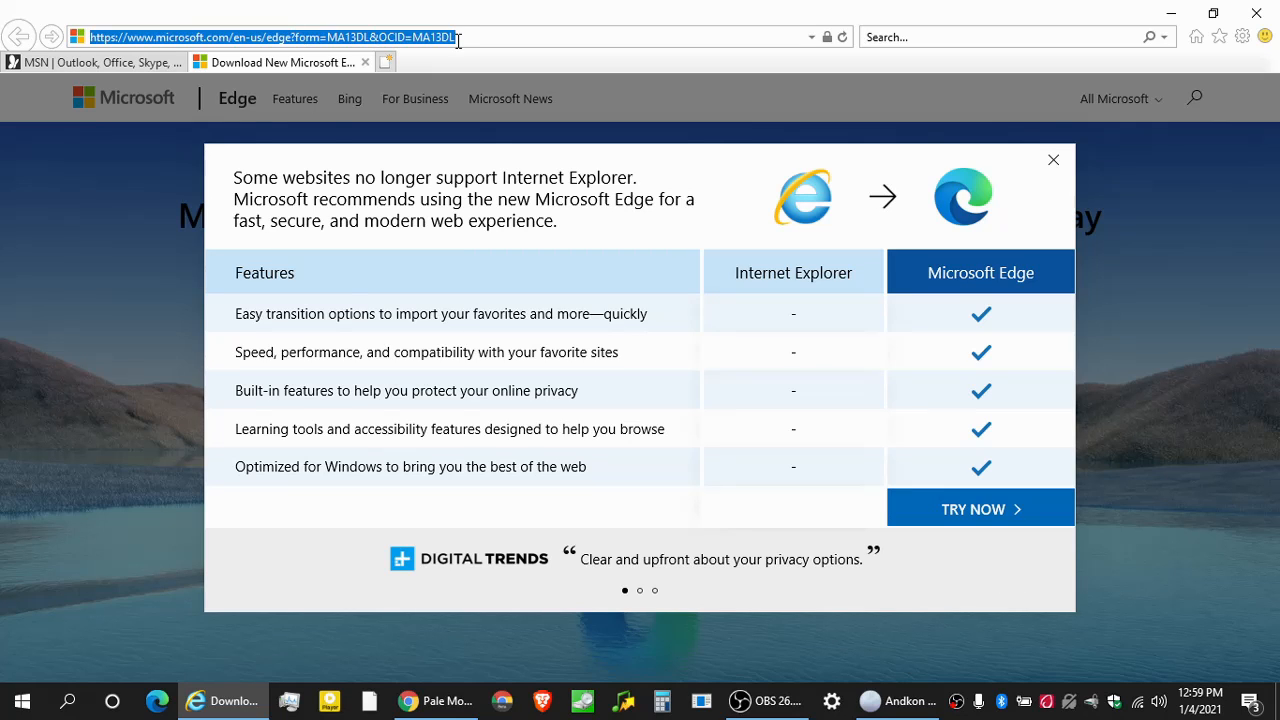
text(andkon.com/)
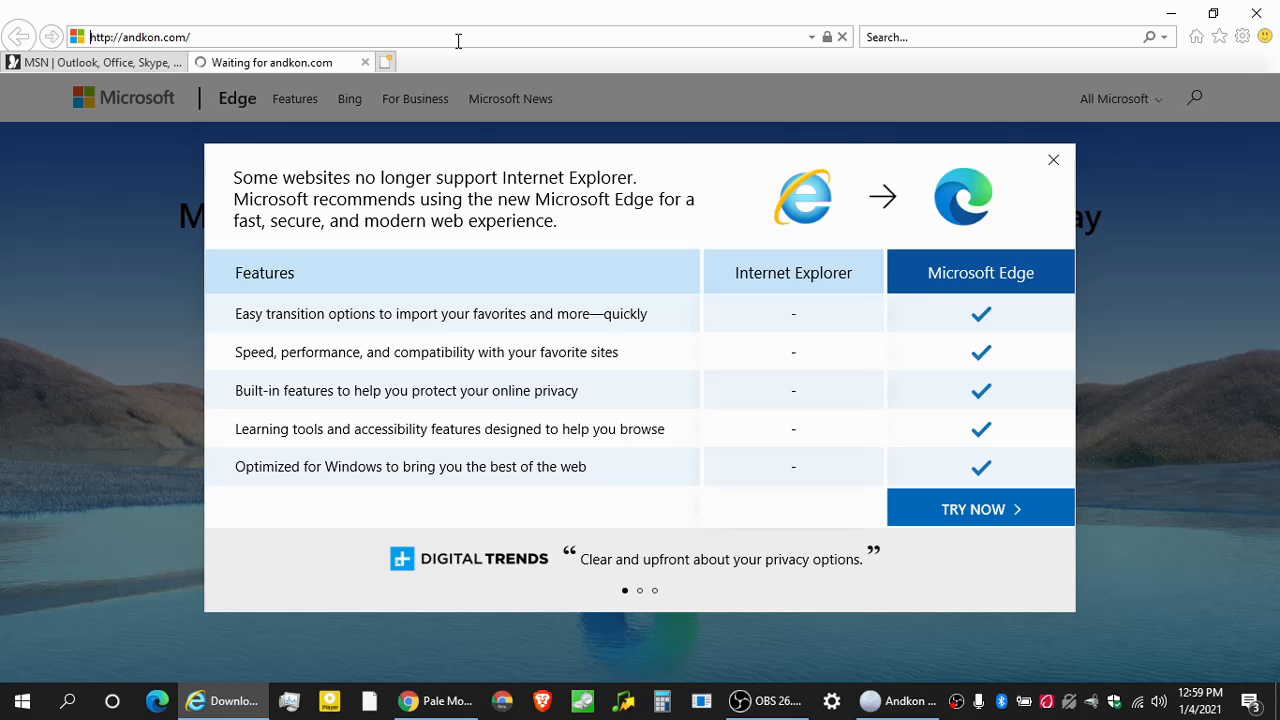
mouse_move(442, 712)
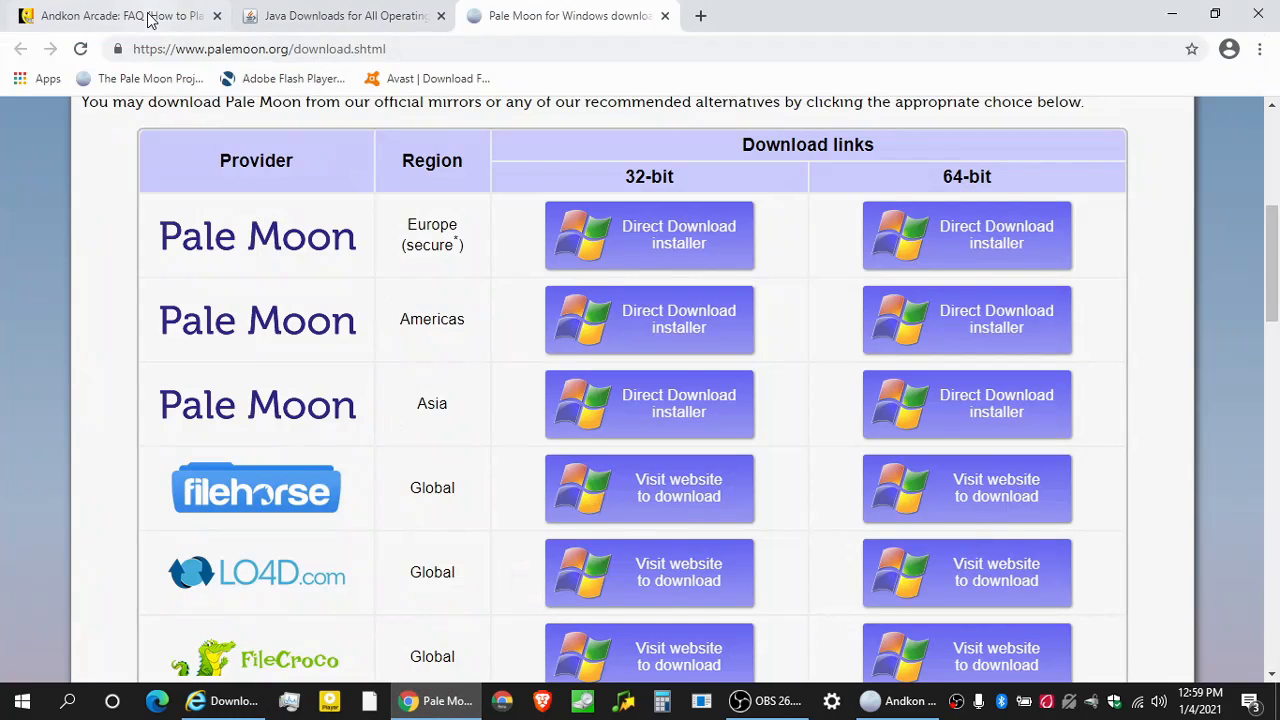
Switch to the Chrome window showing the Andkon Arcade FAQ page.
click(120, 16)
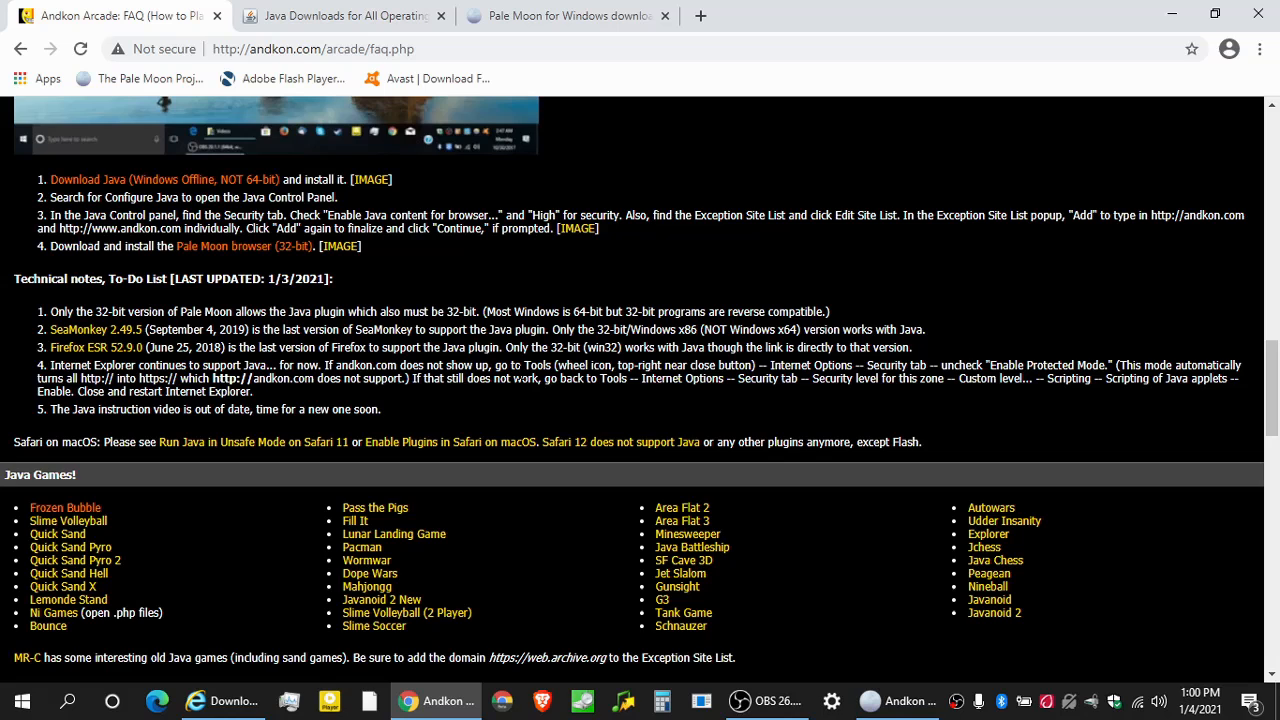
mouse_move(674, 447)
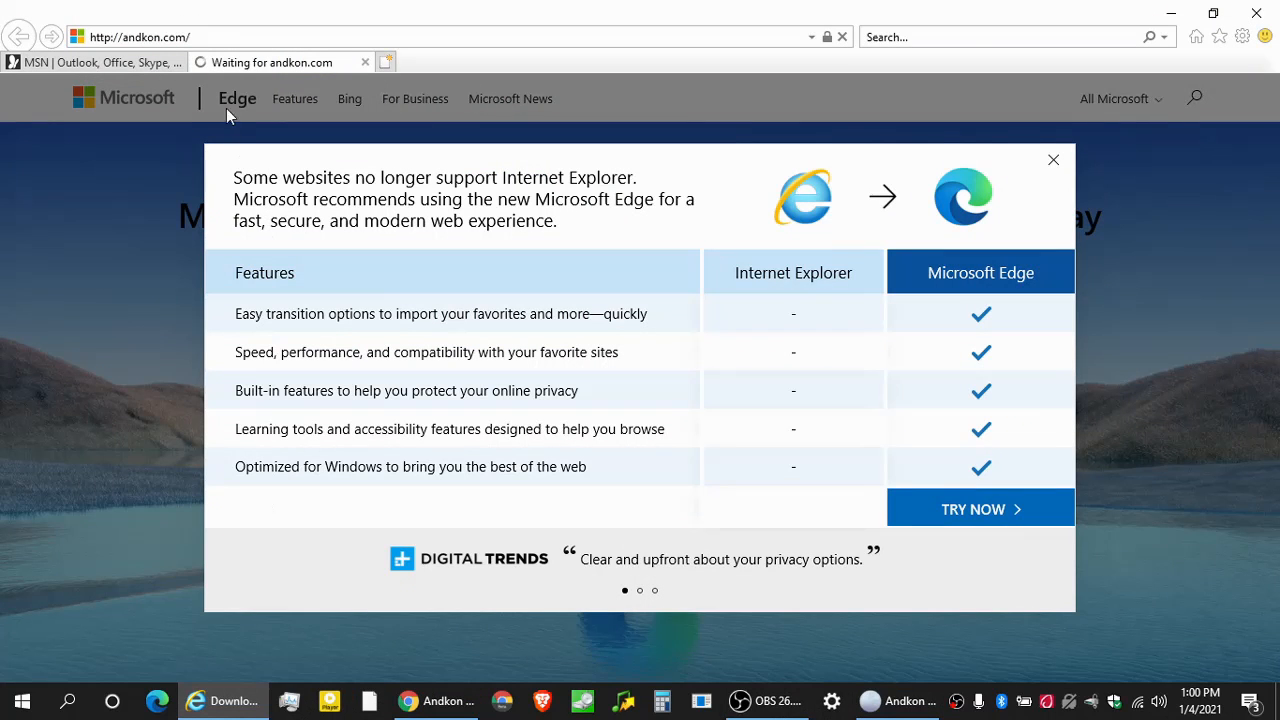
Uncheck Enable Protected Mode for the Internet zone, accept the warning, and close Internet Options.
click(1240, 36)
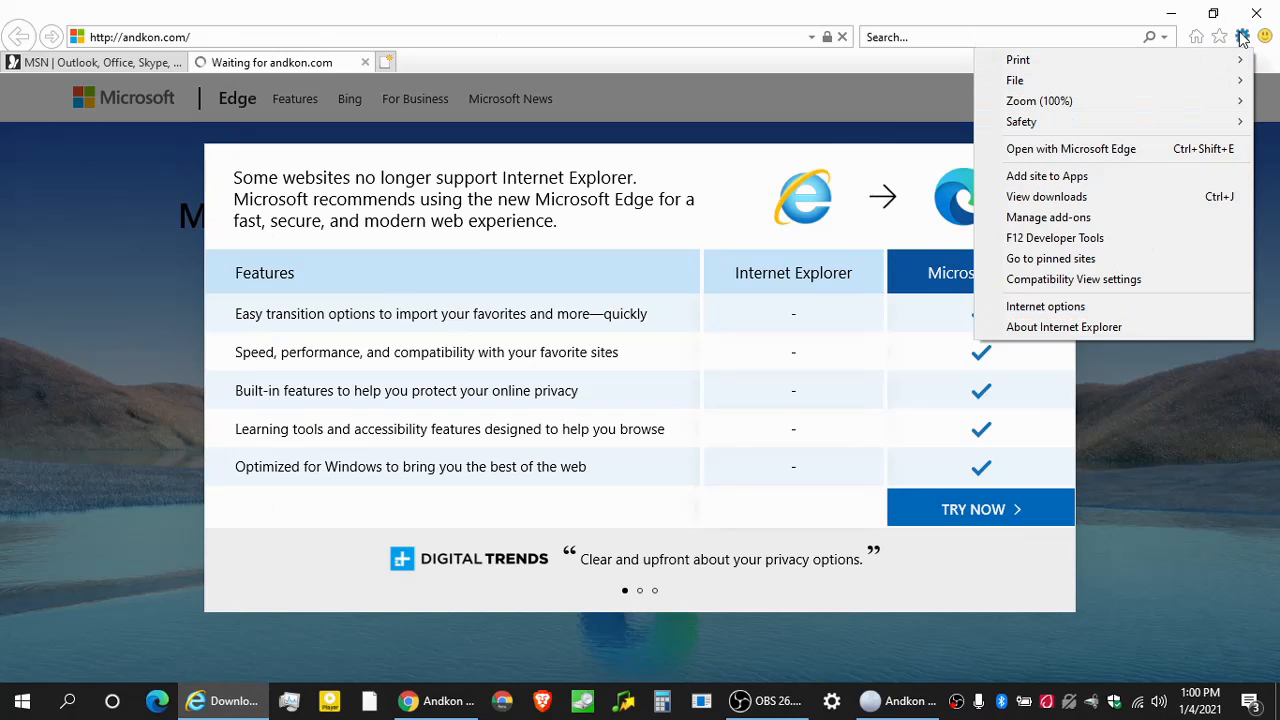
mouse_move(1241, 34)
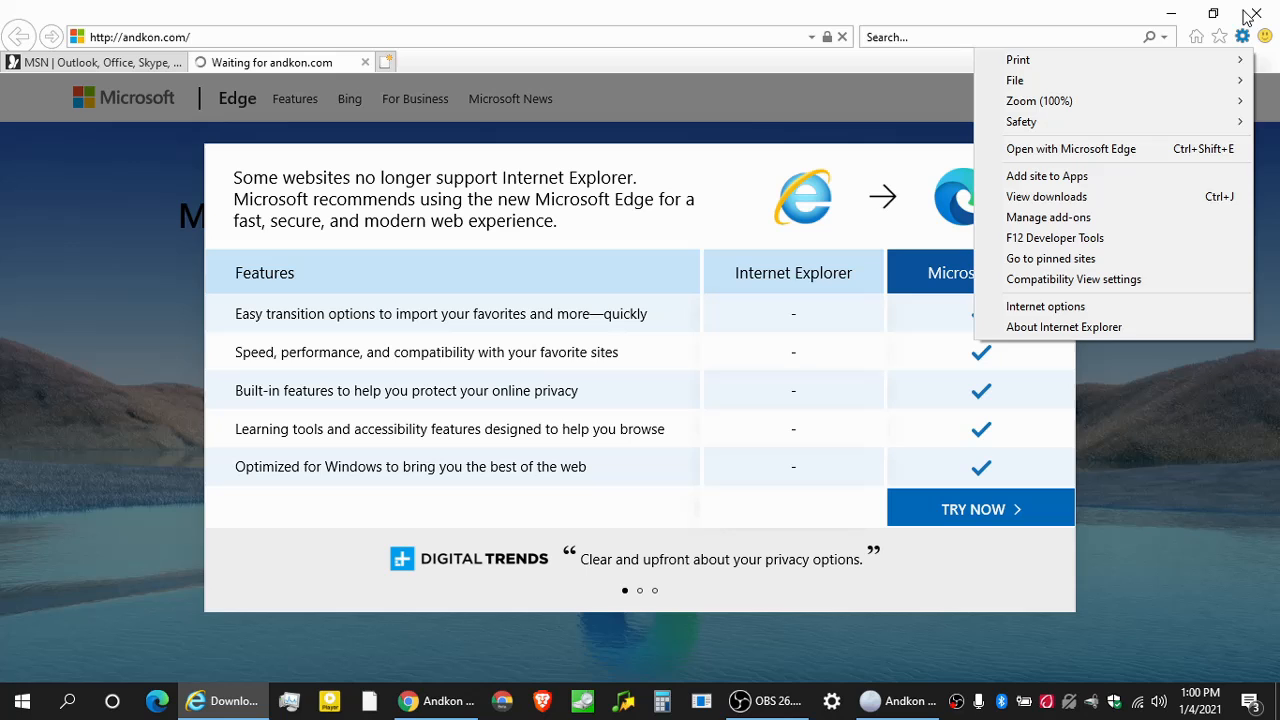
mouse_move(1046, 306)
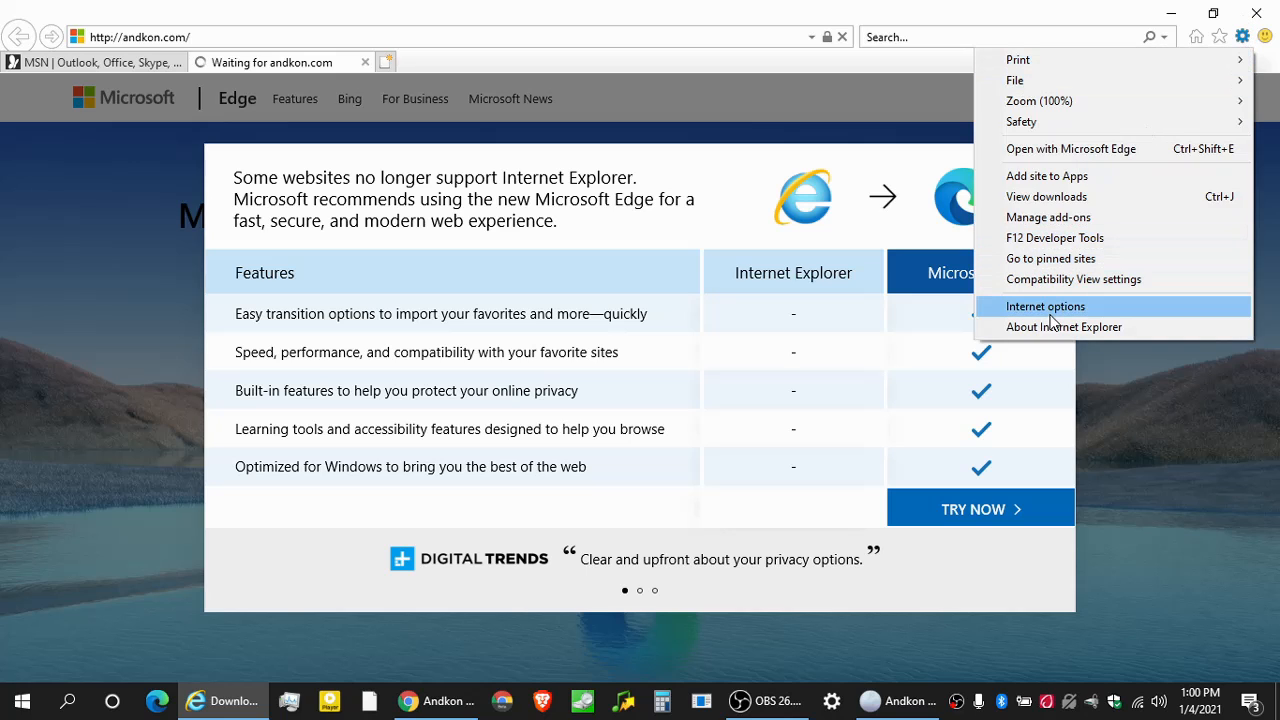
click(1046, 306)
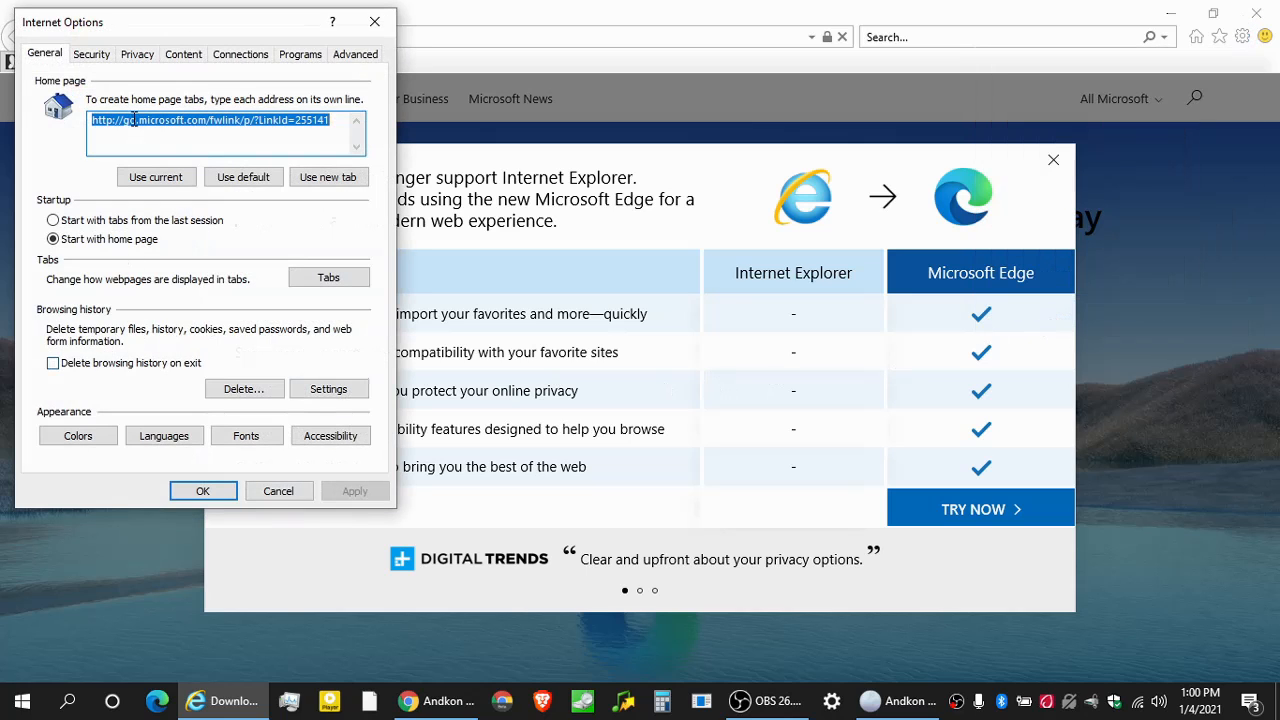
click(92, 54)
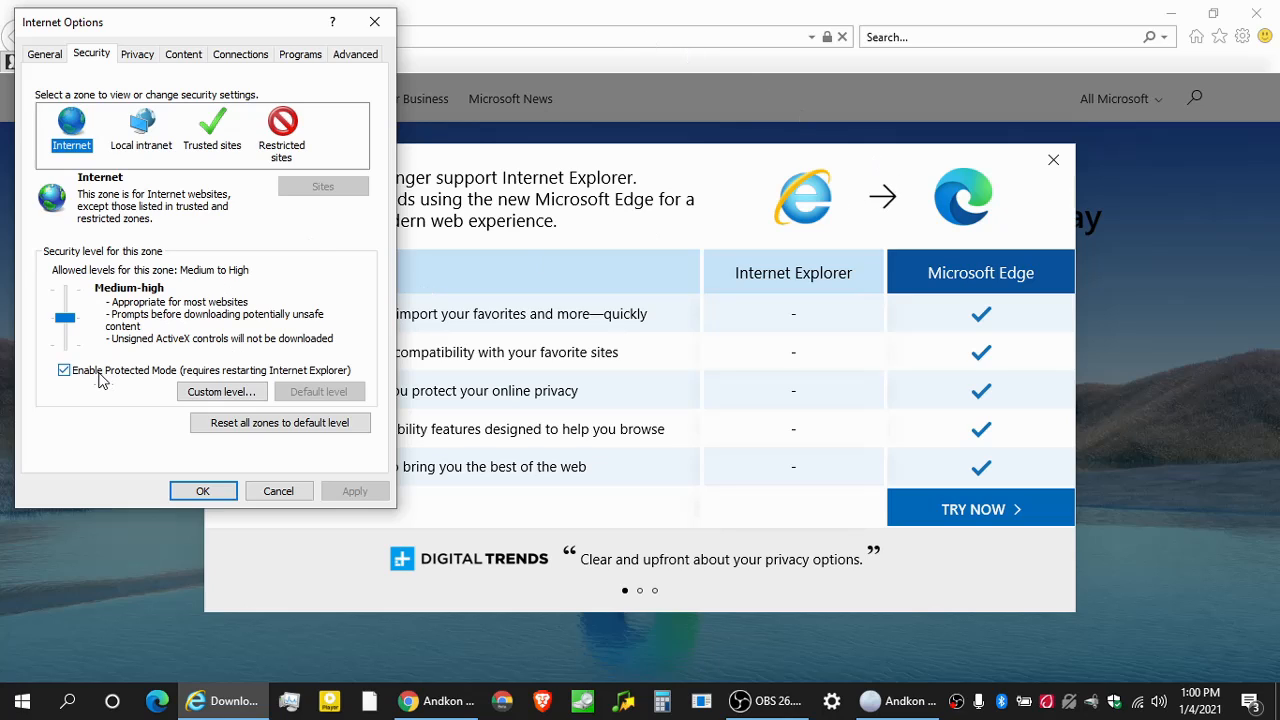
click(64, 370)
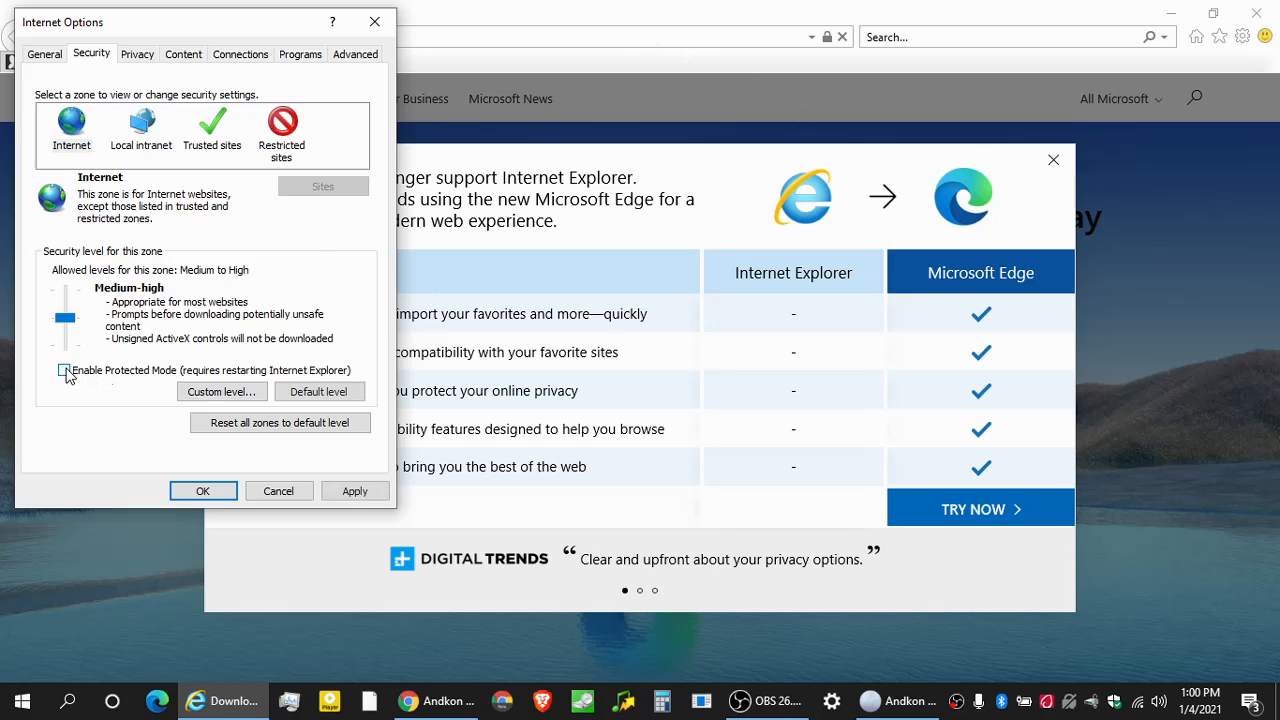
click(64, 370)
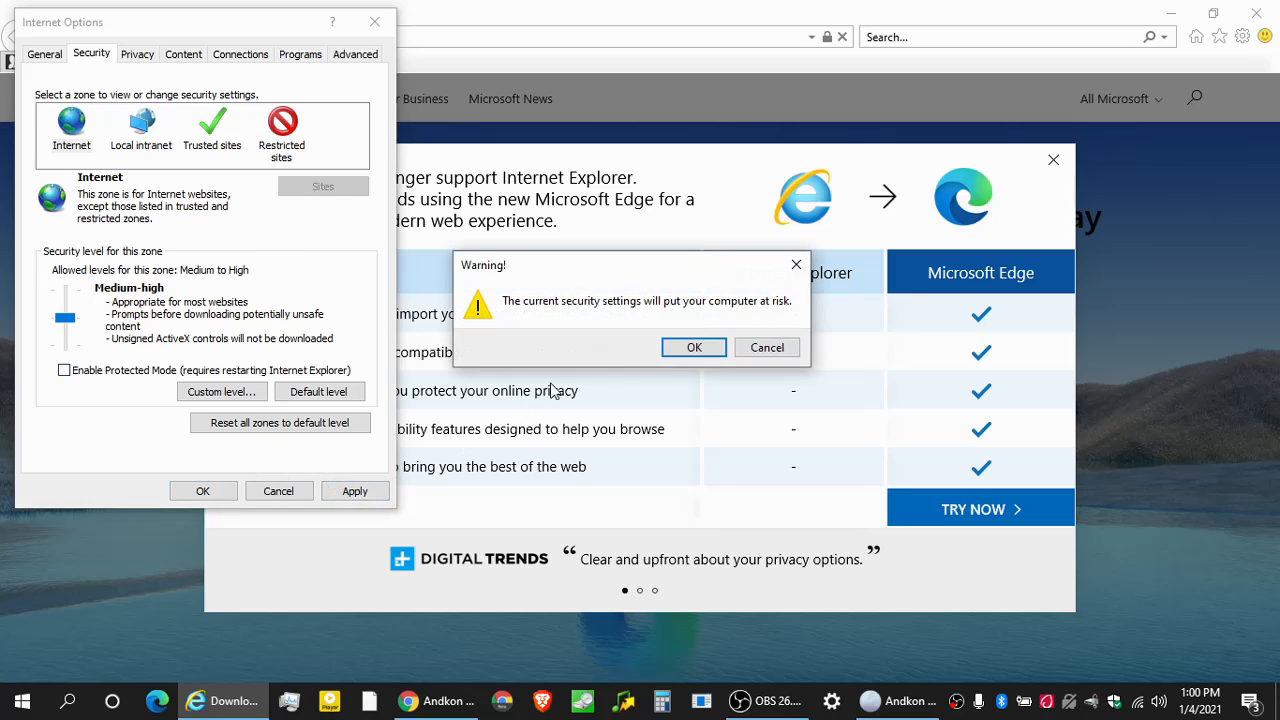
click(693, 347)
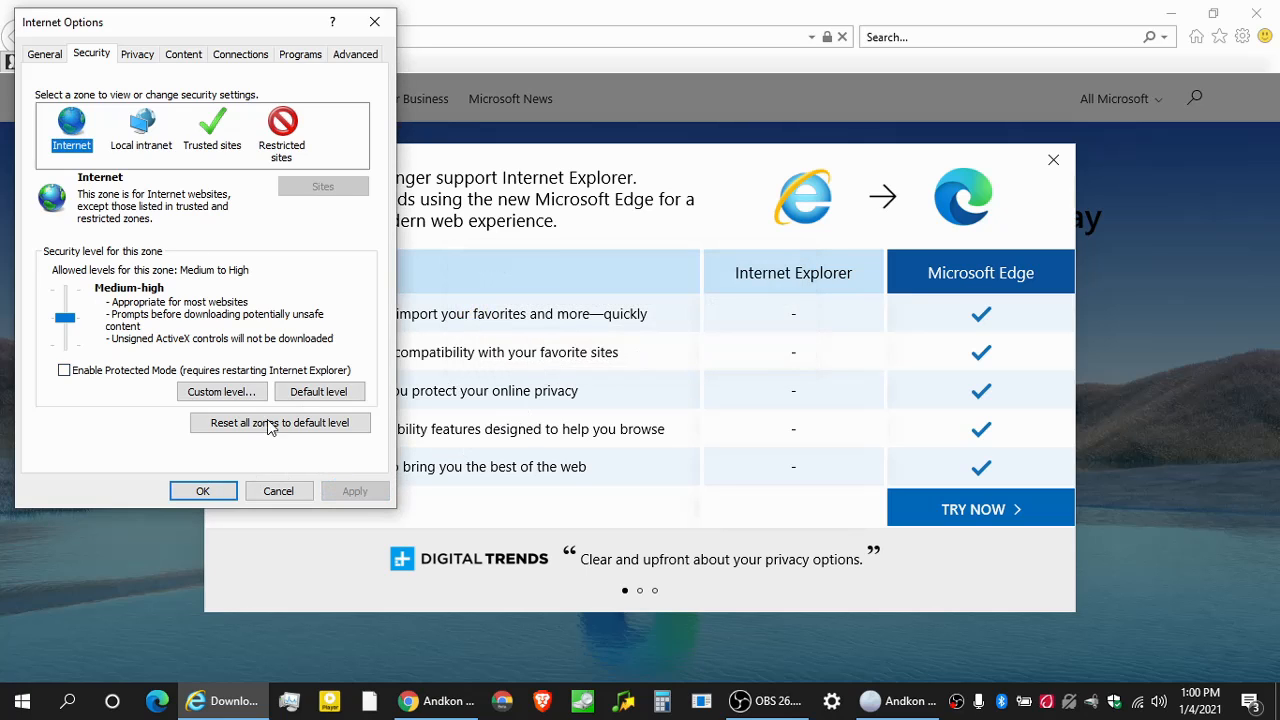
click(203, 491)
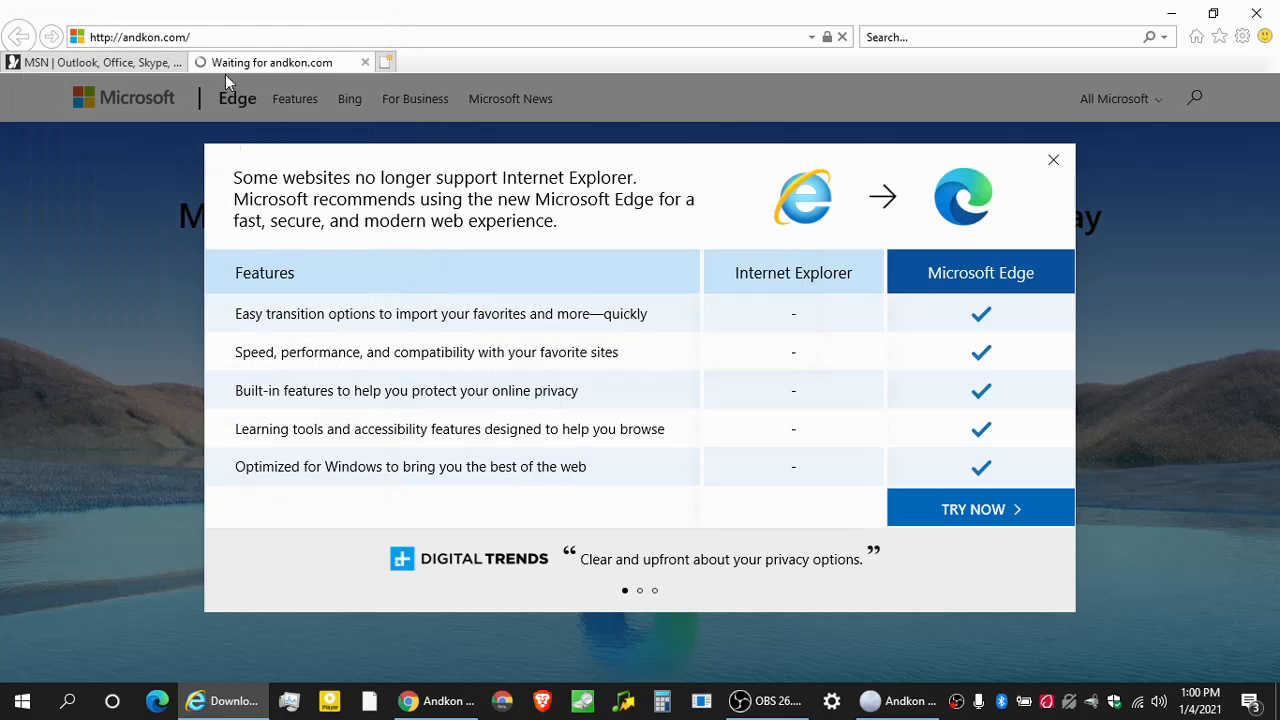
Restart Internet Explorer maximized and permanently dismiss the Protected Mode notice.
click(155, 37)
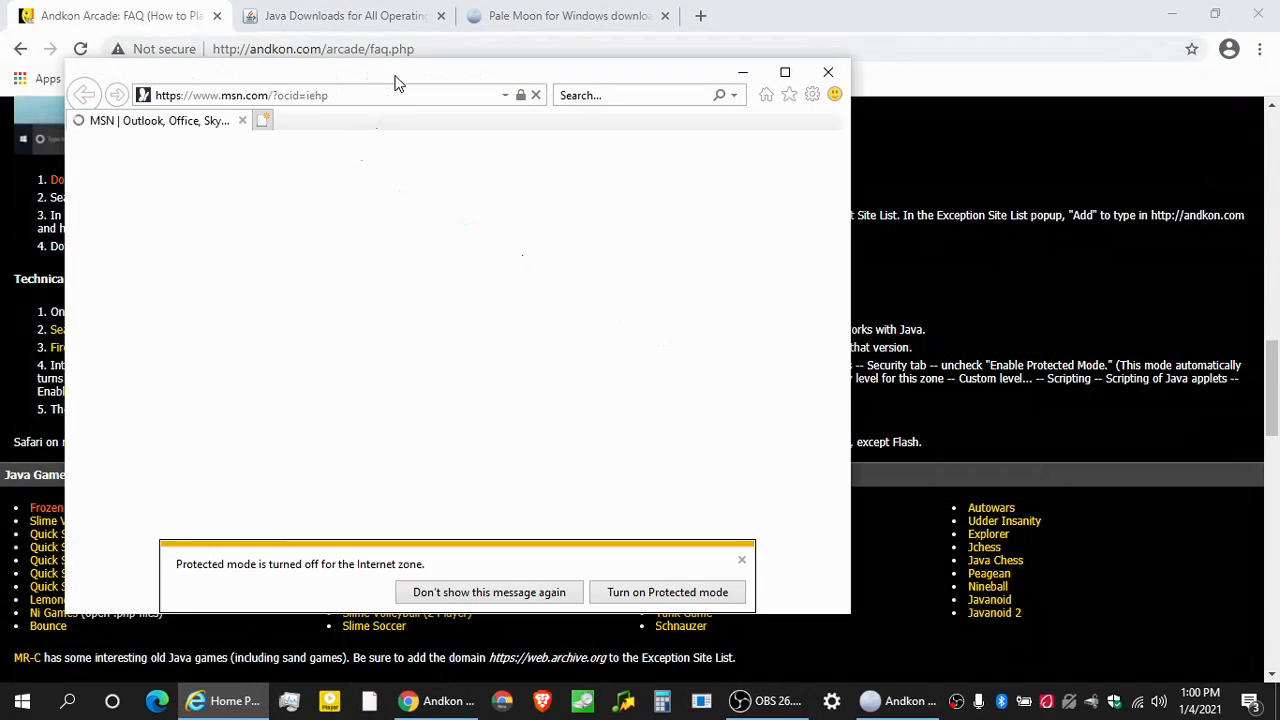
click(784, 71)
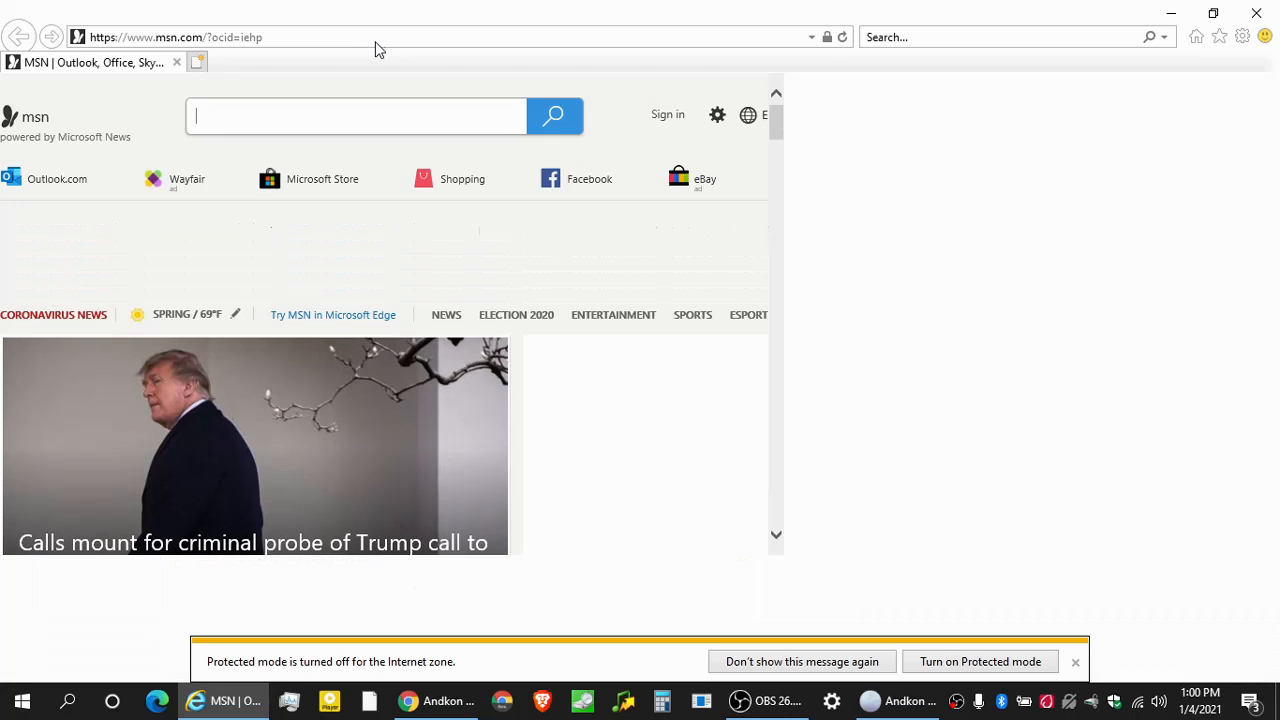
mouse_move(318, 668)
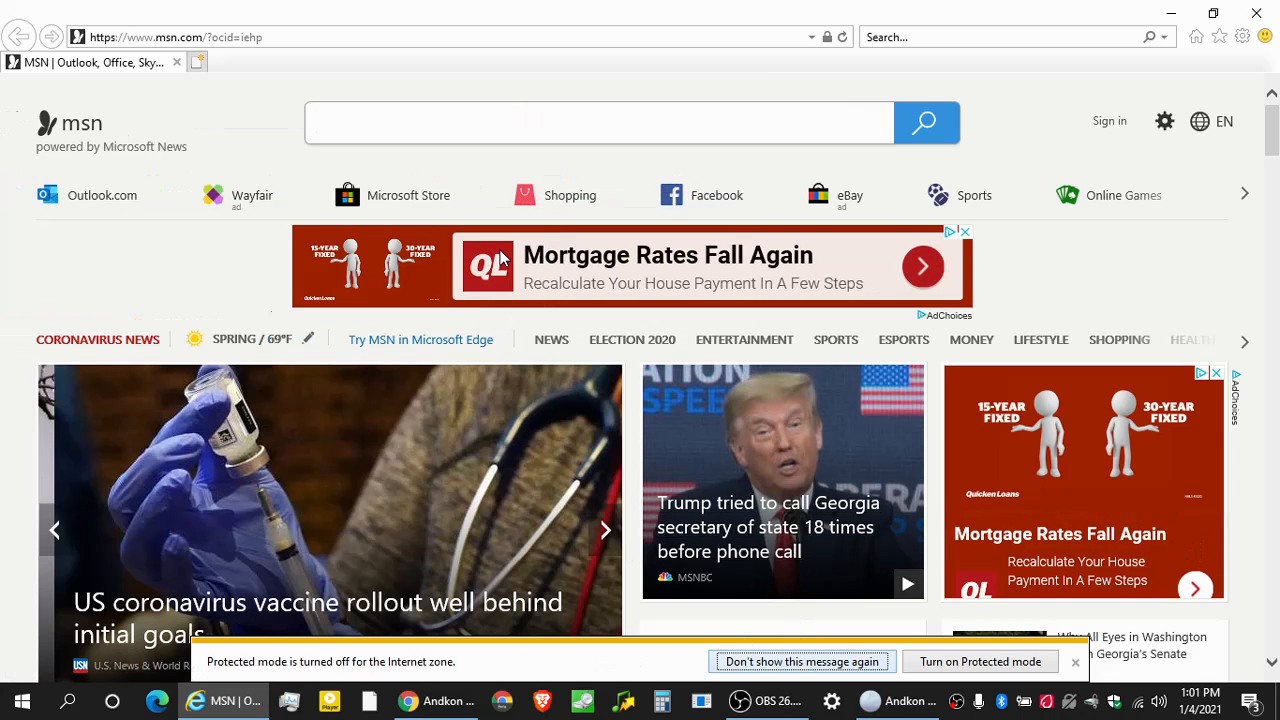
click(1075, 661)
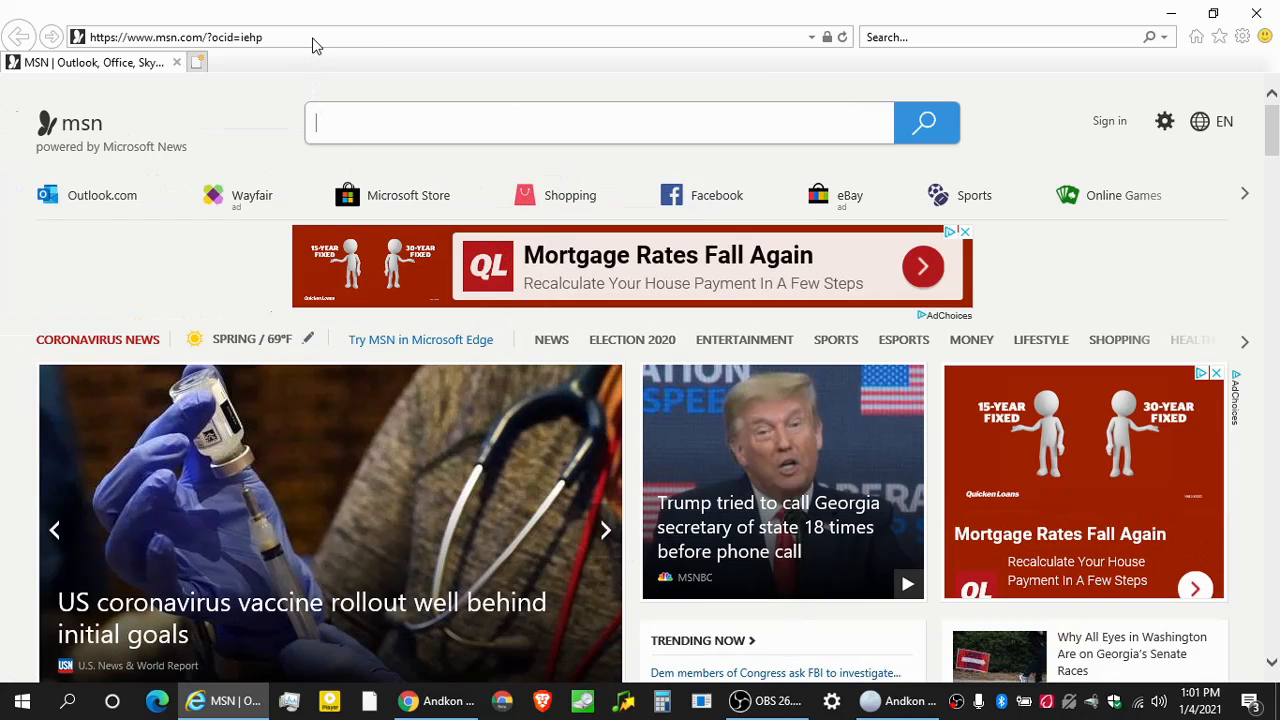
click(180, 37)
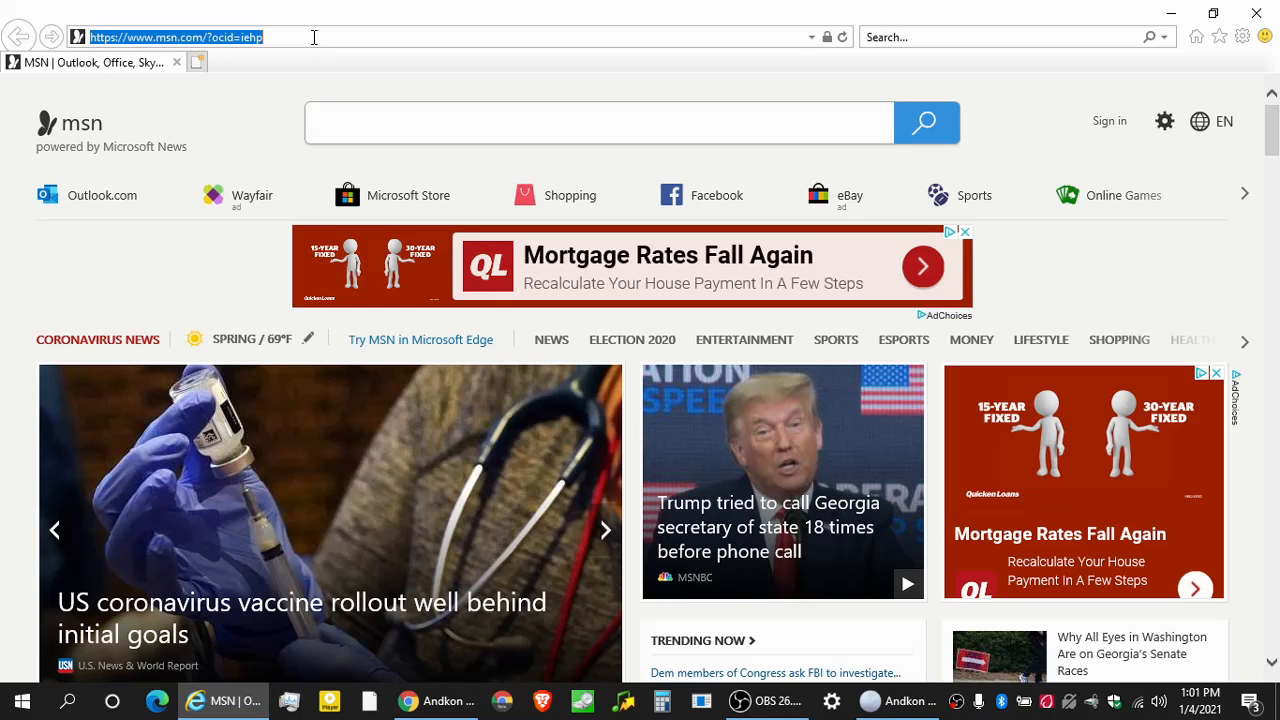
Load andkon.com, open 'FAQ + Java Games' and scroll down to the Java Games list.
text(andkon.com)
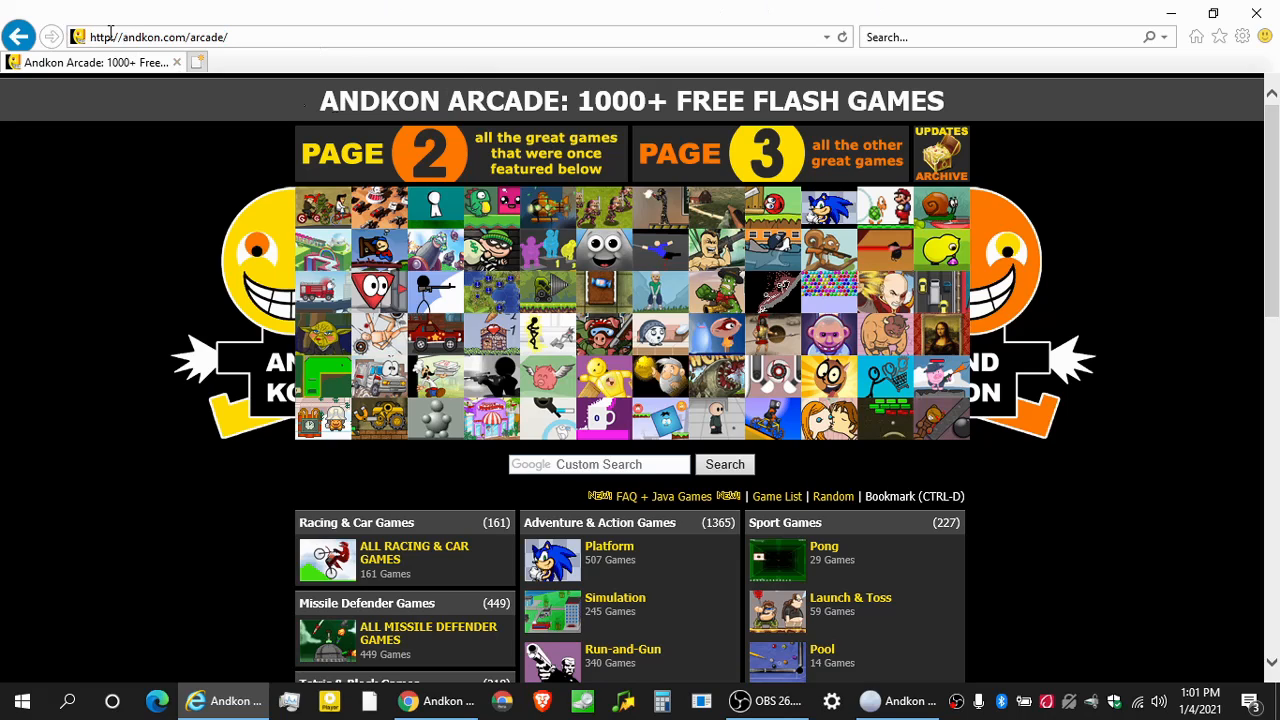
mouse_move(180, 306)
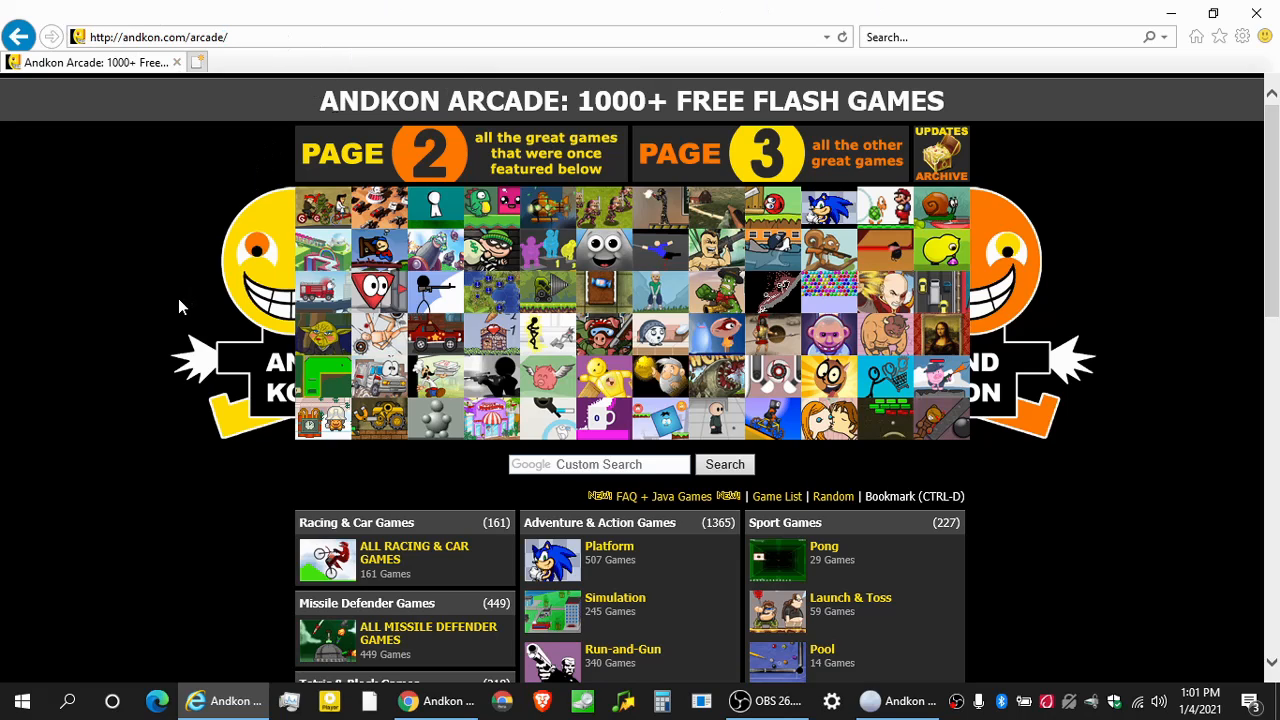
mouse_move(222, 242)
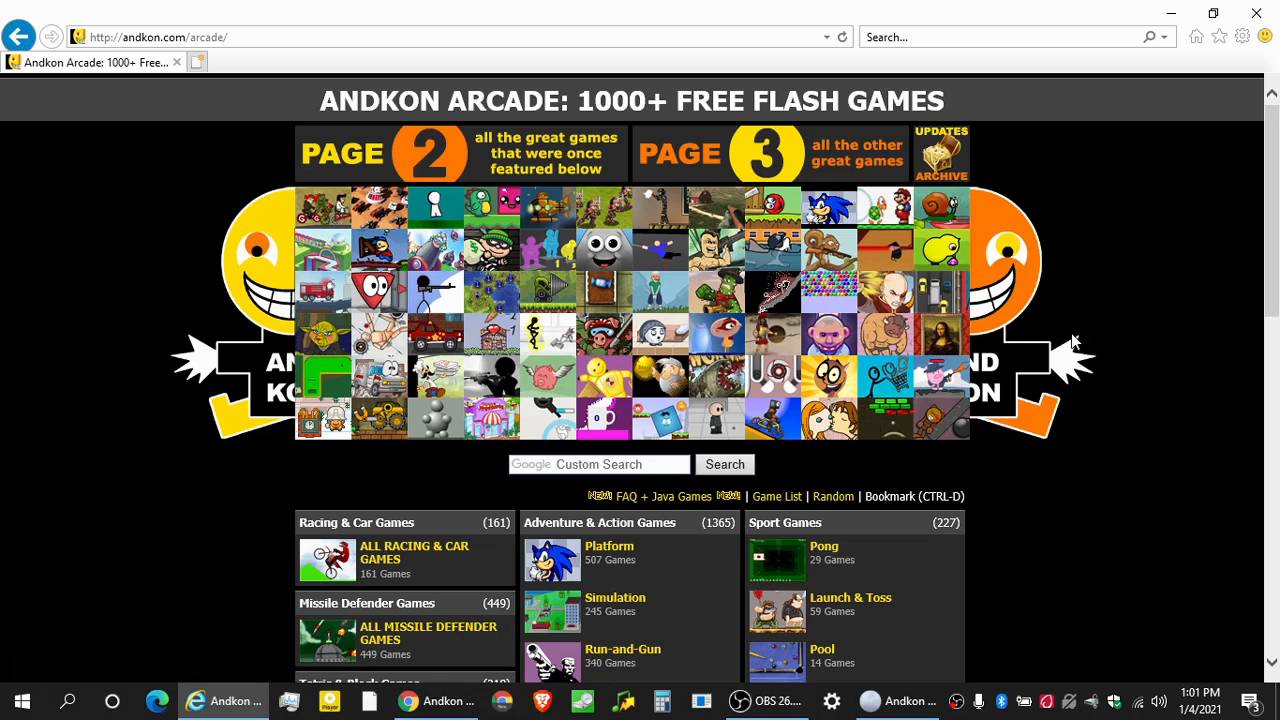
mouse_move(952, 313)
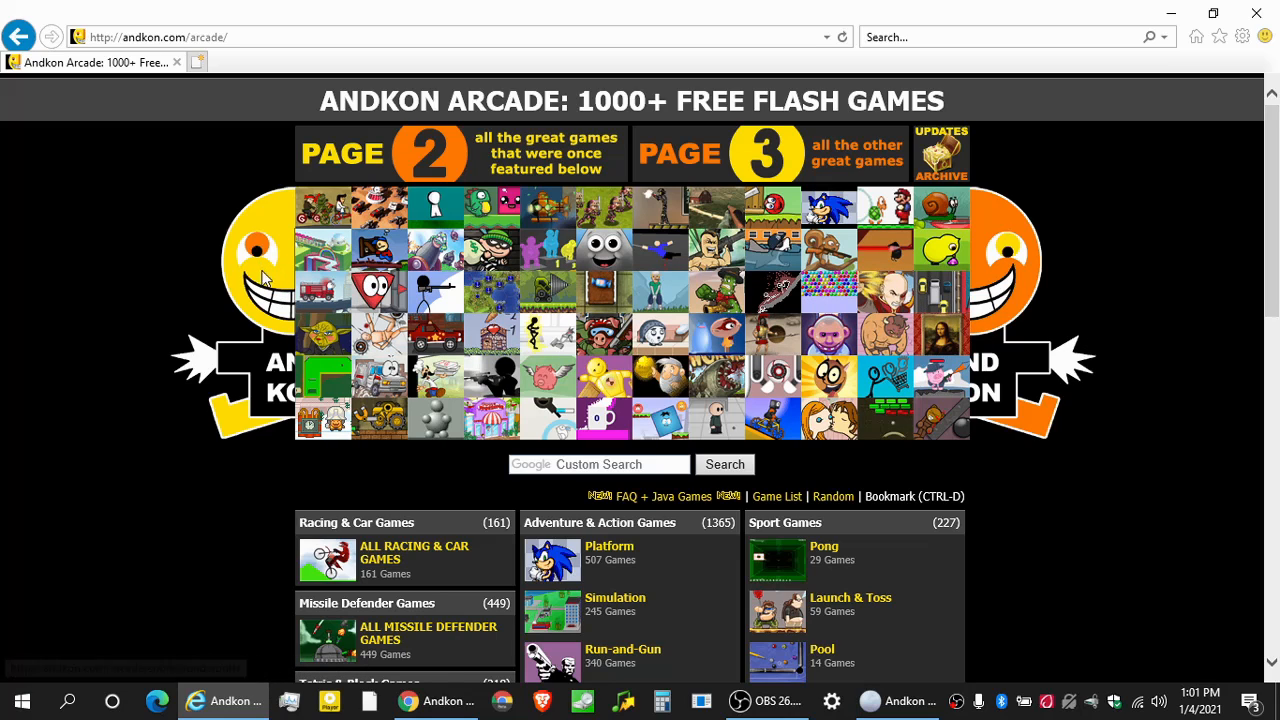
mouse_move(1020, 348)
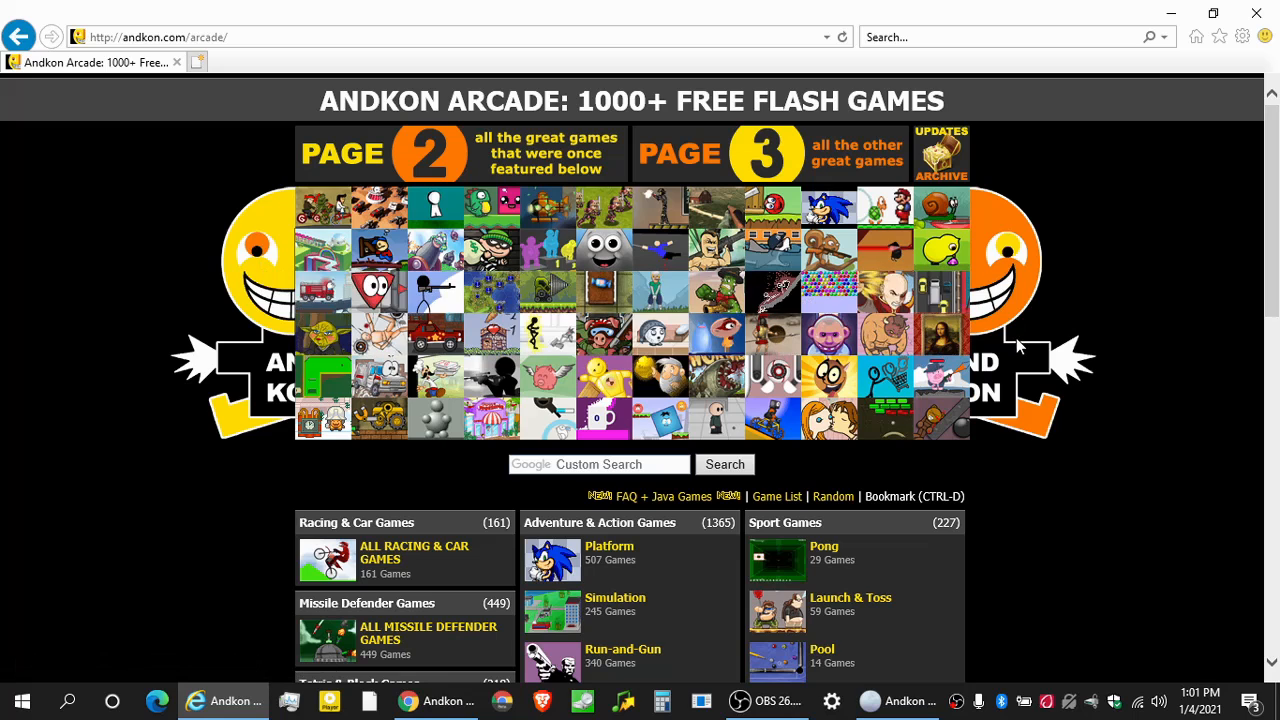
click(626, 496)
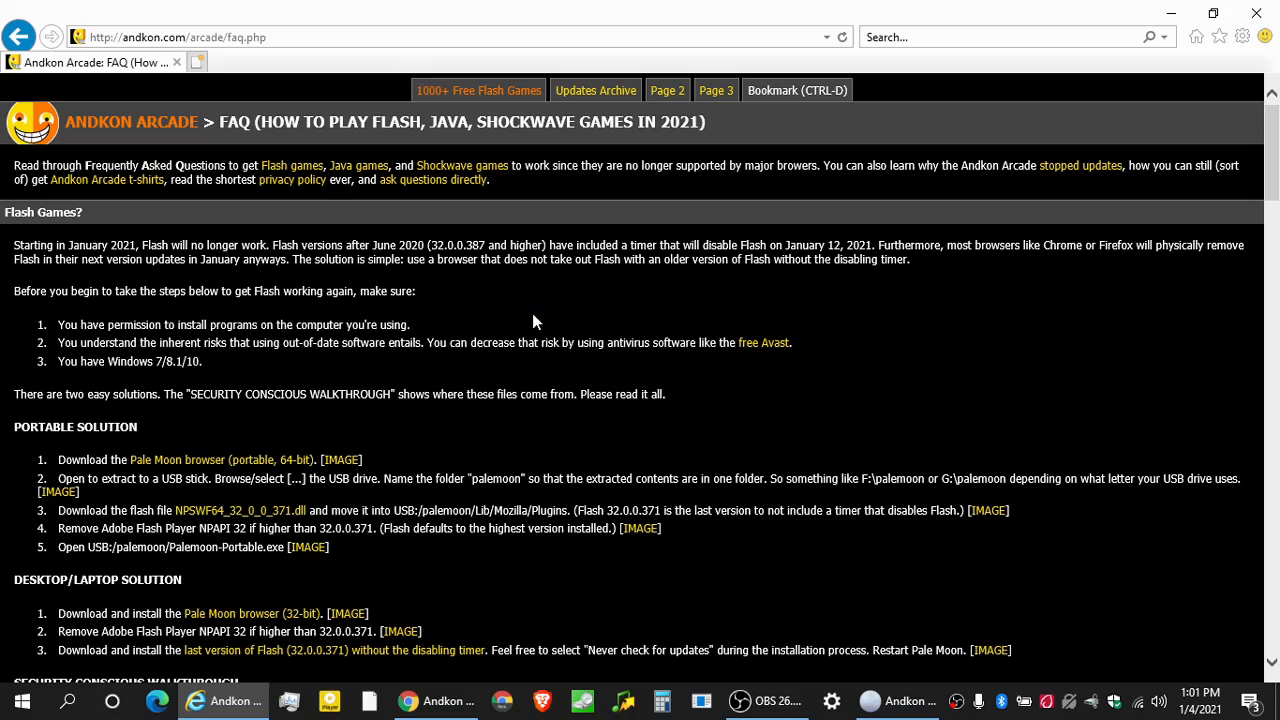
scroll(down, 3)
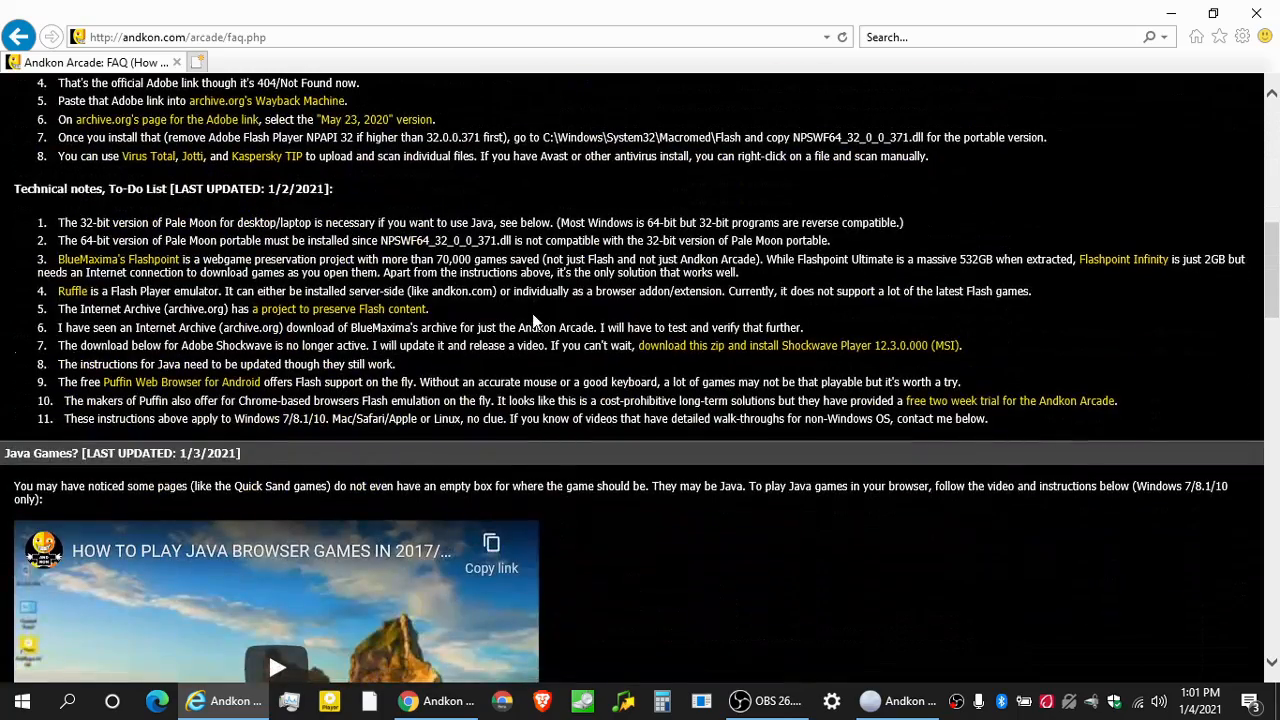
scroll(down, 3)
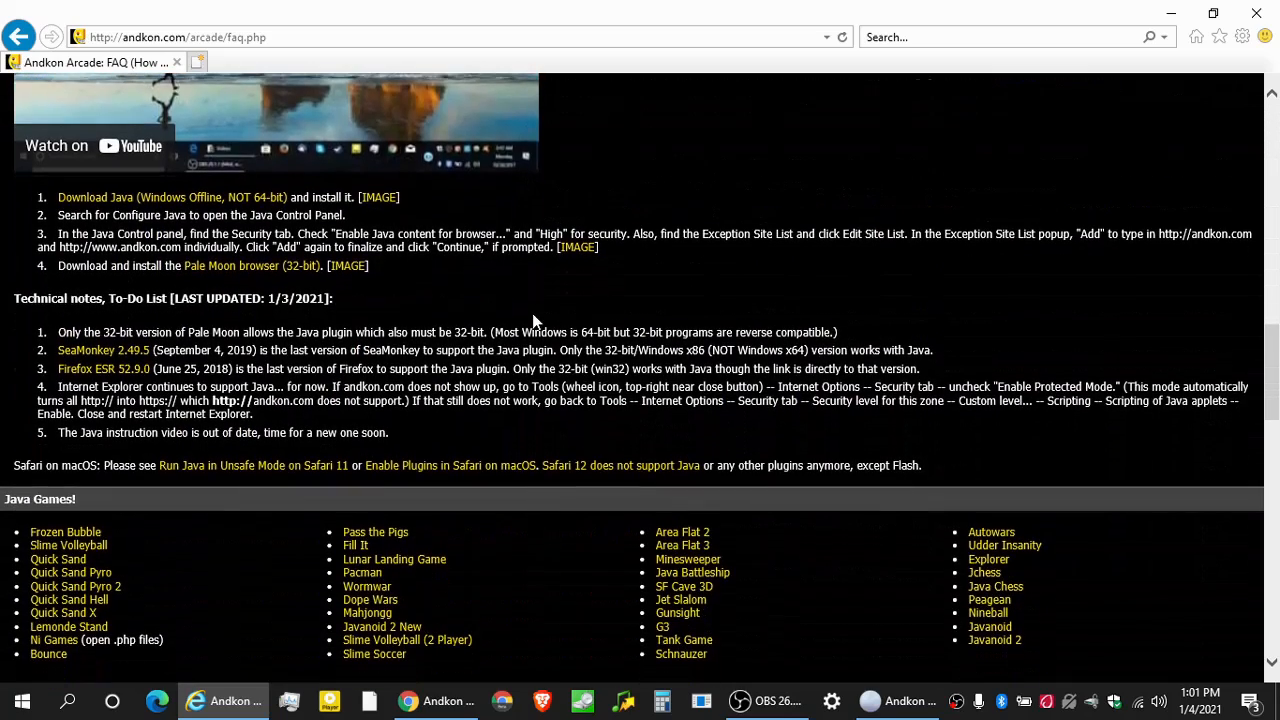
mouse_move(375, 532)
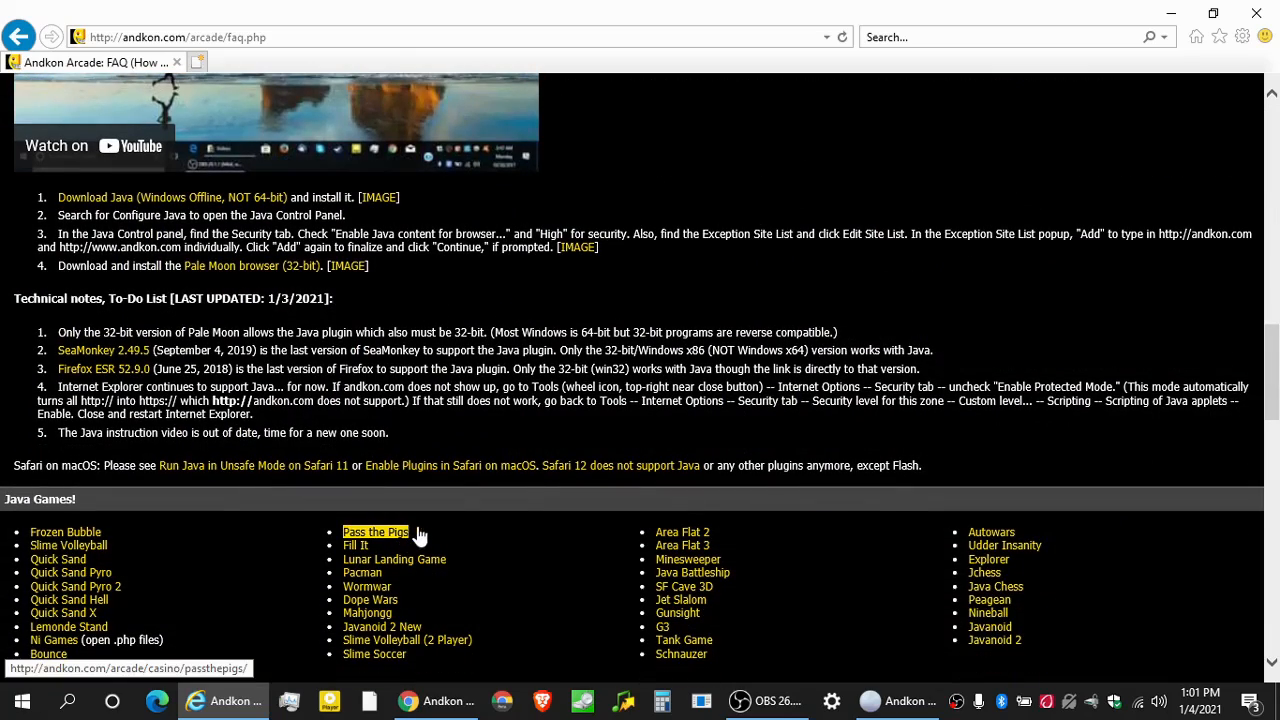
Start Pass the Pigs, allow the unsigned Java app, and roll a Sider for 1.
click(375, 532)
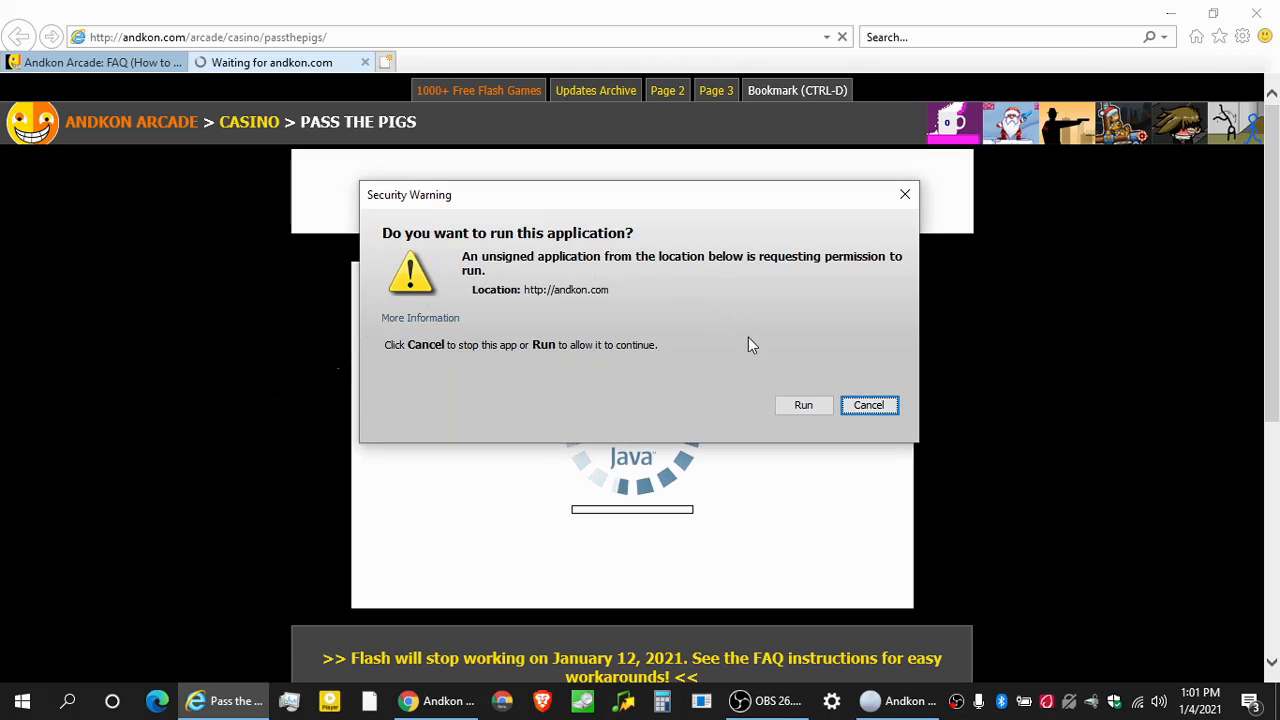
click(803, 405)
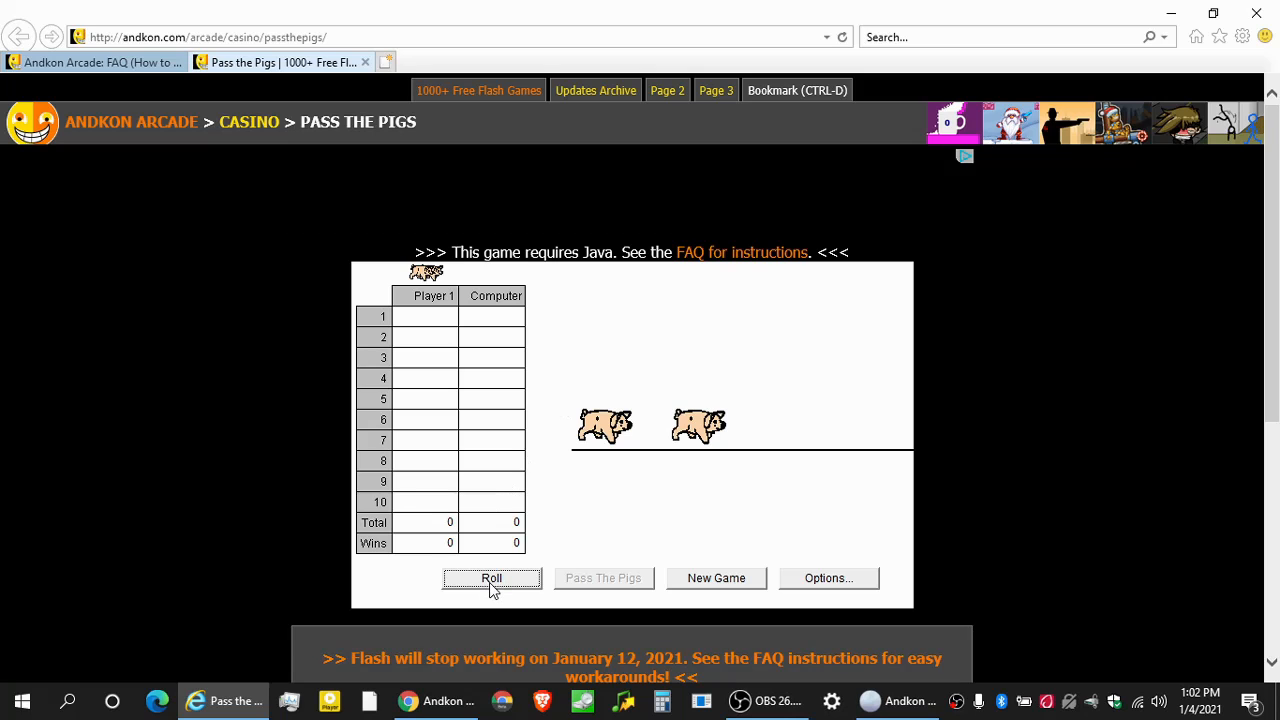
click(492, 578)
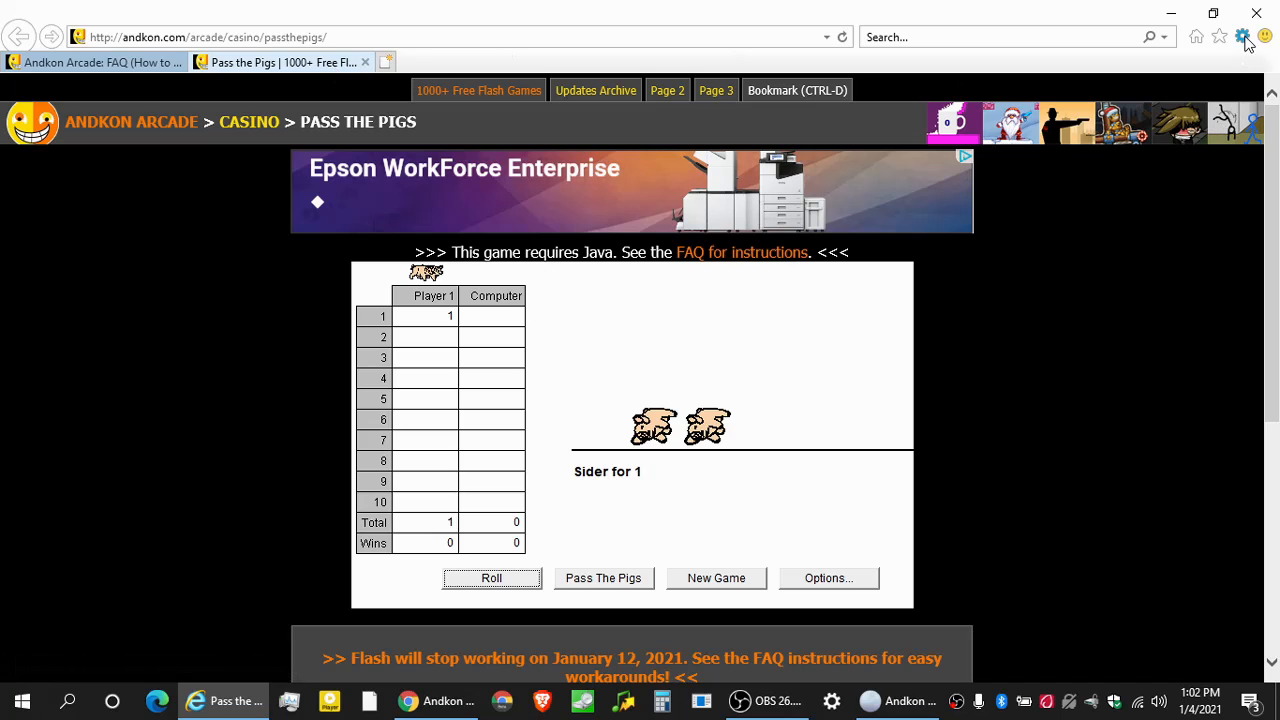
Disable Protected Mode for the Internet zone in Internet Options Security.
click(1242, 37)
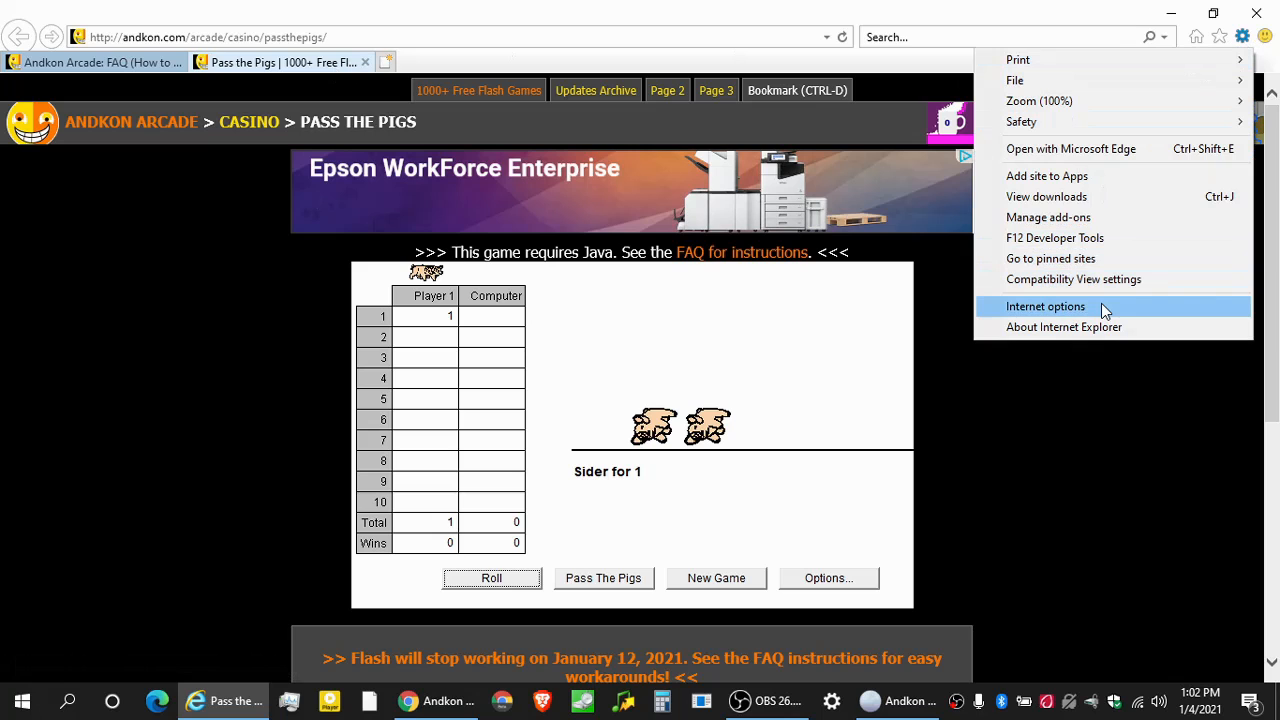
click(1045, 306)
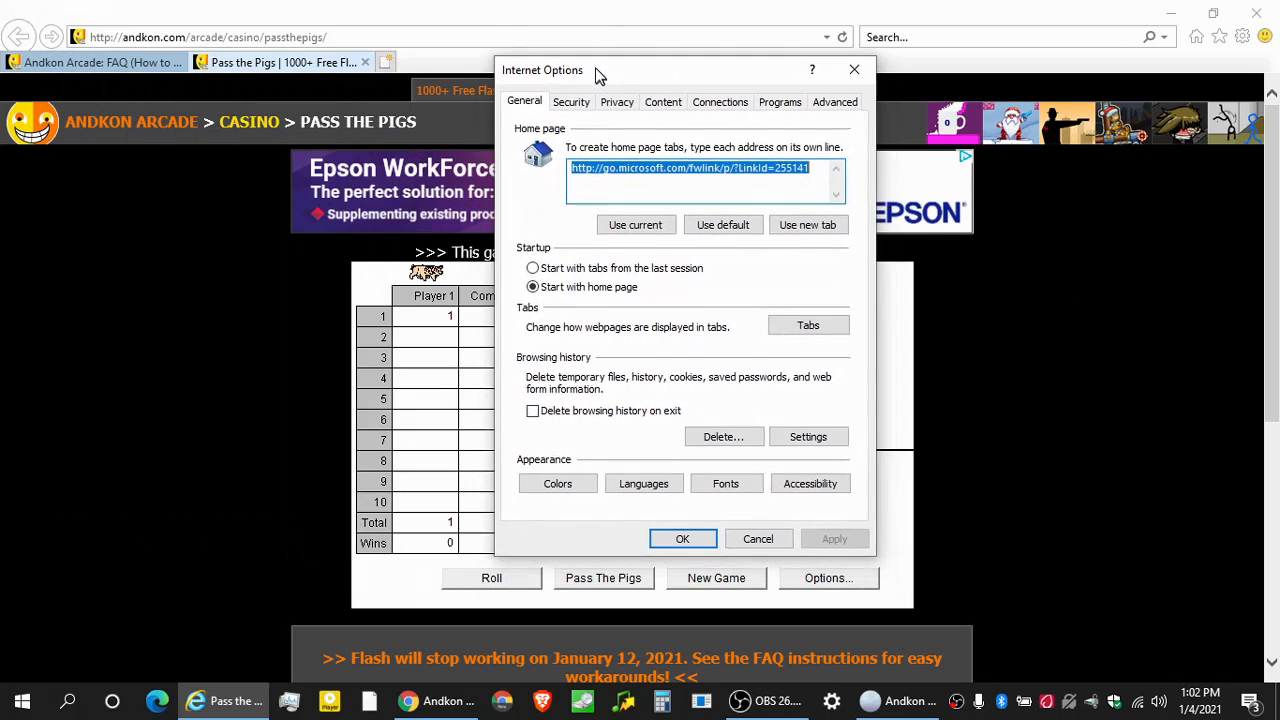
click(604, 93)
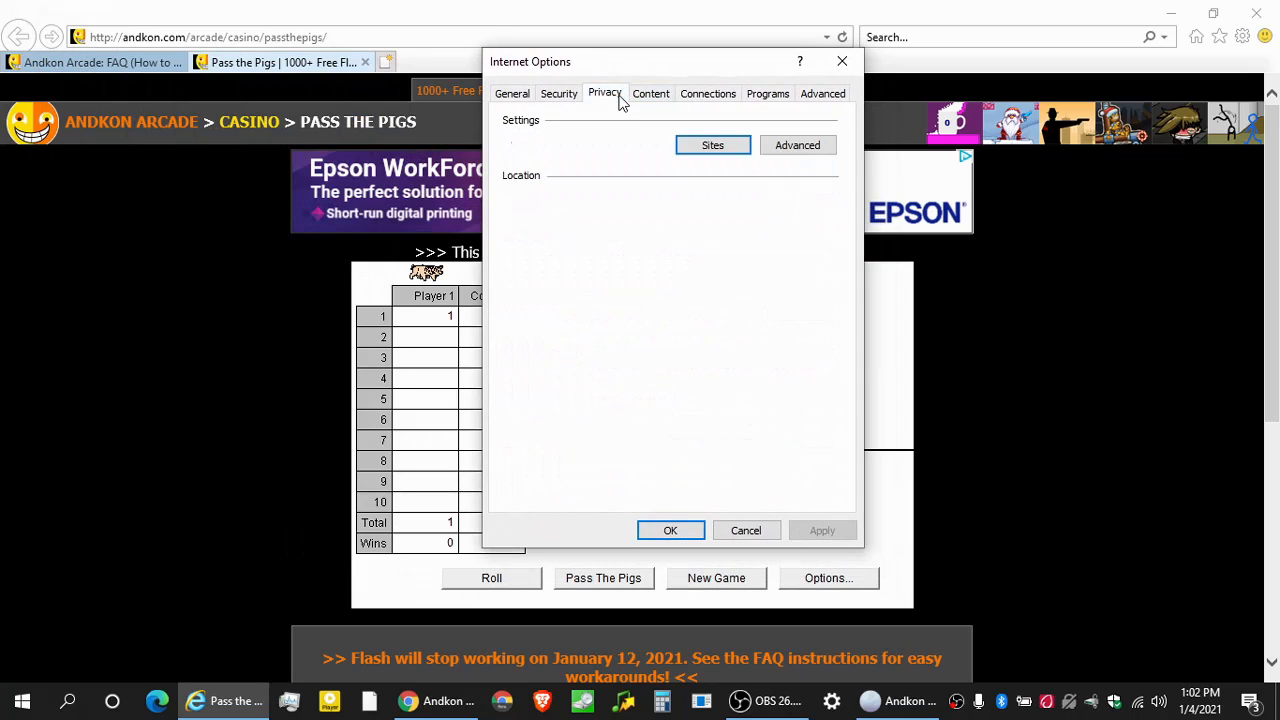
click(559, 93)
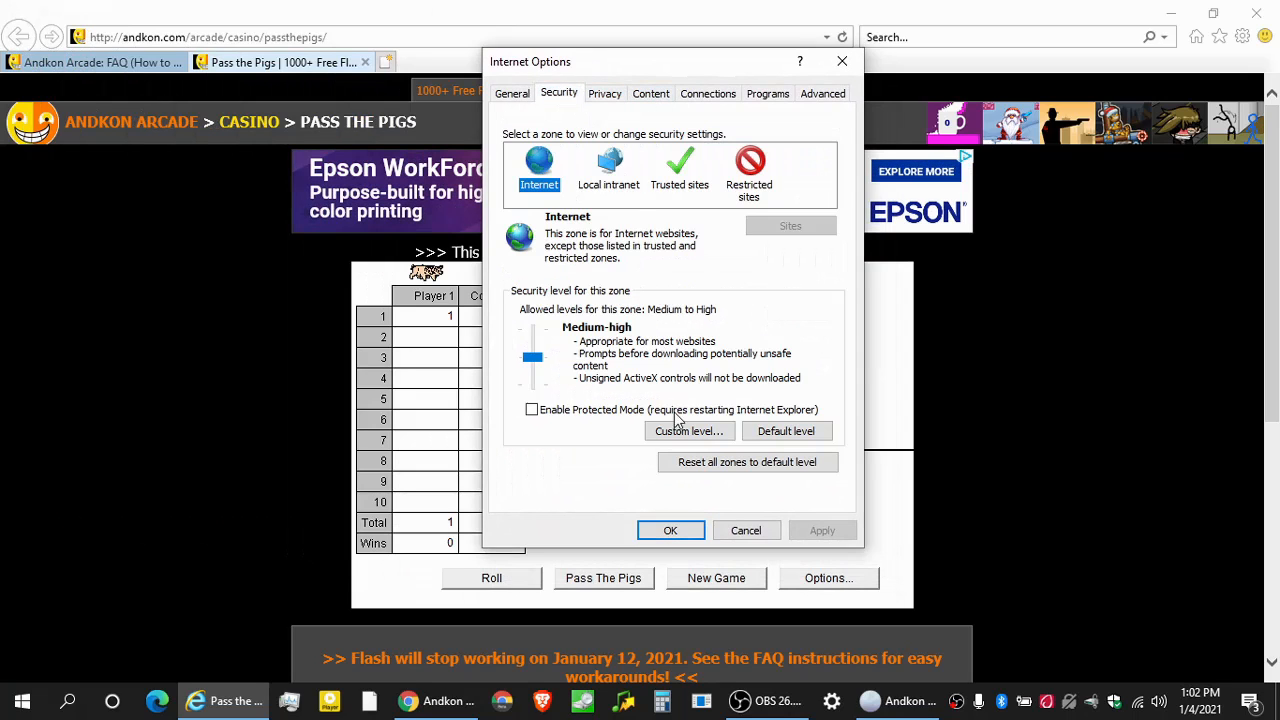
mouse_move(558, 75)
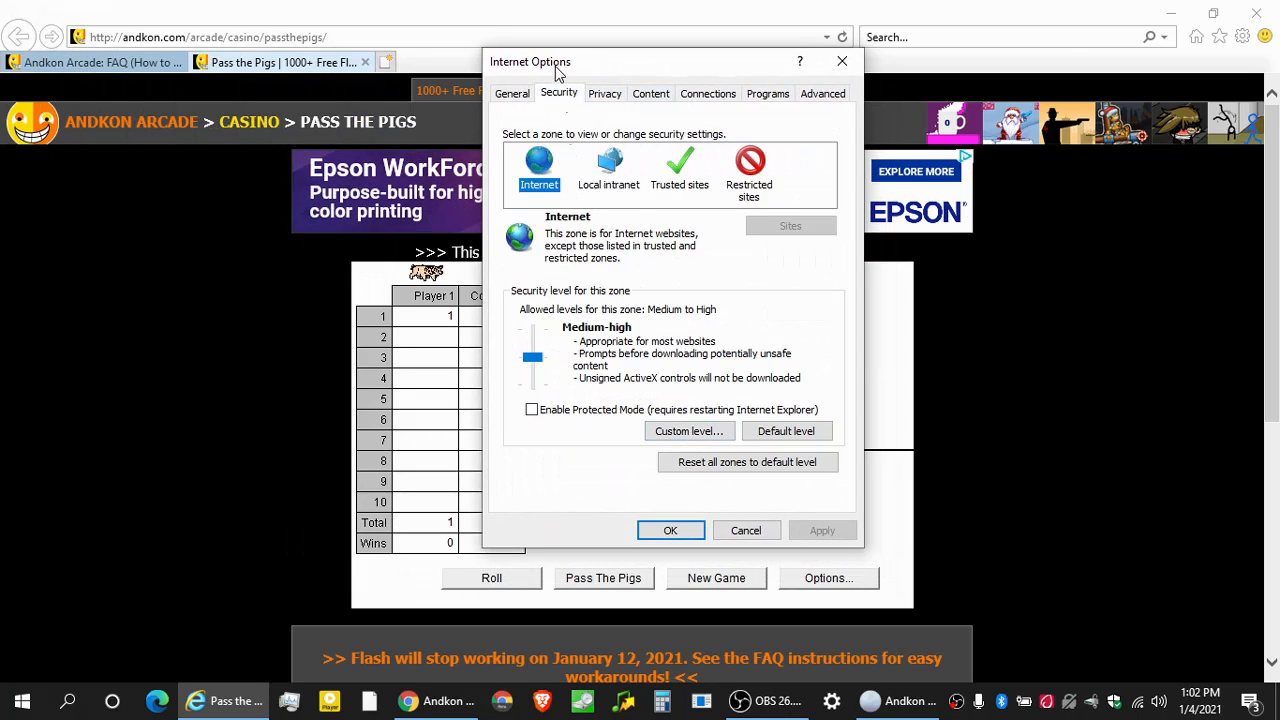
mouse_move(559, 93)
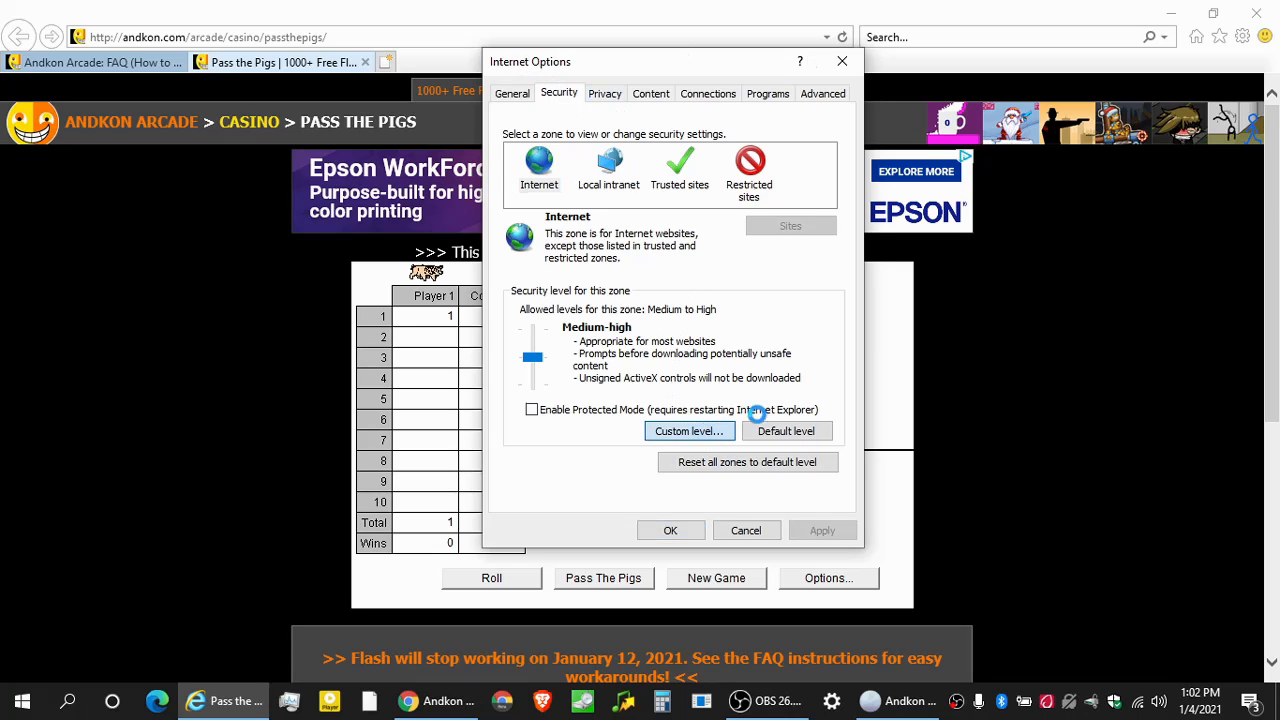
Keep Scripting of Java applets enabled in Custom level, then close both dialogs with OK.
click(690, 430)
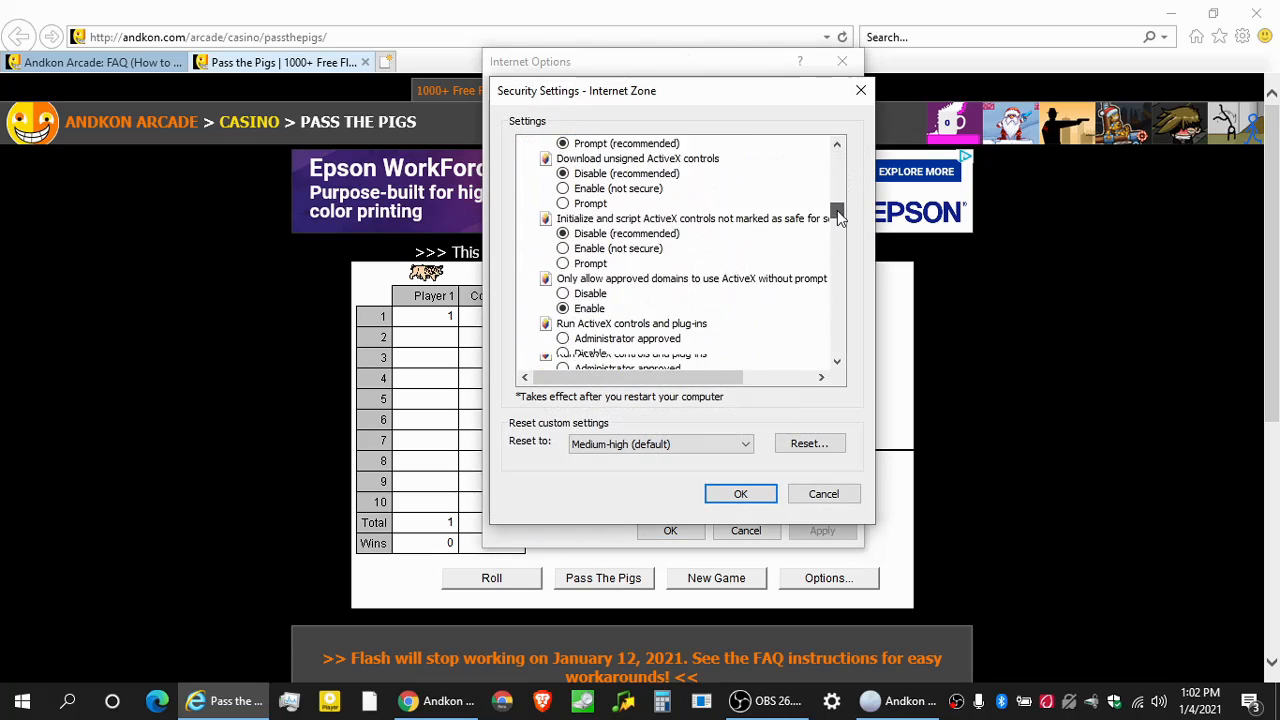
scroll(down, 3)
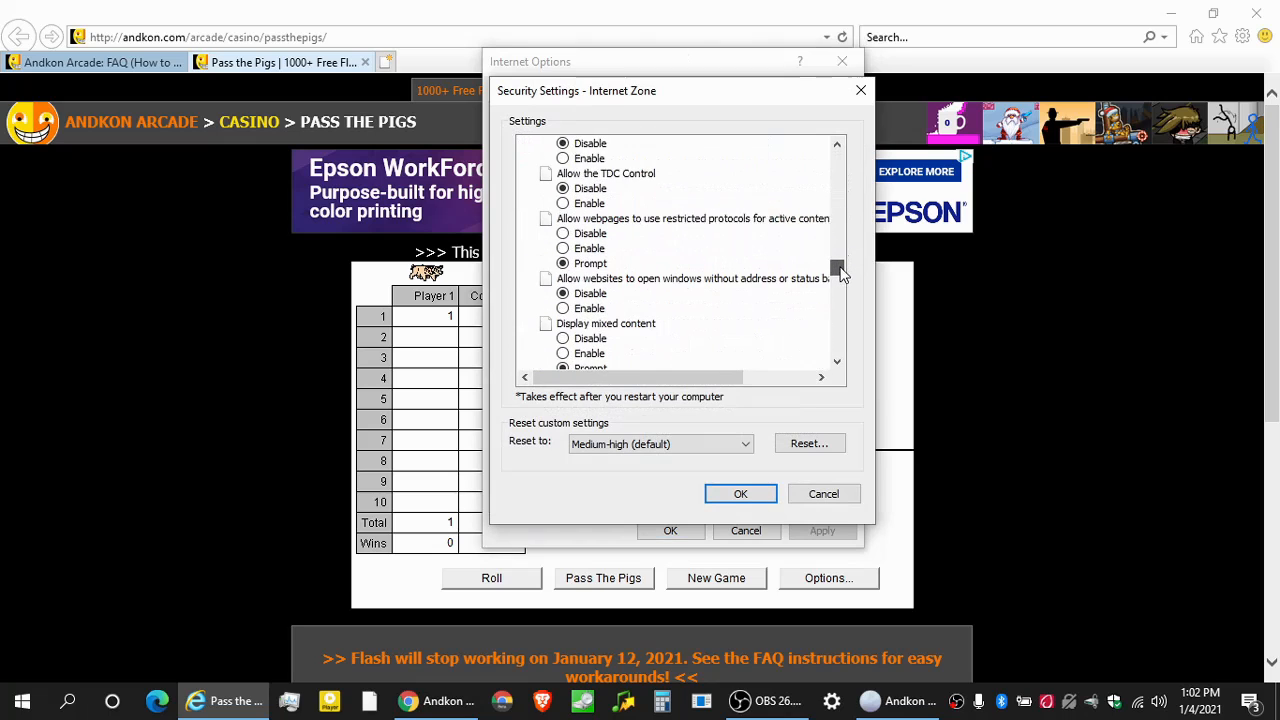
scroll(down, 3)
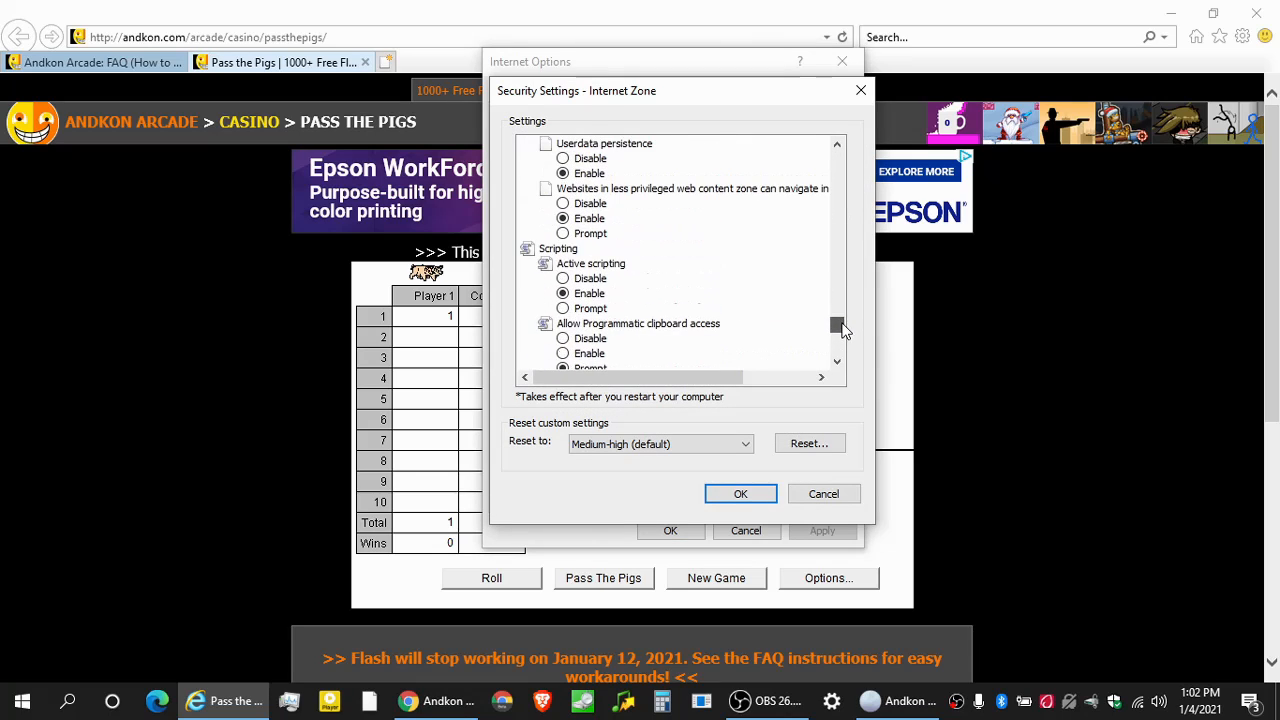
click(558, 248)
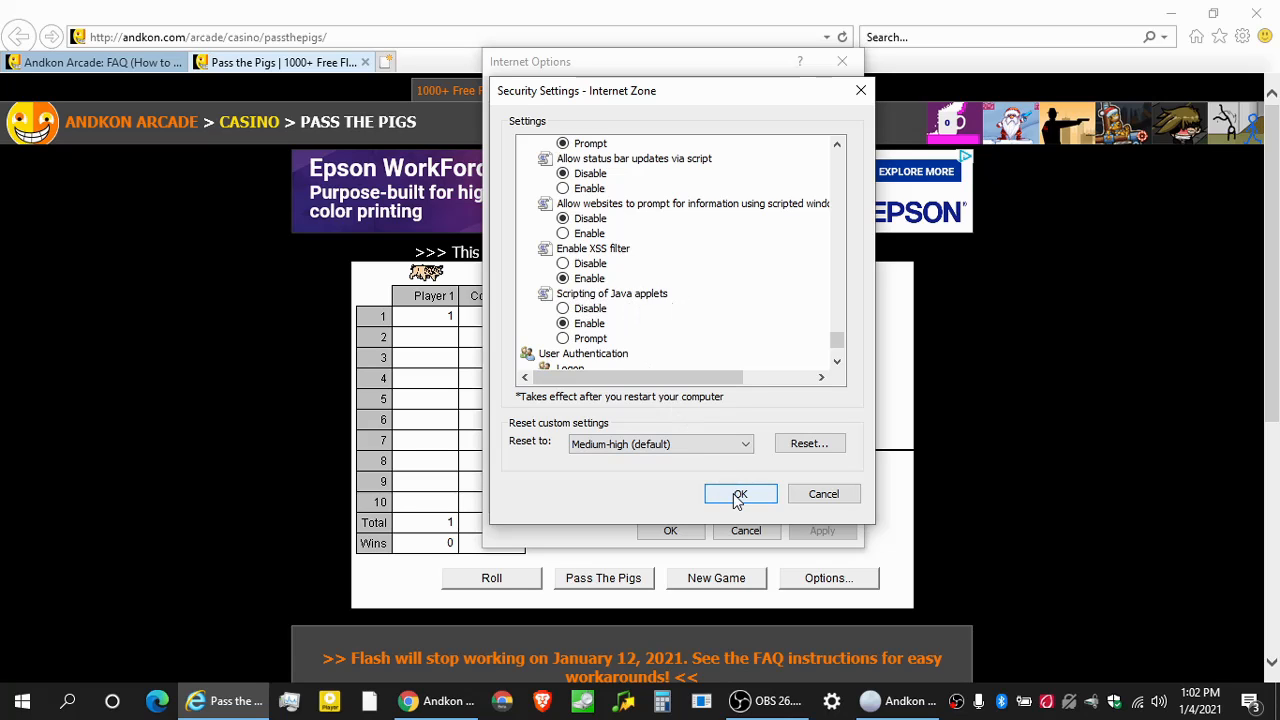
click(739, 494)
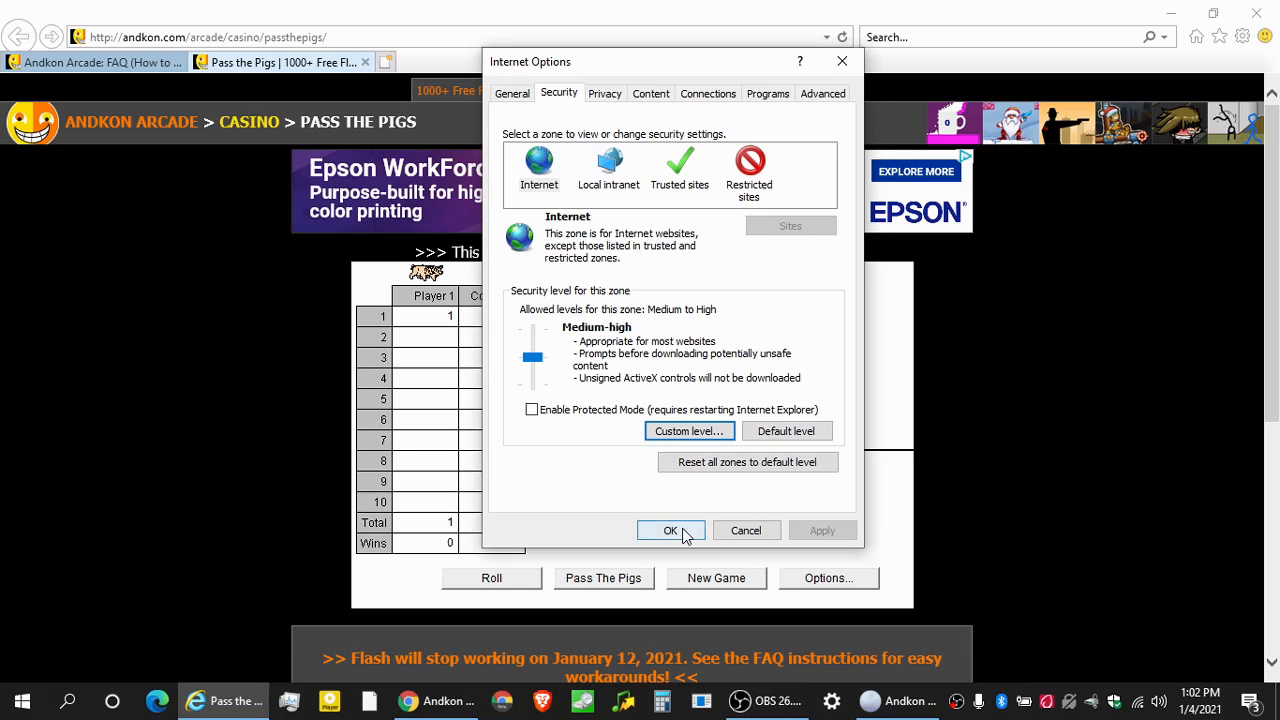
click(670, 530)
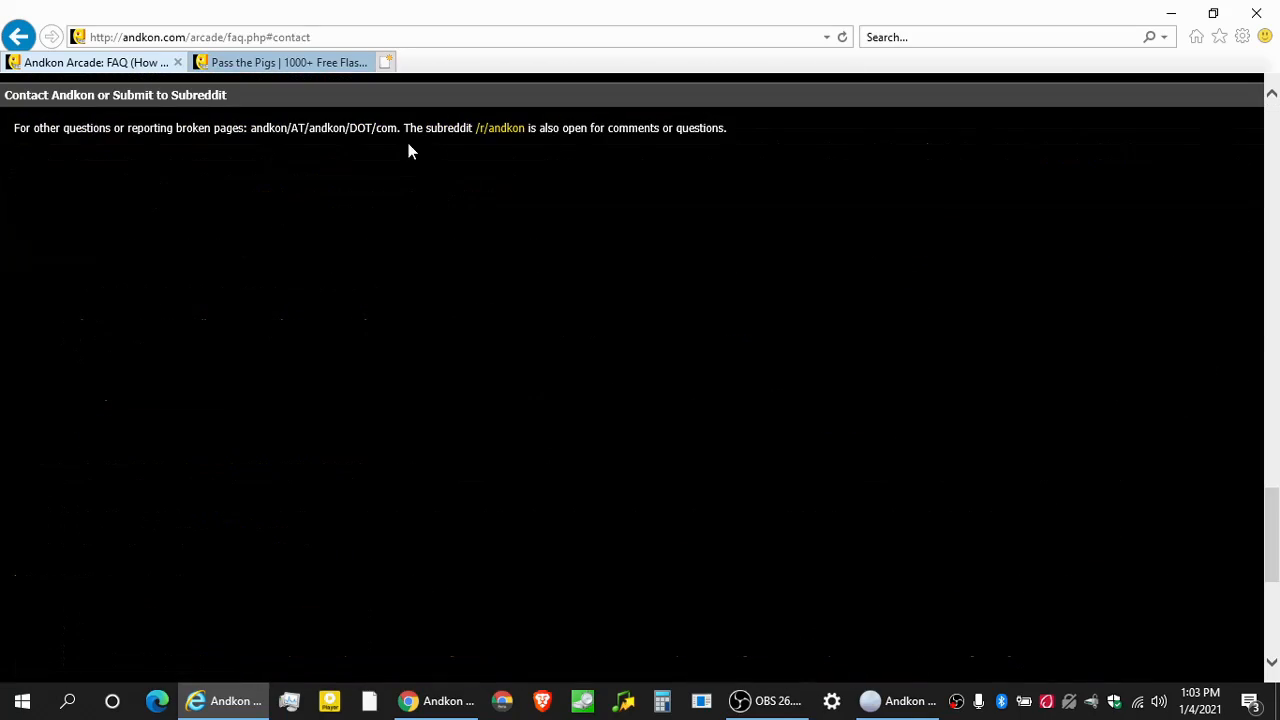
mouse_move(502, 135)
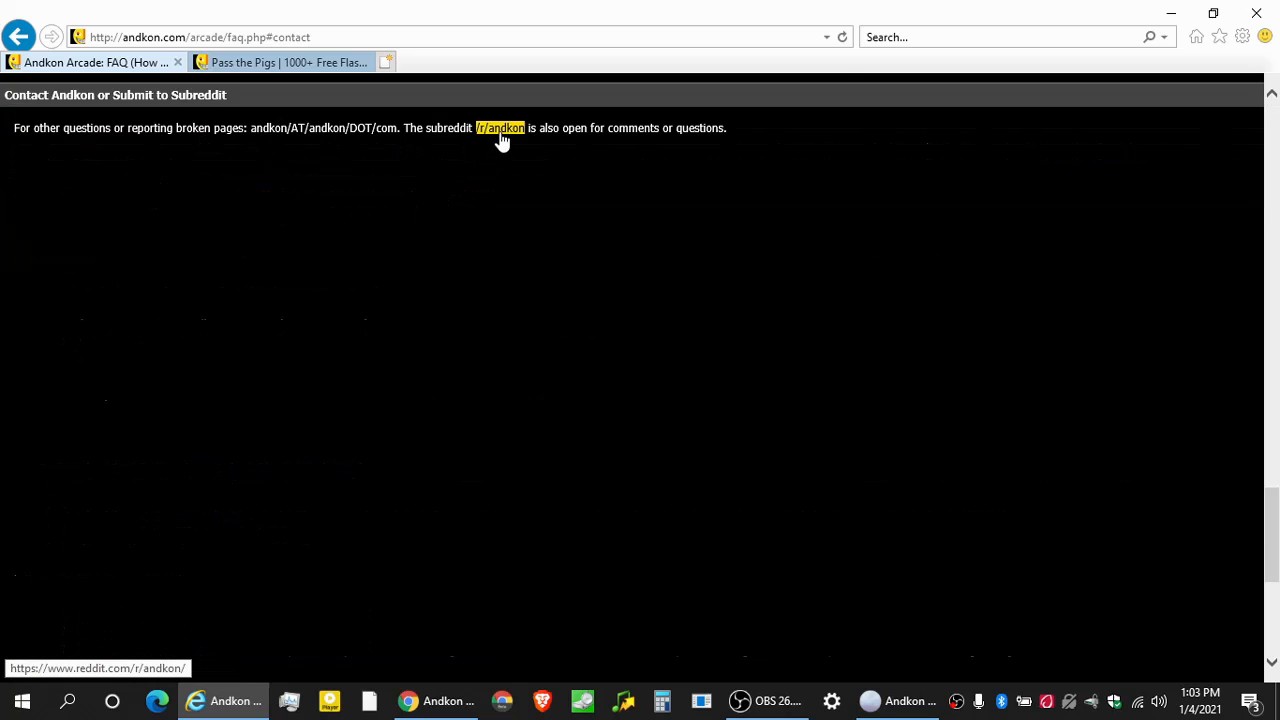
Open the /r/andkon subreddit in a new tab and scroll through its posts.
click(502, 128)
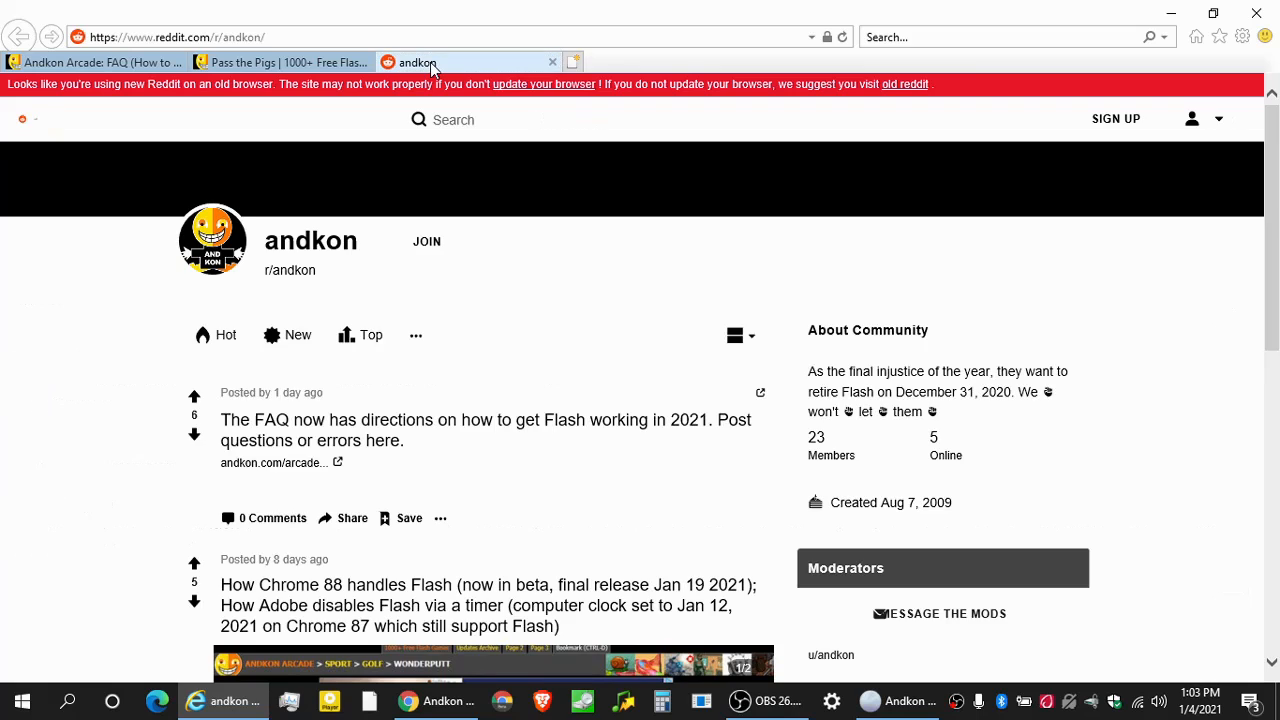
mouse_move(537, 216)
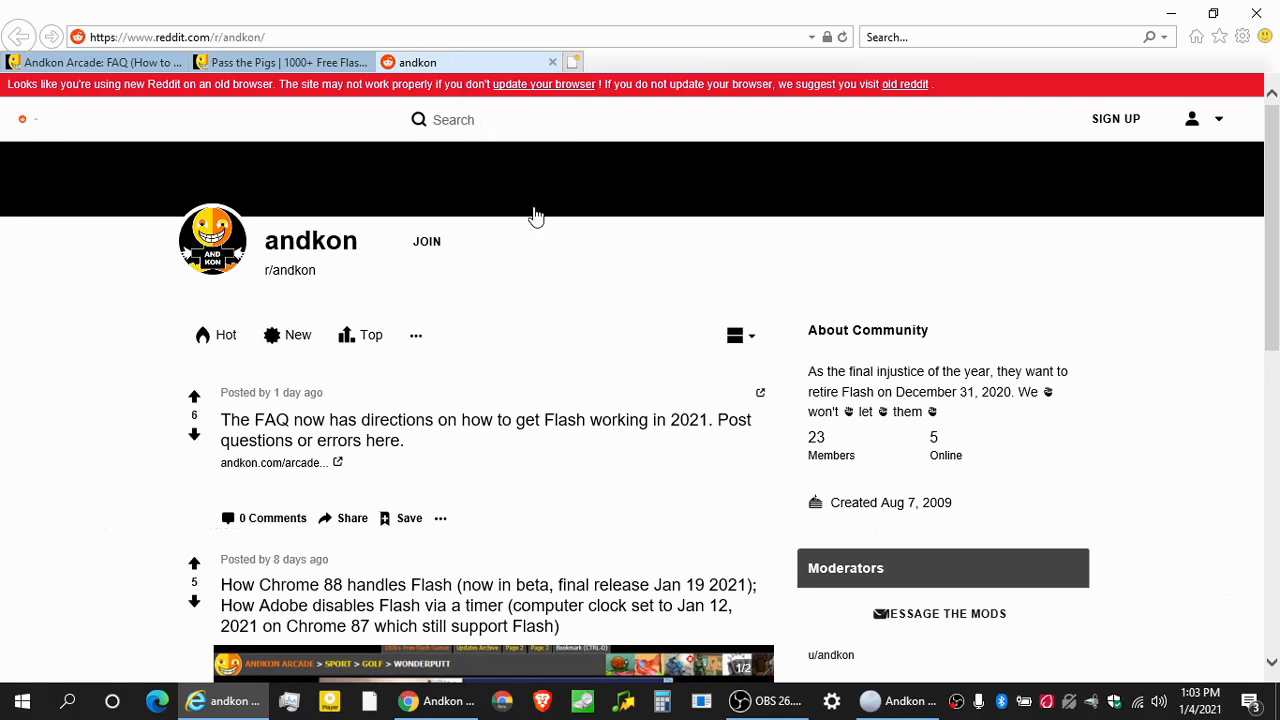
mouse_move(636, 323)
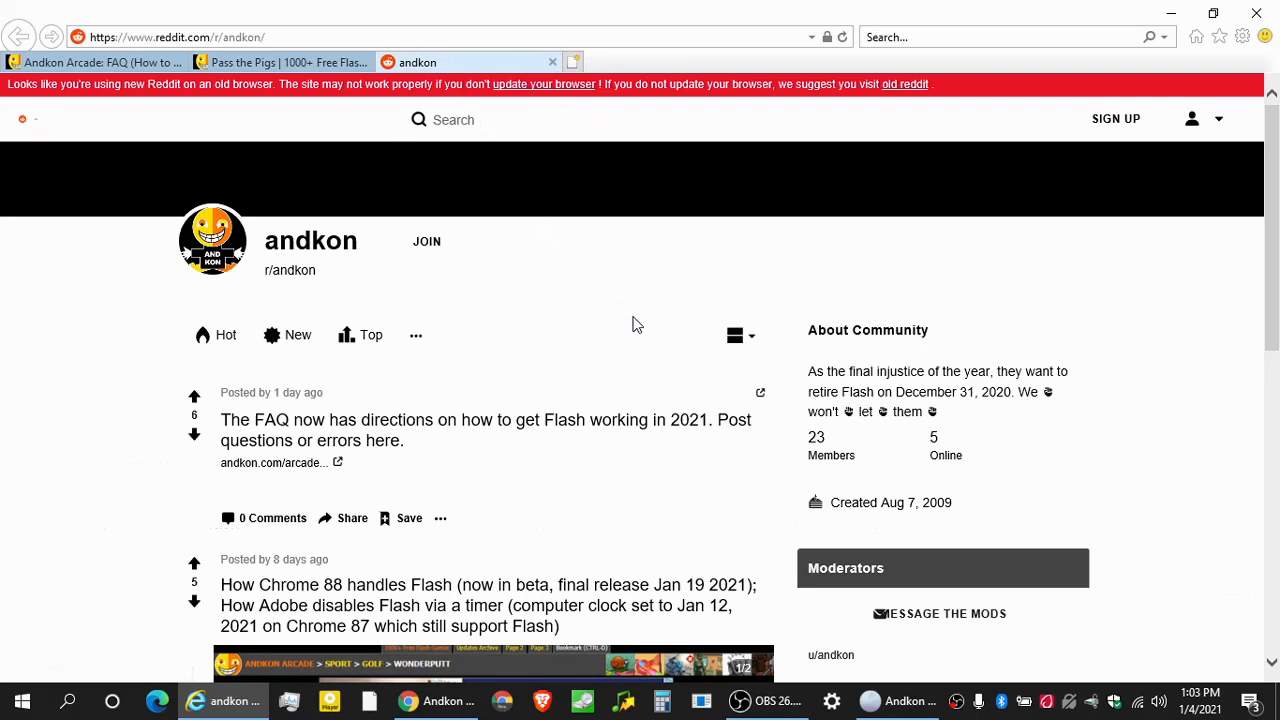
scroll(down, 3)
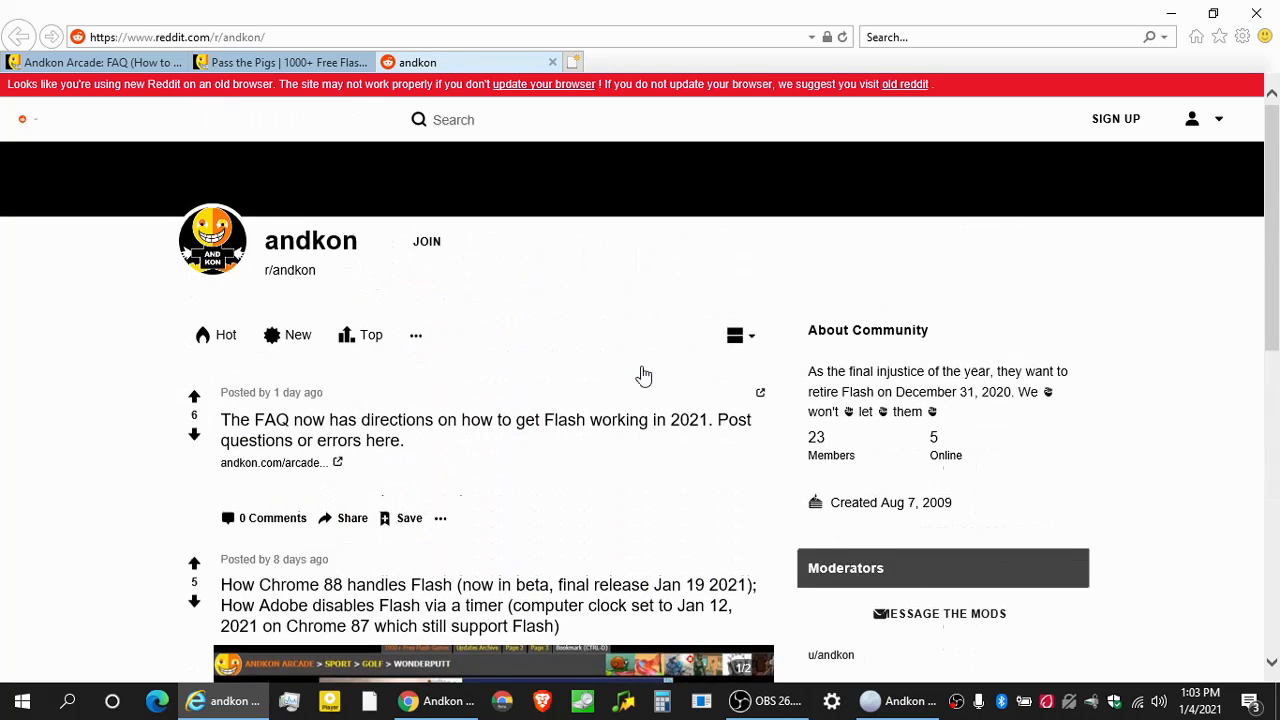
mouse_move(611, 291)
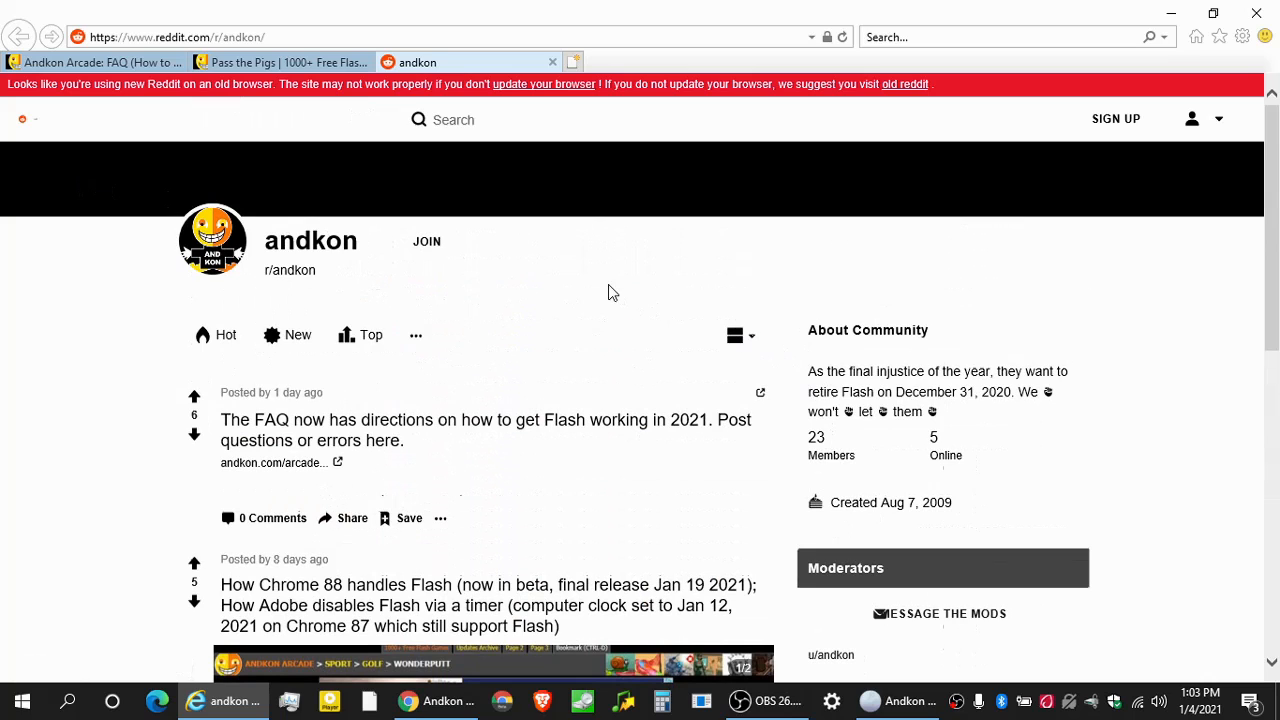
mouse_move(416, 125)
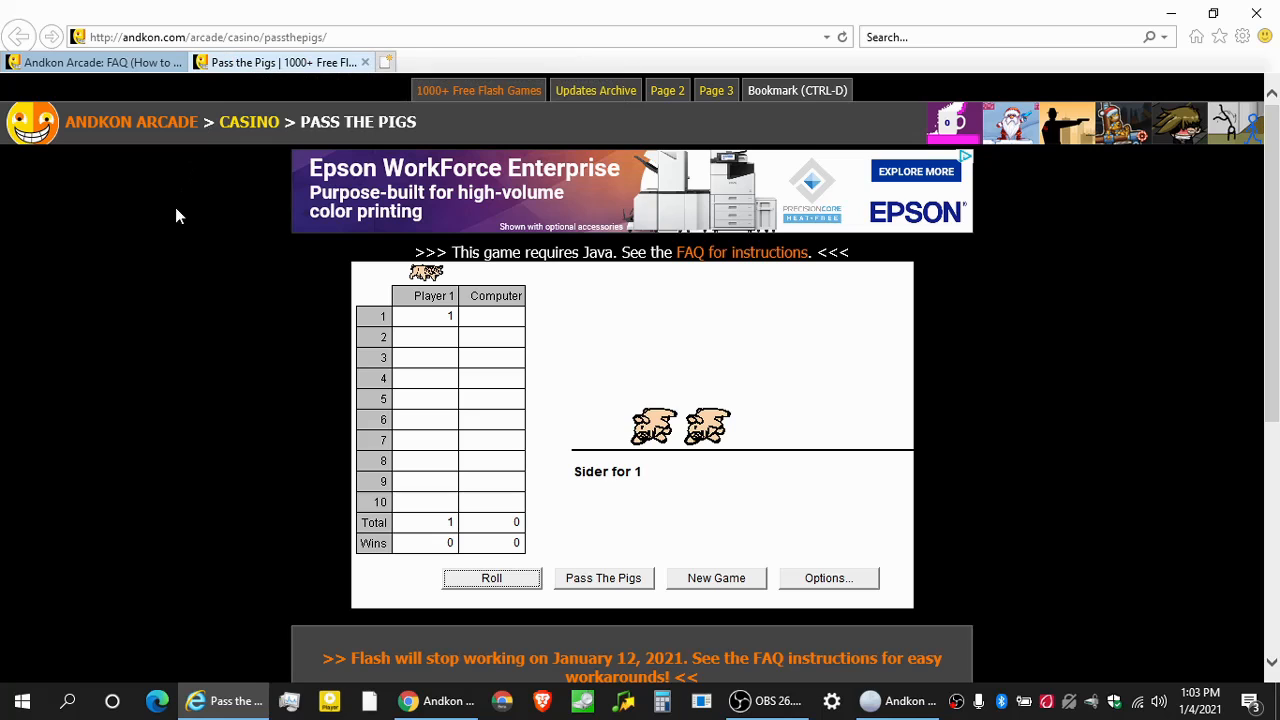
Return to the FAQ tab, scroll through the Java and Shockwave sections, then back to the top.
click(95, 62)
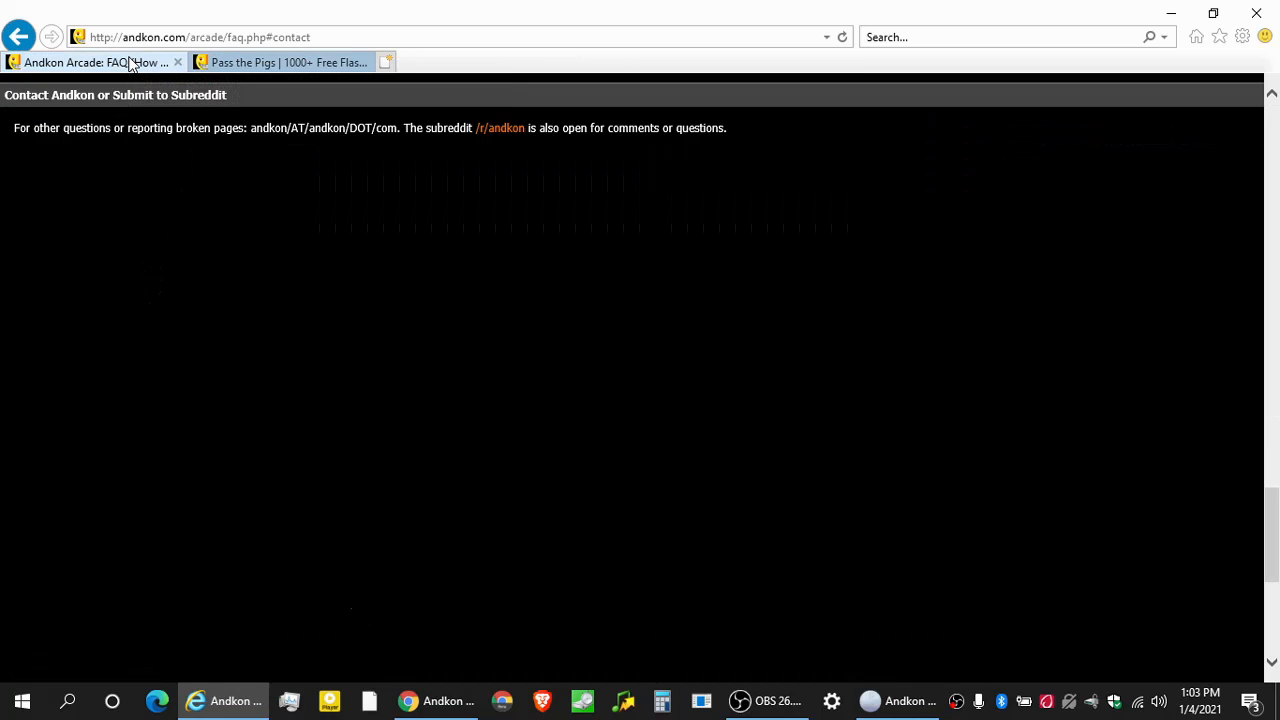
scroll(up, 3)
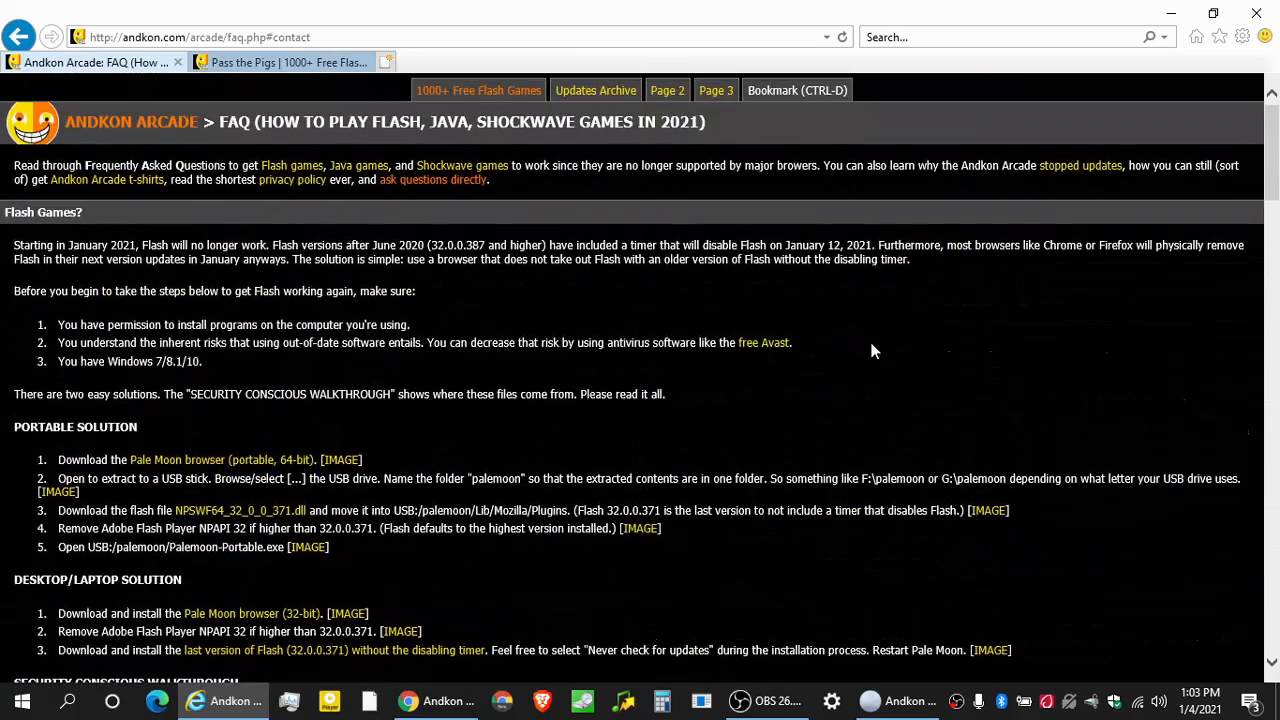
mouse_move(671, 383)
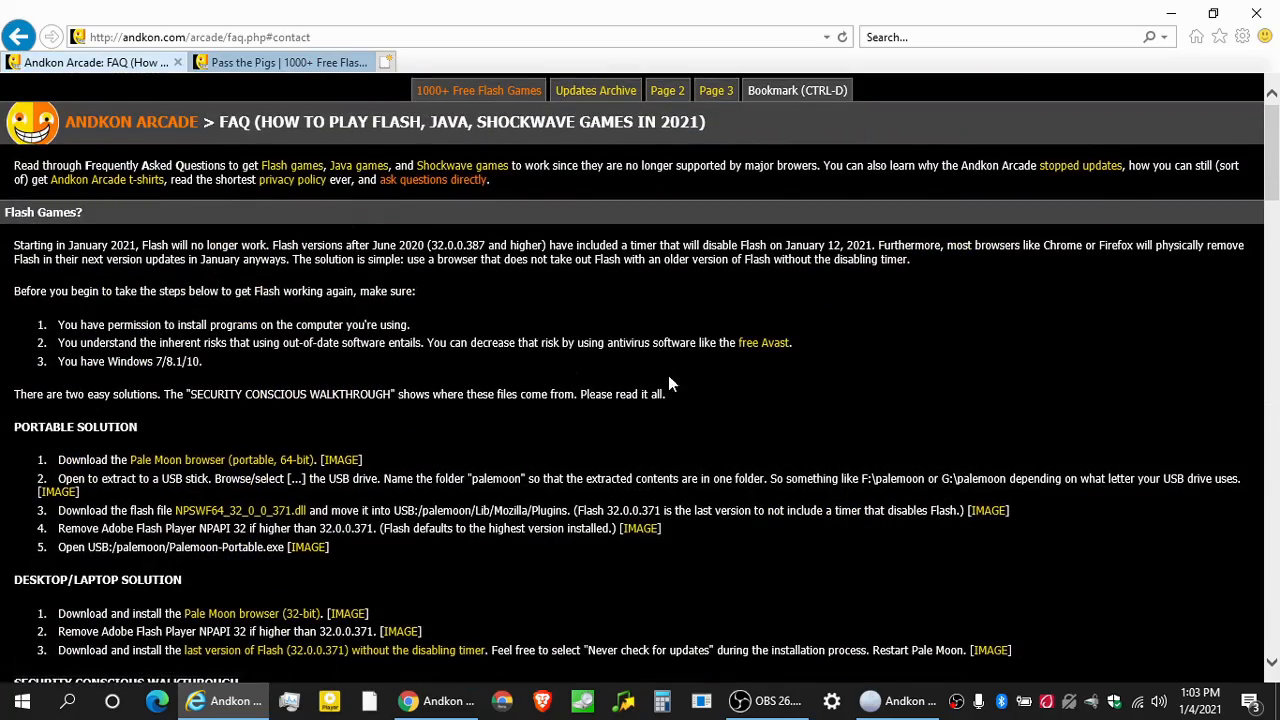
scroll(down, 3)
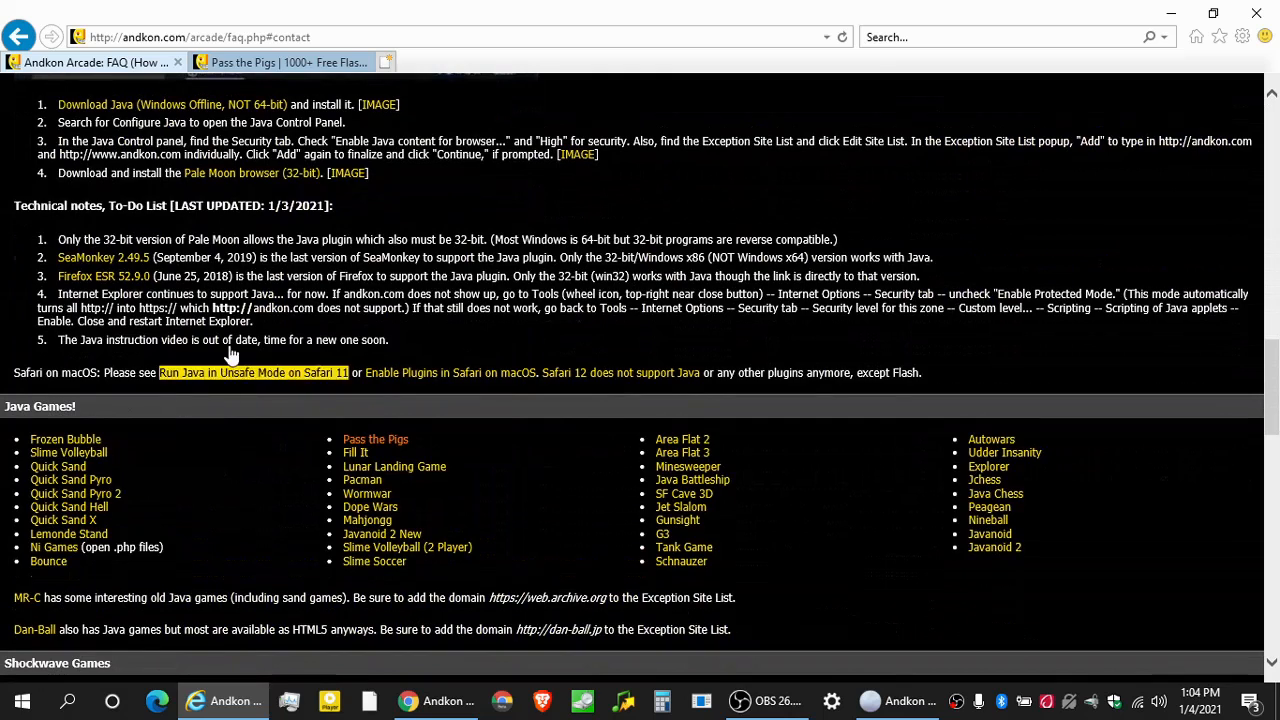
scroll(down, 3)
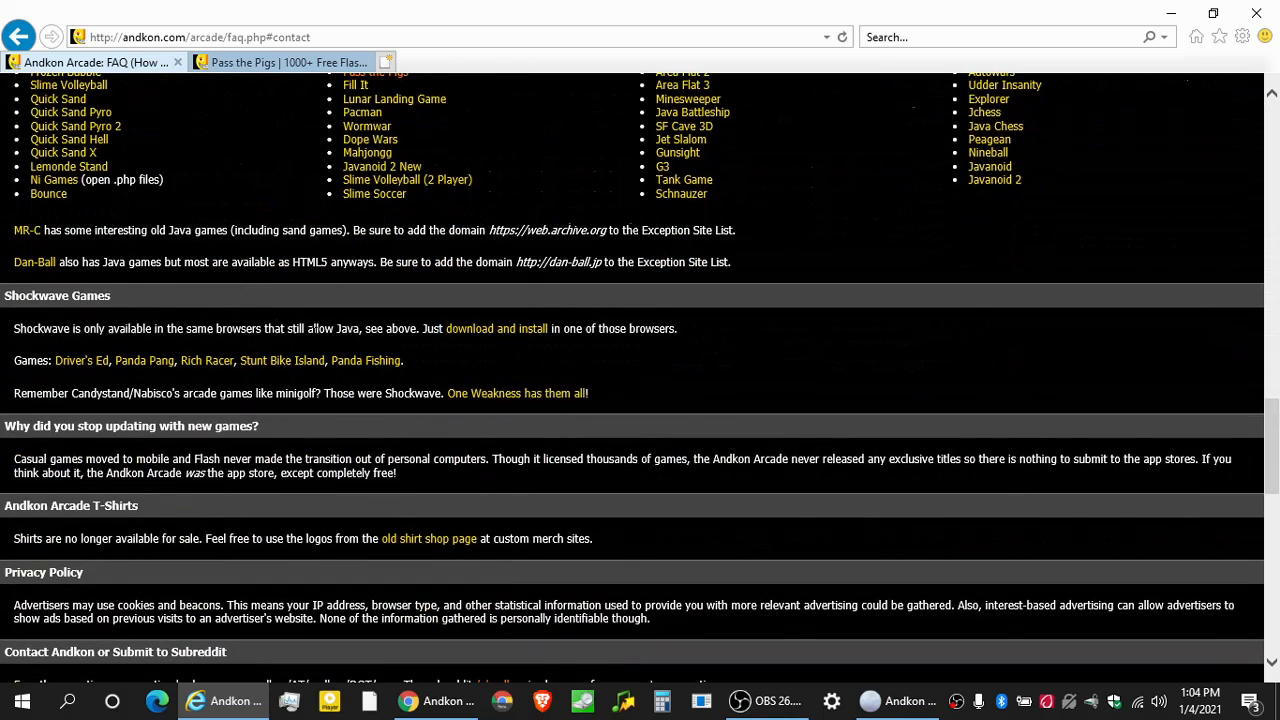
mouse_move(590, 390)
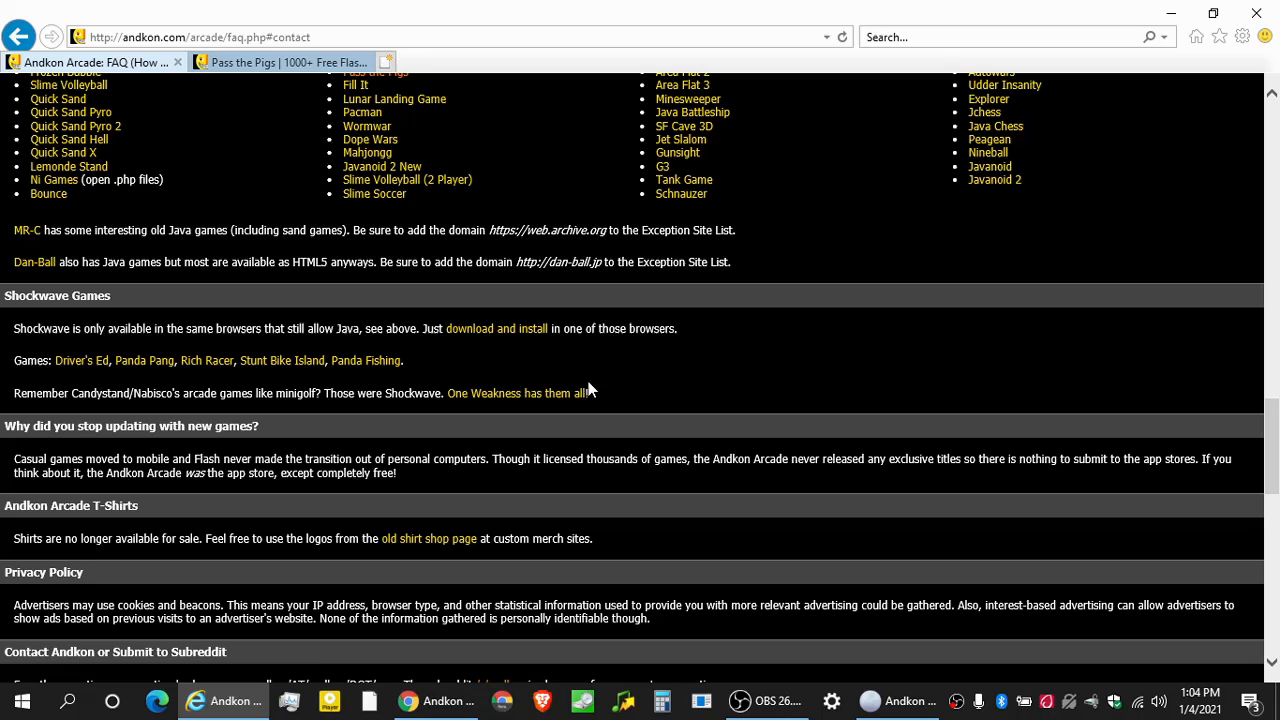
mouse_move(540, 399)
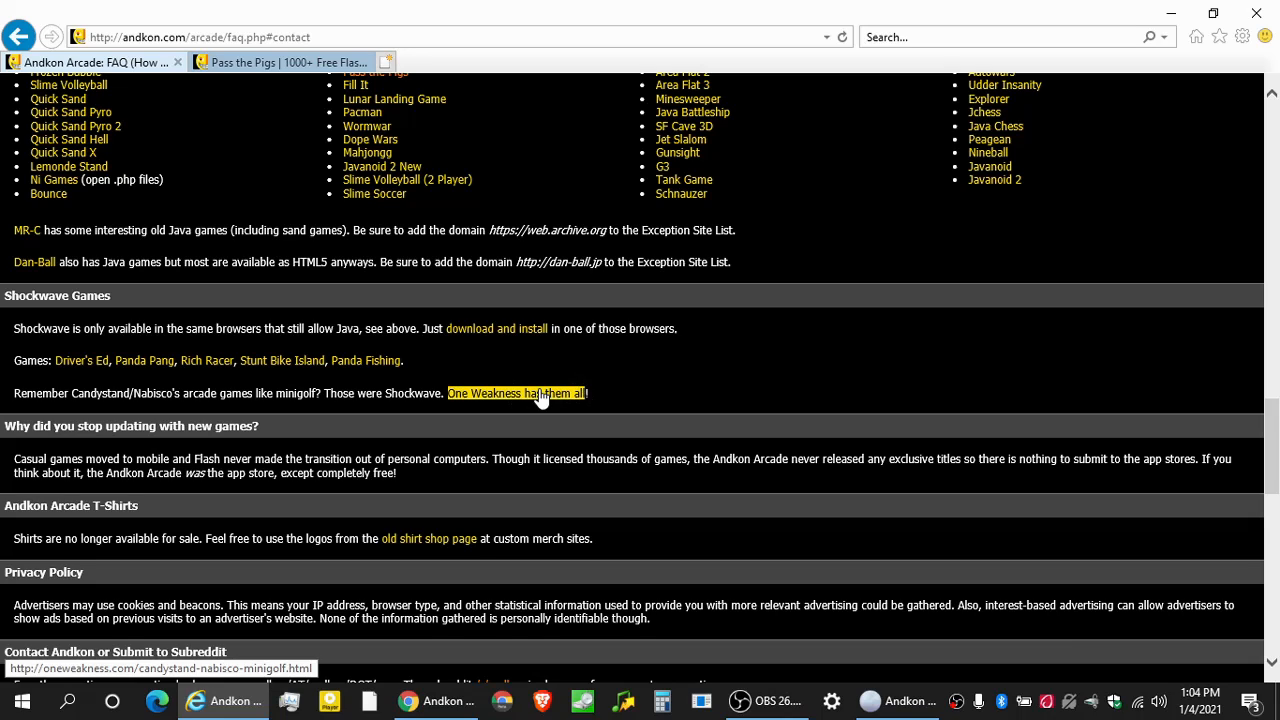
mouse_move(697, 380)
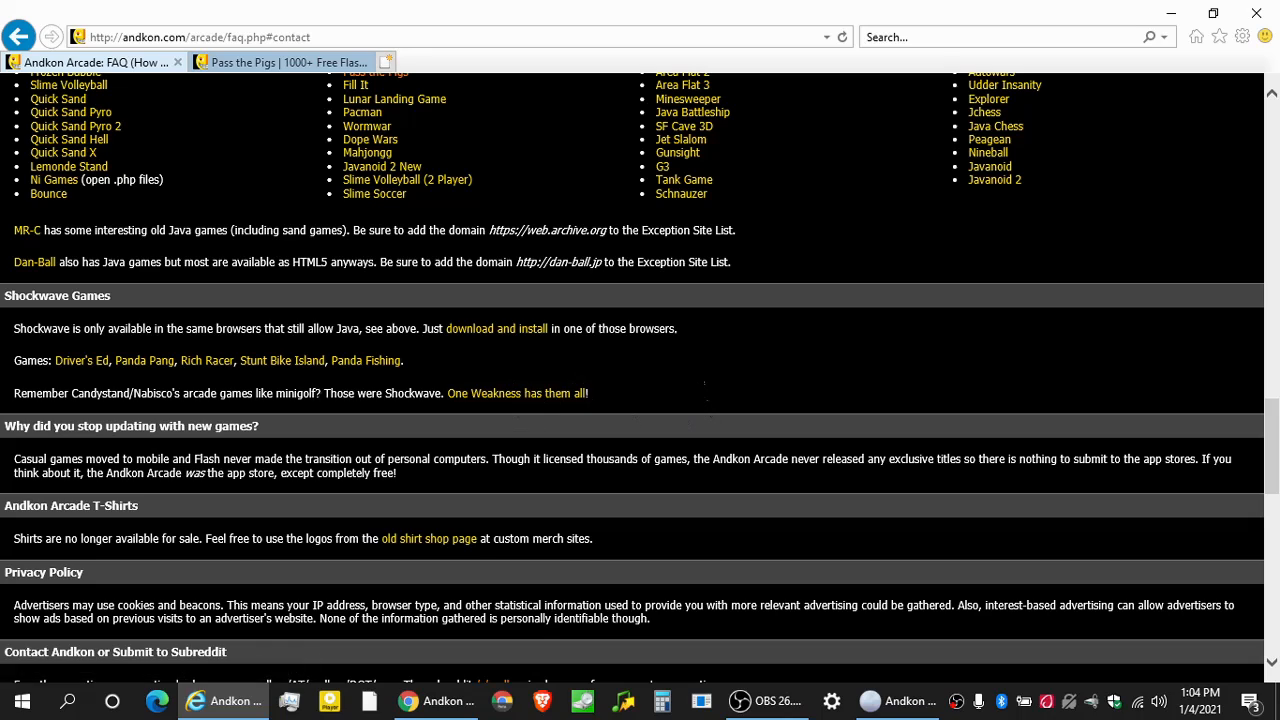
mouse_move(694, 402)
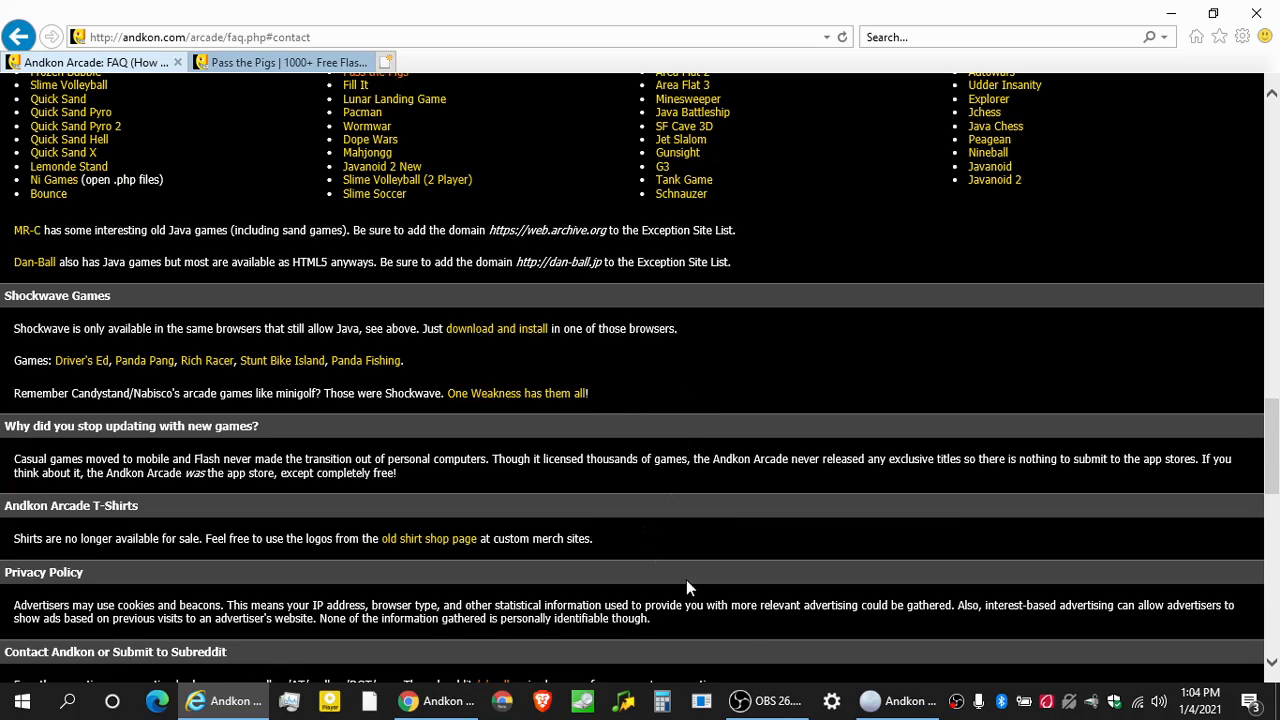
scroll(up, 3)
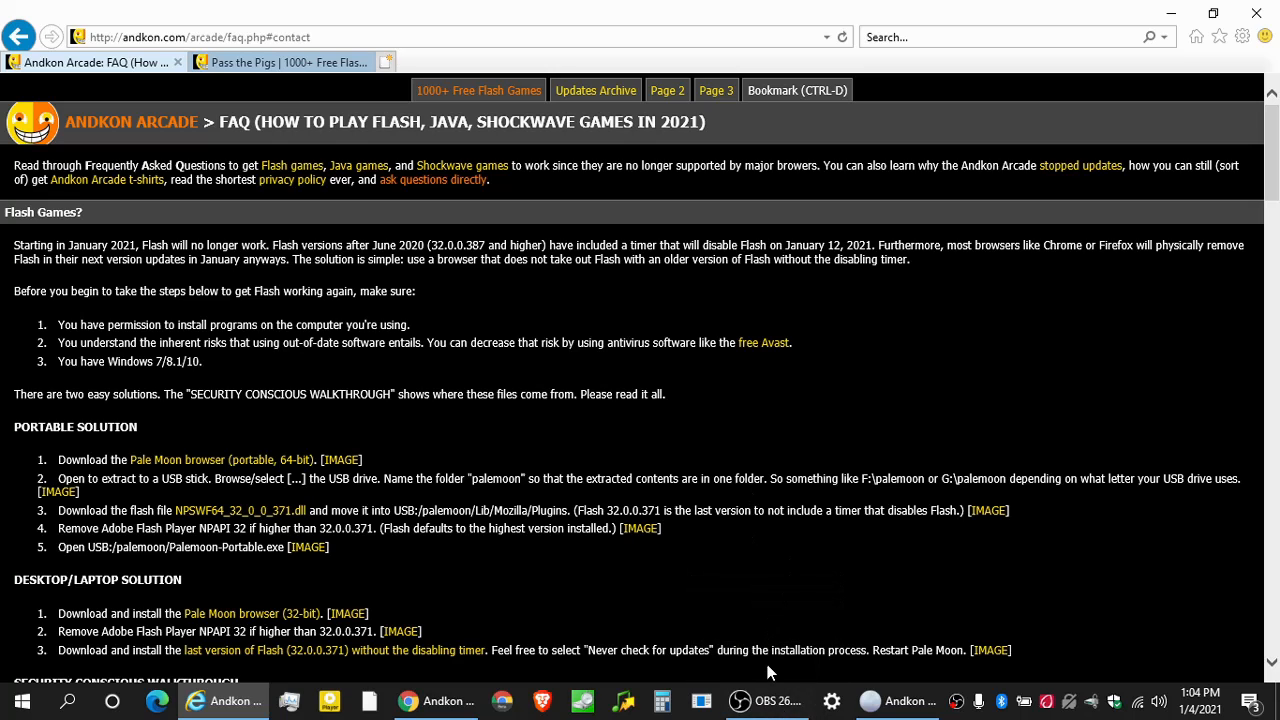
mouse_move(762, 502)
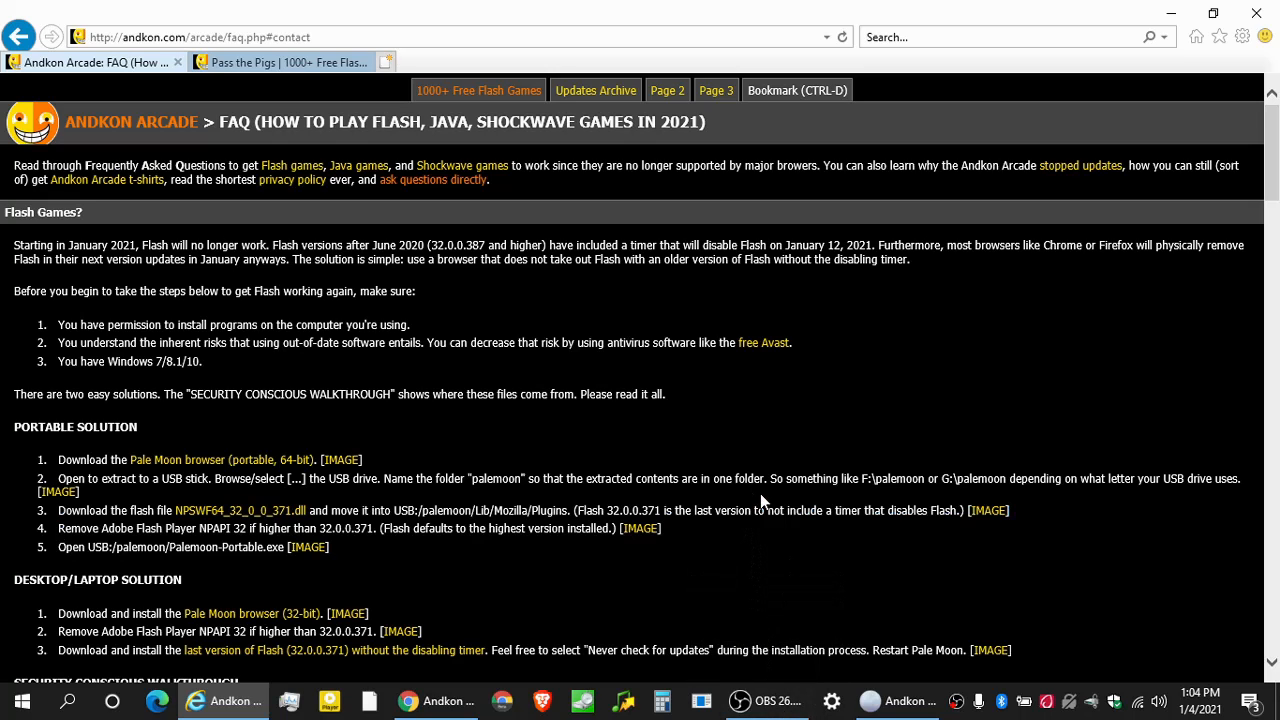
mouse_move(770, 415)
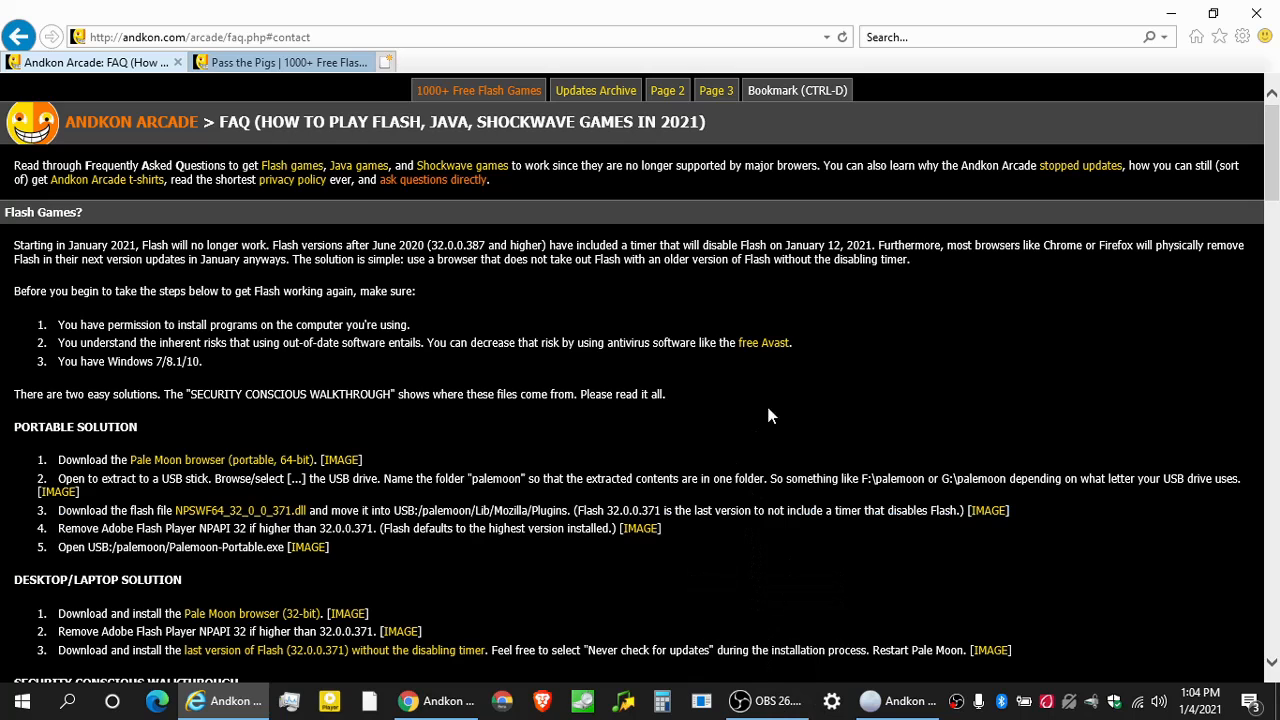
mouse_move(814, 395)
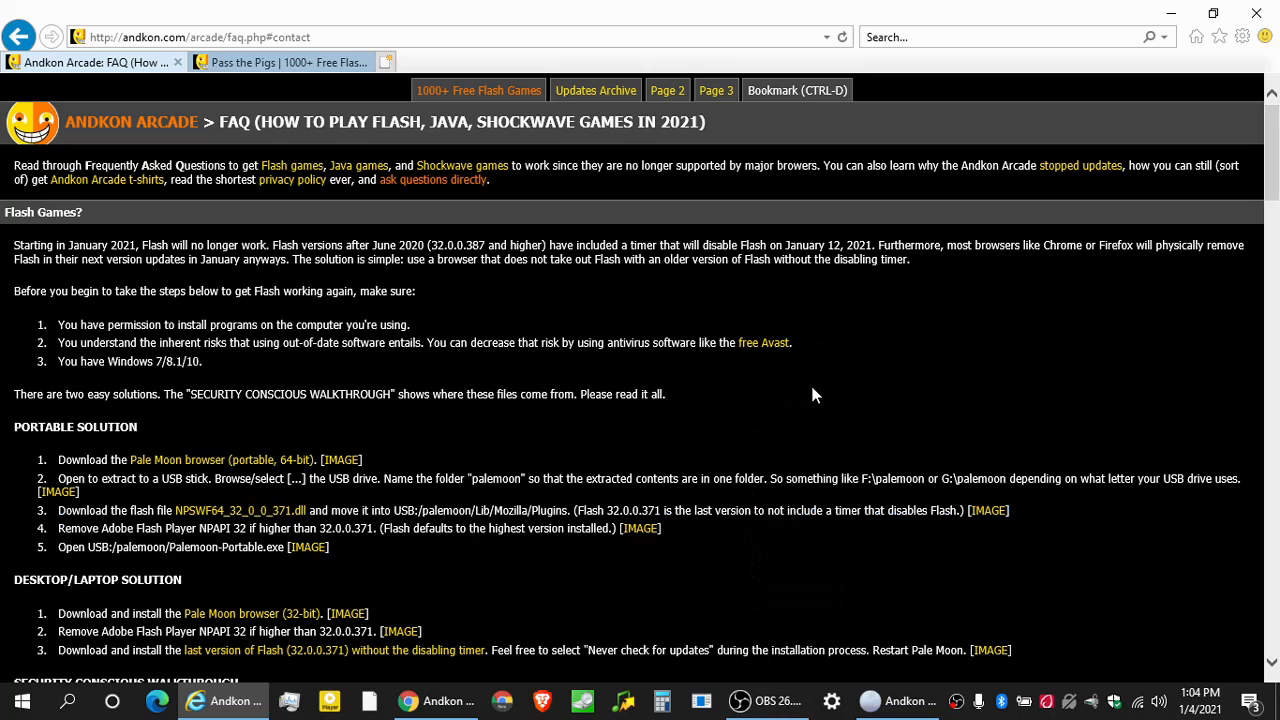
click(765, 701)
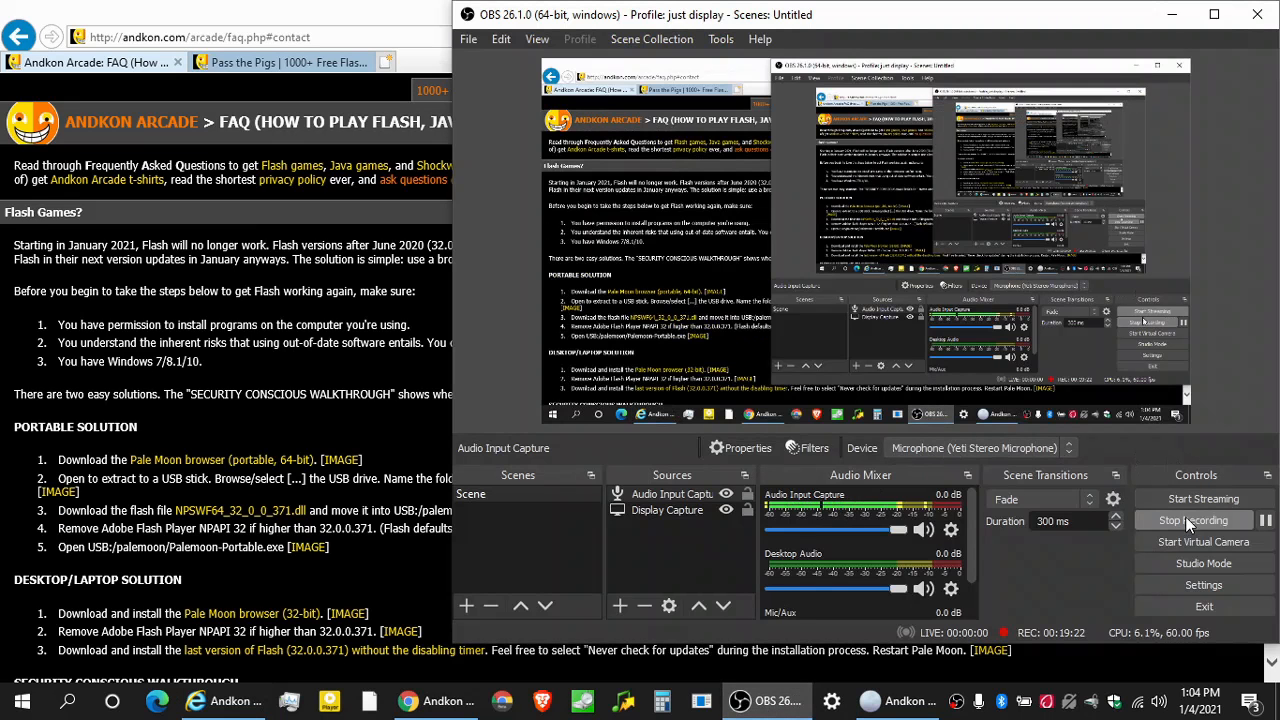